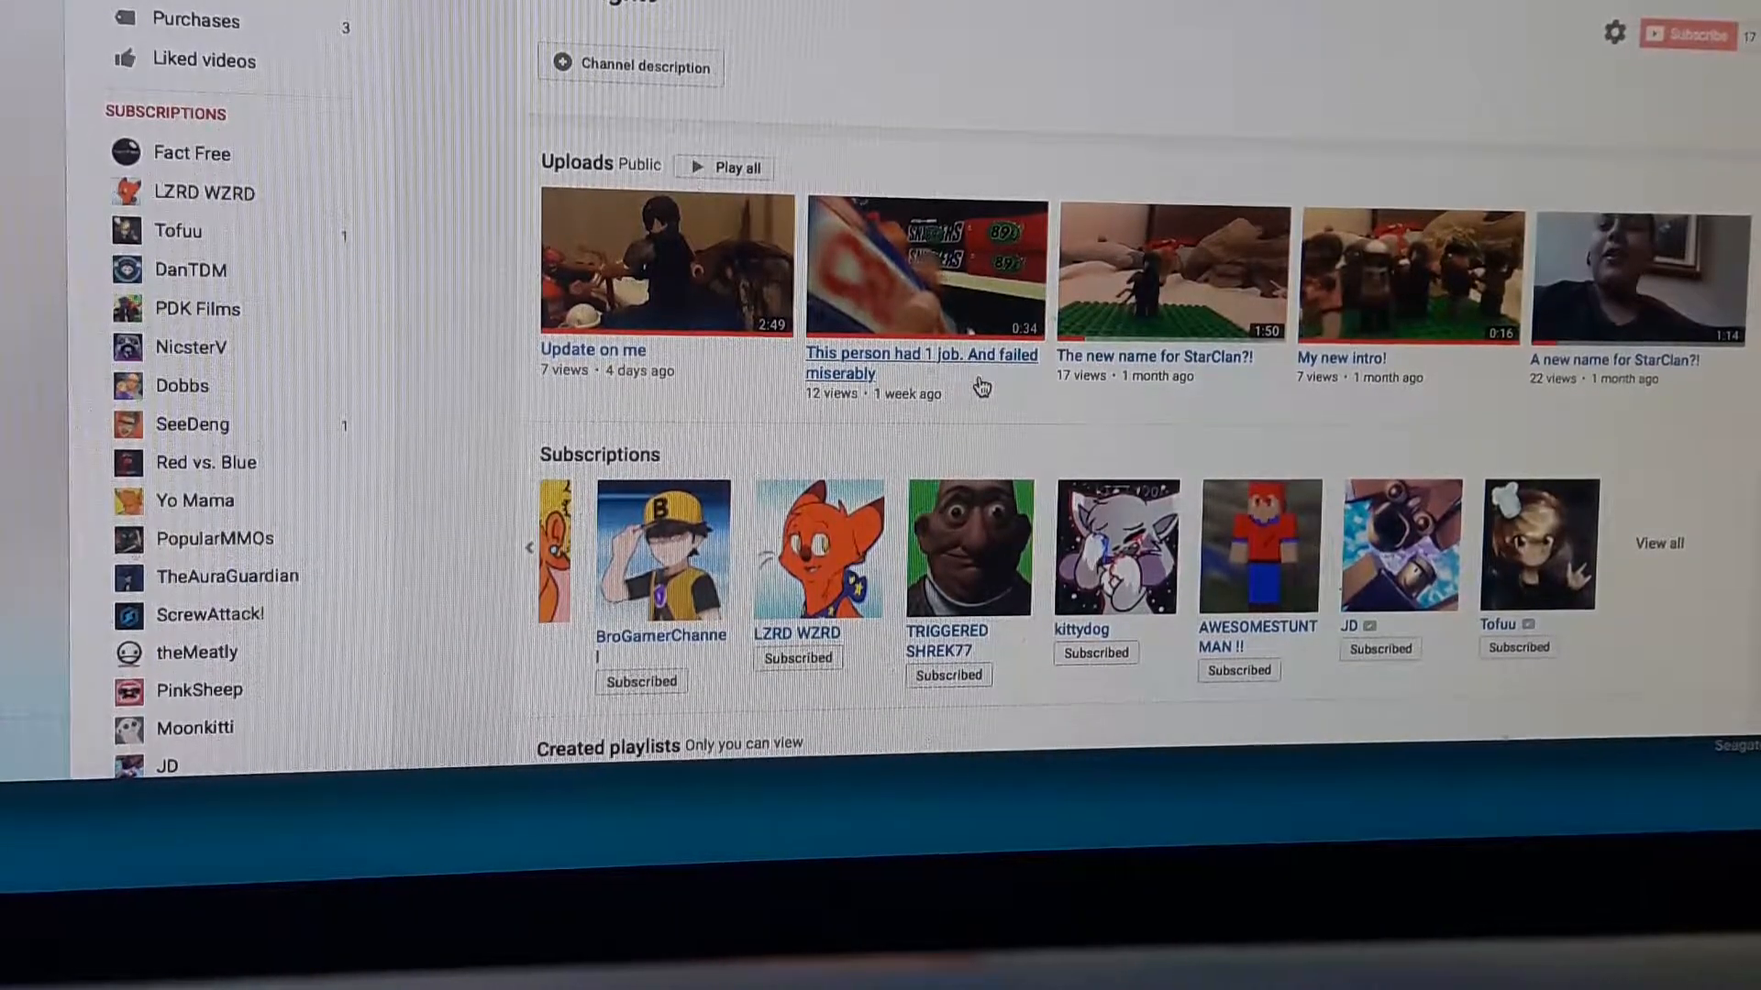
pyautogui.moveTo(1281, 469)
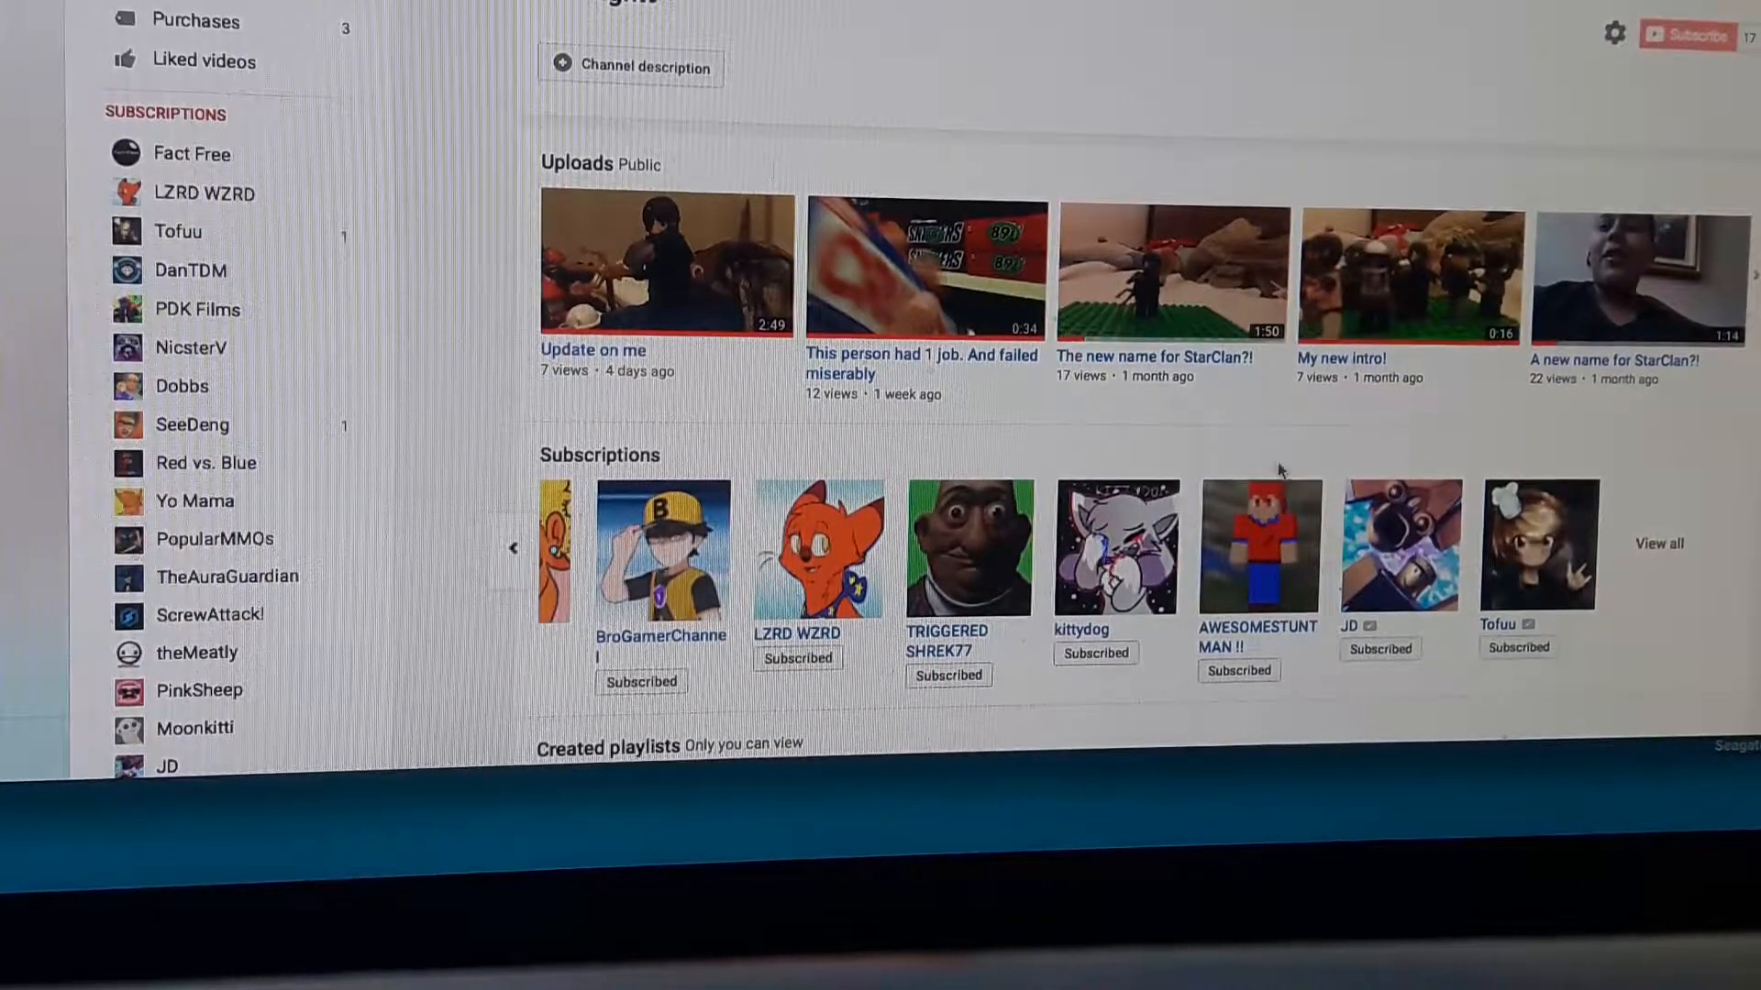
pyautogui.moveTo(1337, 424)
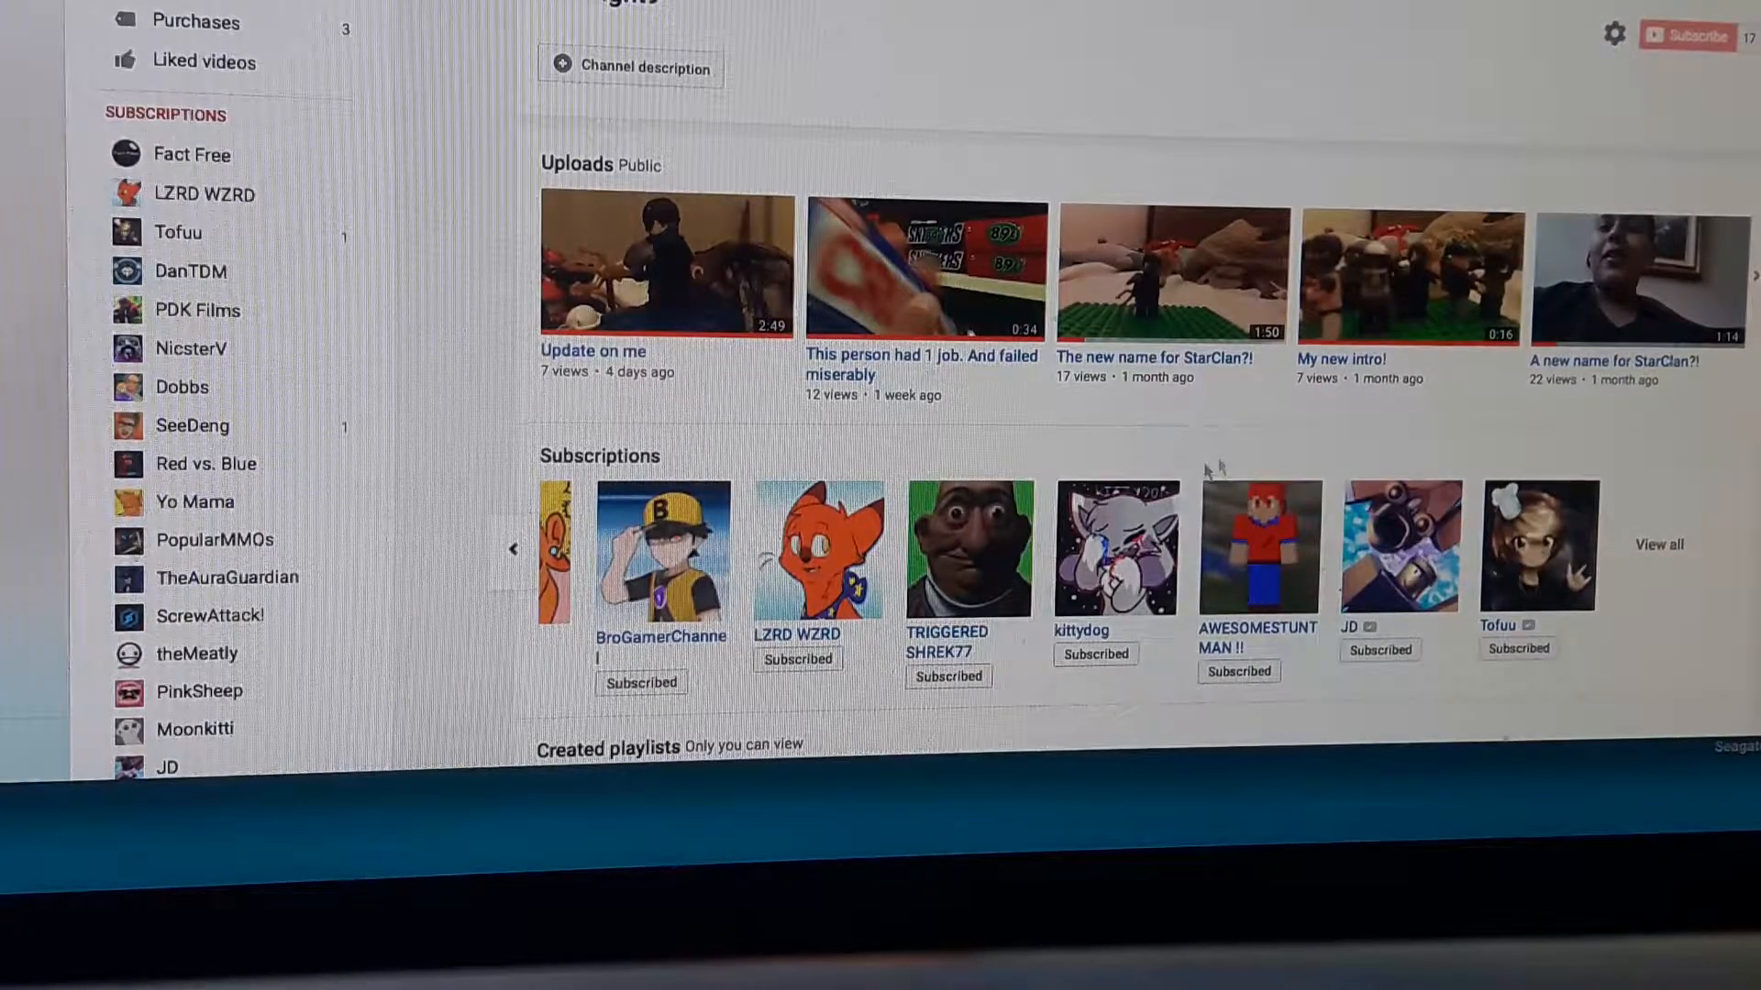
pyautogui.moveTo(1117, 549)
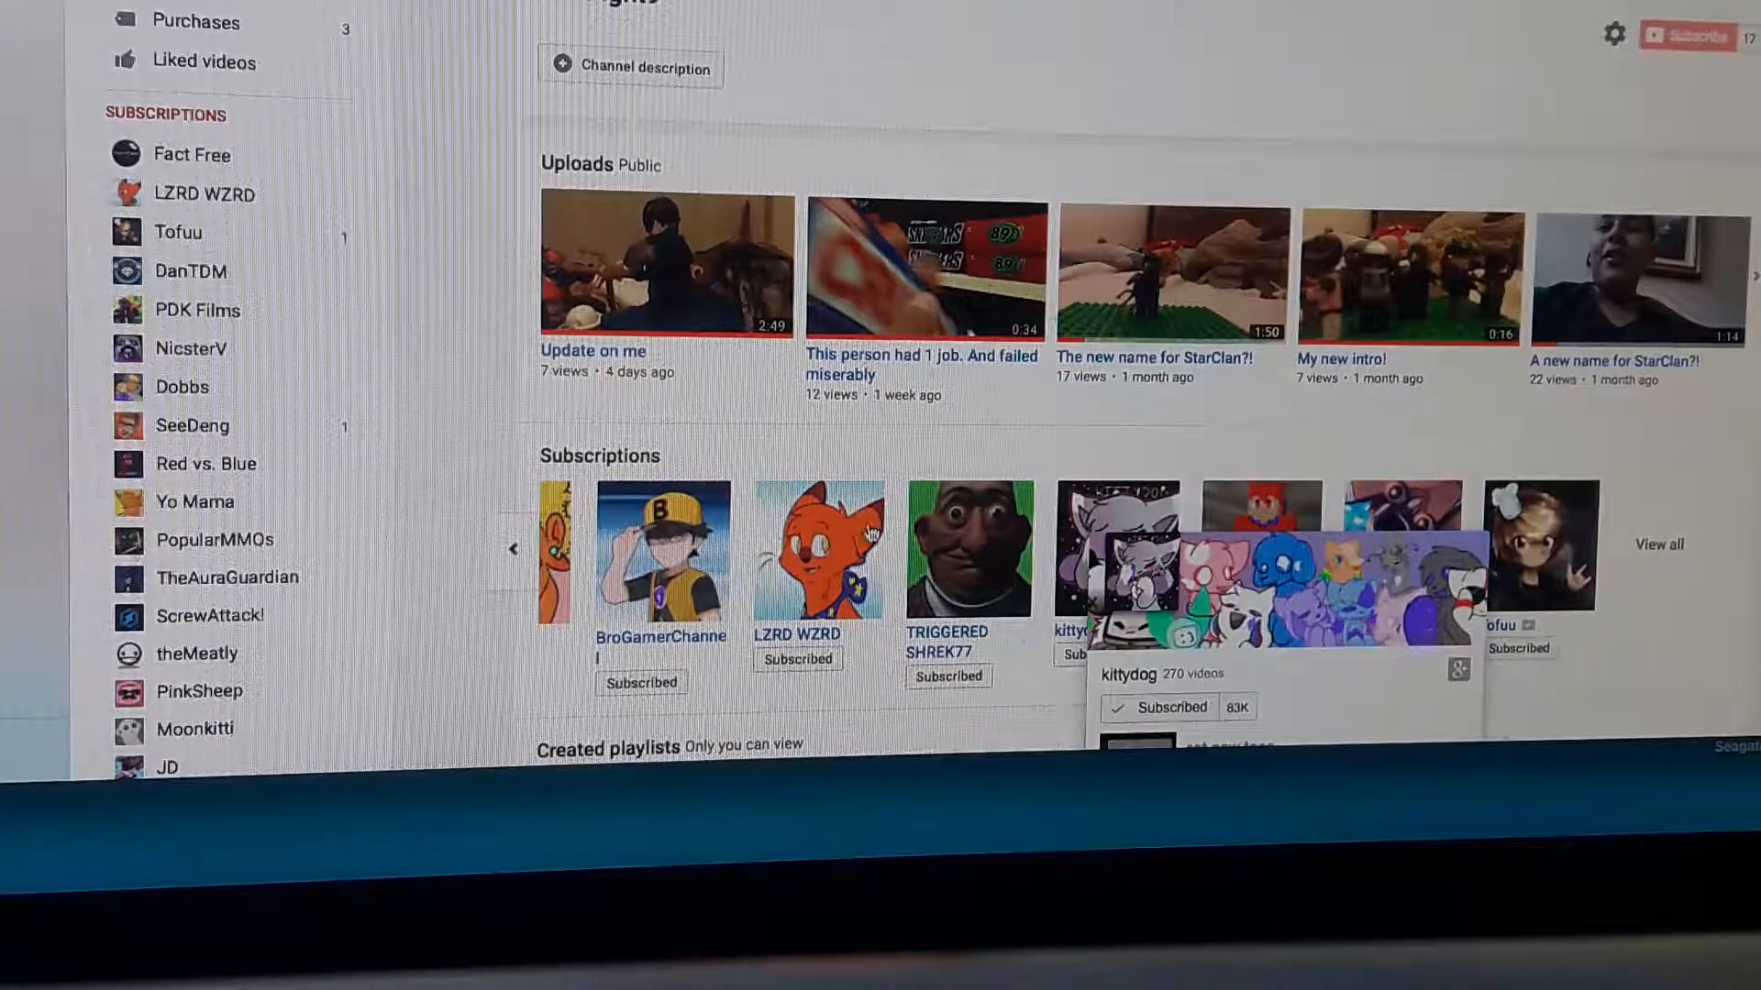
# Scroll down StarFight9's channel page to reach the Subscriptions row.
pyautogui.scroll(-3)
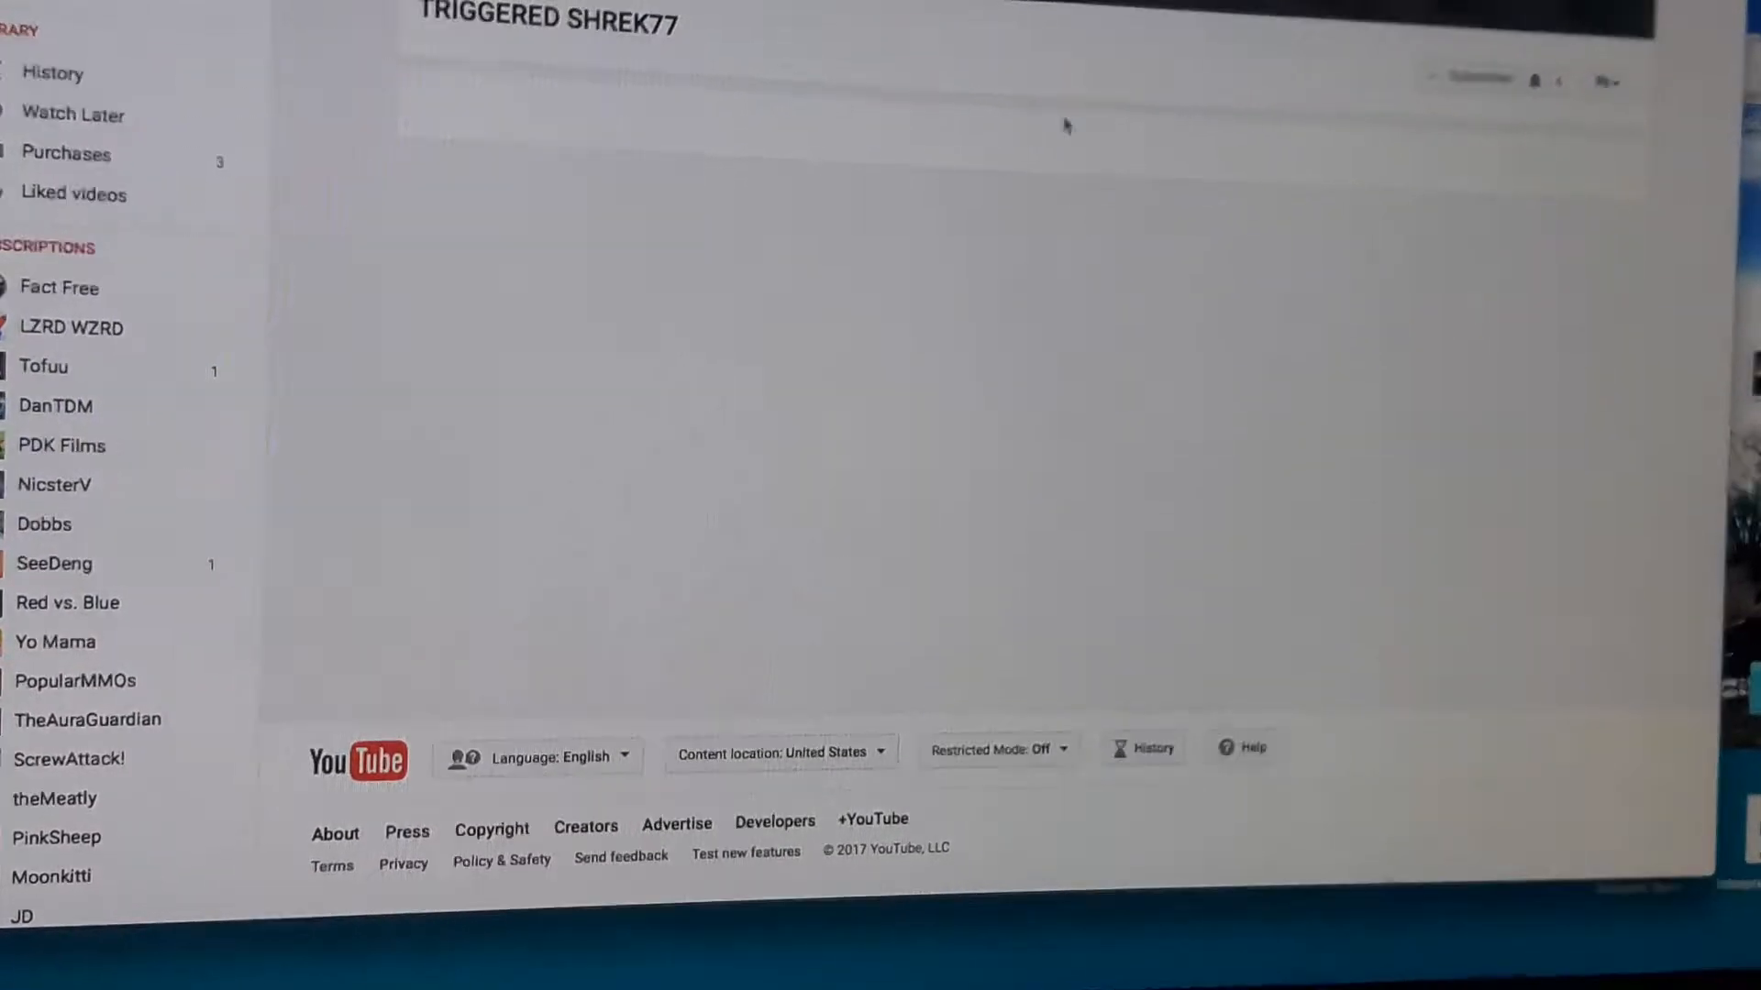
# Return to StarFight9's channel and bring the Subscriptions carousel back to its start at NicsterV.
pyautogui.click(1471, 78)
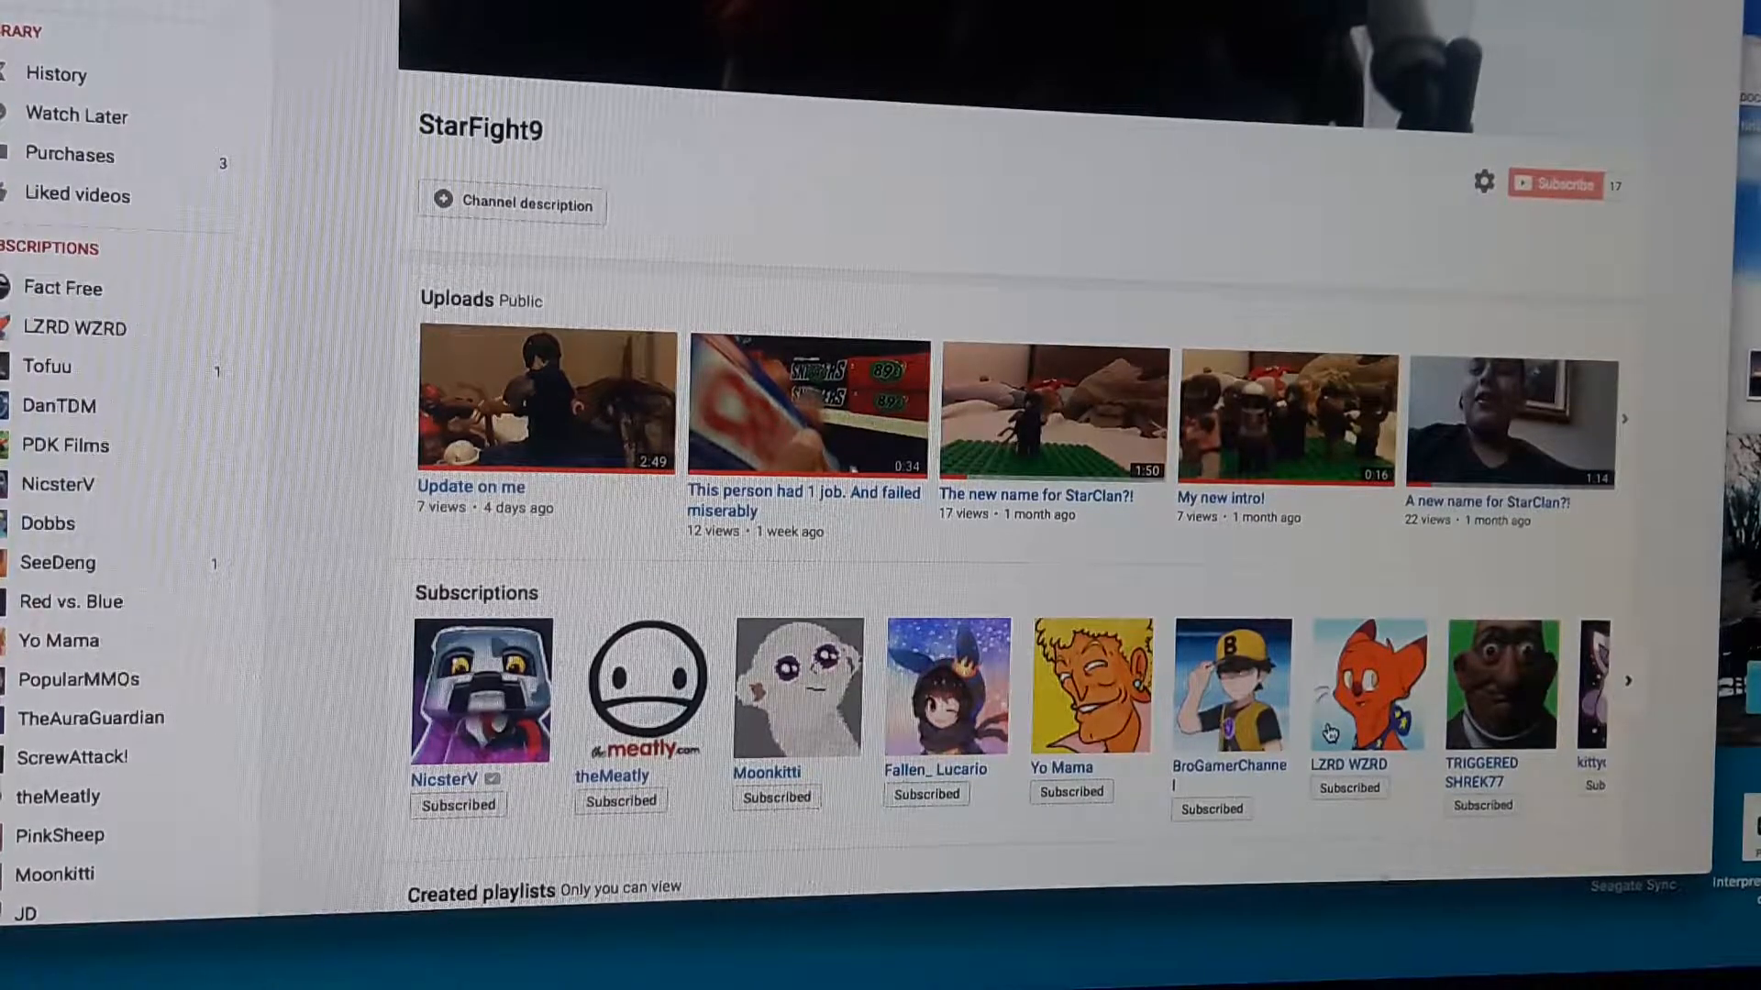
pyautogui.click(1365, 688)
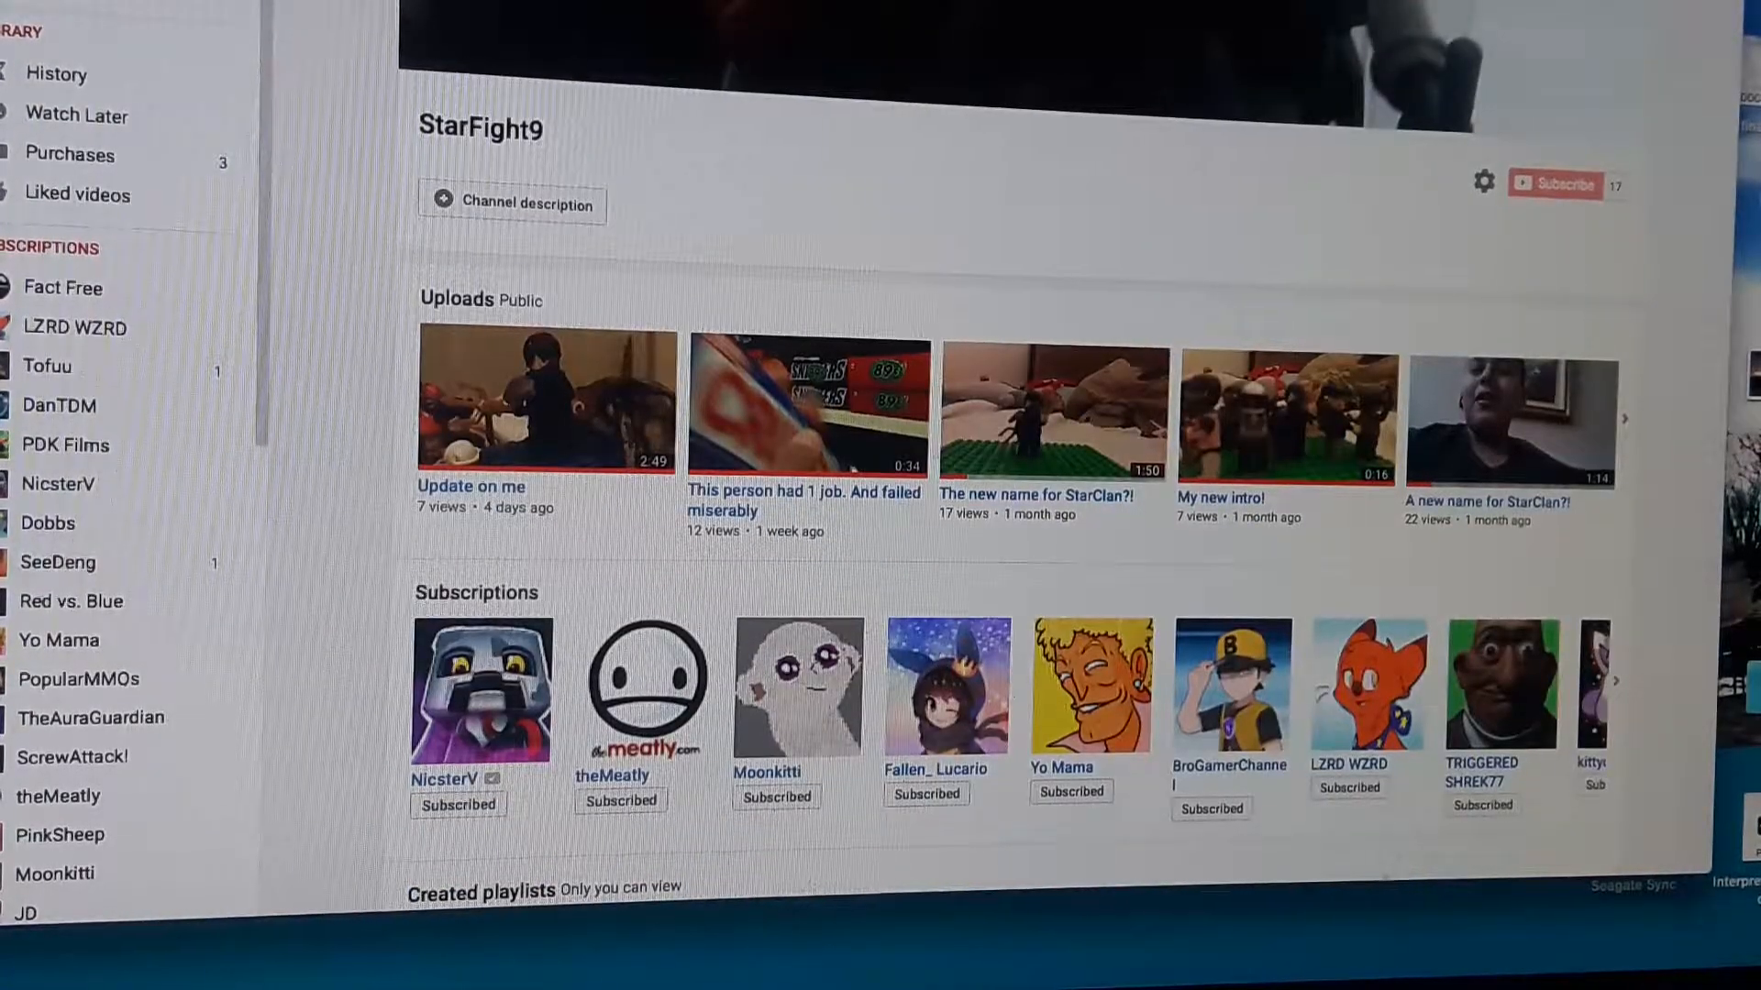
pyautogui.click(798, 688)
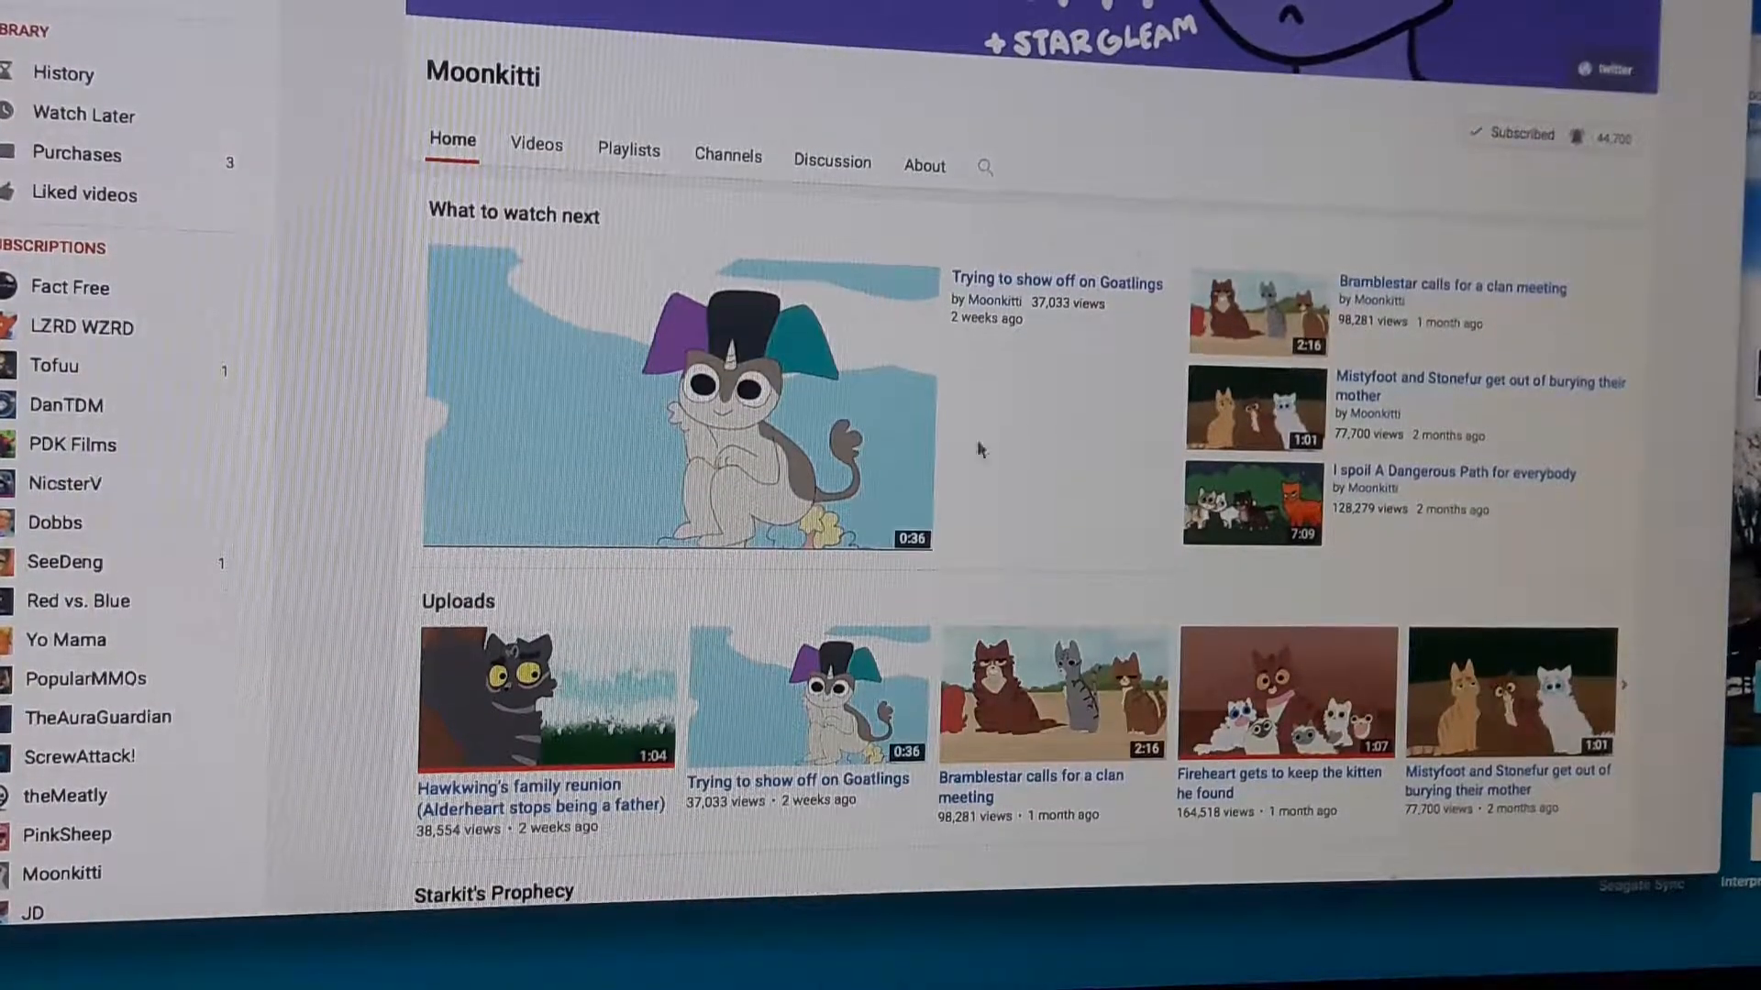
pyautogui.moveTo(975, 389)
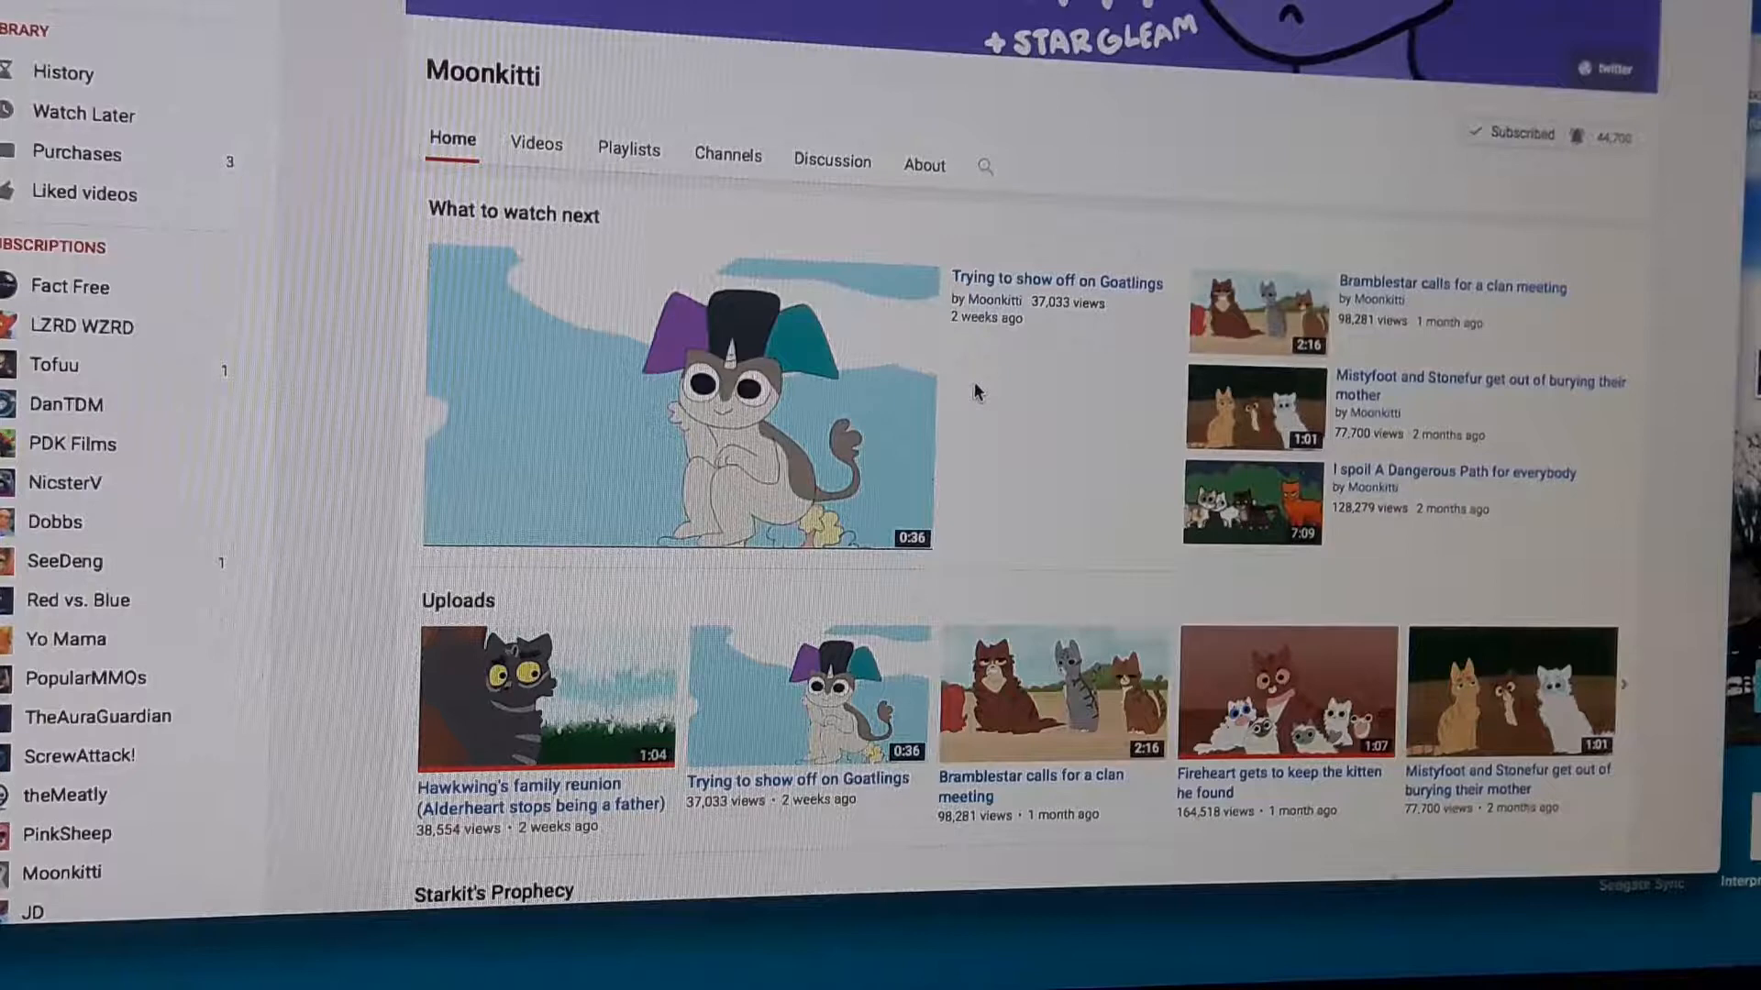
pyautogui.moveTo(1207, 543)
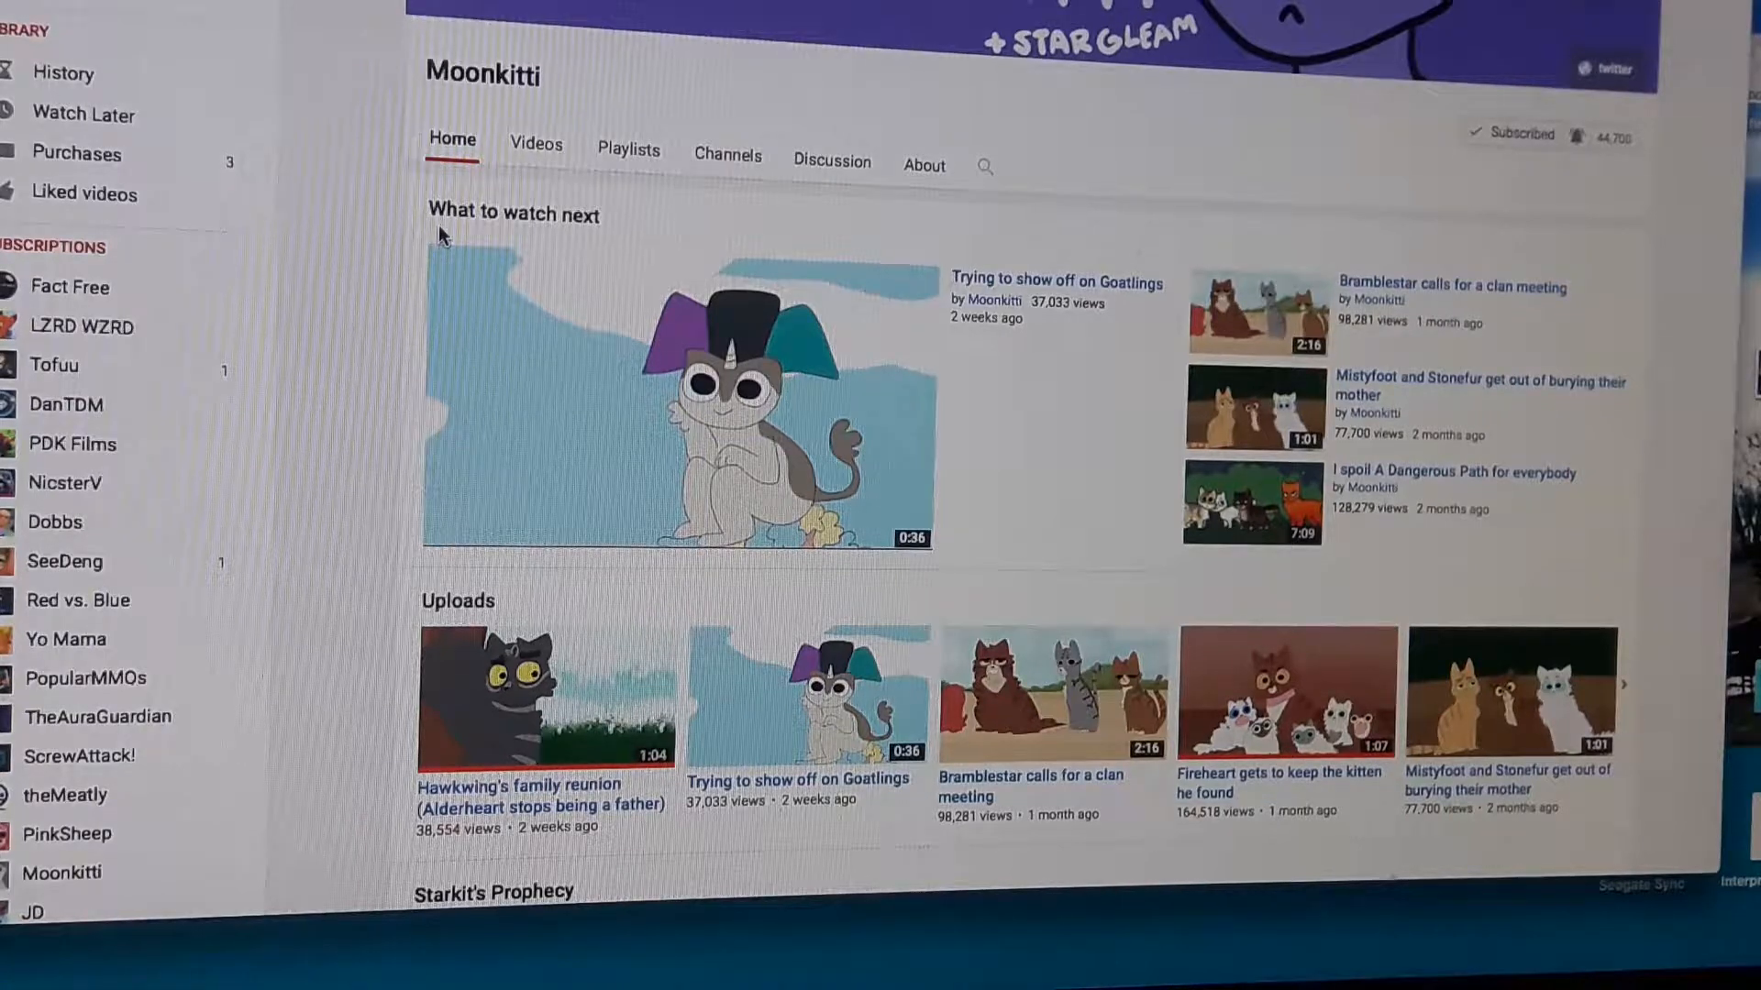
pyautogui.moveTo(573, 162)
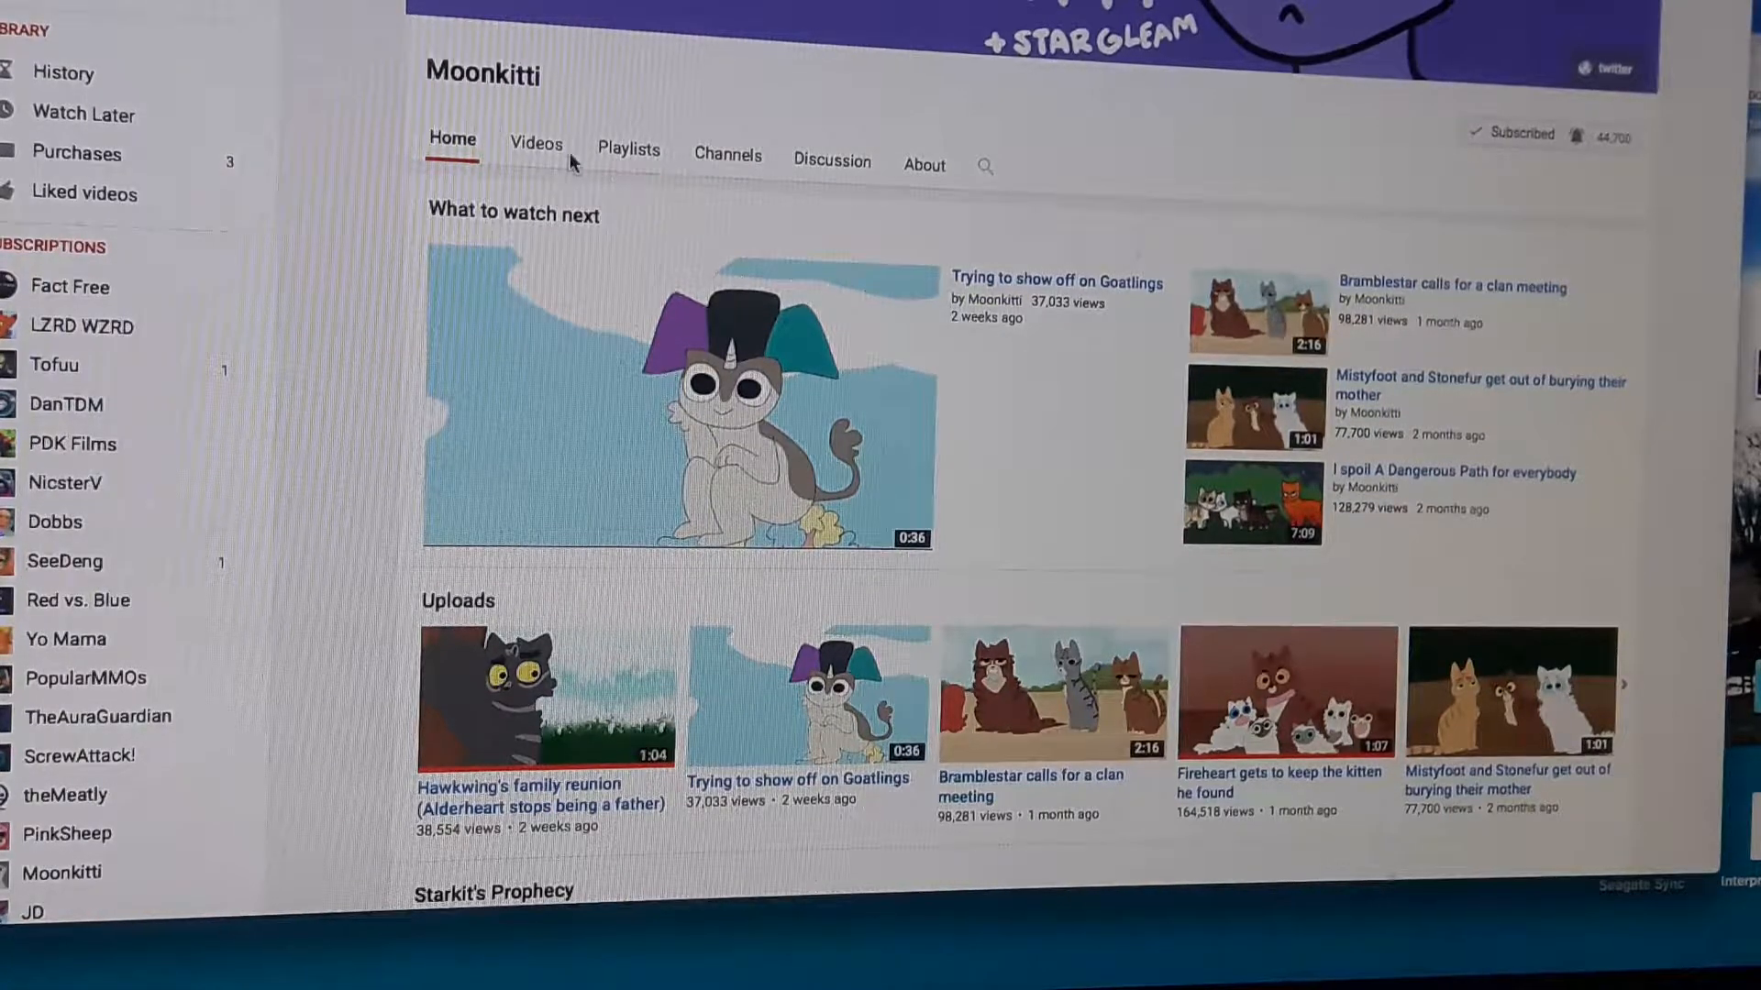
pyautogui.moveTo(401, 446)
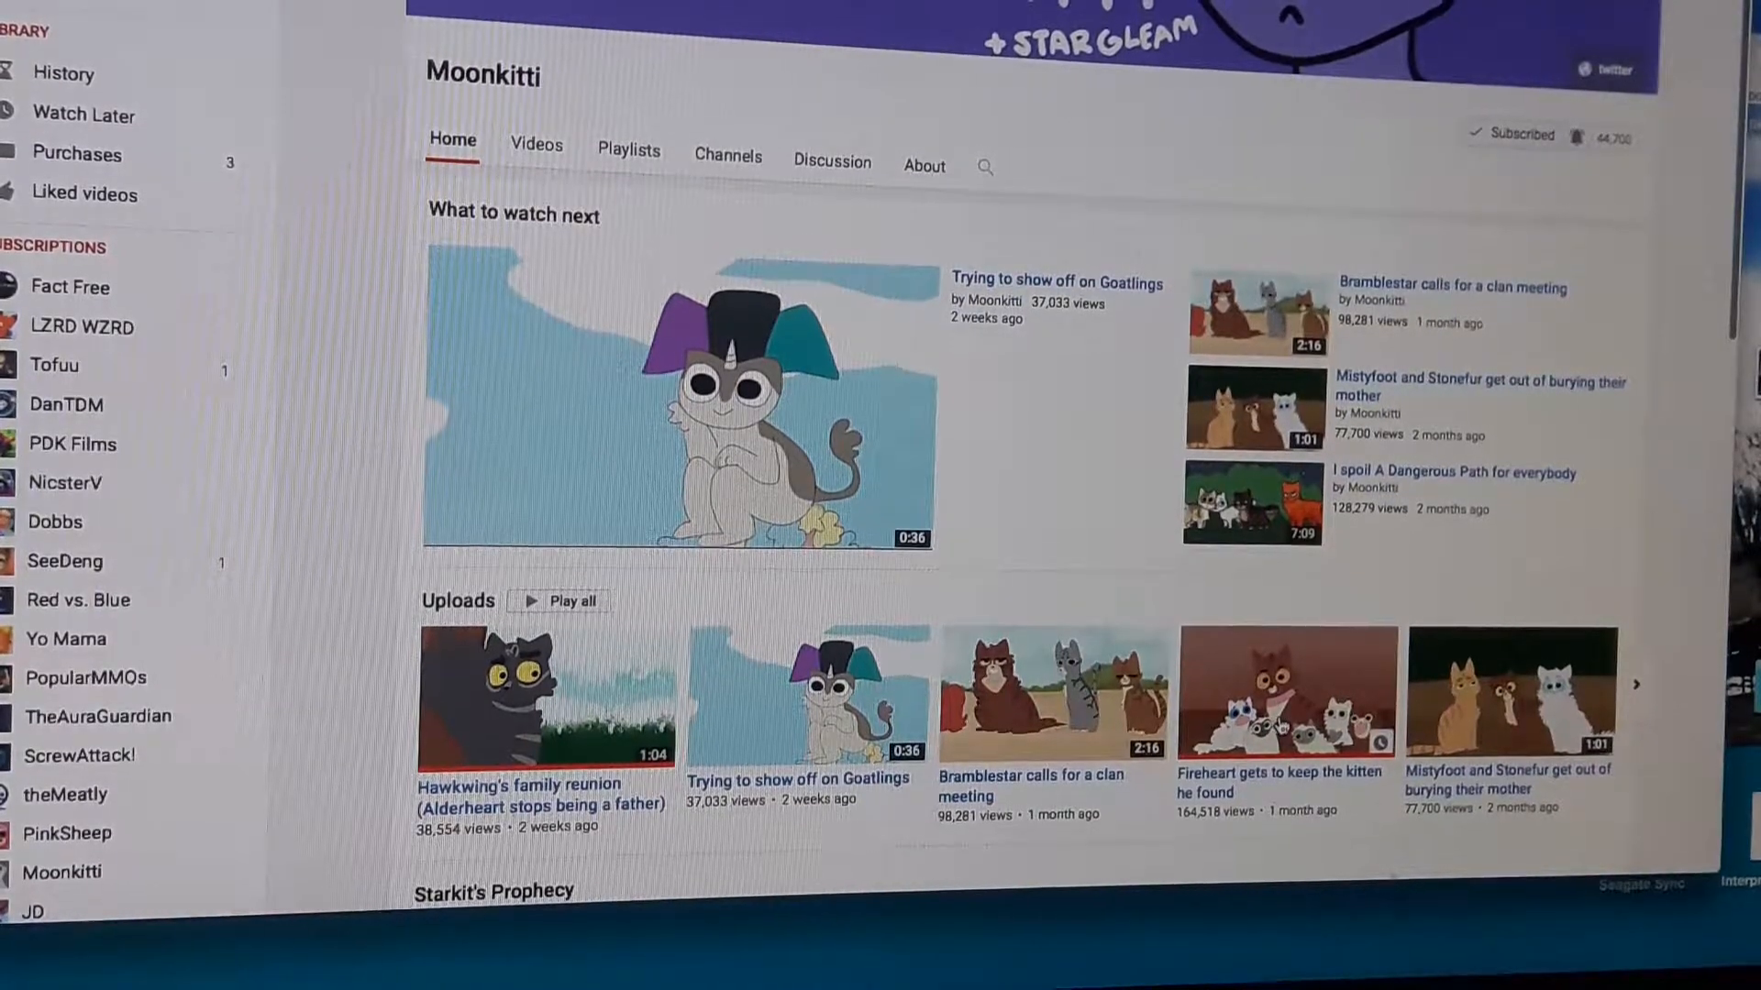
pyautogui.click(1286, 693)
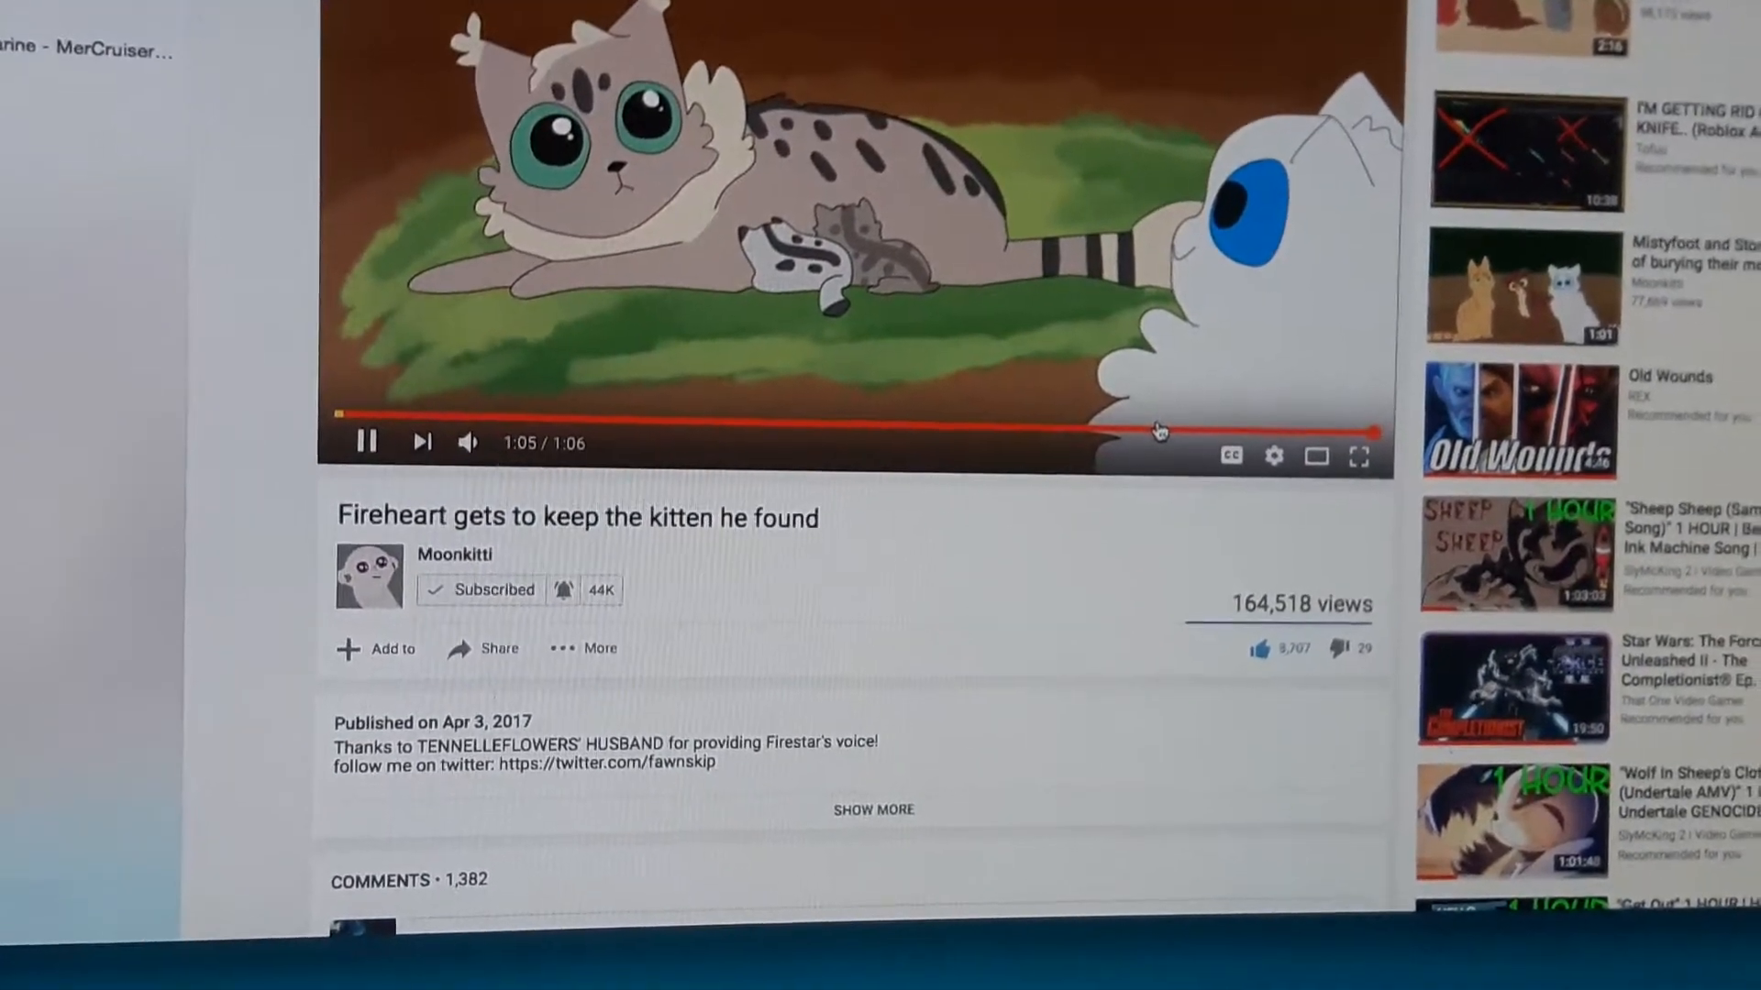
pyautogui.click(485, 648)
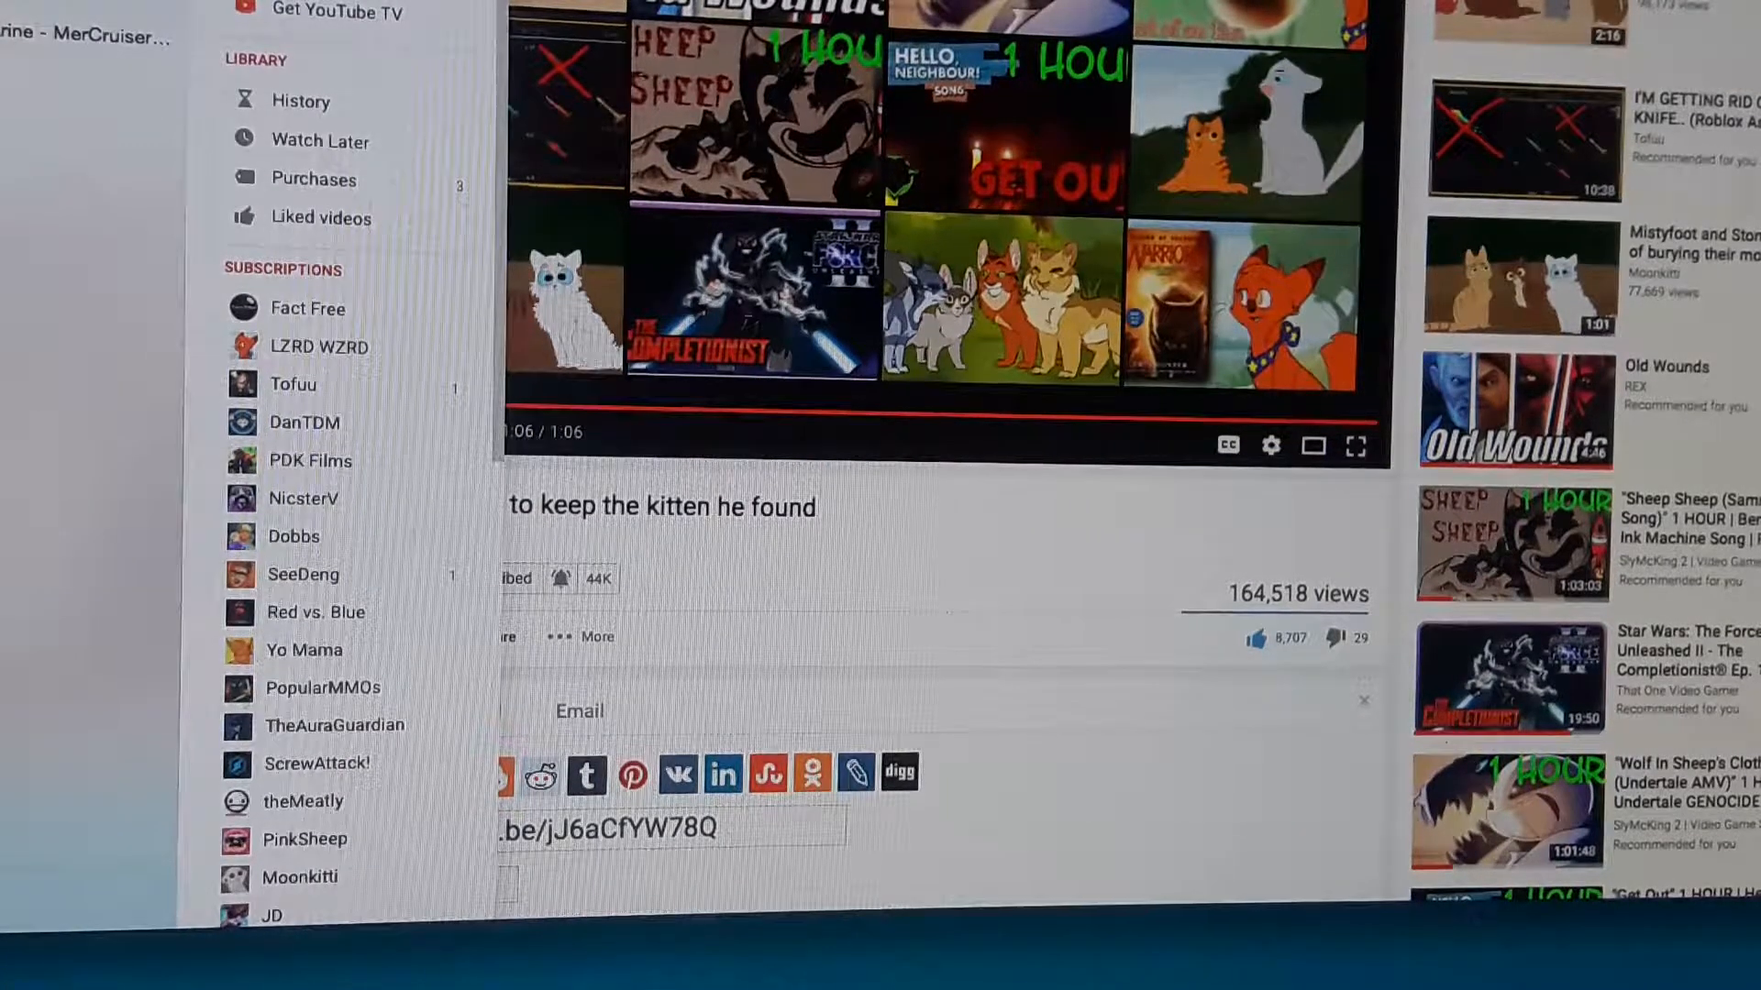
# Visit theMeatly's channel and scroll down through its recent uploads feed.
pyautogui.click(303, 801)
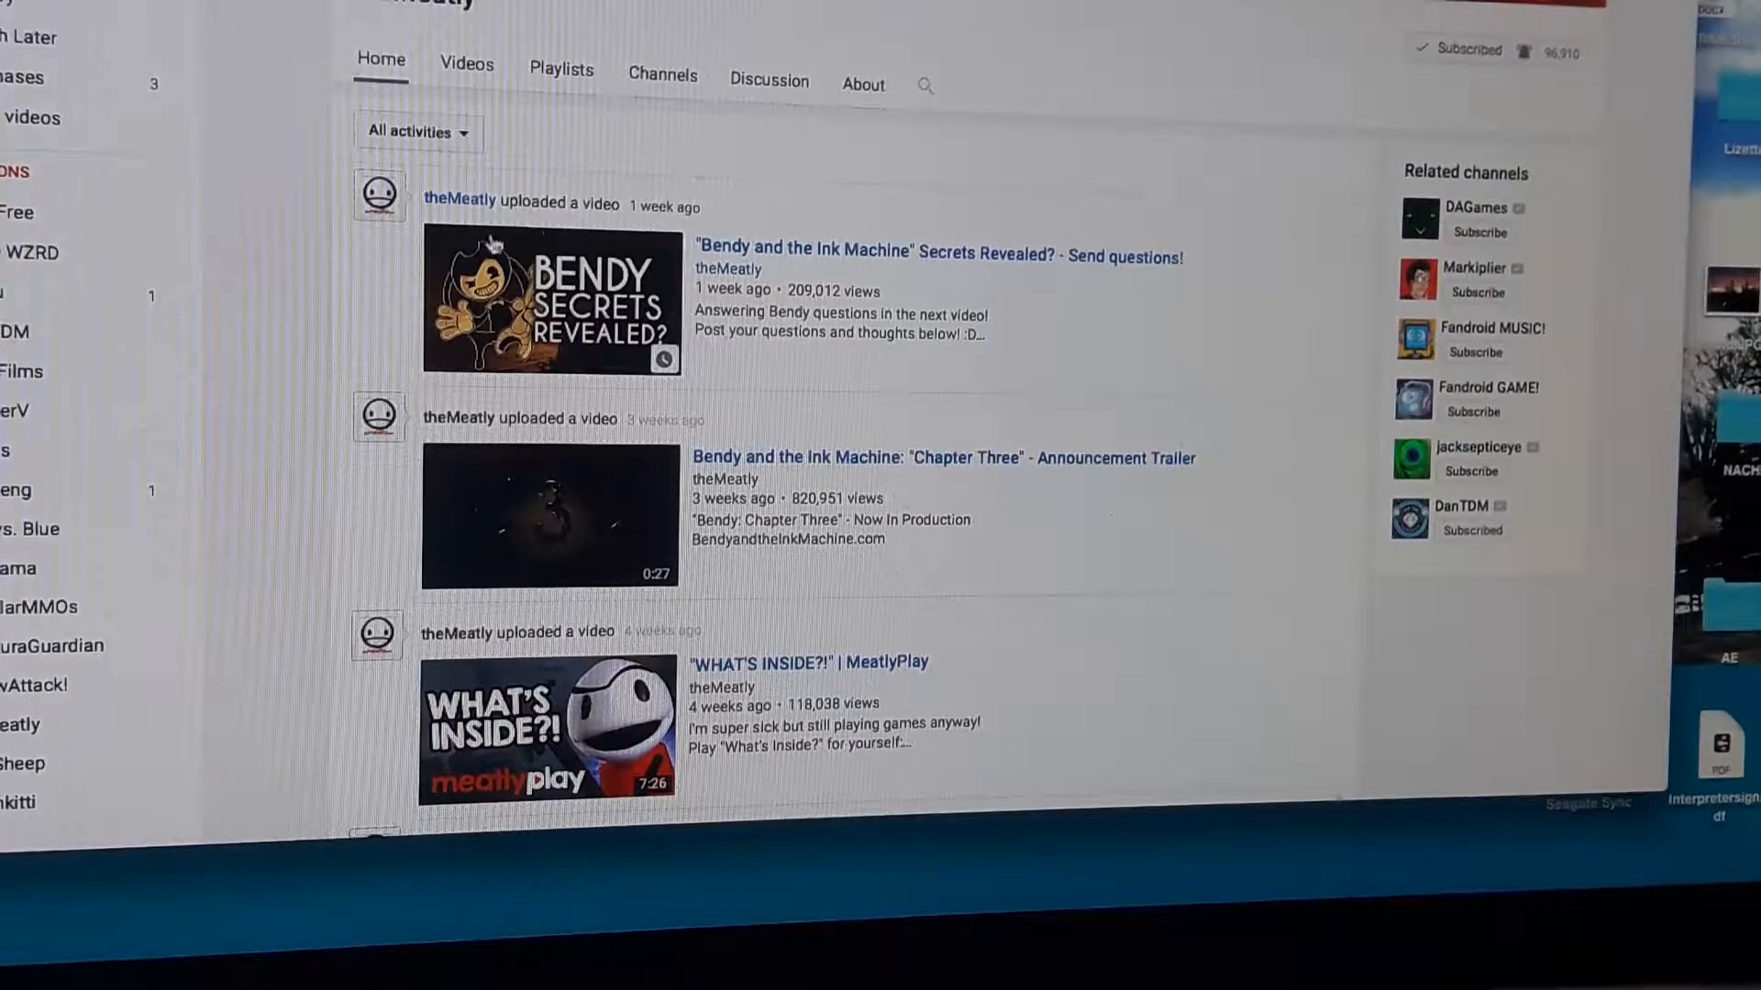
pyautogui.scroll(-3)
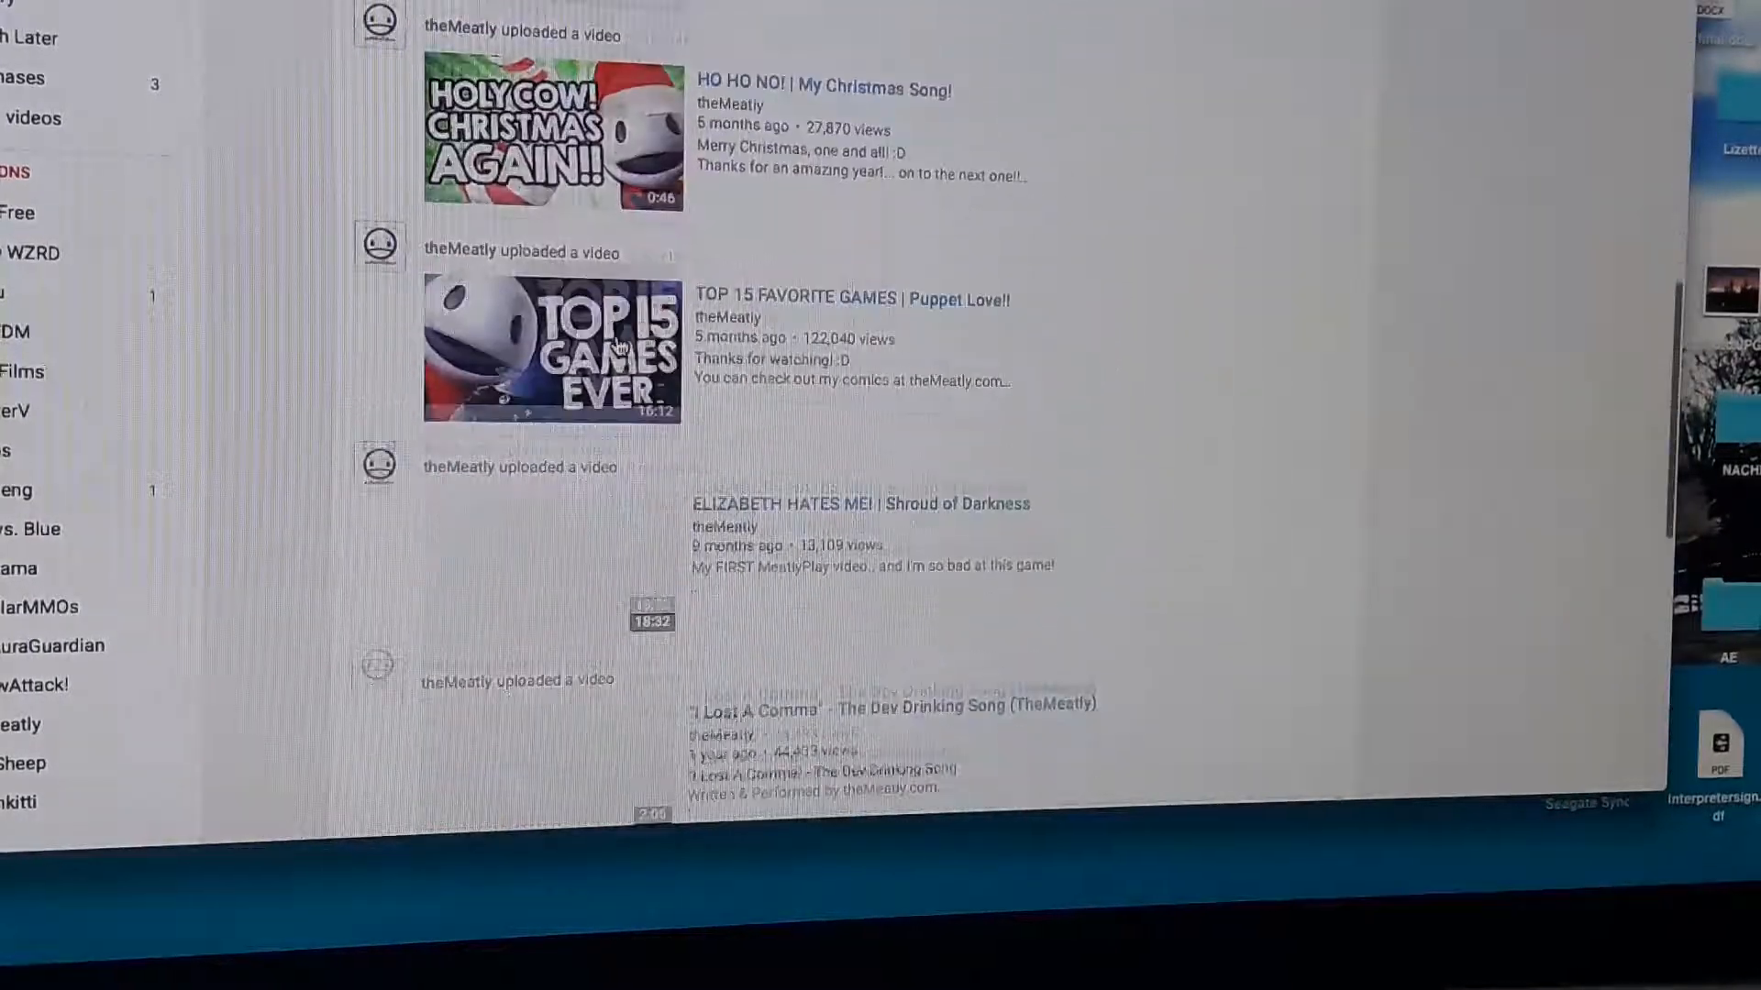
pyautogui.scroll(-3)
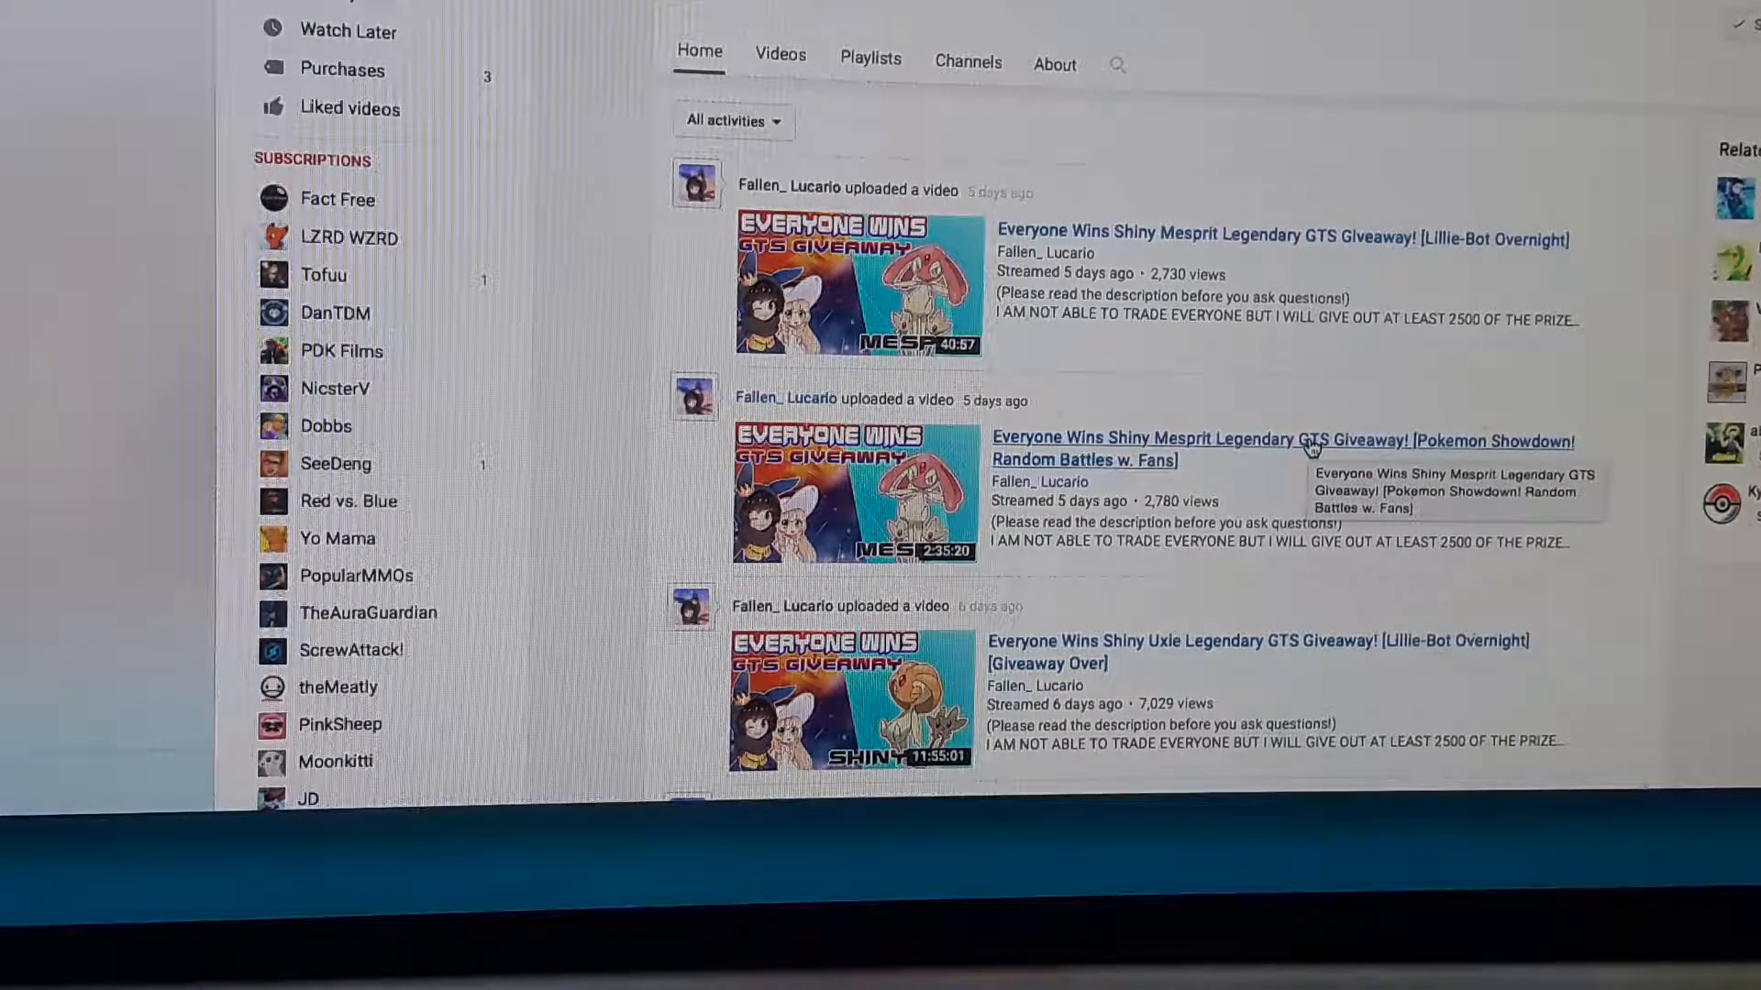
pyautogui.moveTo(1579, 396)
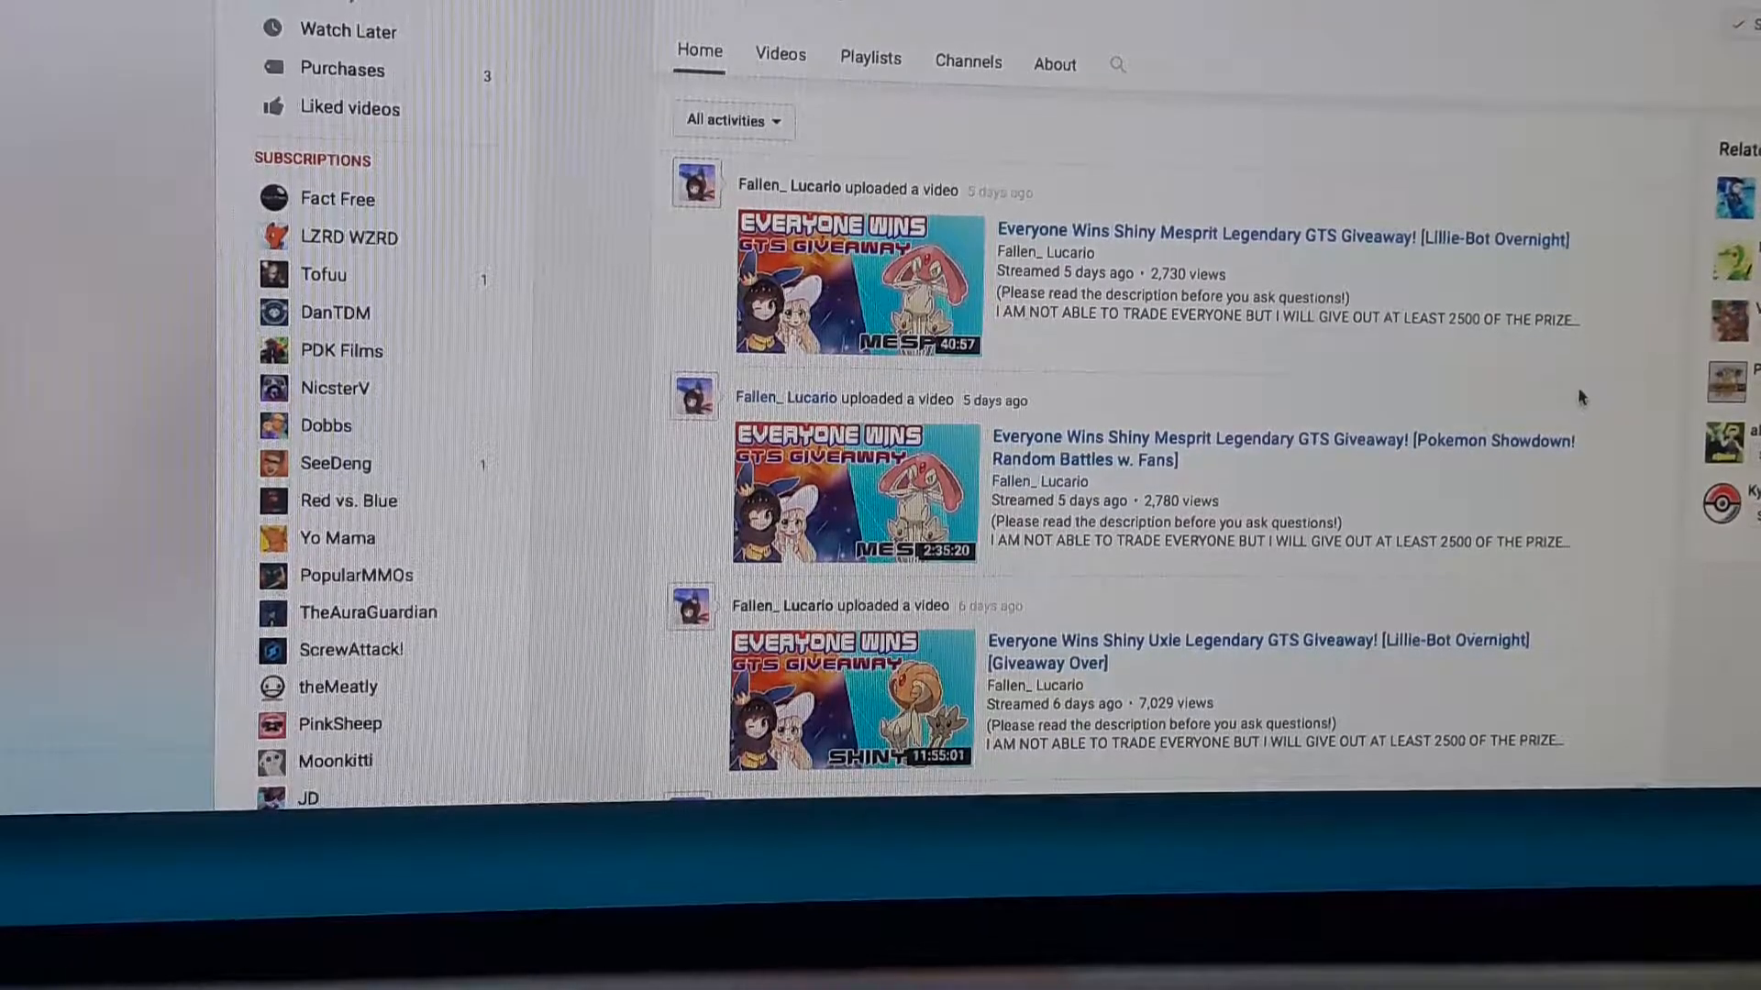
# Scroll through Fallen_ Lucario's shiny legendary GTS giveaway streams and back up to the newest entries.
pyautogui.scroll(-3)
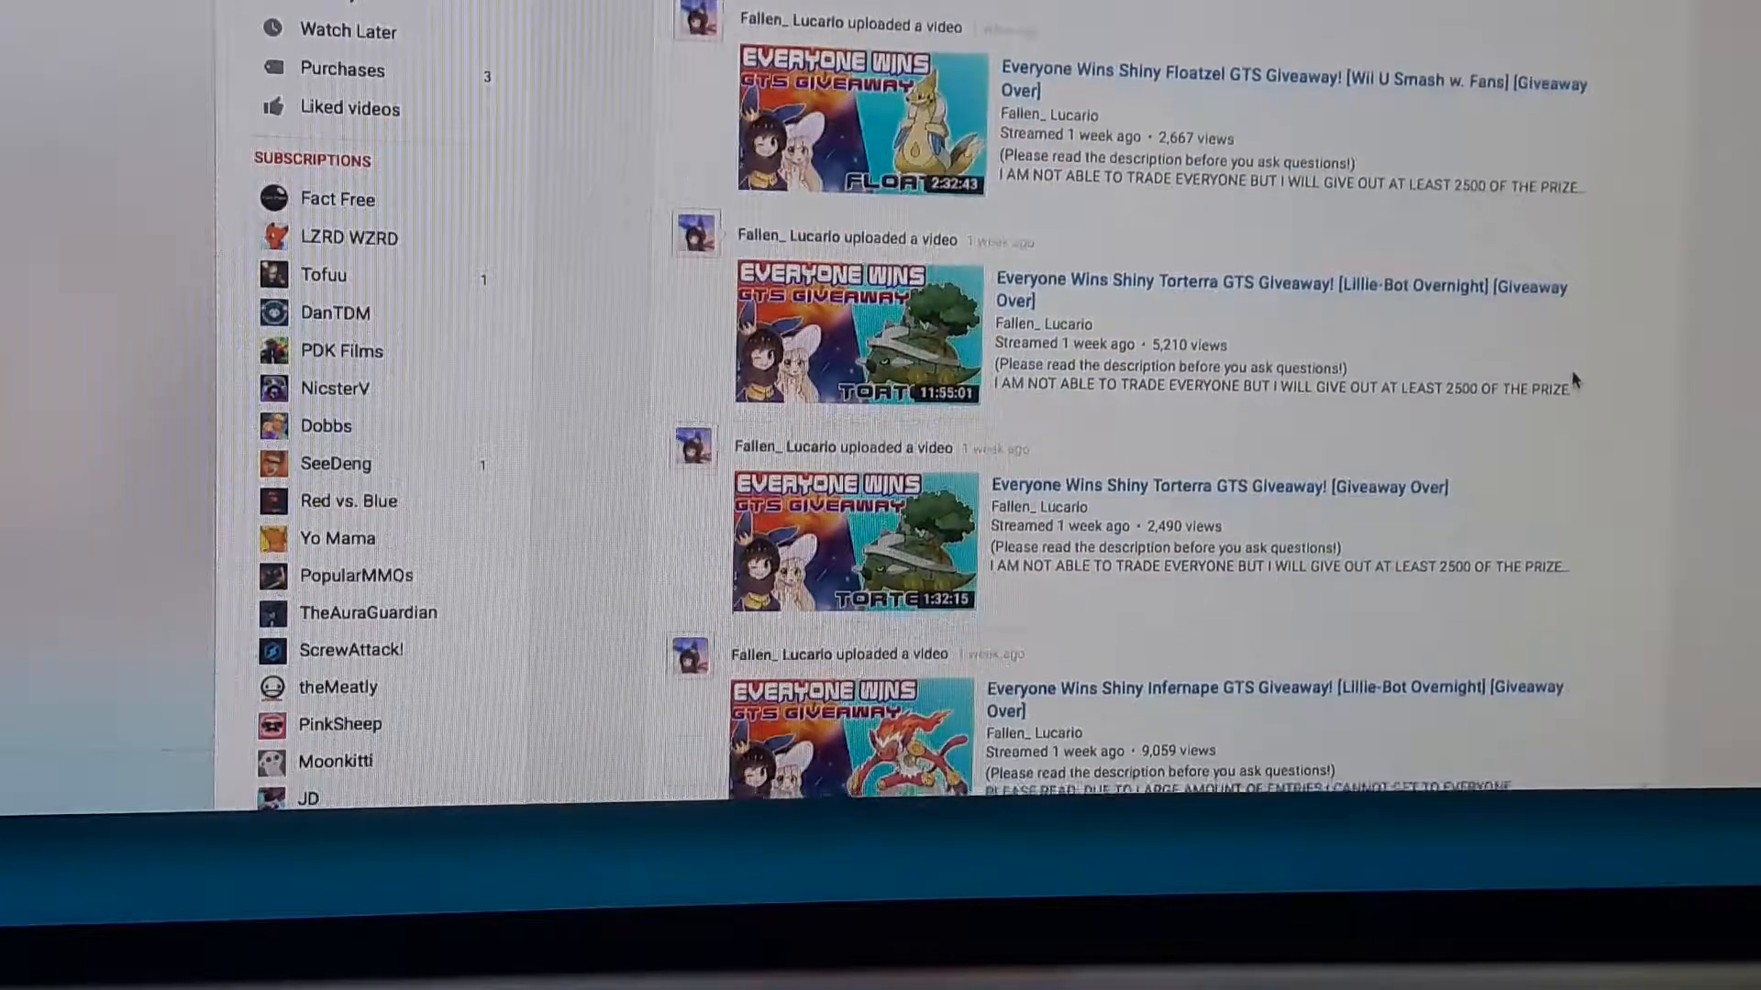
pyautogui.scroll(-3)
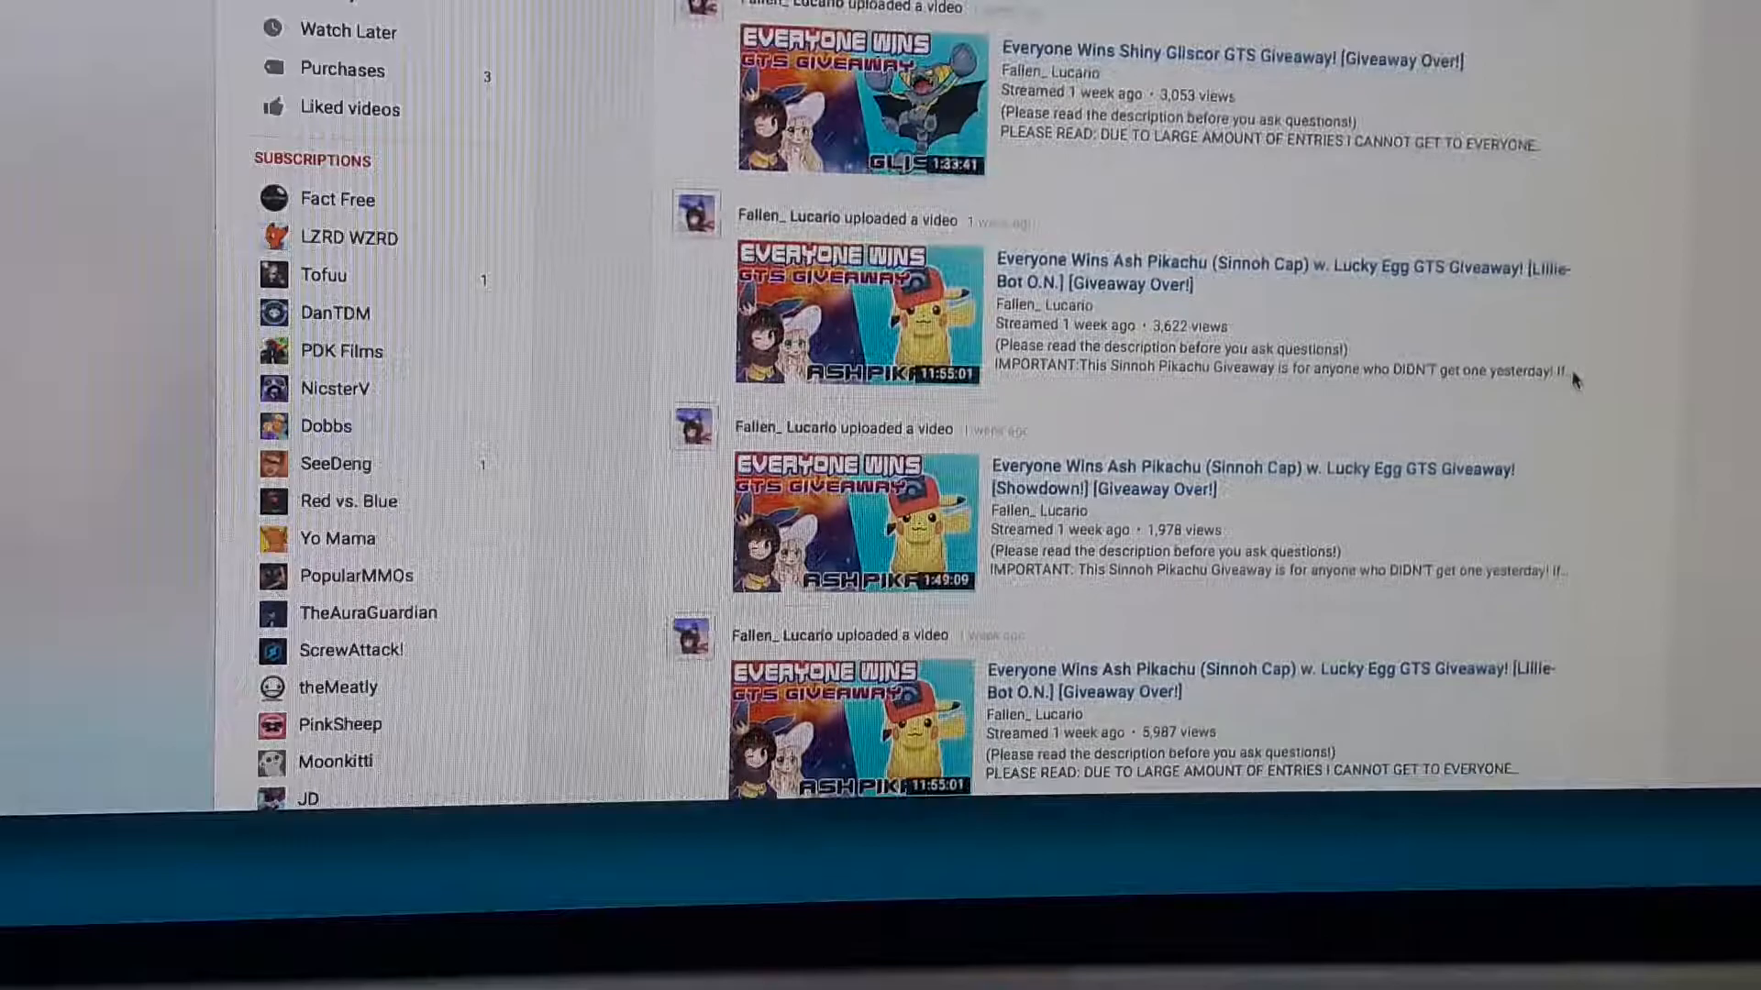
pyautogui.scroll(-3)
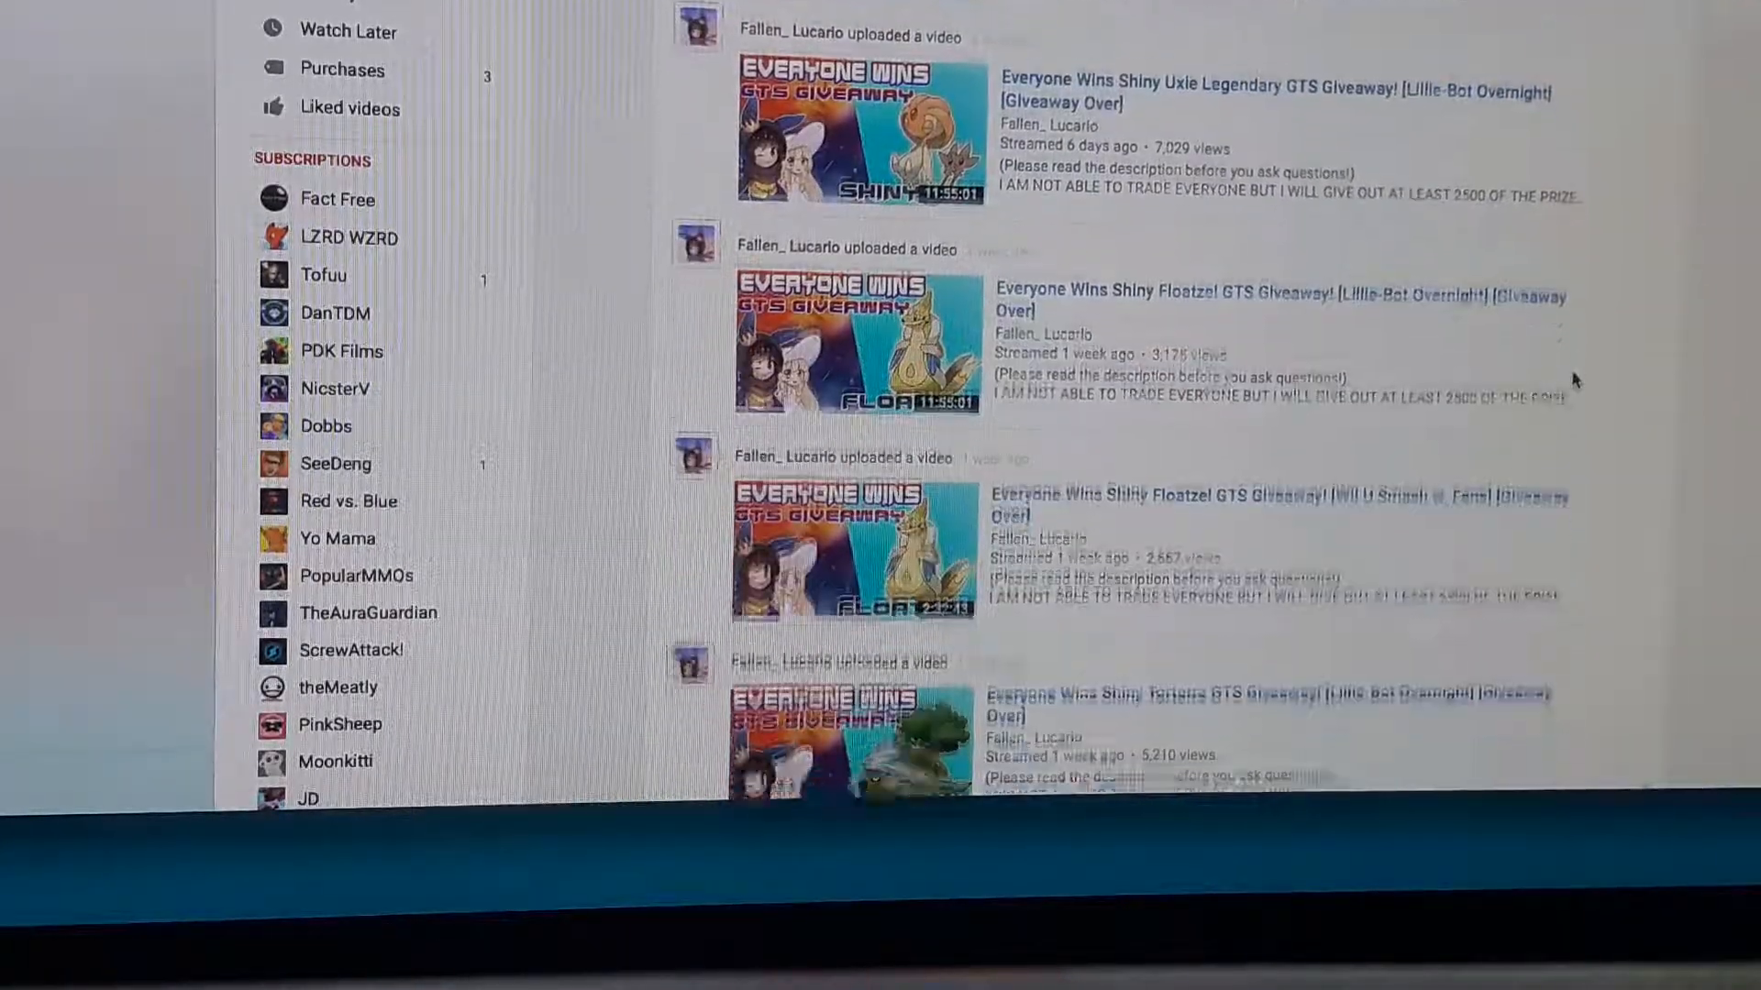
pyautogui.scroll(3)
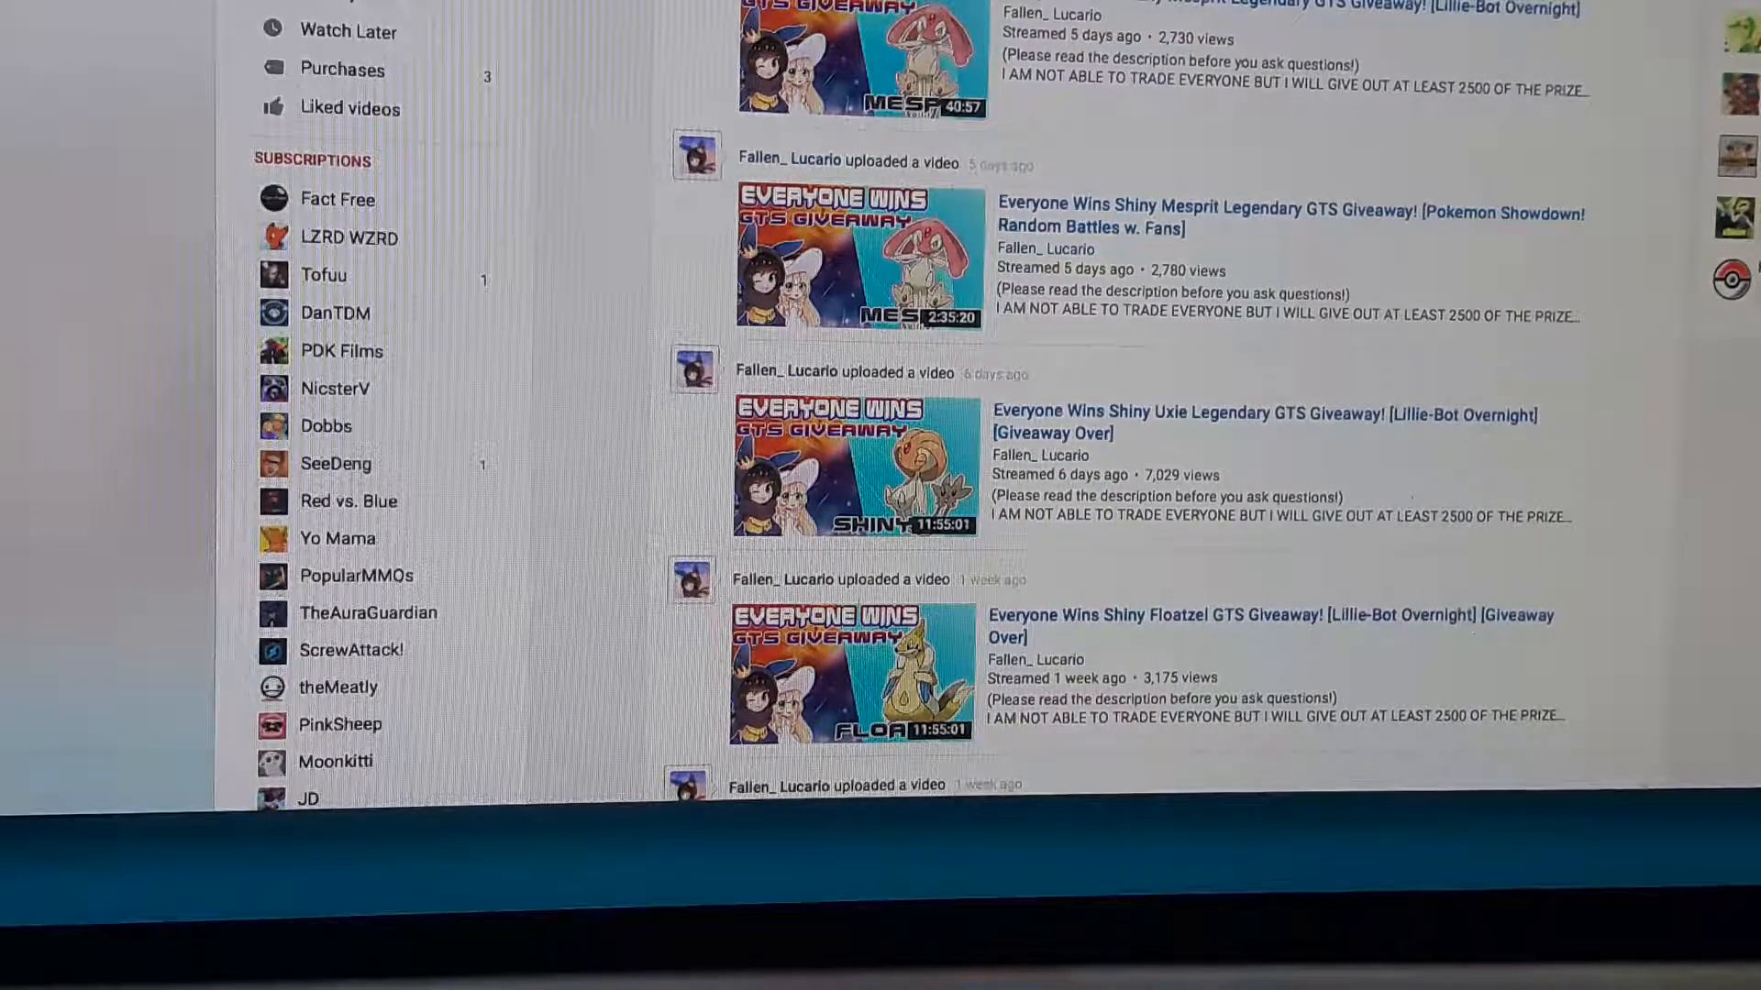
pyautogui.scroll(3)
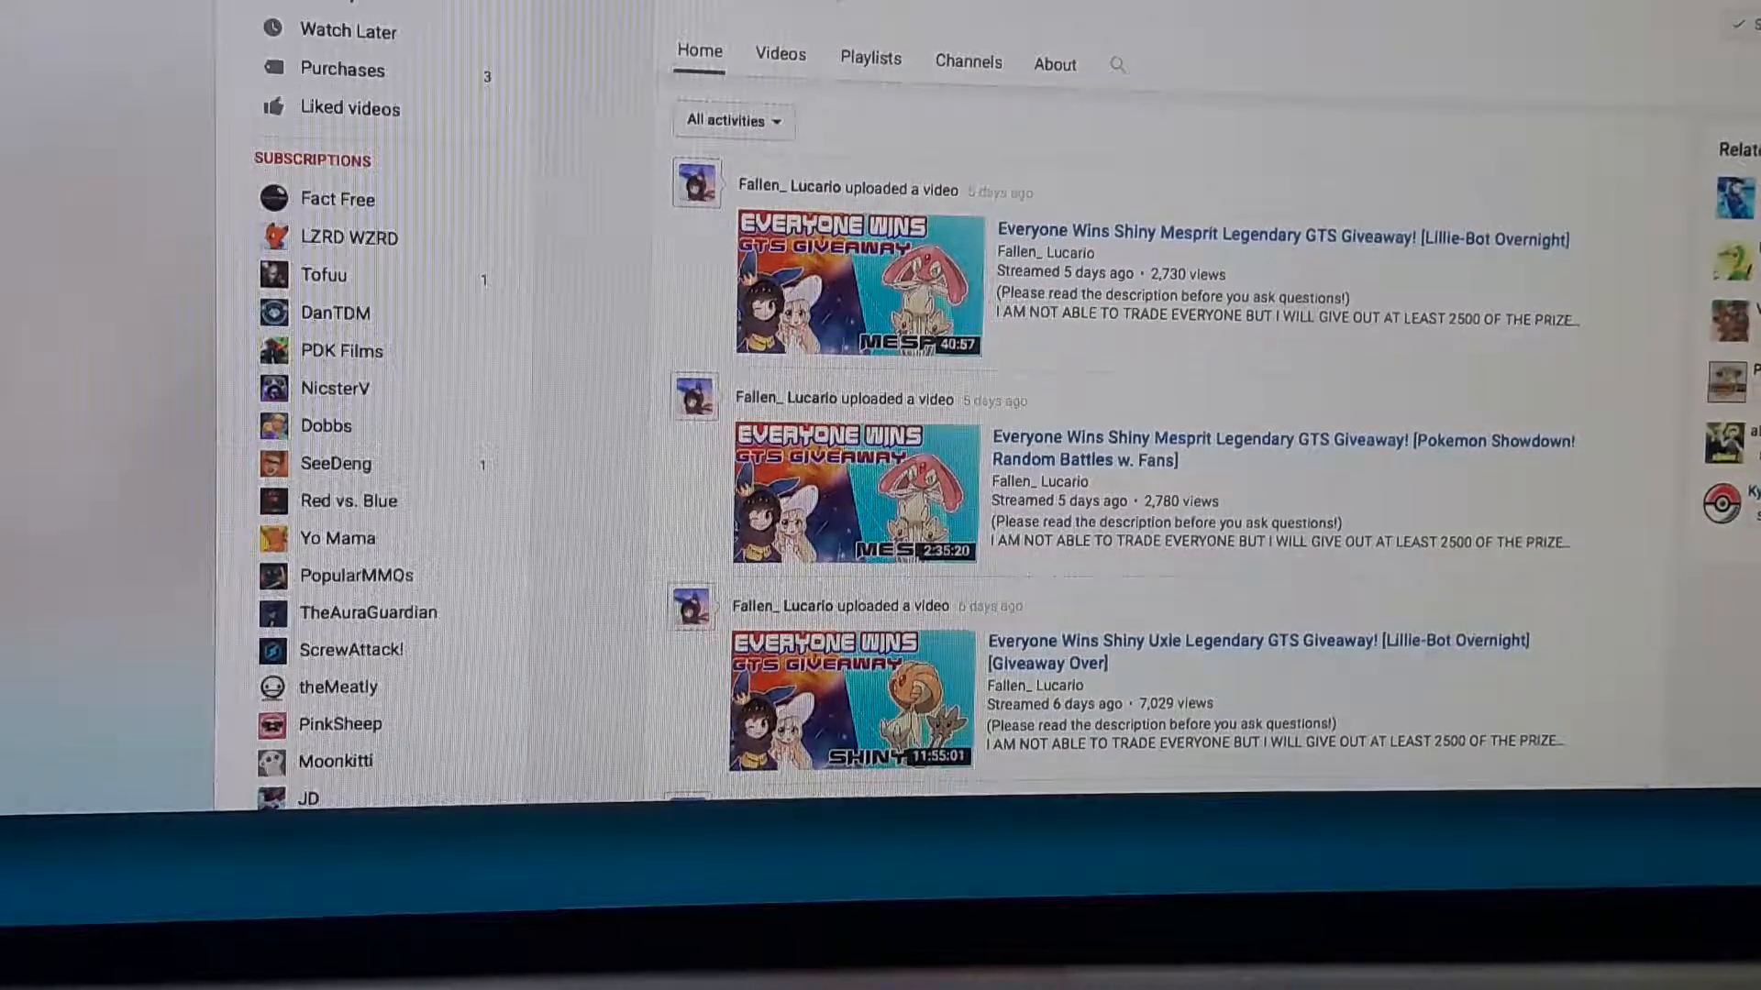
pyautogui.moveTo(1291, 130)
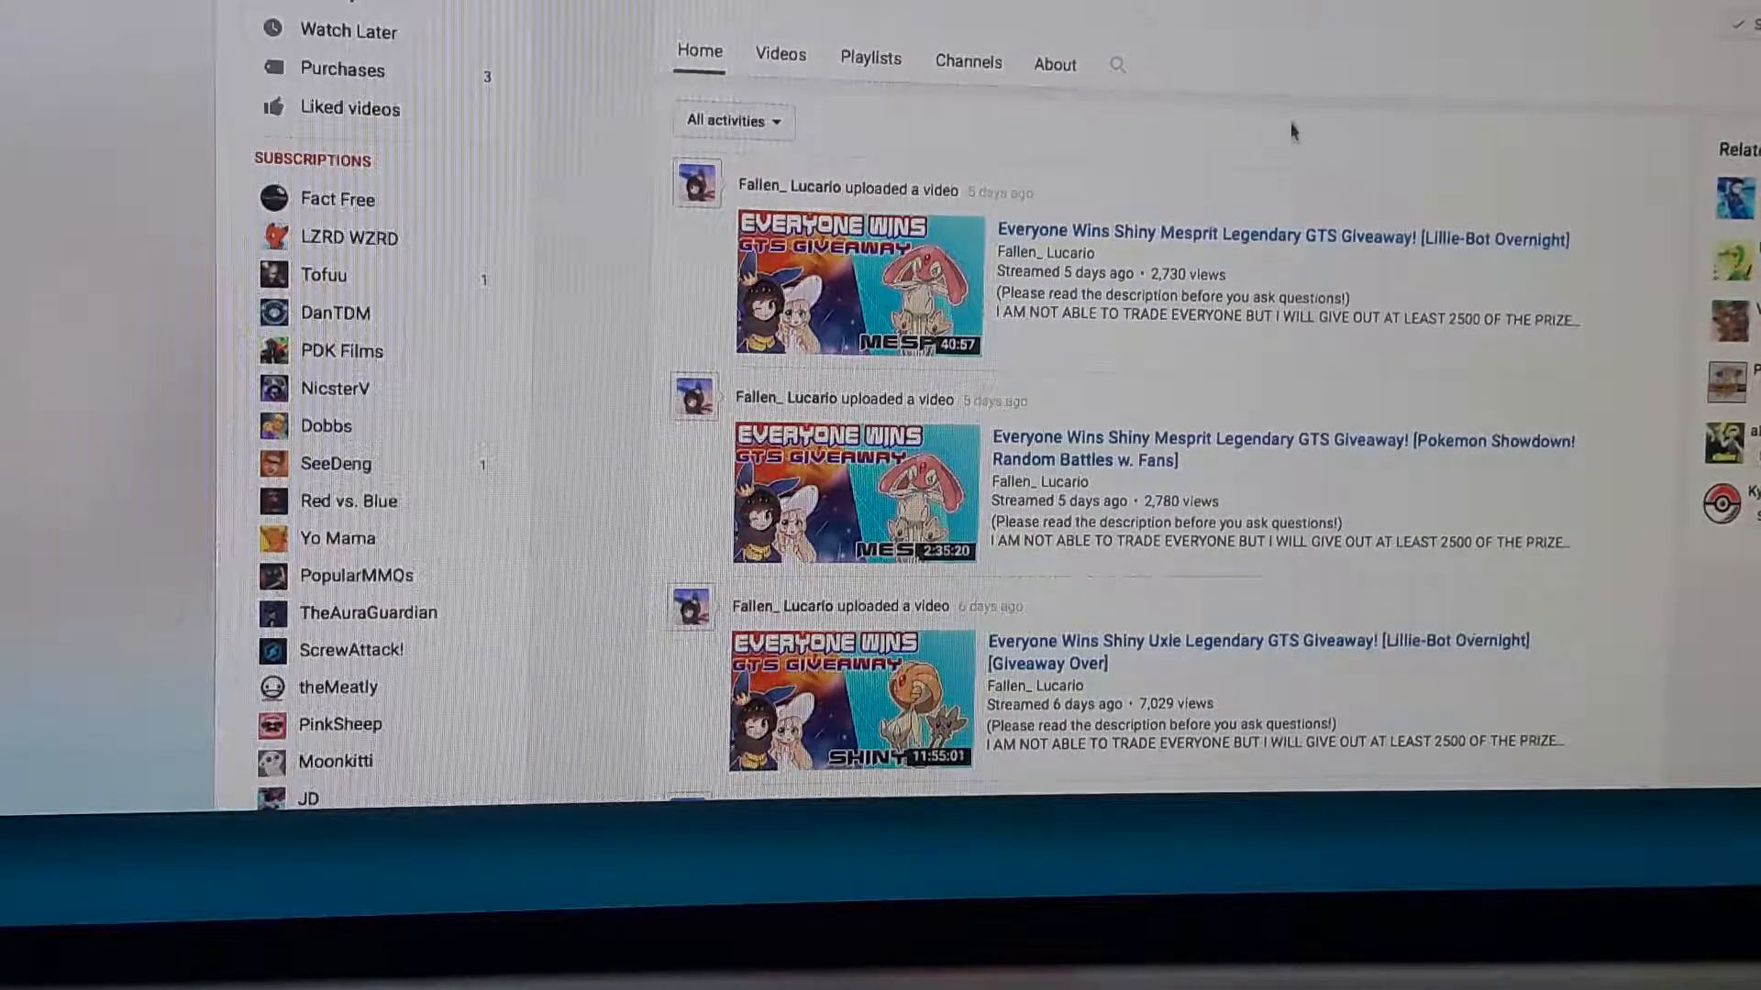
pyautogui.moveTo(1196, 219)
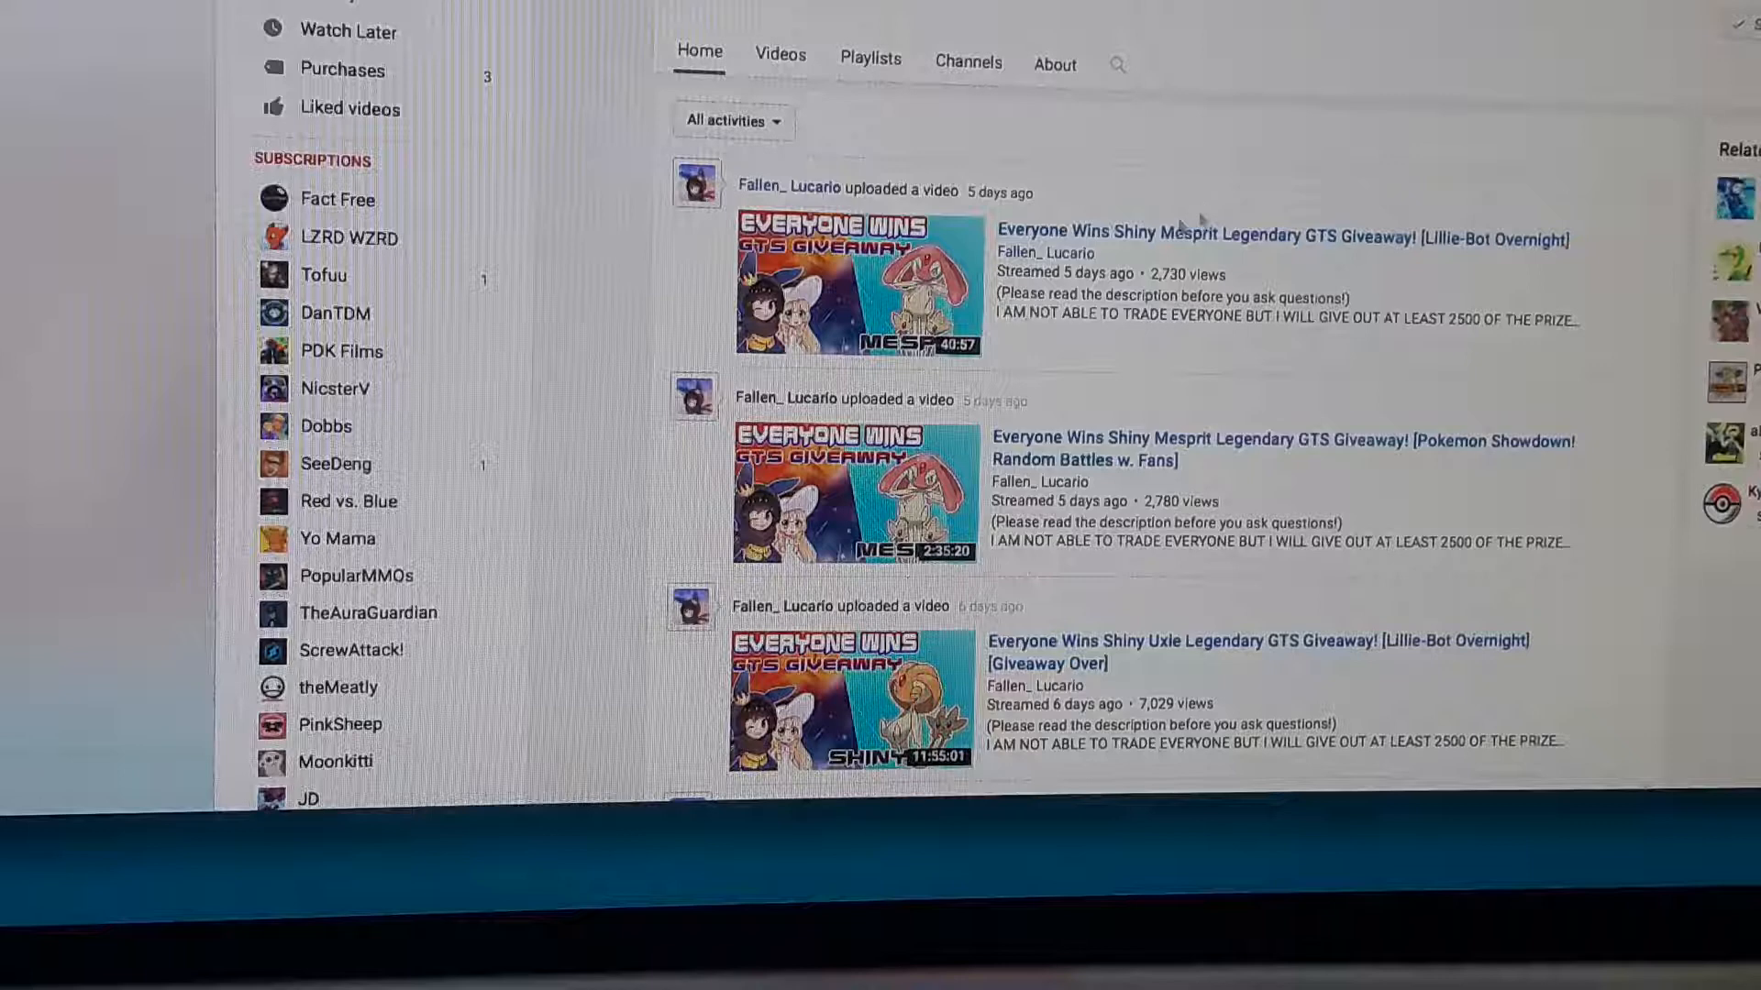
pyautogui.moveTo(1172, 147)
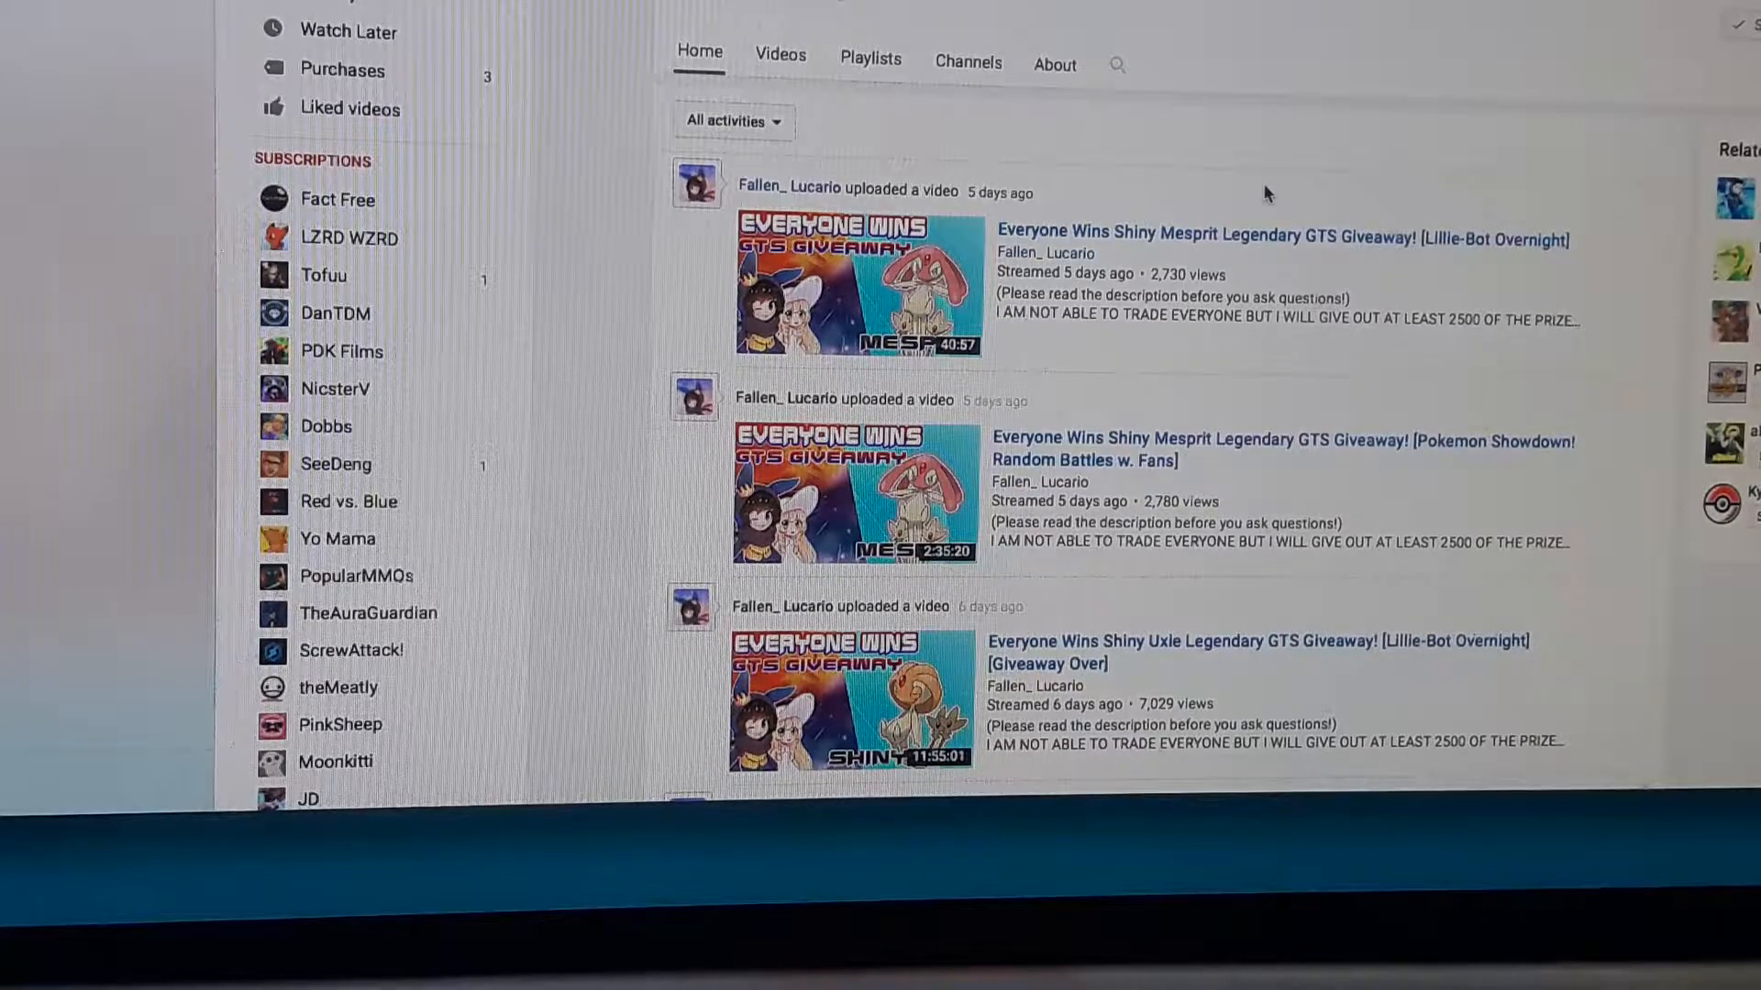
pyautogui.moveTo(1443, 174)
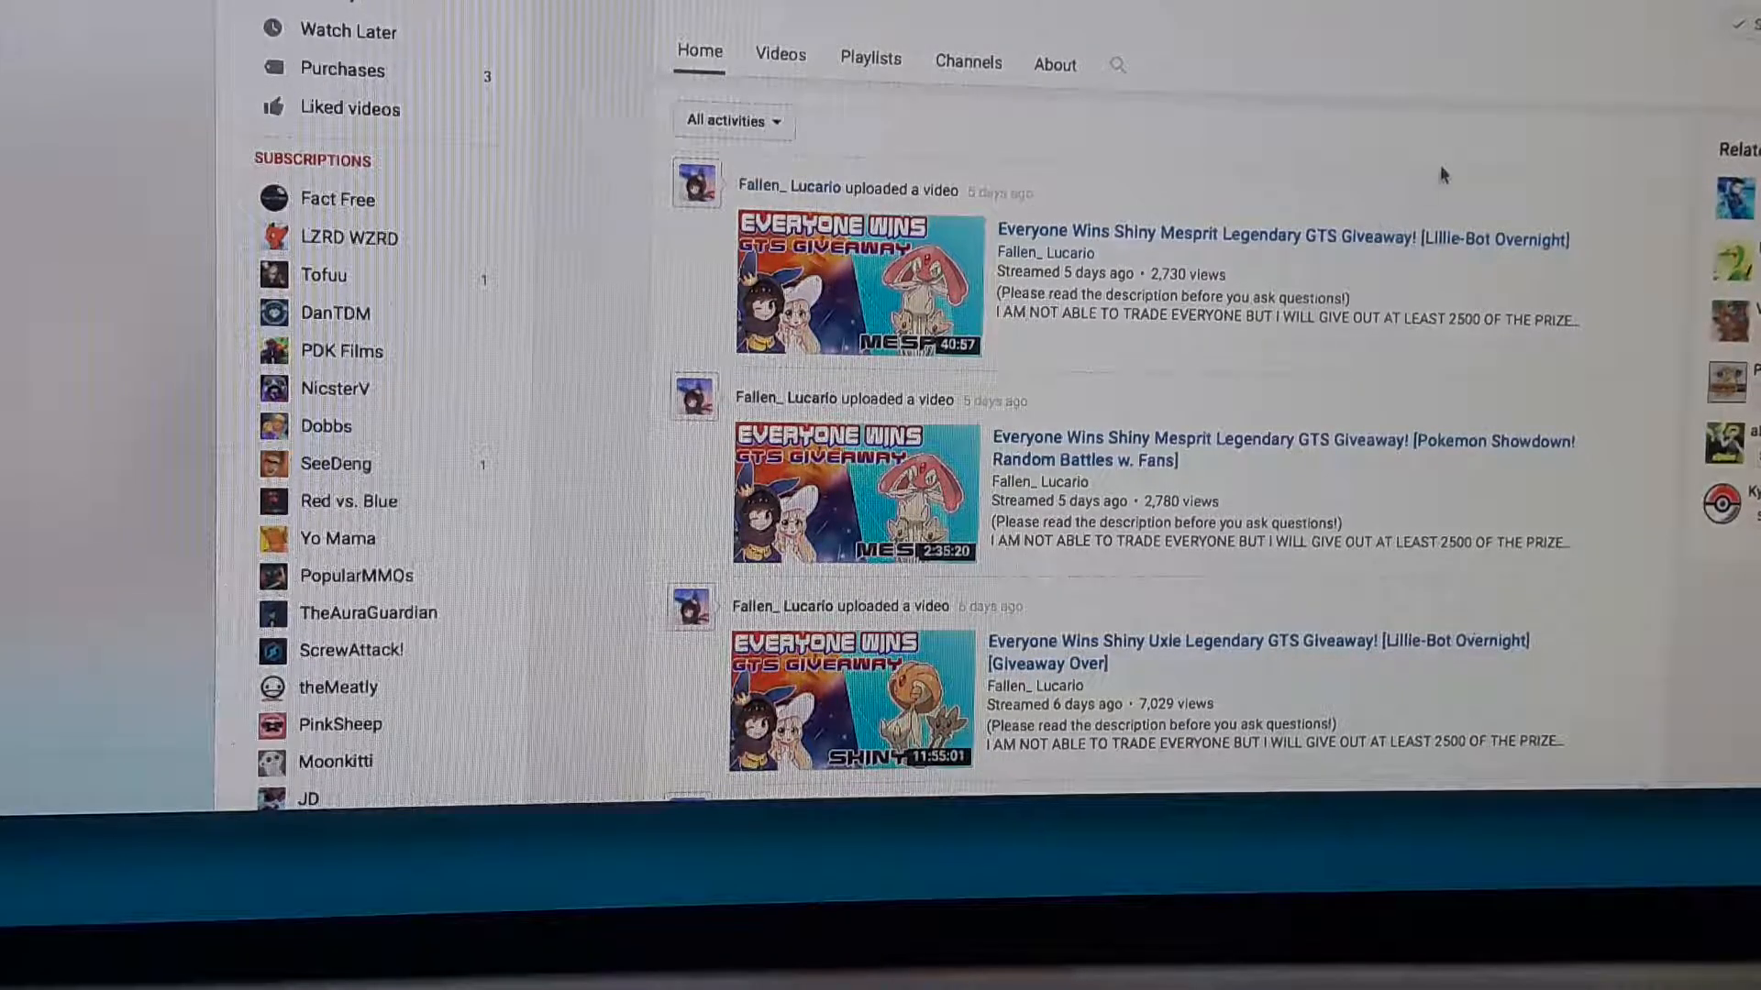
pyautogui.moveTo(1429, 90)
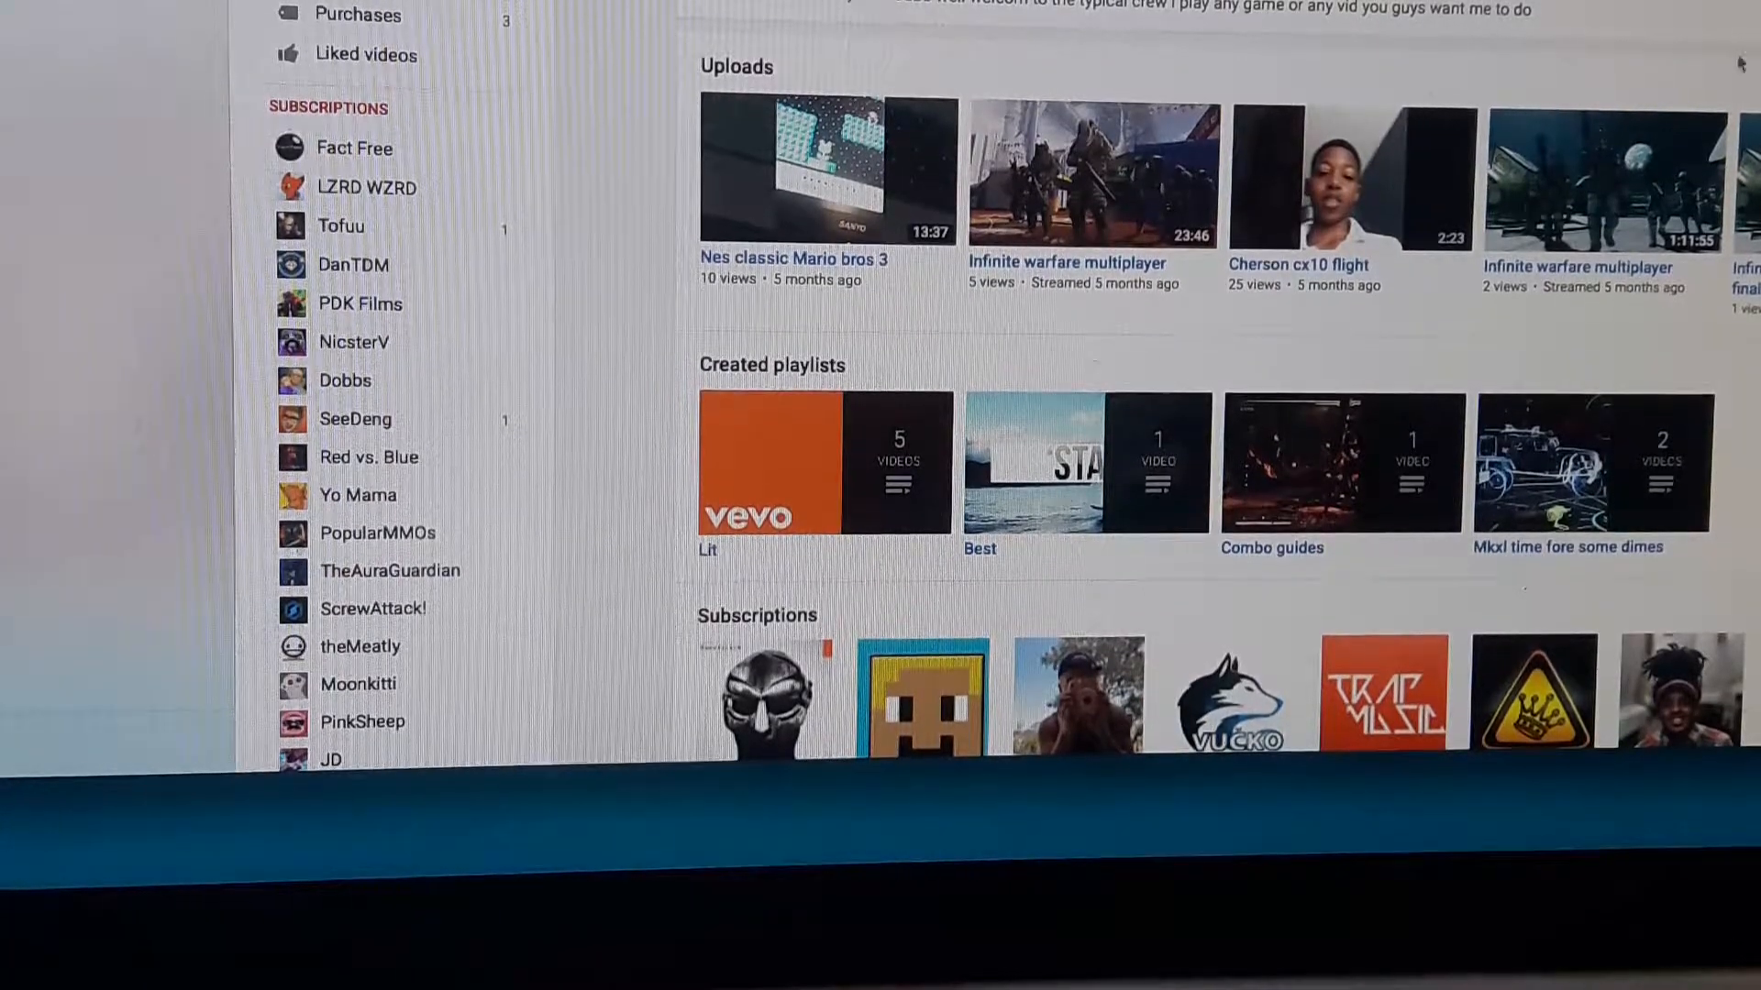
pyautogui.moveTo(1519, 58)
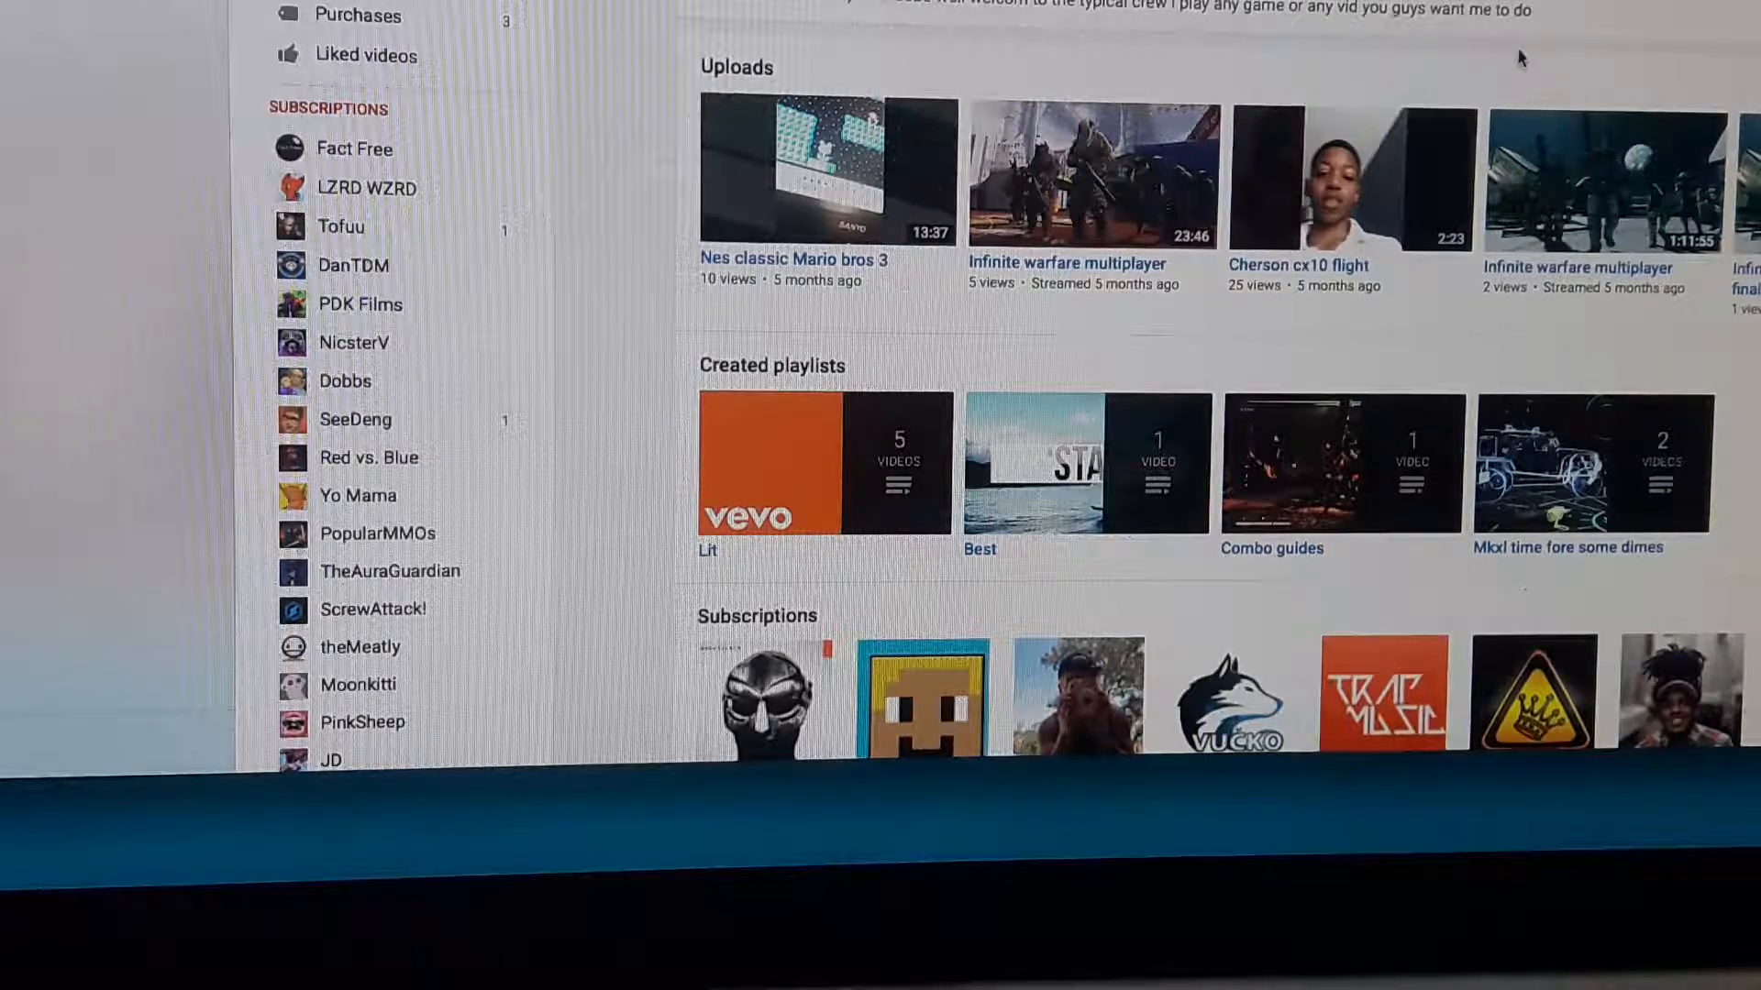
pyautogui.moveTo(1254, 143)
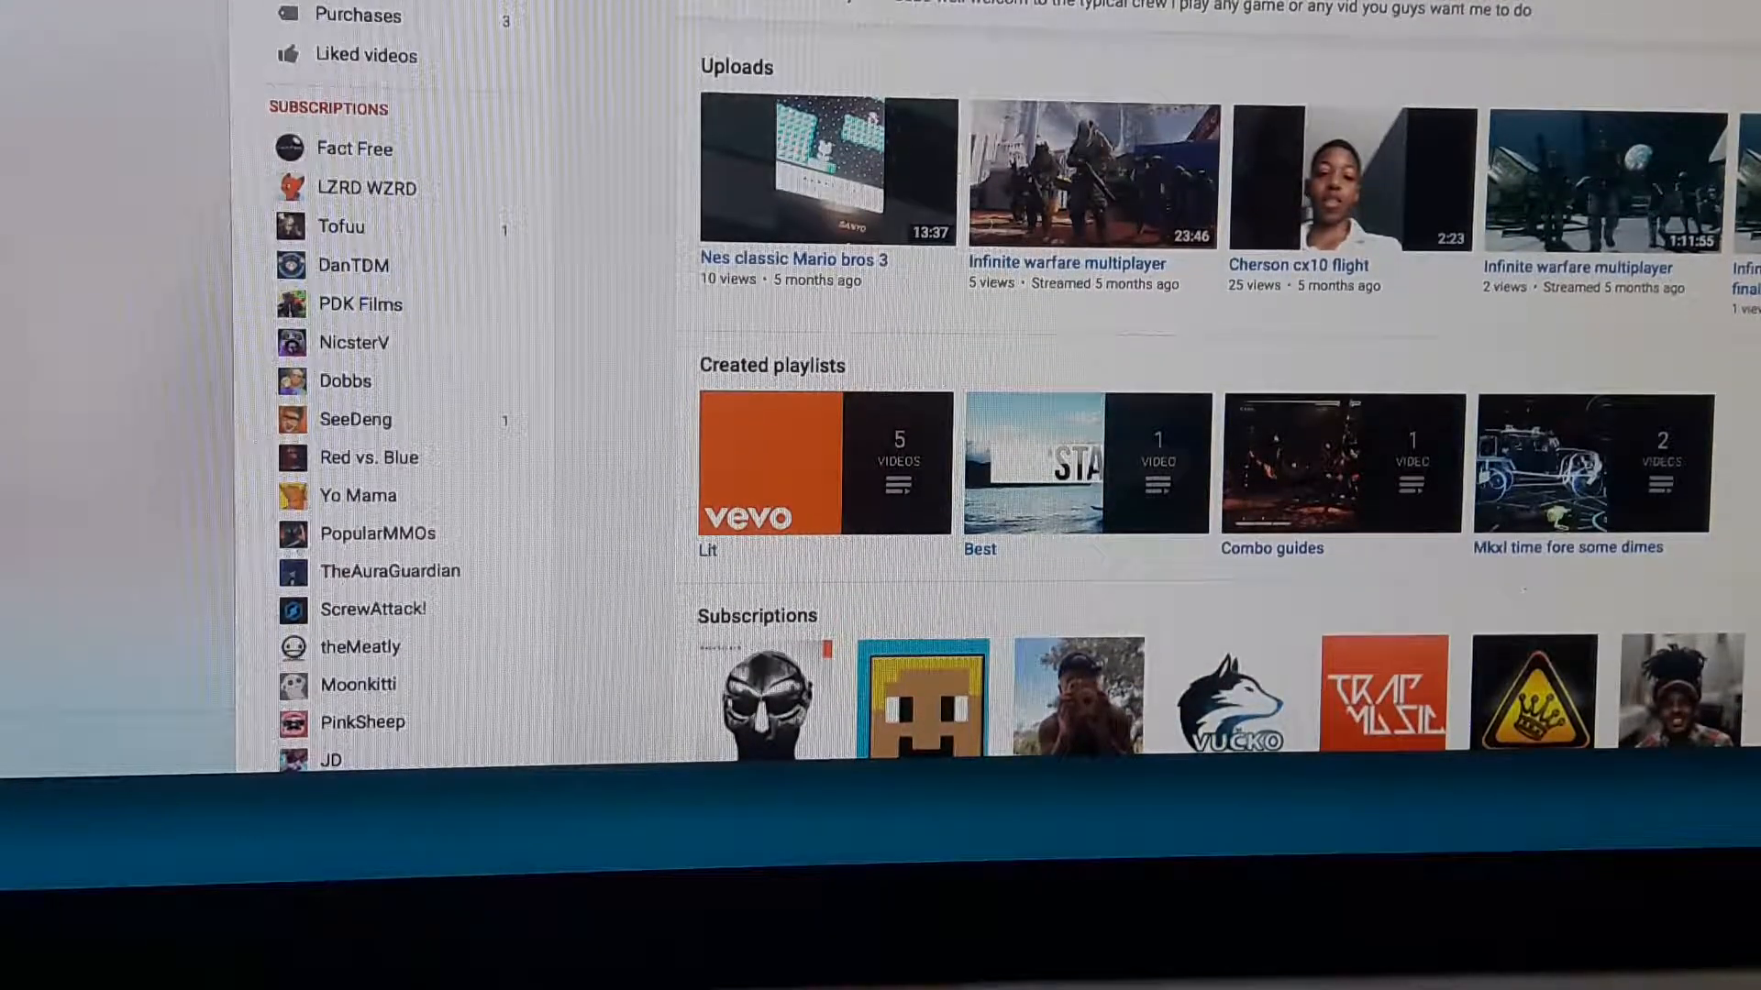
pyautogui.moveTo(1137, 54)
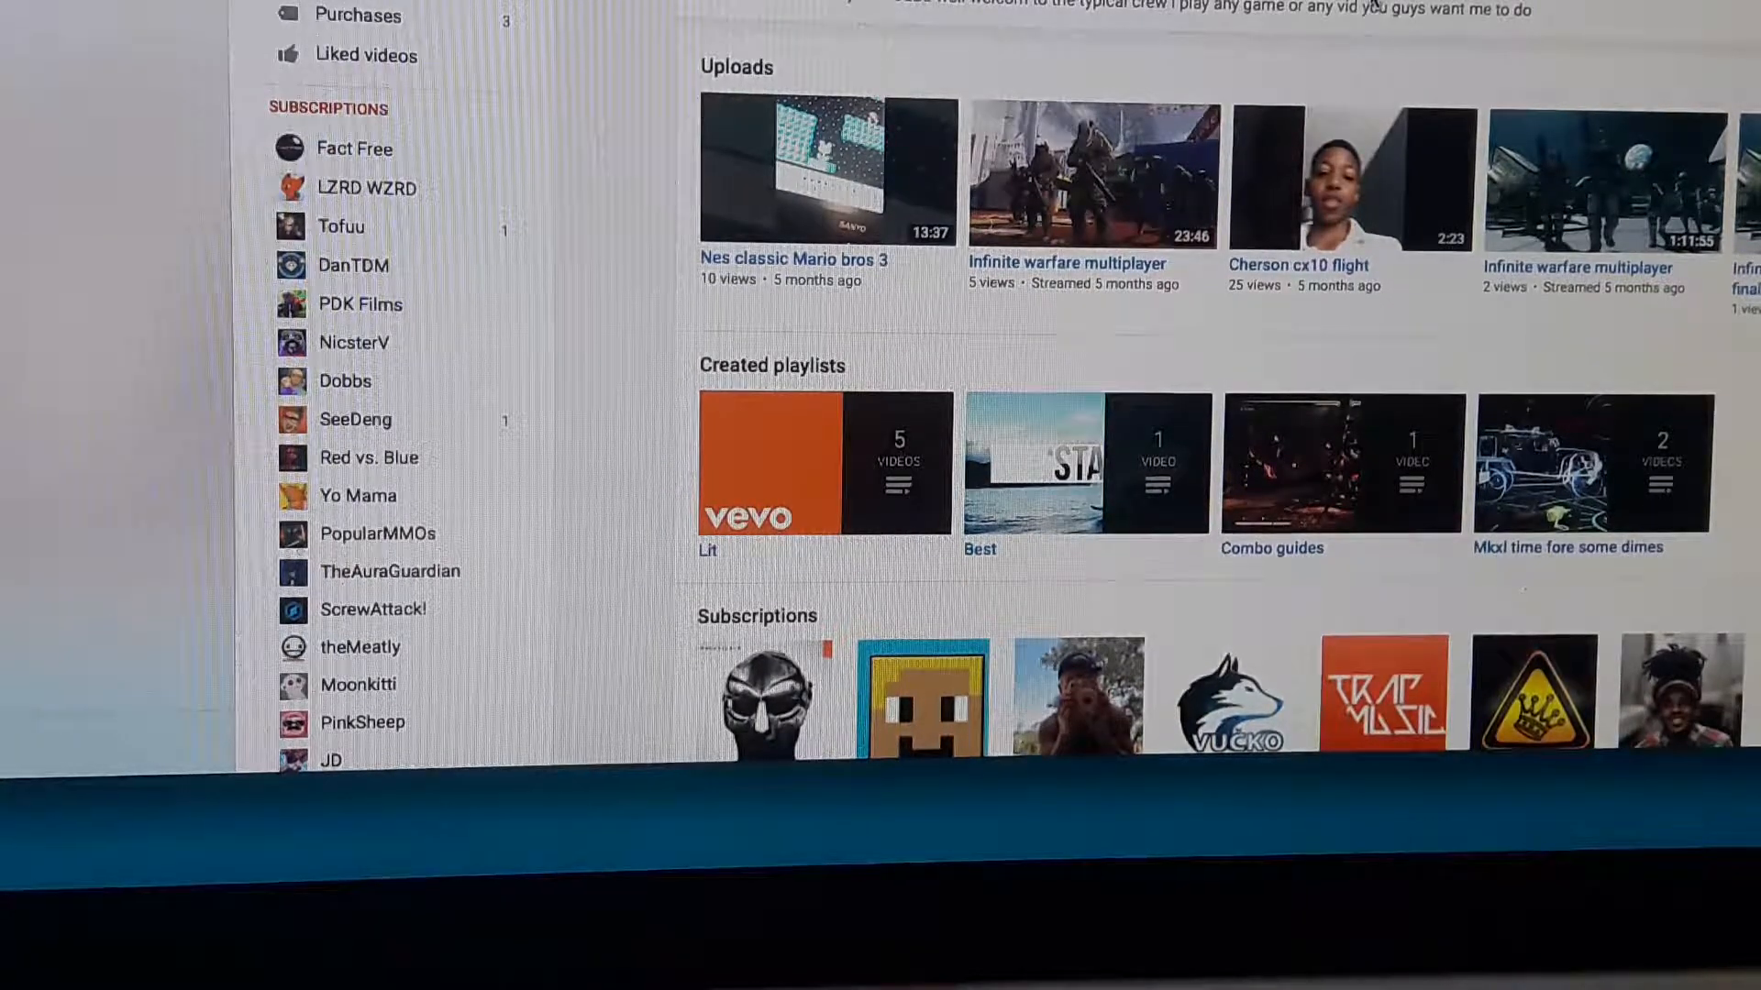
# Scroll back up the small channel's Home page showing uploads like Nes classic Mario bros 3.
pyautogui.scroll(3)
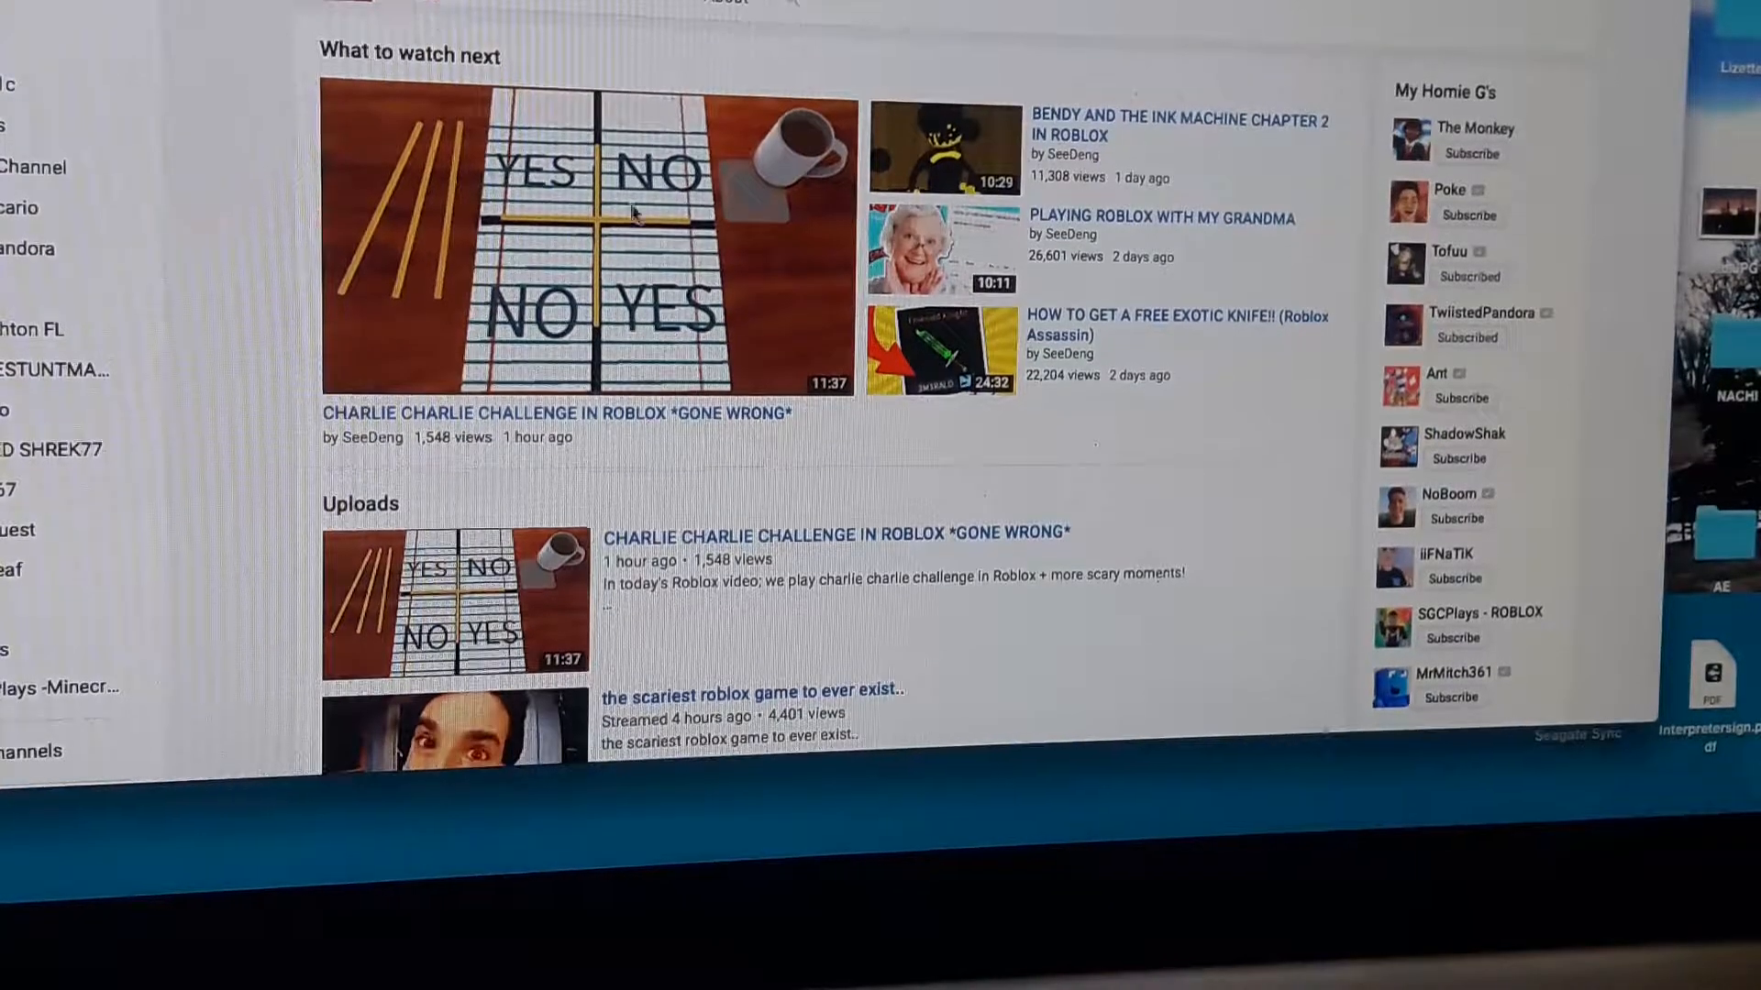
# Scroll down SeeDeng's long list of Roblox uploads and back up toward the top.
pyautogui.scroll(-3)
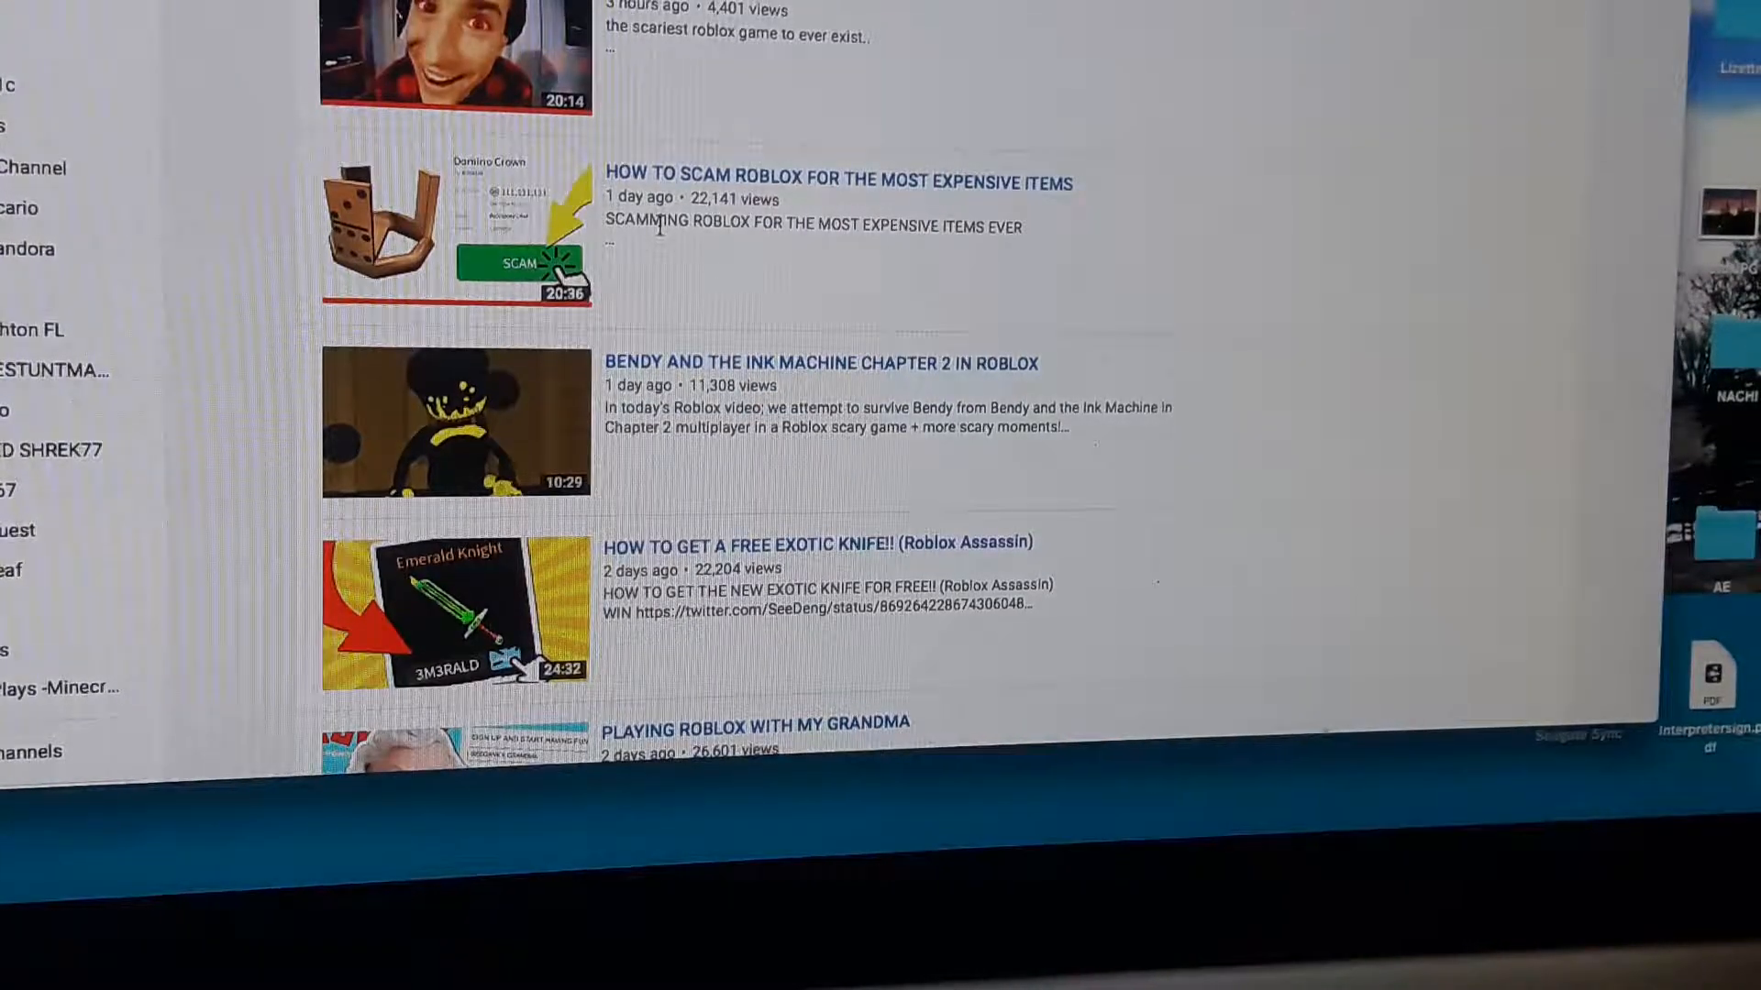
pyautogui.scroll(-3)
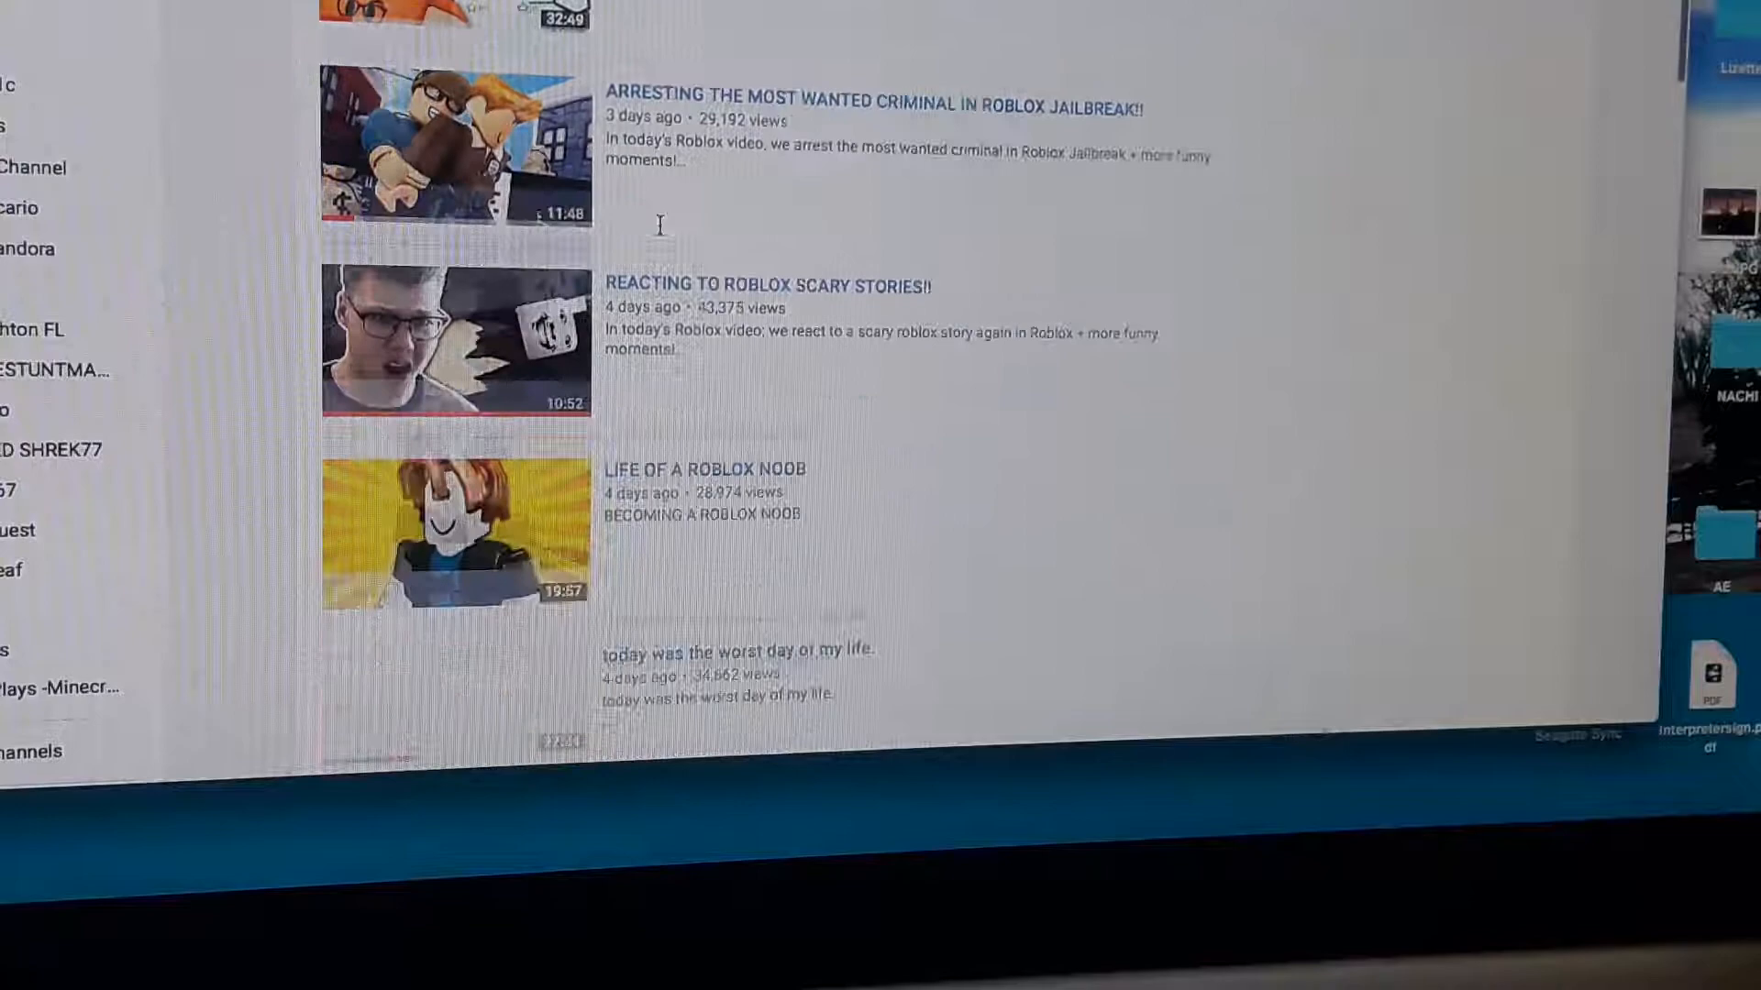
pyautogui.scroll(-3)
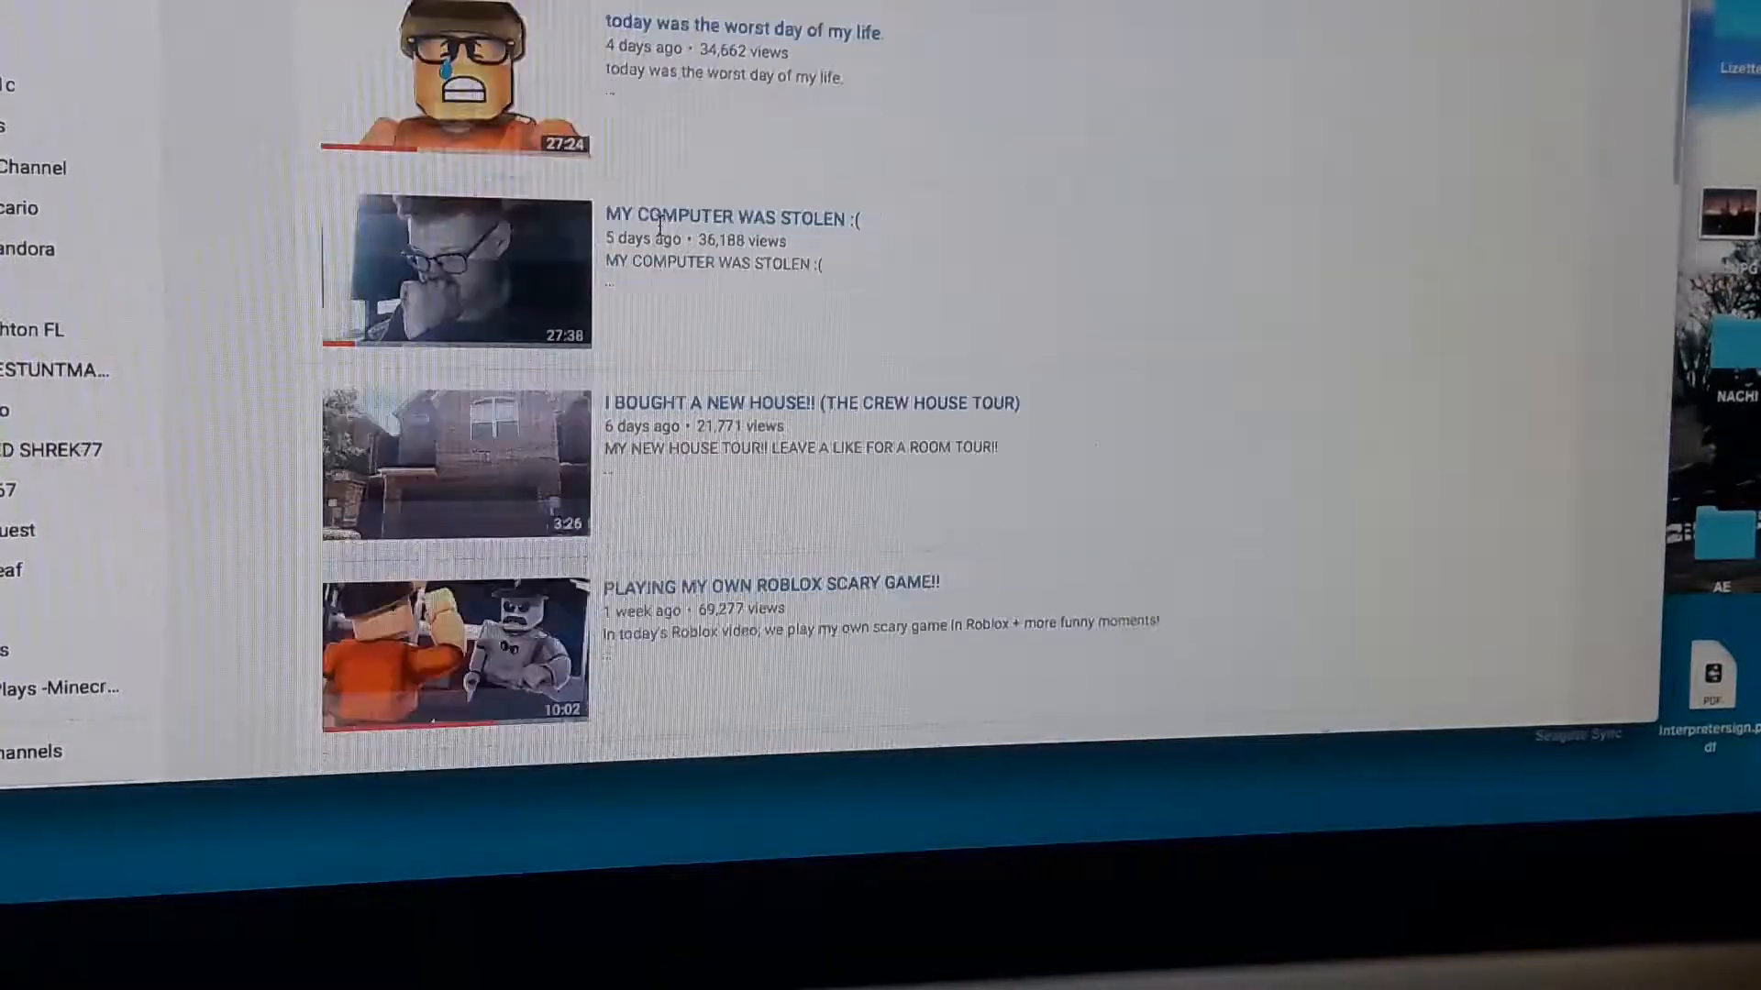
pyautogui.scroll(-3)
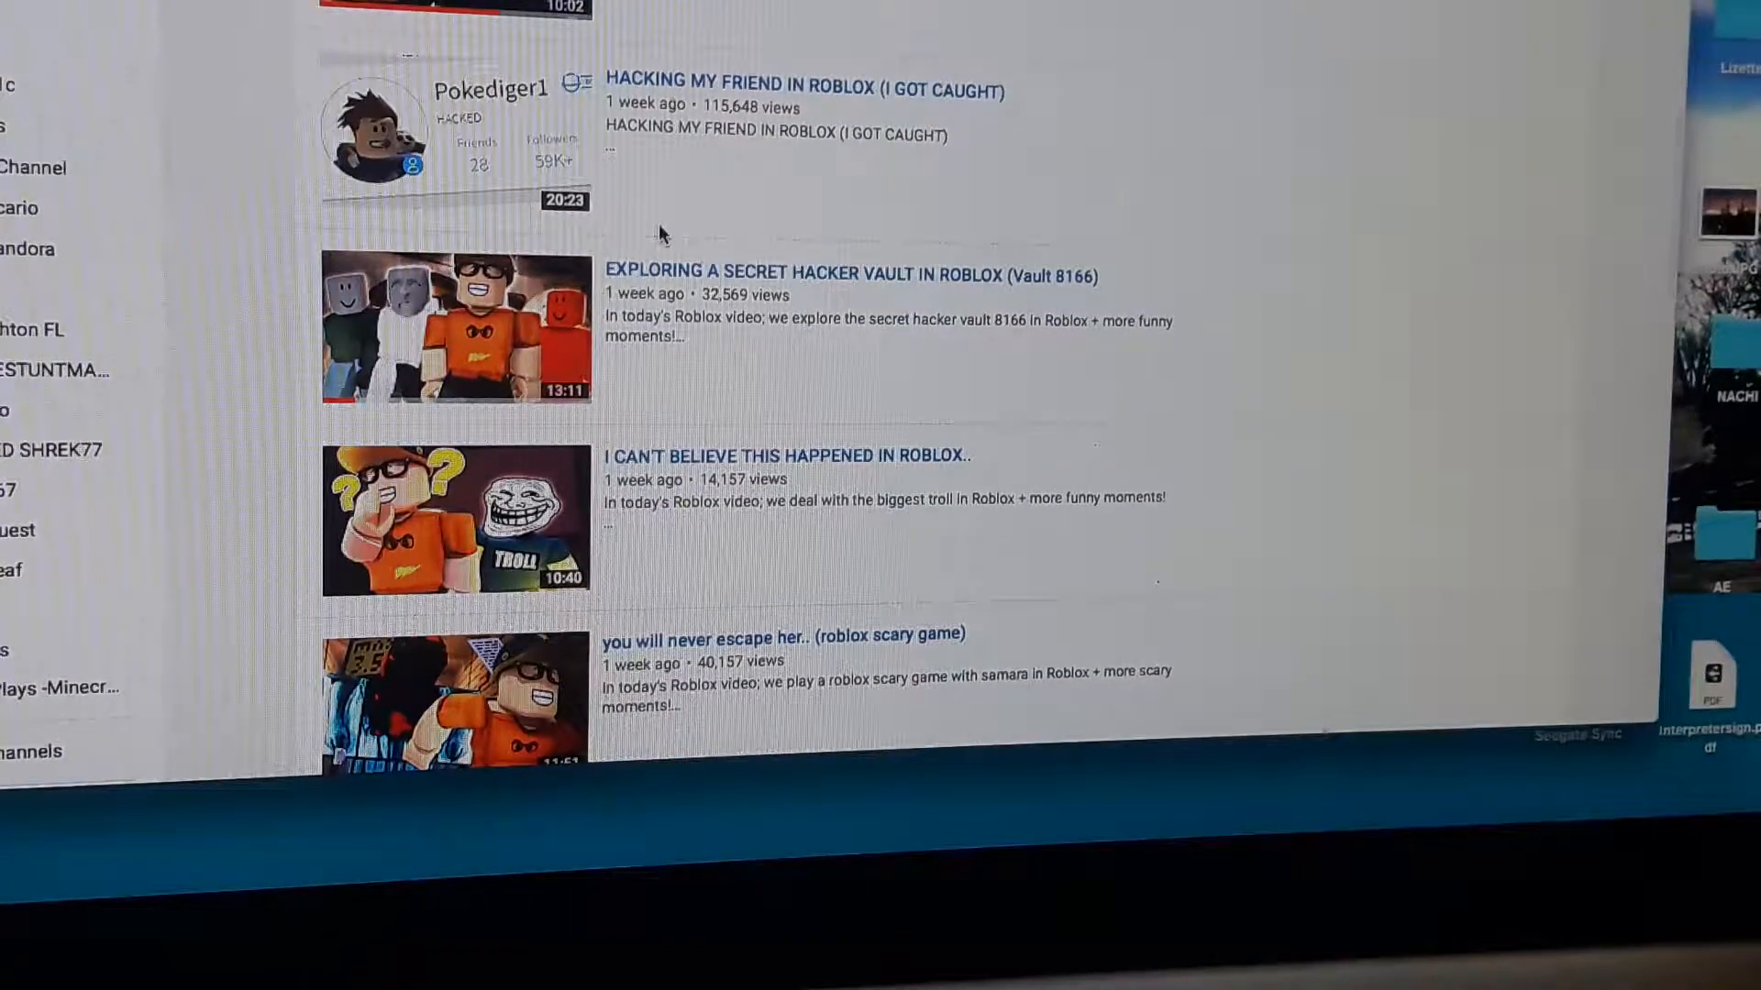
pyautogui.scroll(3)
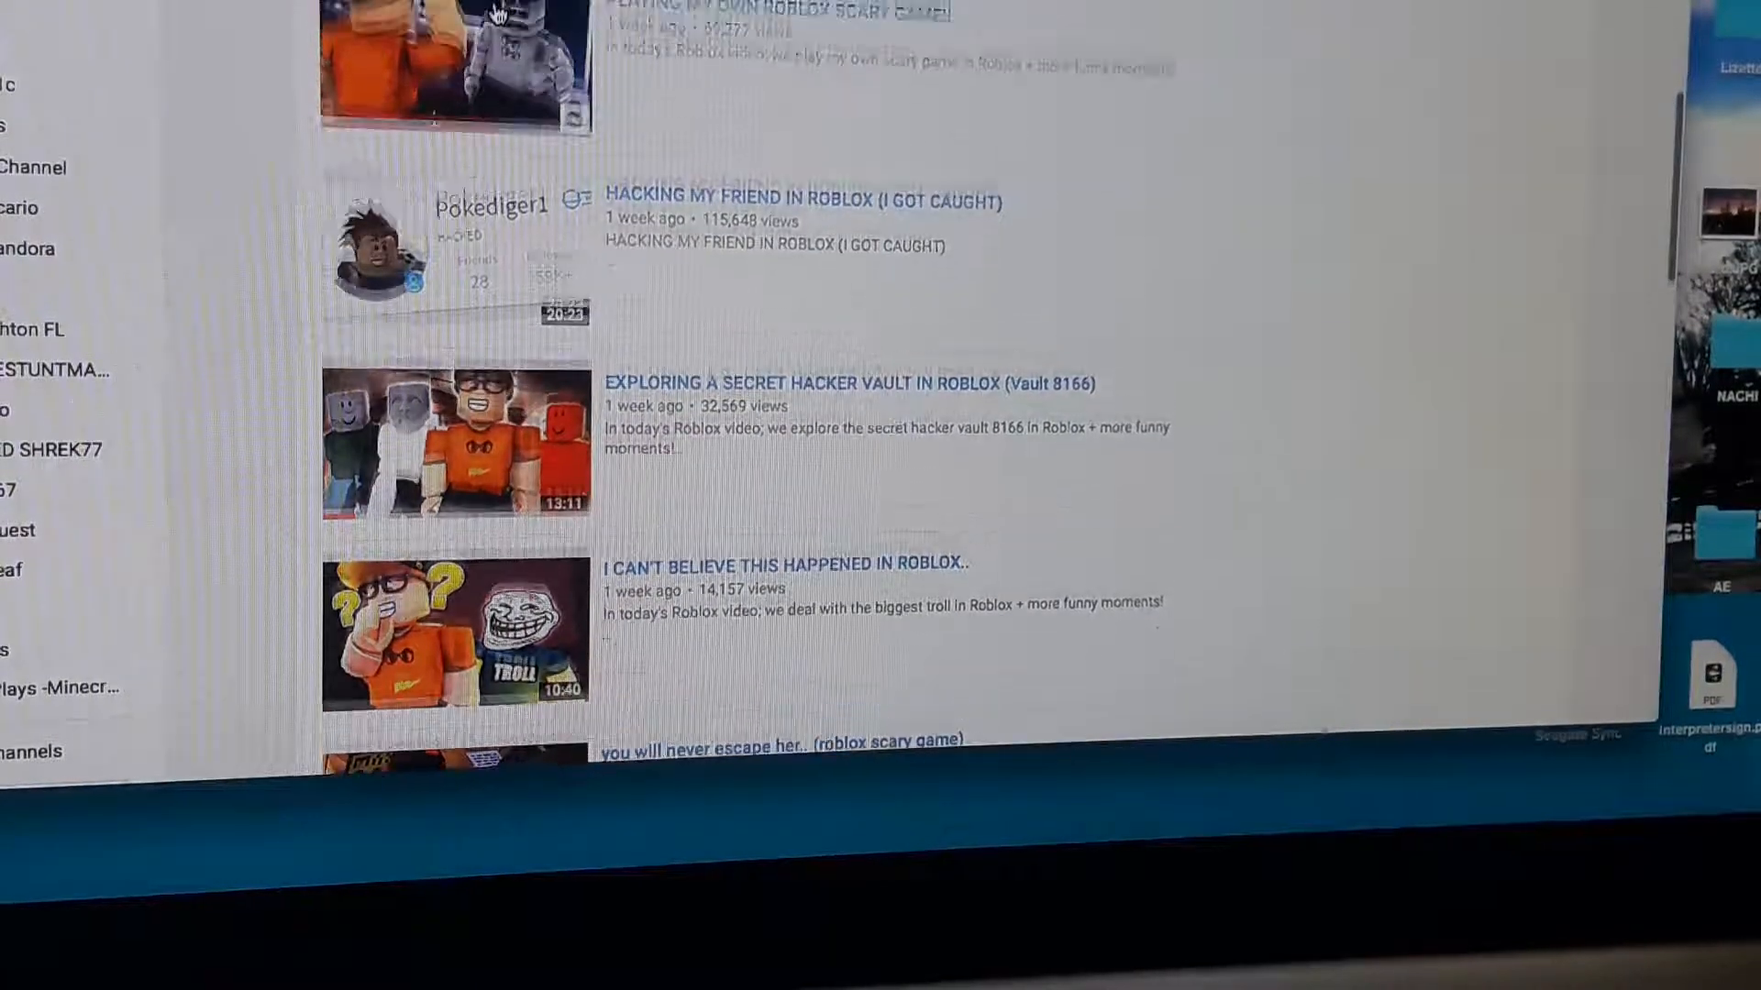
pyautogui.scroll(3)
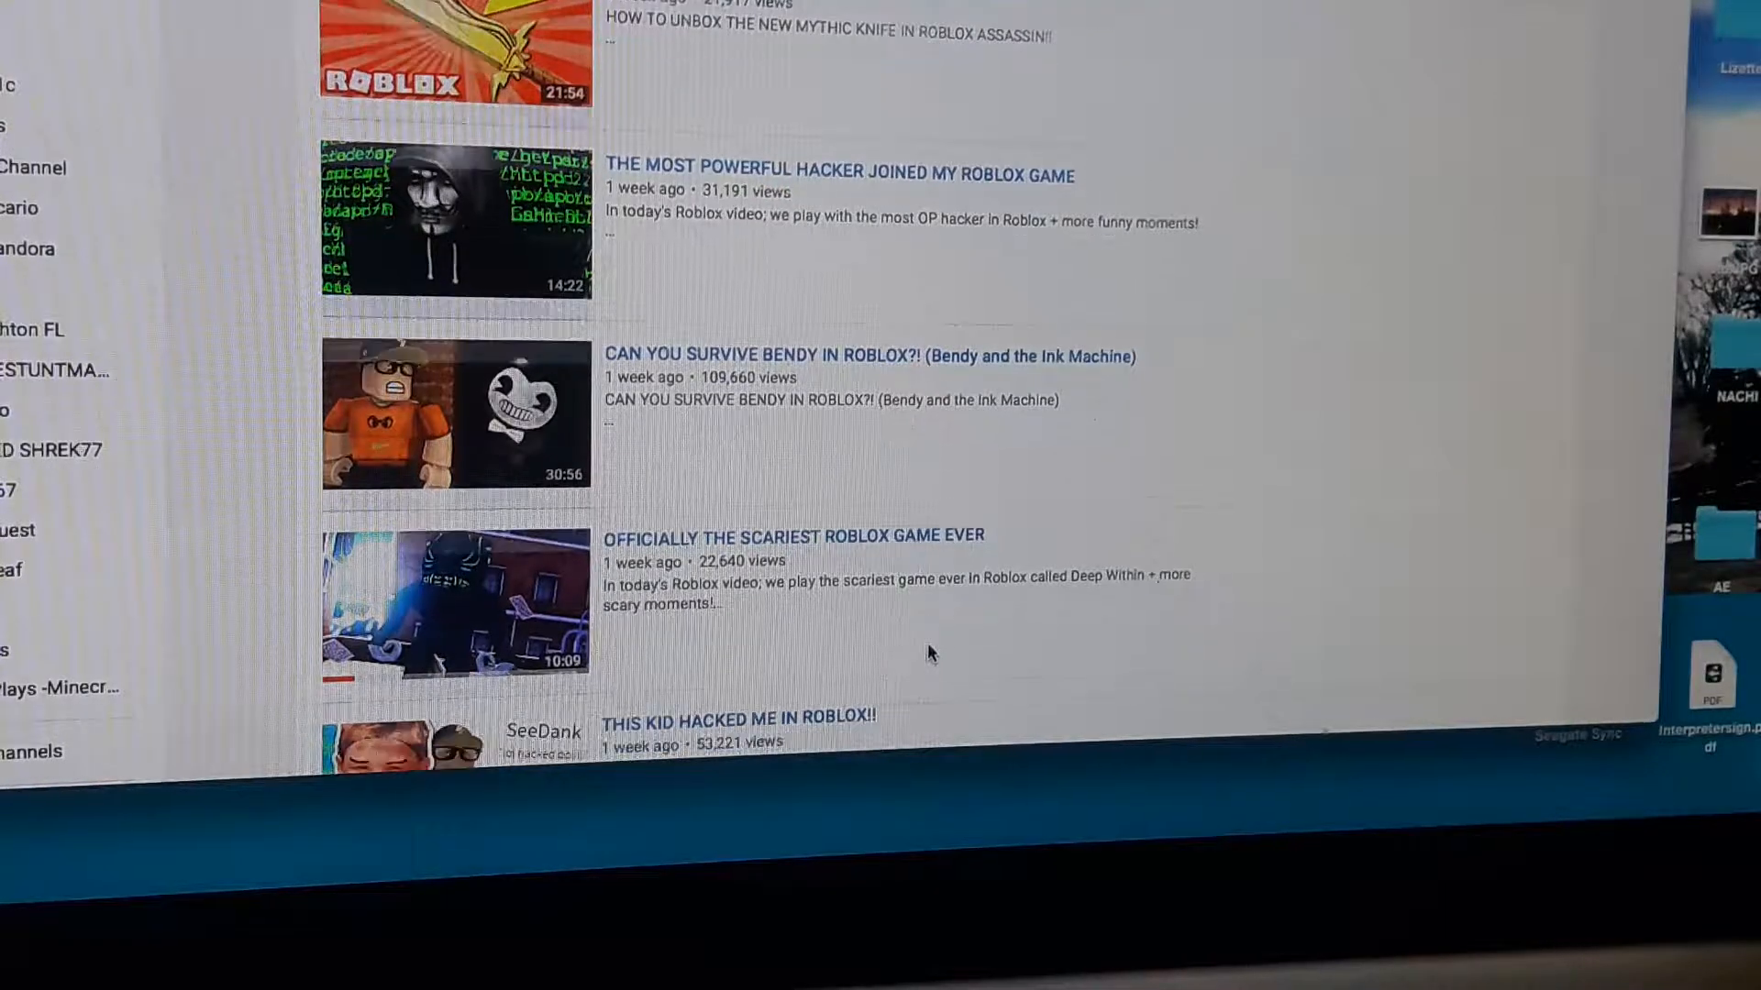
pyautogui.scroll(-3)
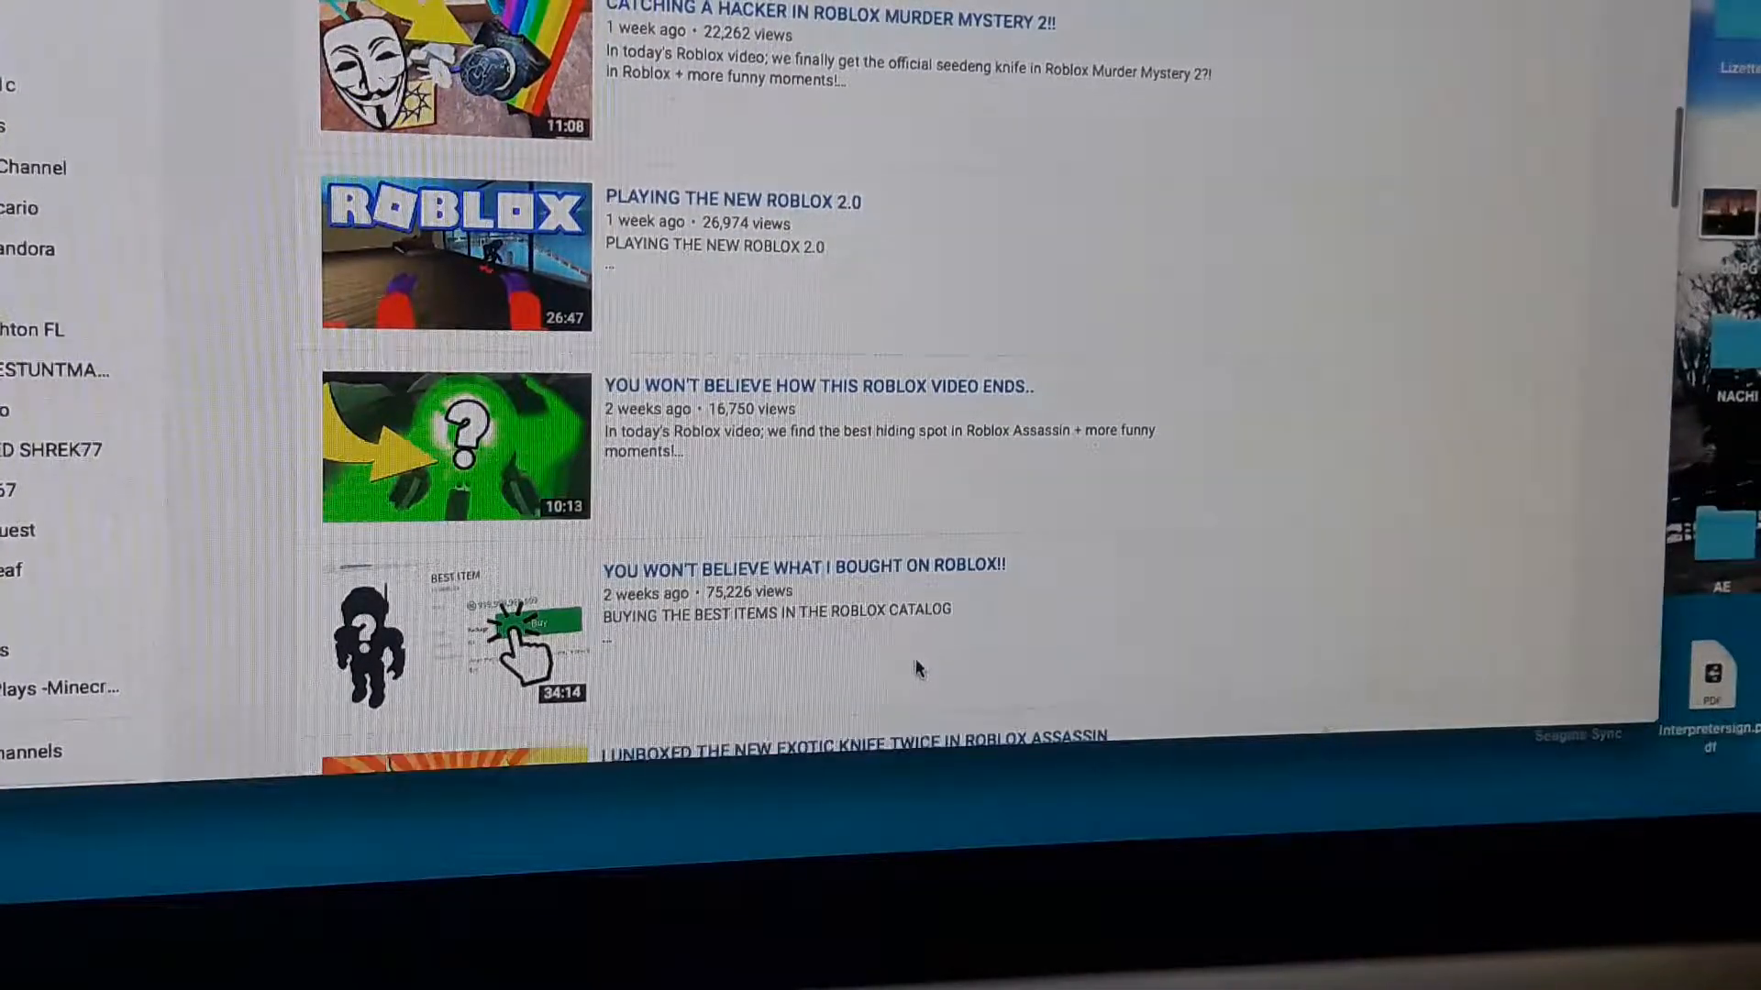
pyautogui.scroll(3)
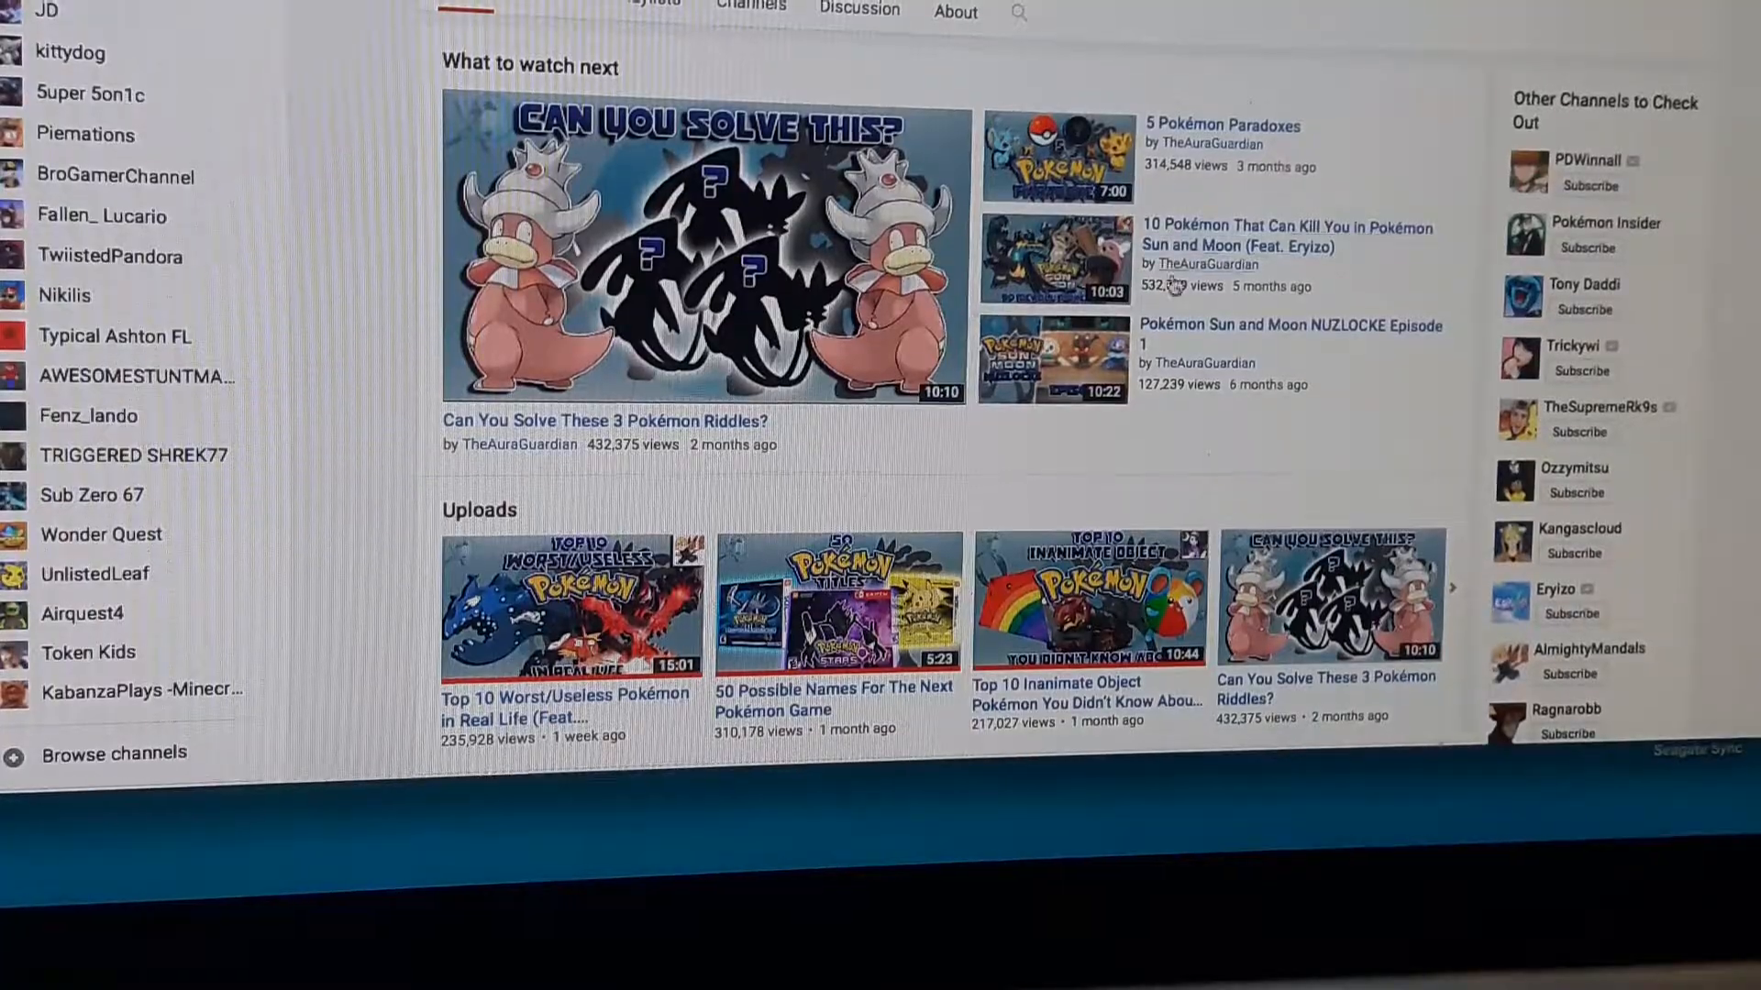
# Glance at TheAuraGuardian's Popular uploads, then return to the top of the channel home.
pyautogui.scroll(-3)
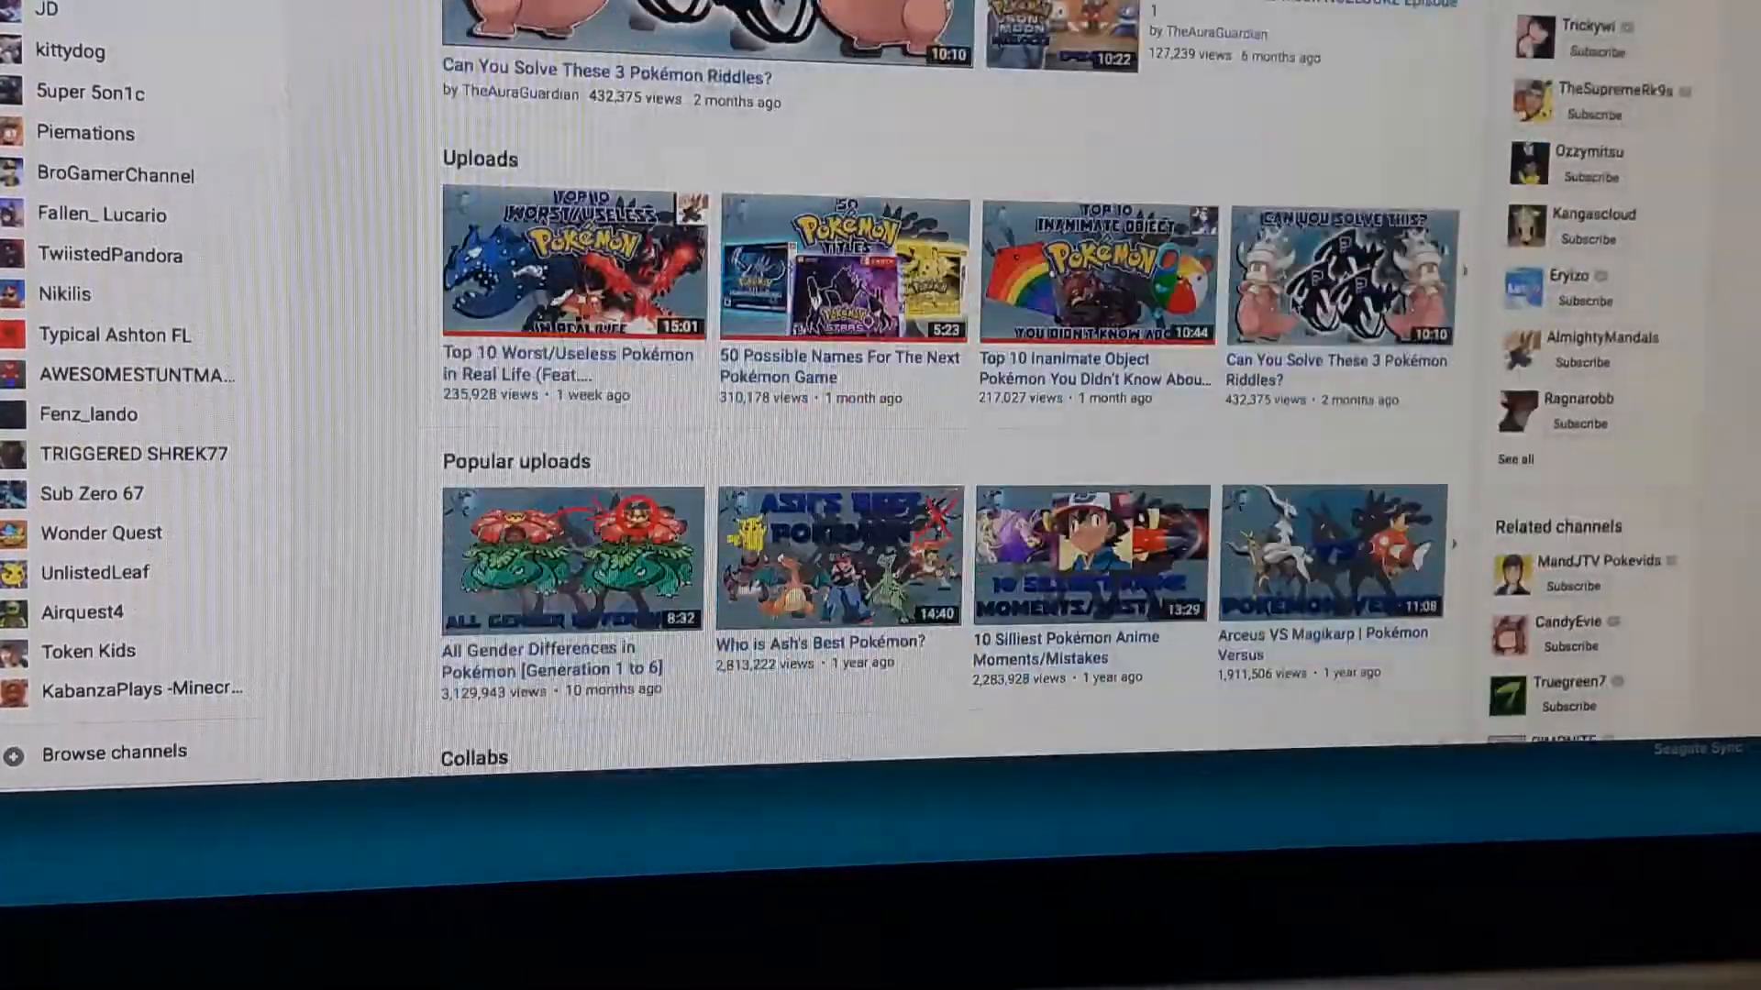
pyautogui.scroll(3)
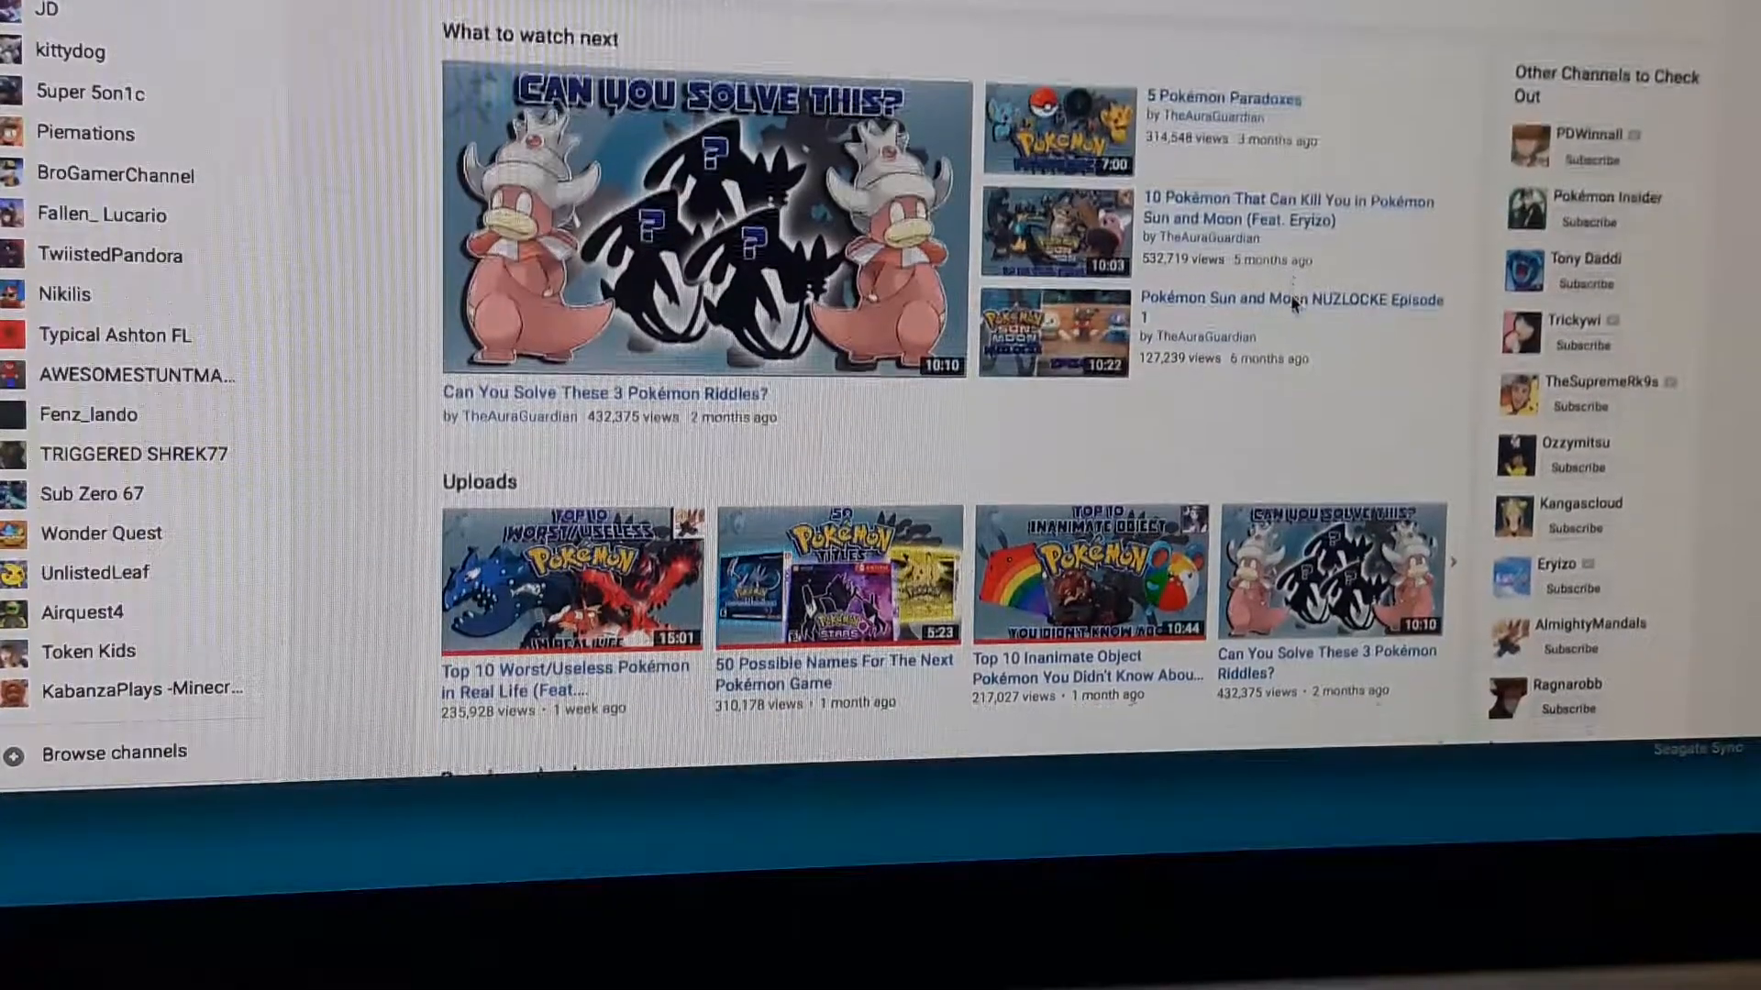
pyautogui.scroll(3)
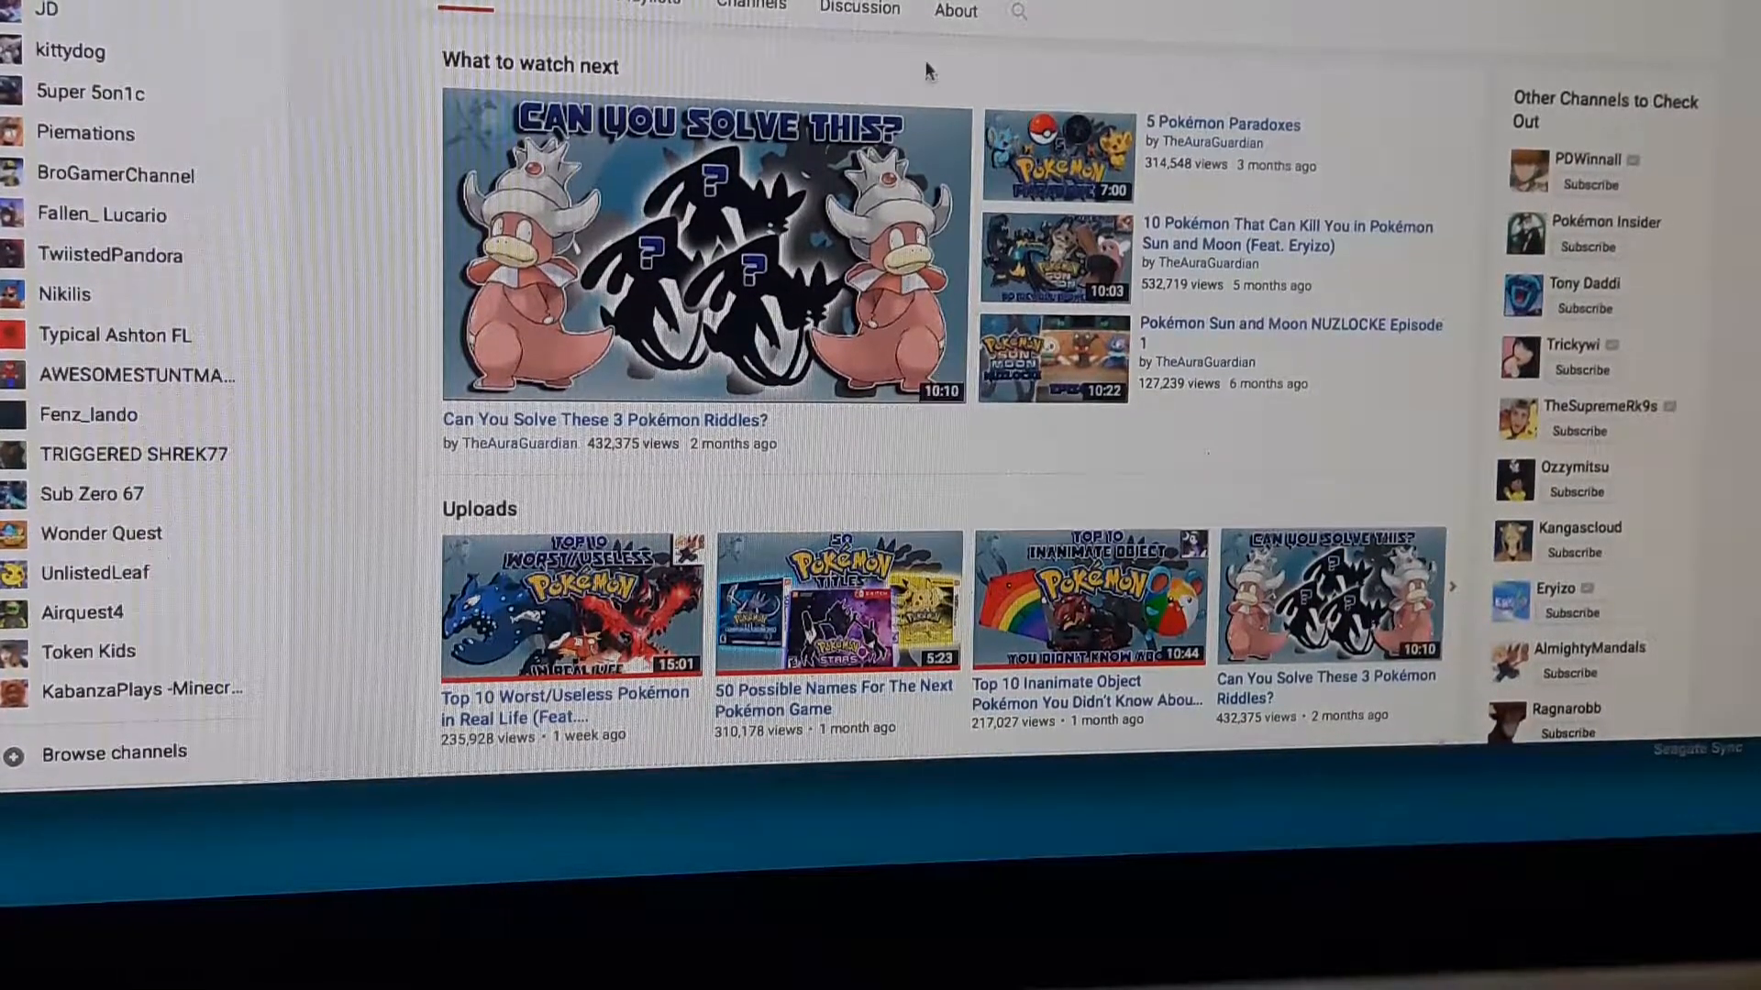
pyautogui.moveTo(929, 59)
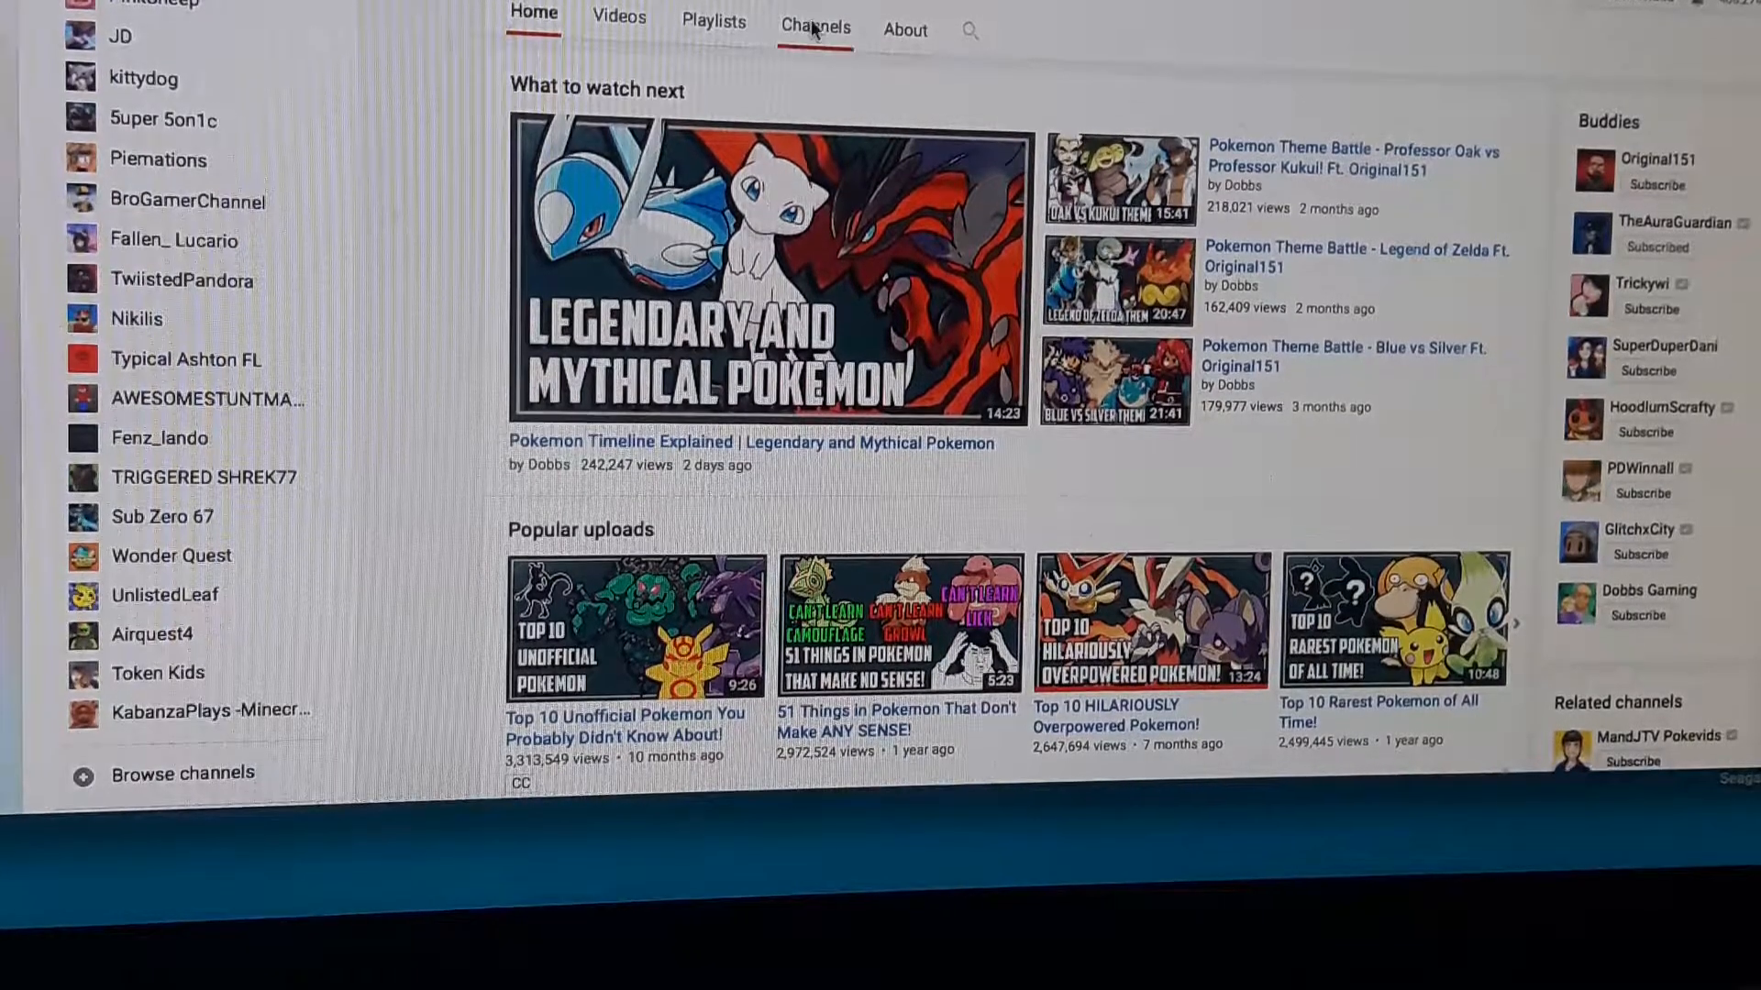
# Scroll down through Dobbs's Pokémon video uploads.
pyautogui.scroll(-3)
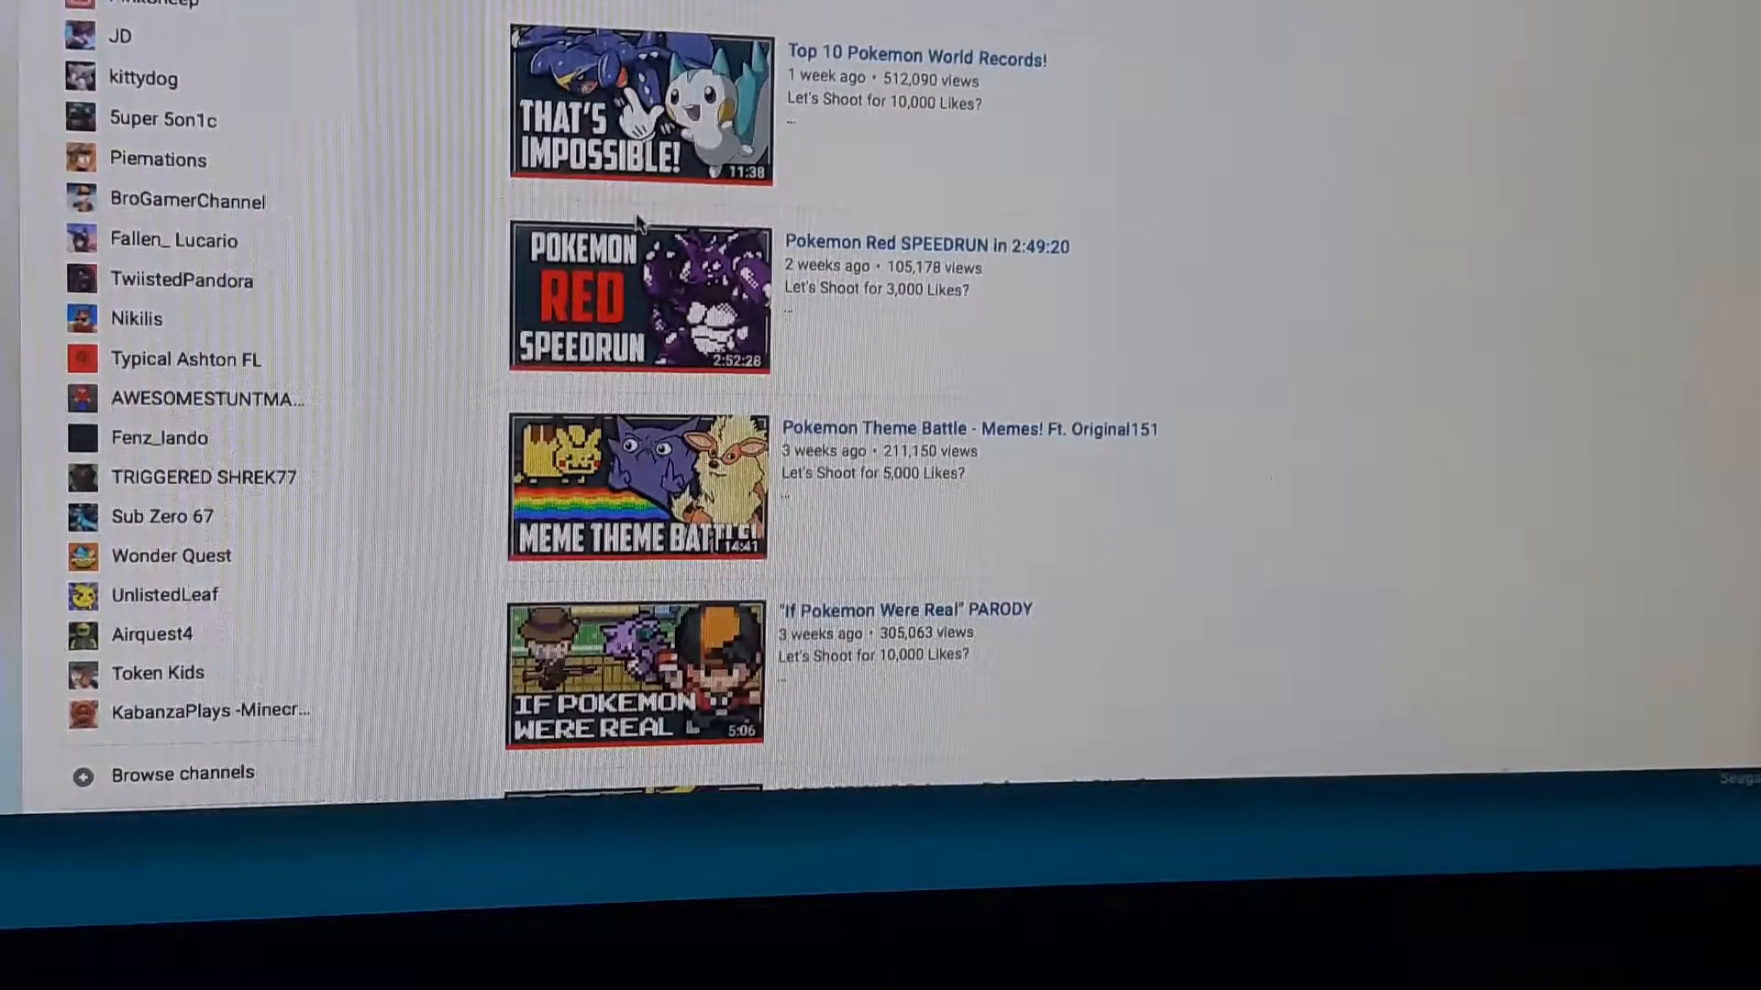
pyautogui.scroll(-3)
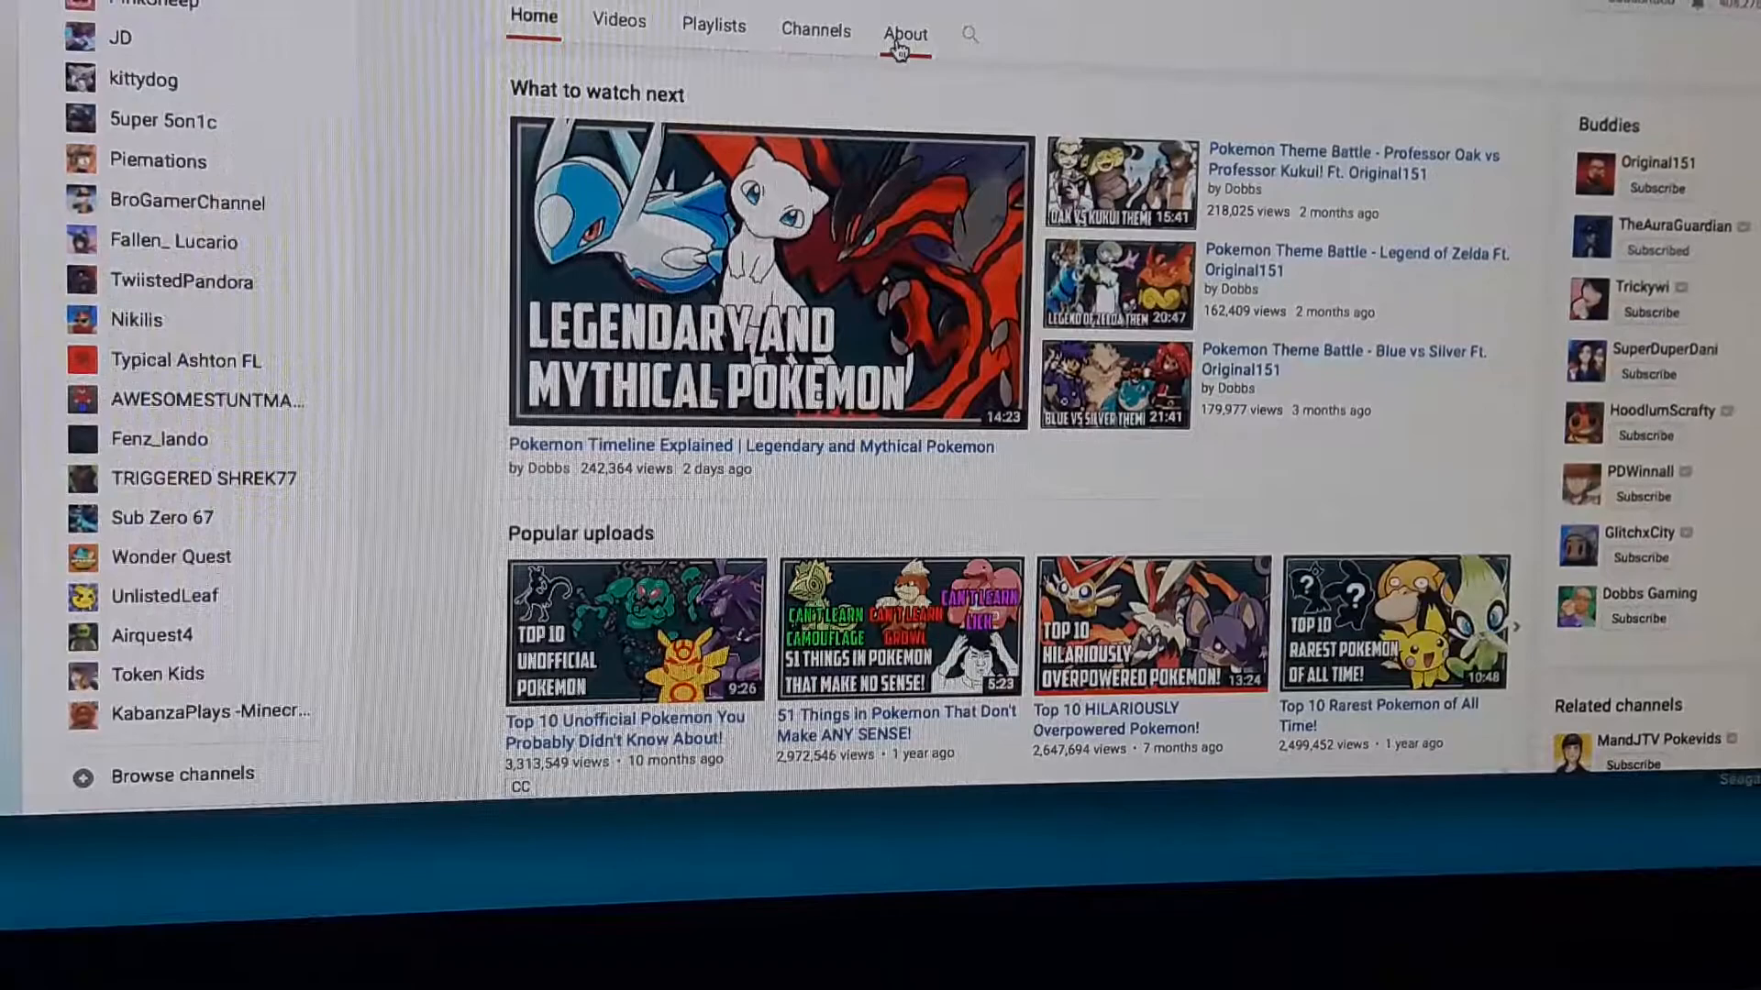
pyautogui.scroll(-3)
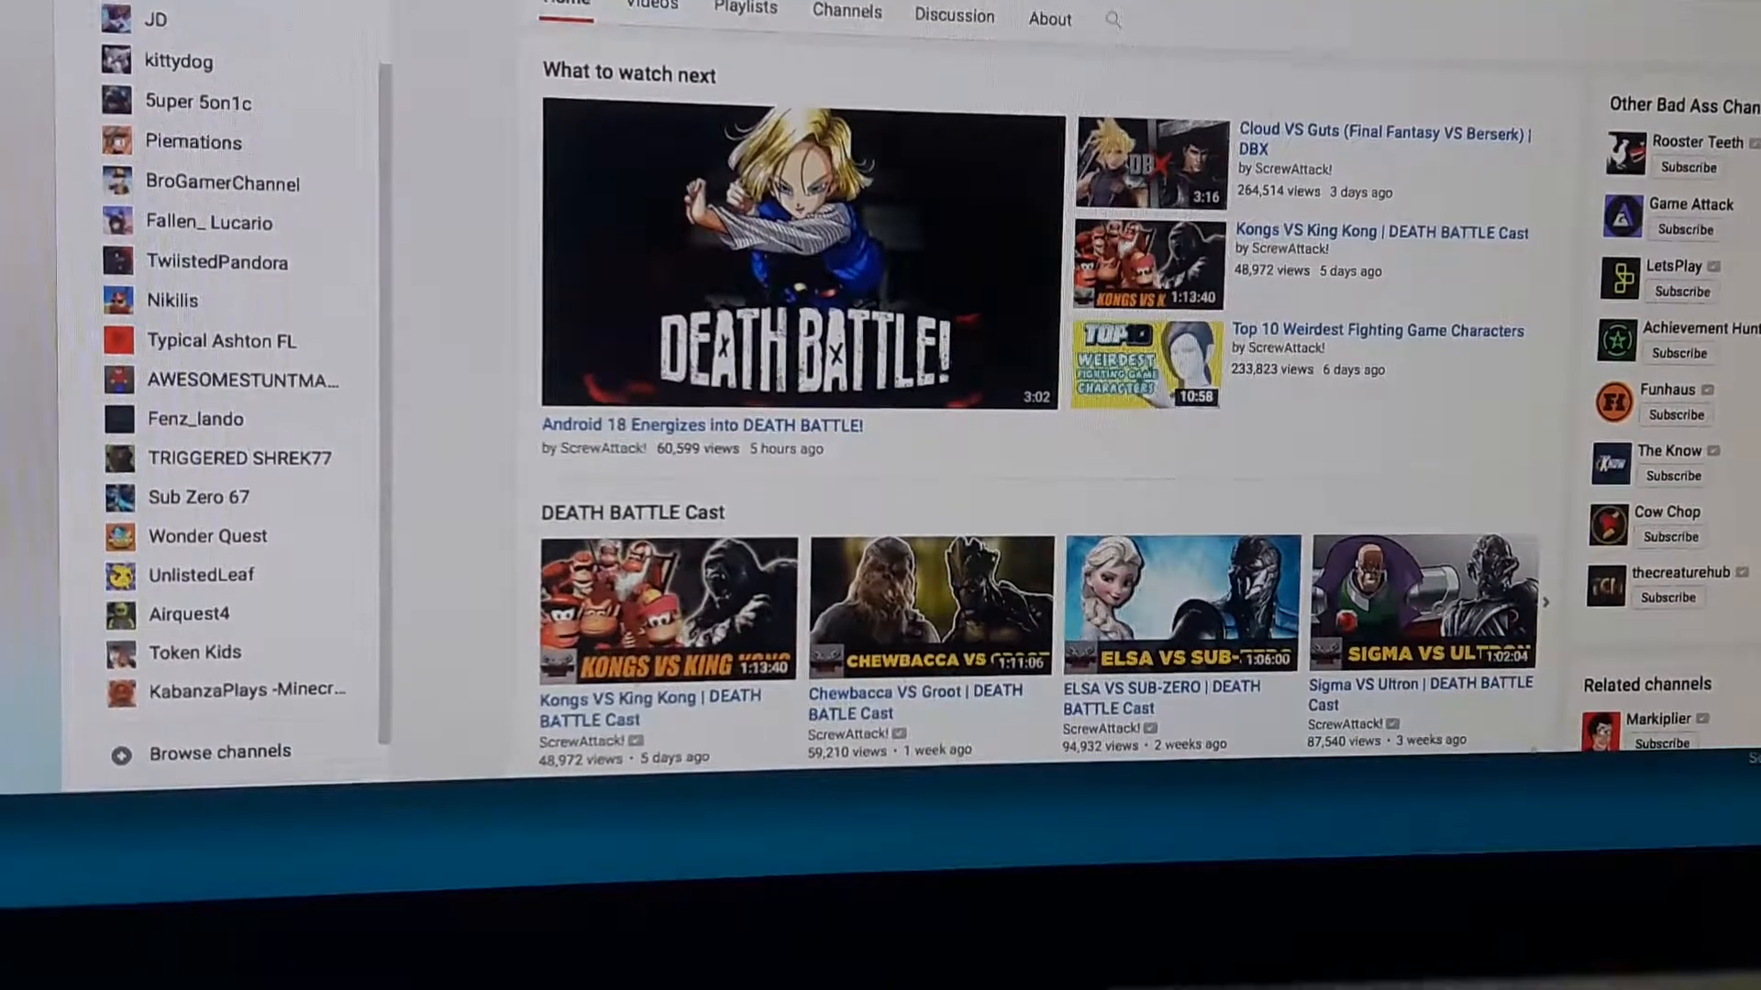
# Visit Piemations, then a smaller subscribed channel featuring a Star Wars Battlefront clip, and scroll its page.
pyautogui.click(192, 139)
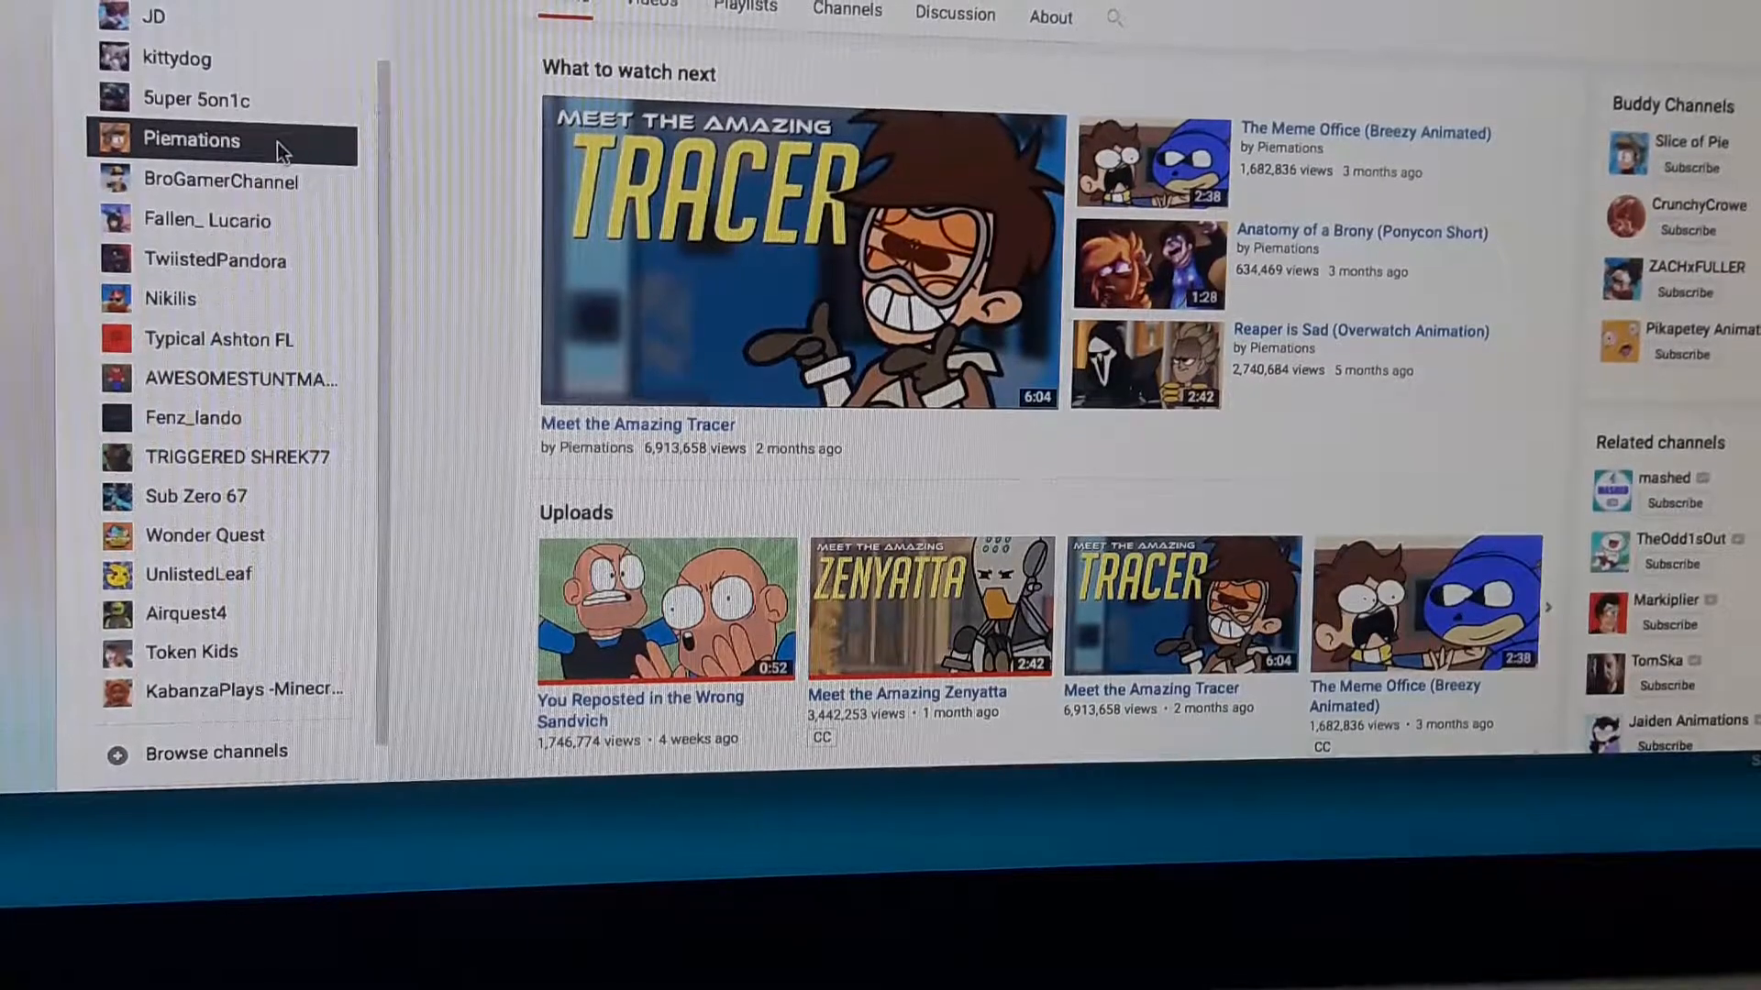
pyautogui.click(193, 417)
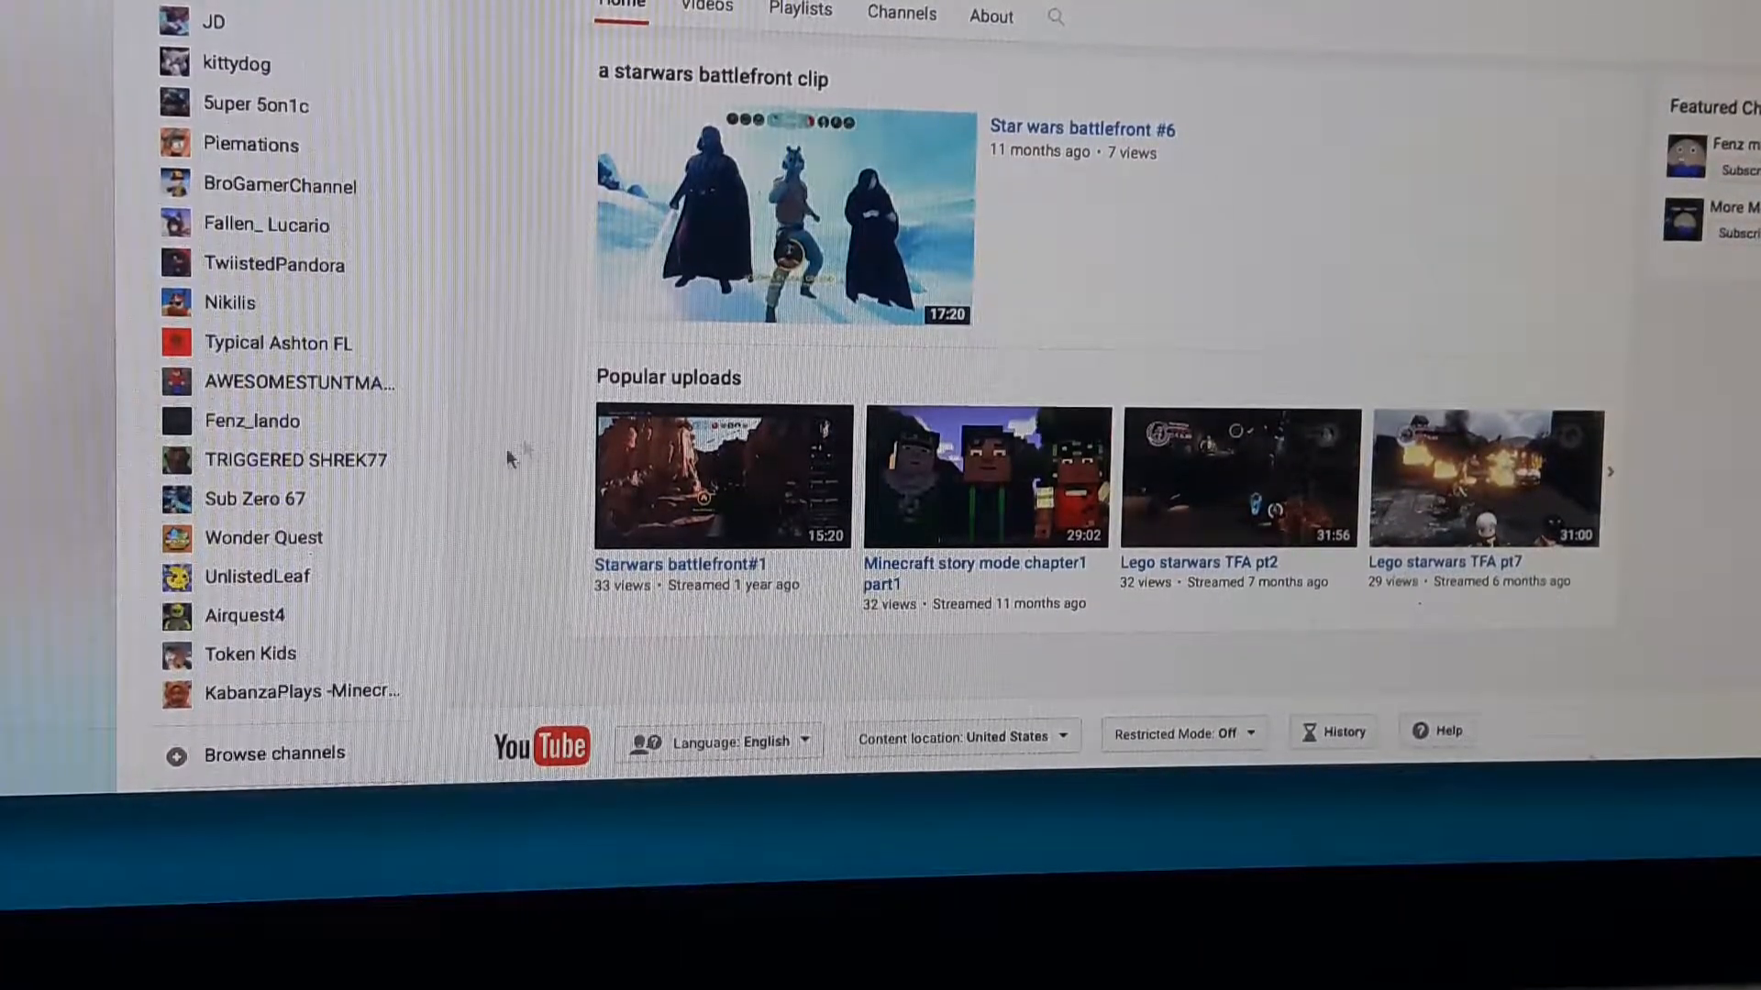
pyautogui.scroll(-3)
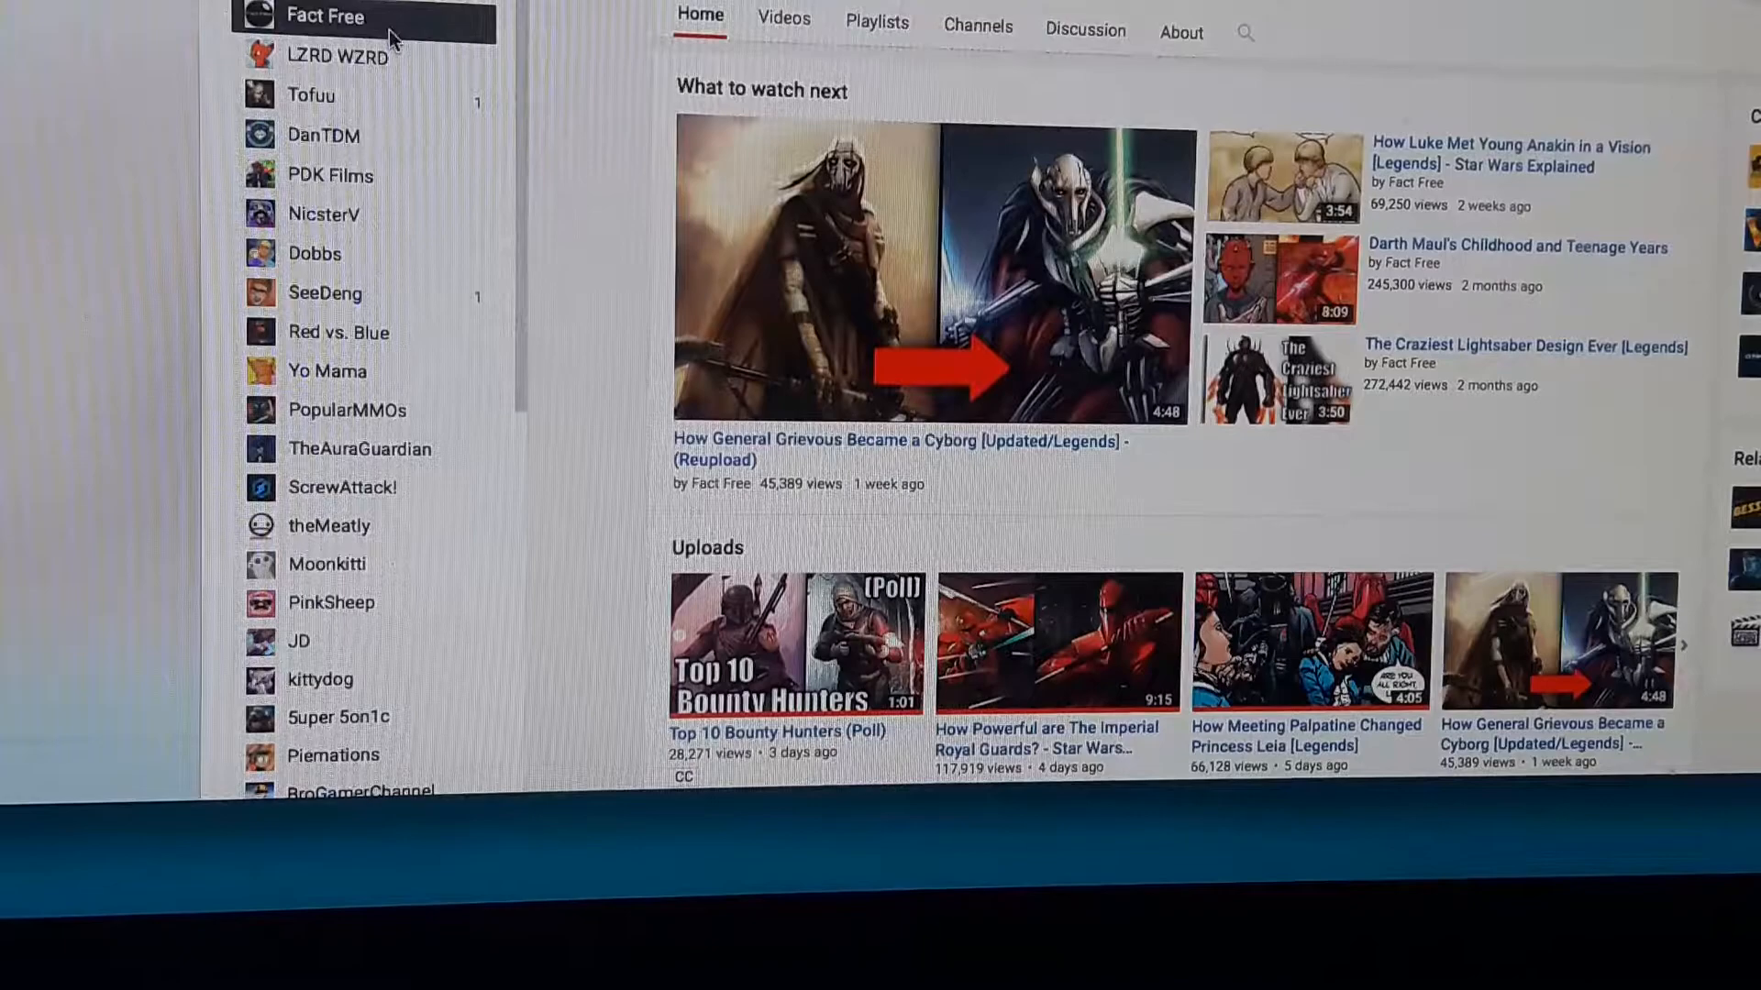
pyautogui.click(330, 176)
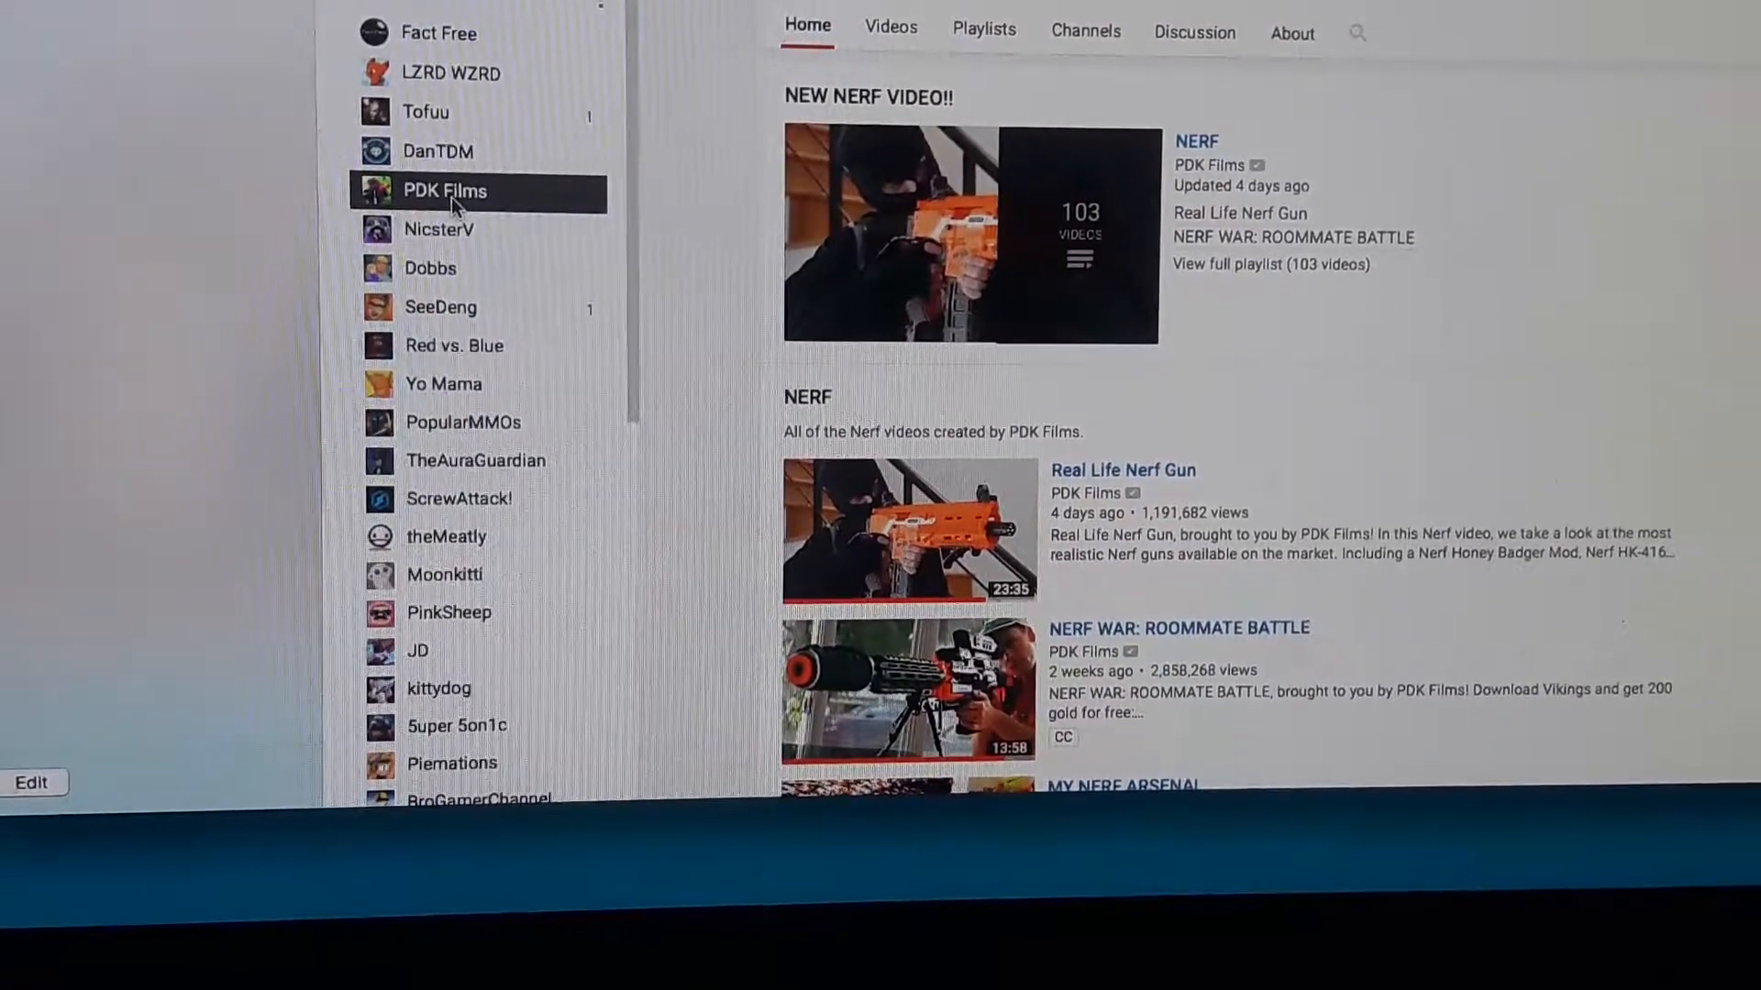
pyautogui.click(462, 422)
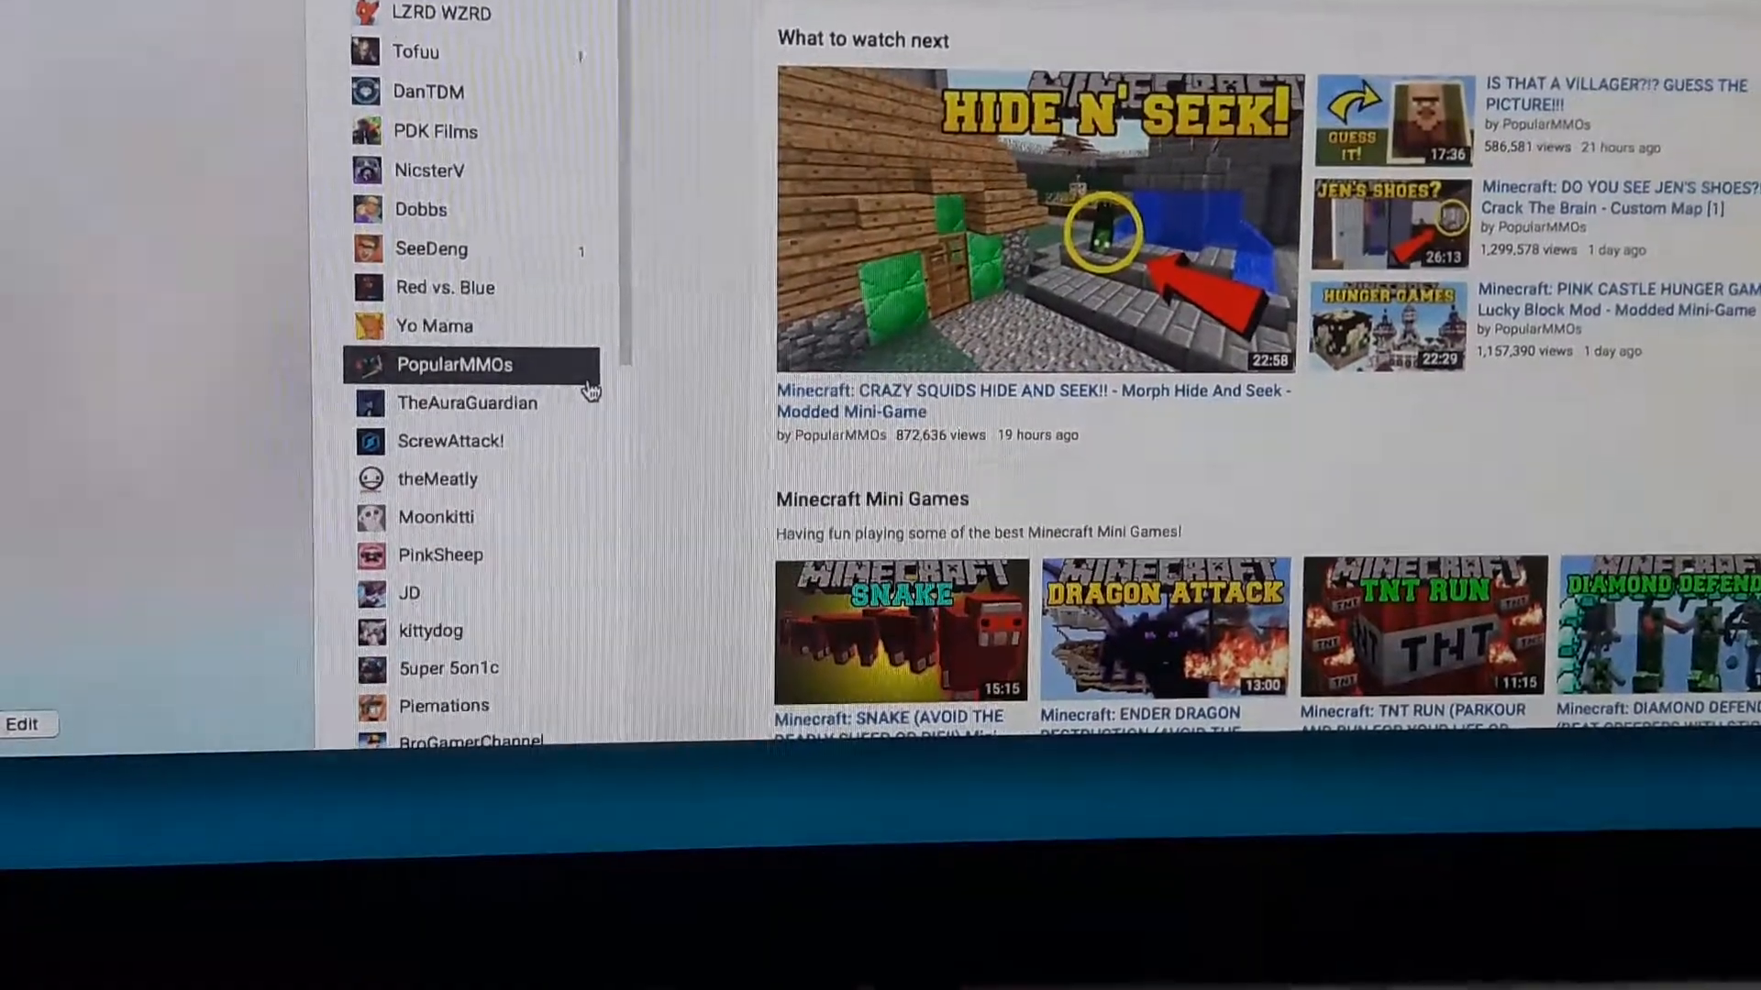
pyautogui.click(443, 288)
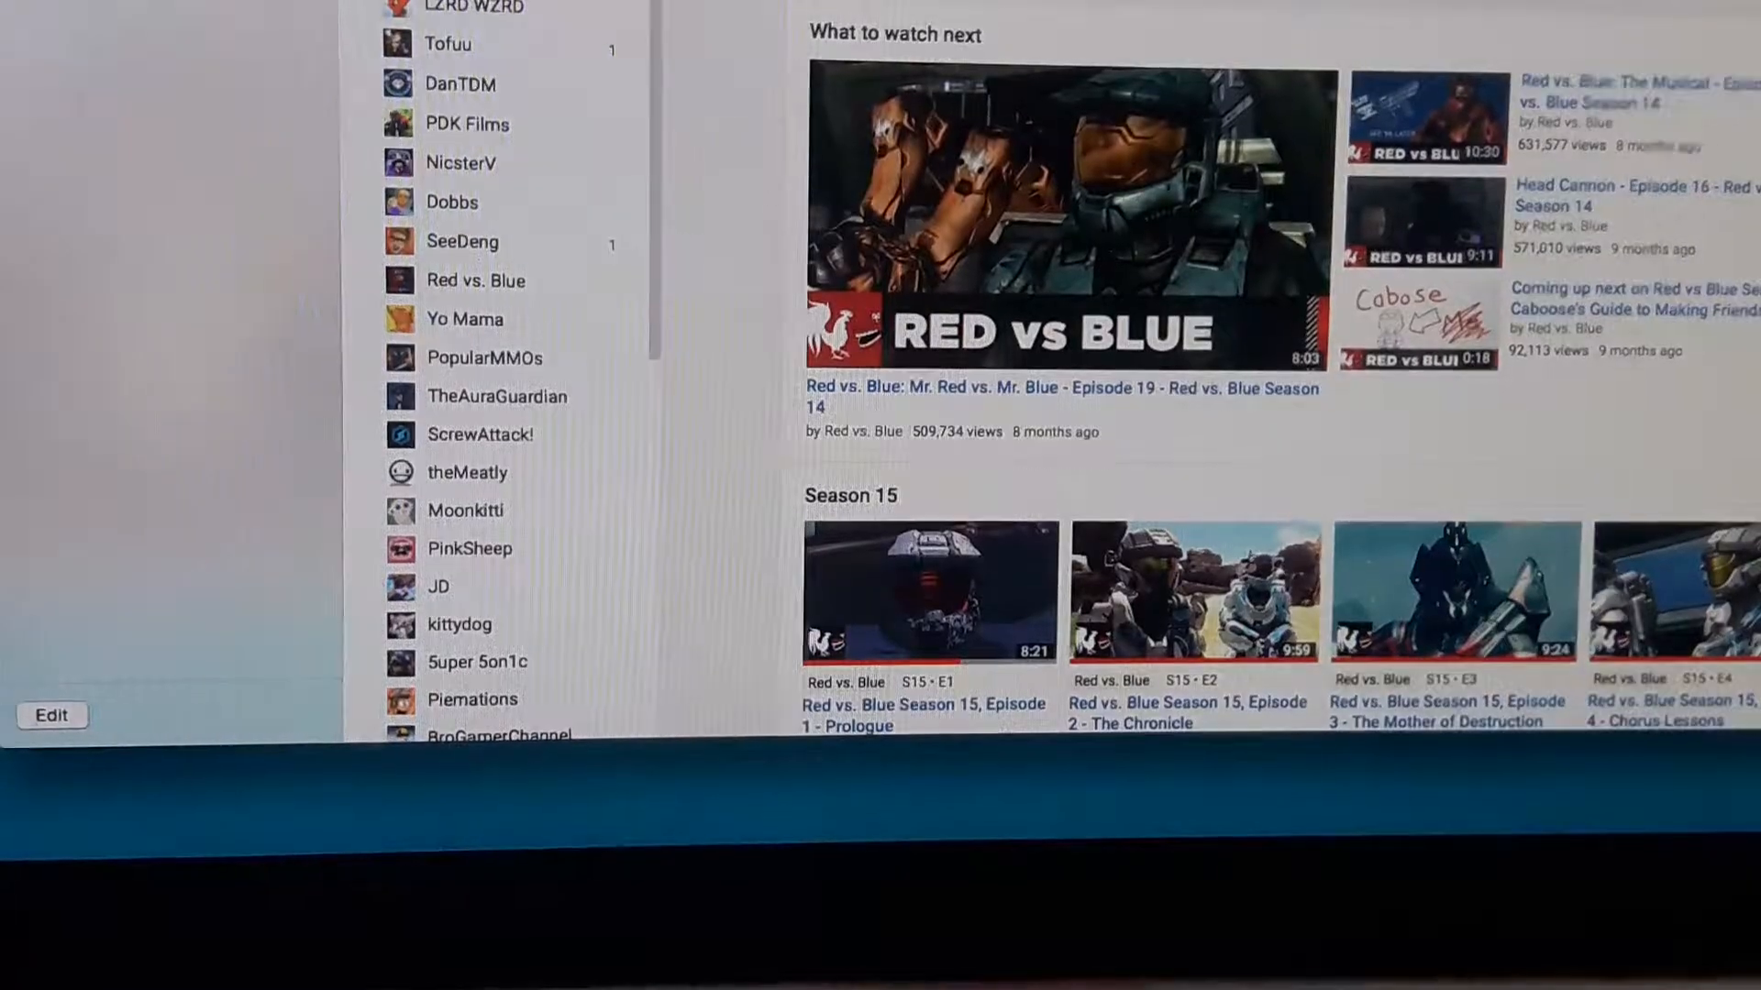
pyautogui.moveTo(482, 434)
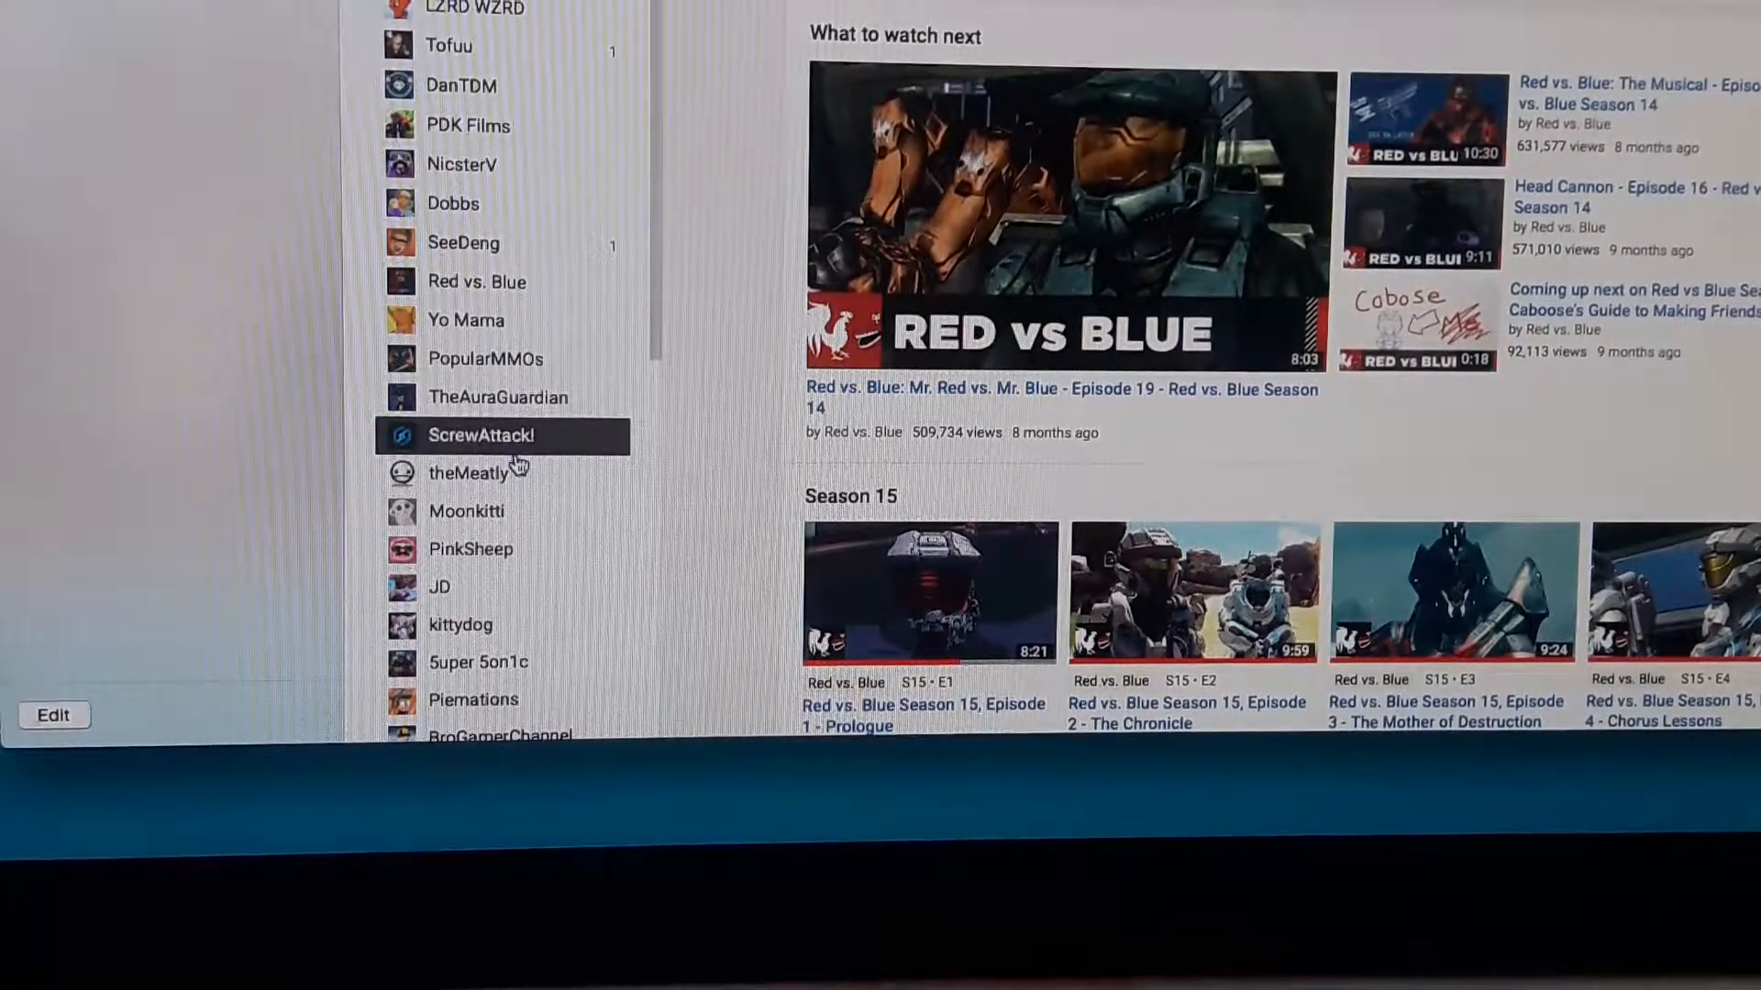
# Bring up the Token Kids channel page from the sidebar subscriptions.
pyautogui.scroll(-3)
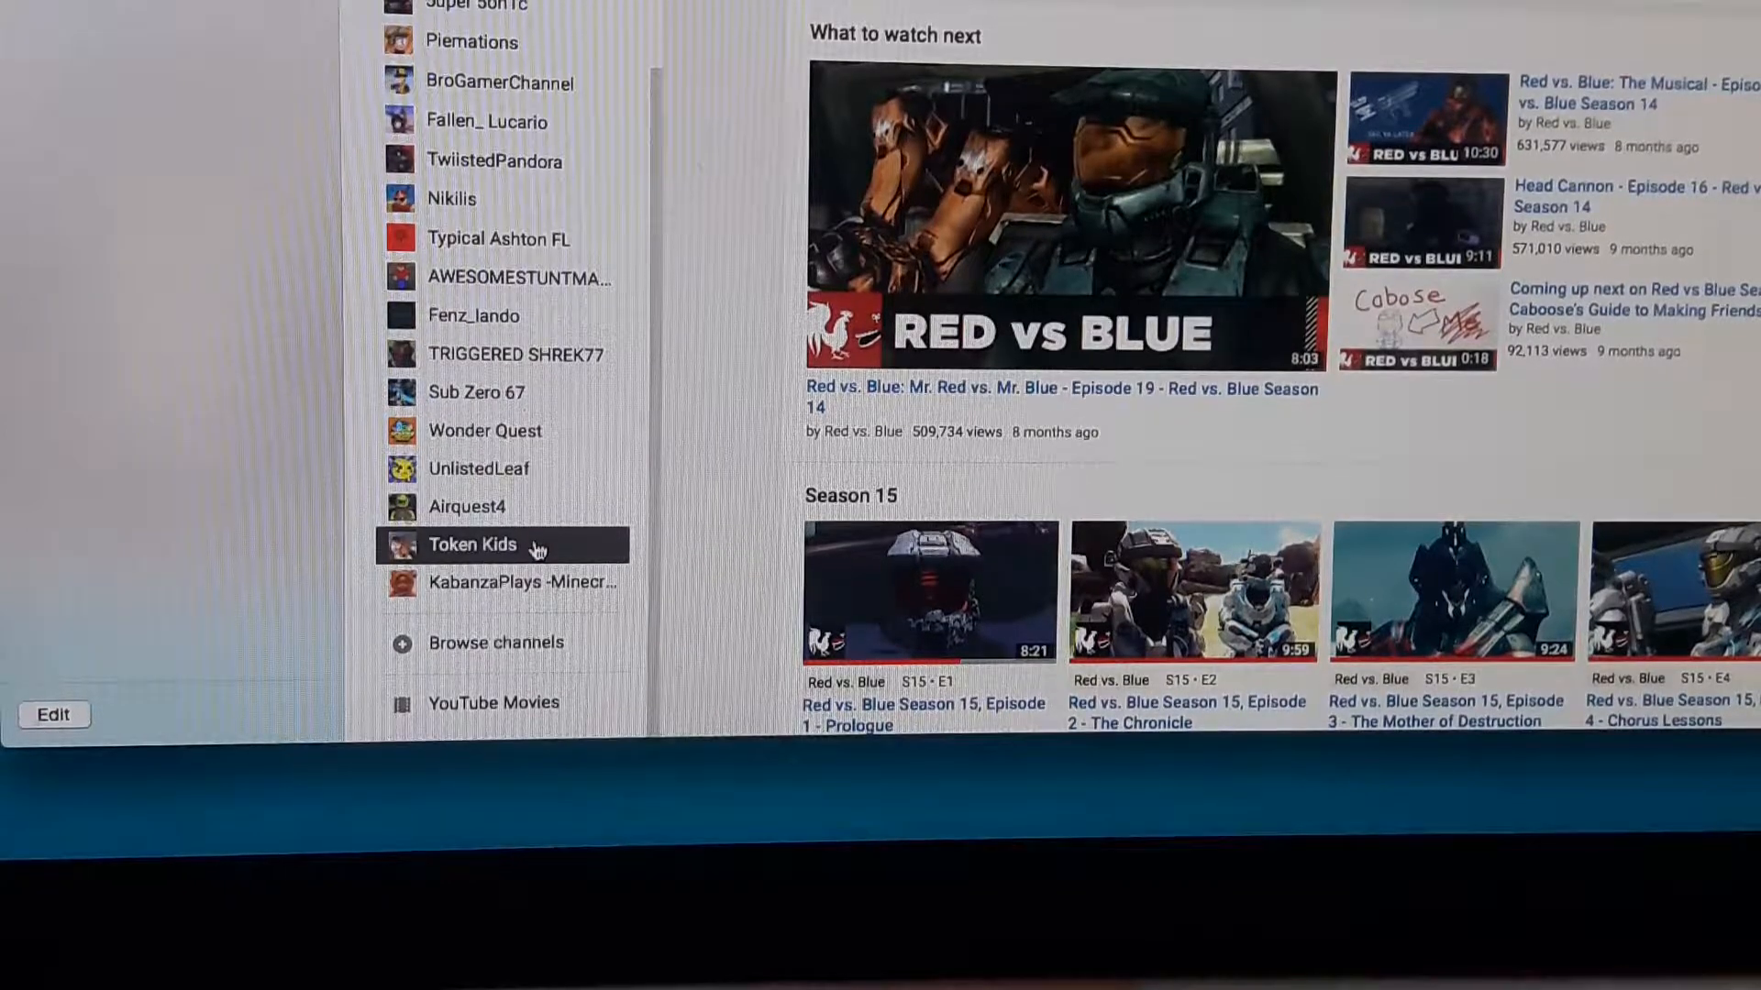
pyautogui.click(471, 544)
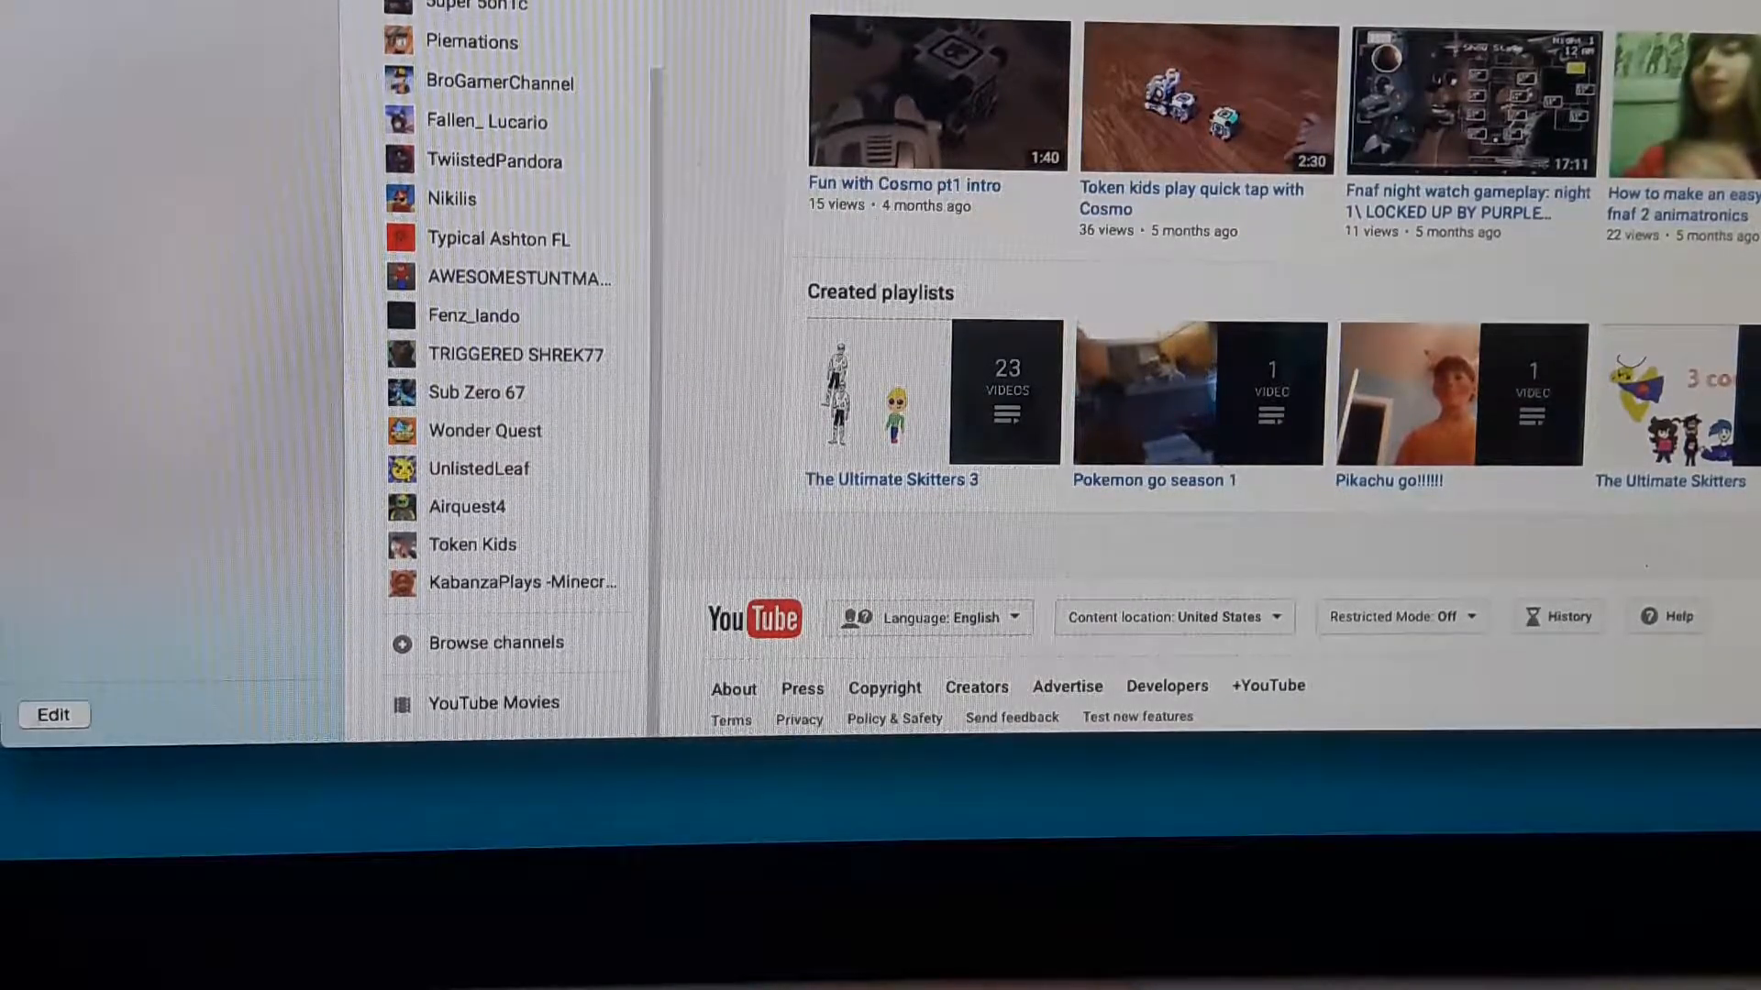
# Switch to the Super 5on1c channel and look down its page.
pyautogui.scroll(3)
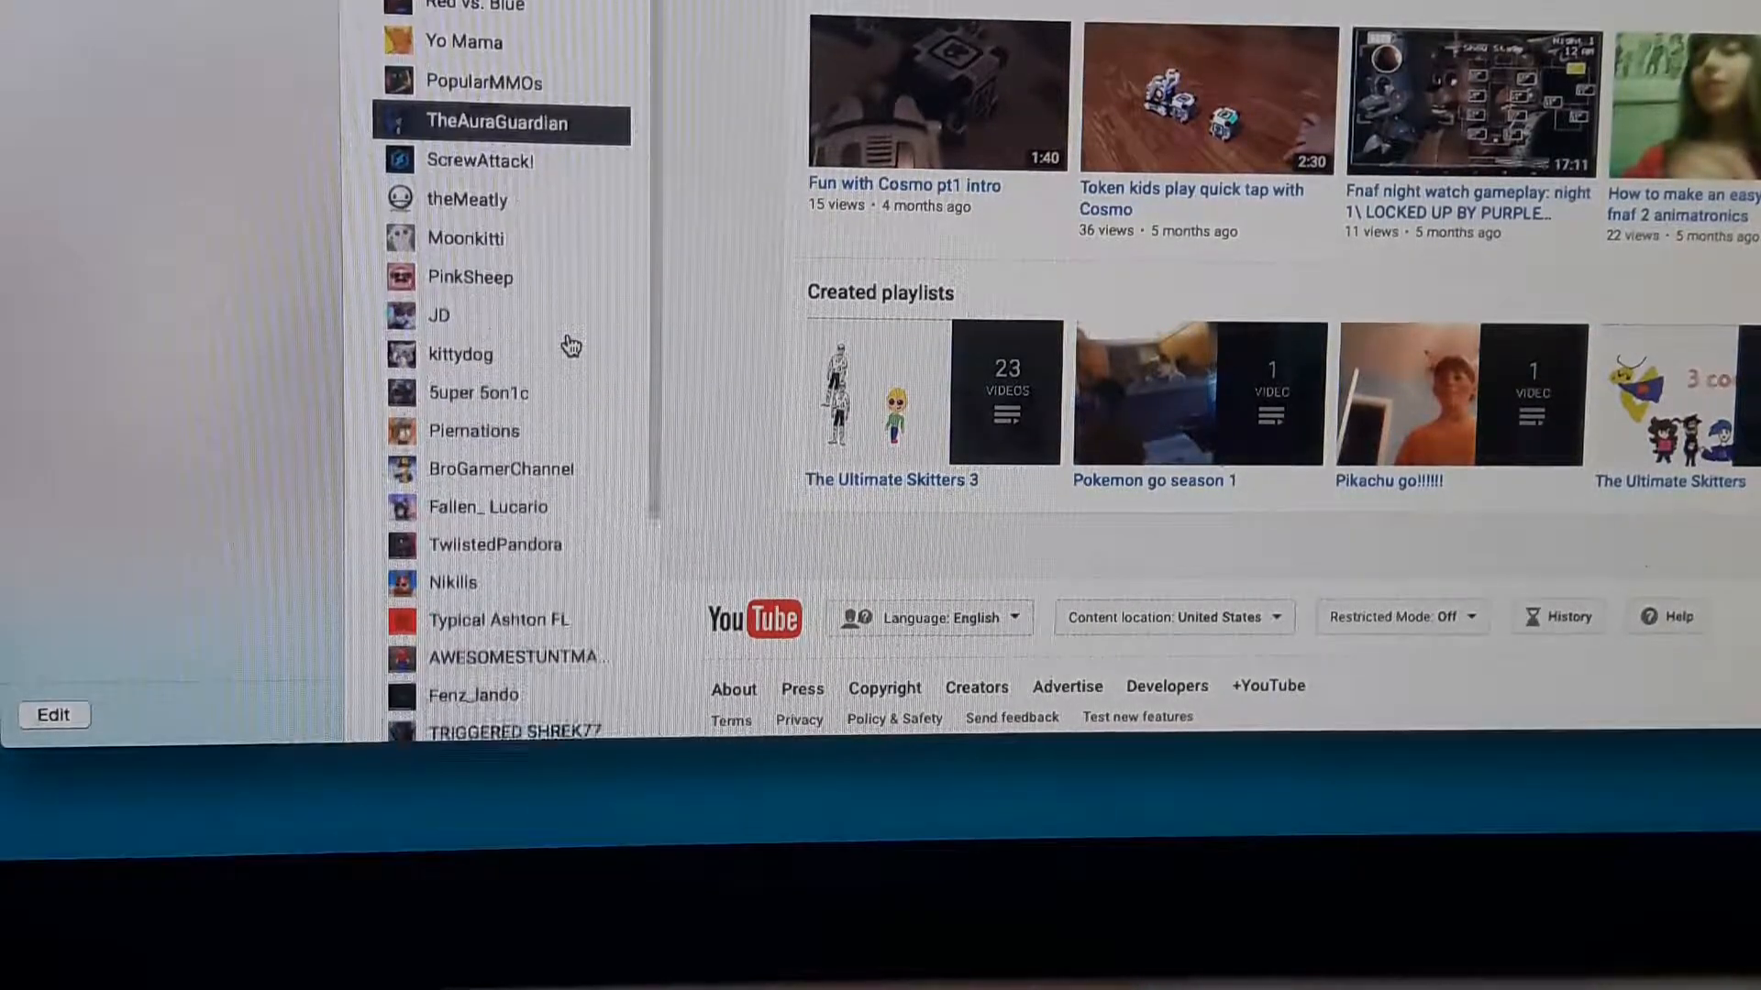
pyautogui.scroll(-3)
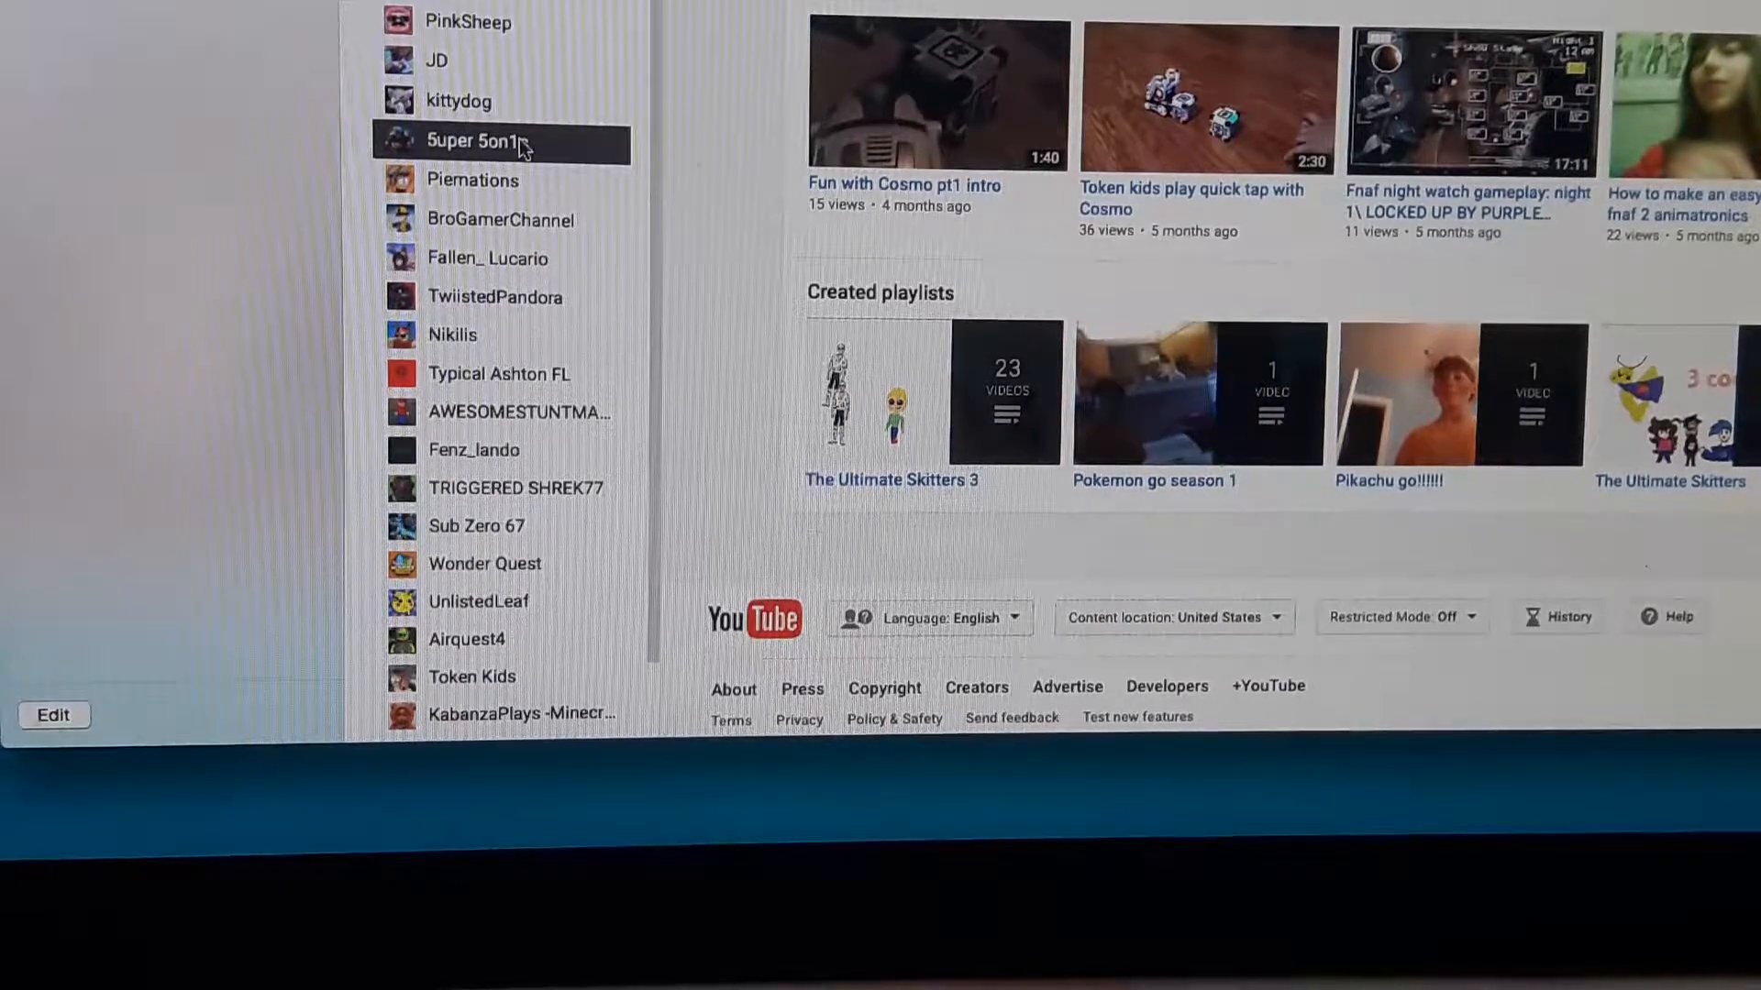
pyautogui.click(477, 141)
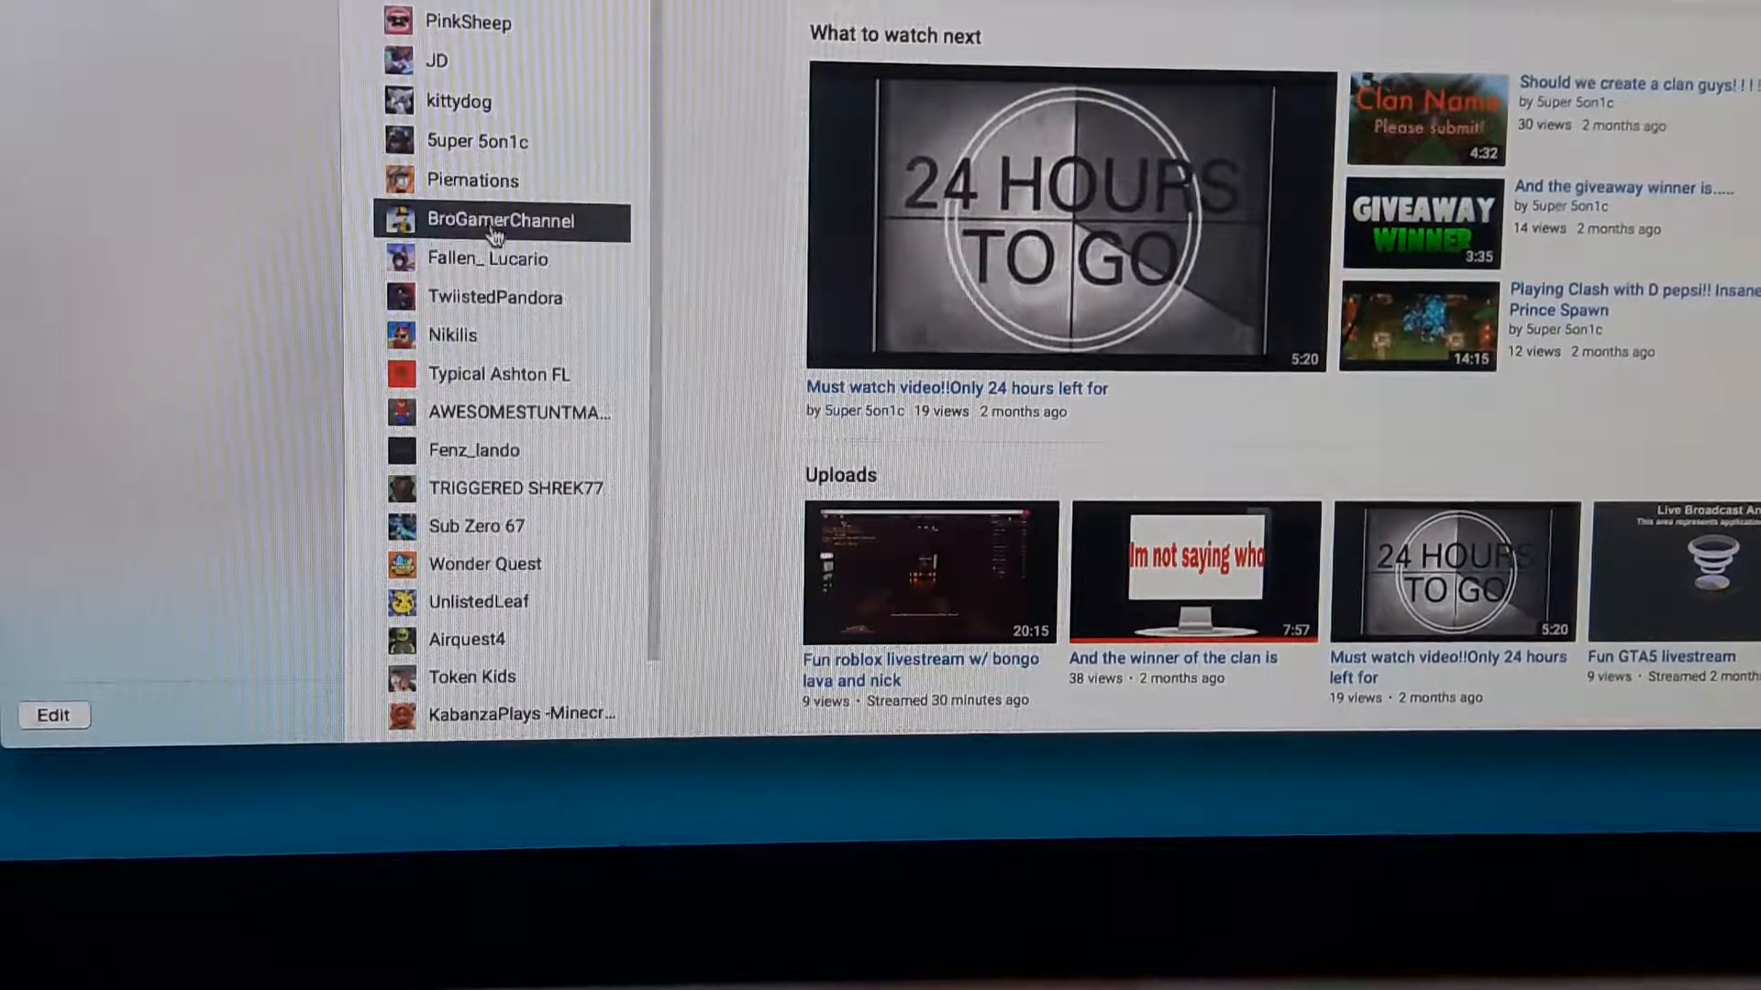
pyautogui.scroll(-3)
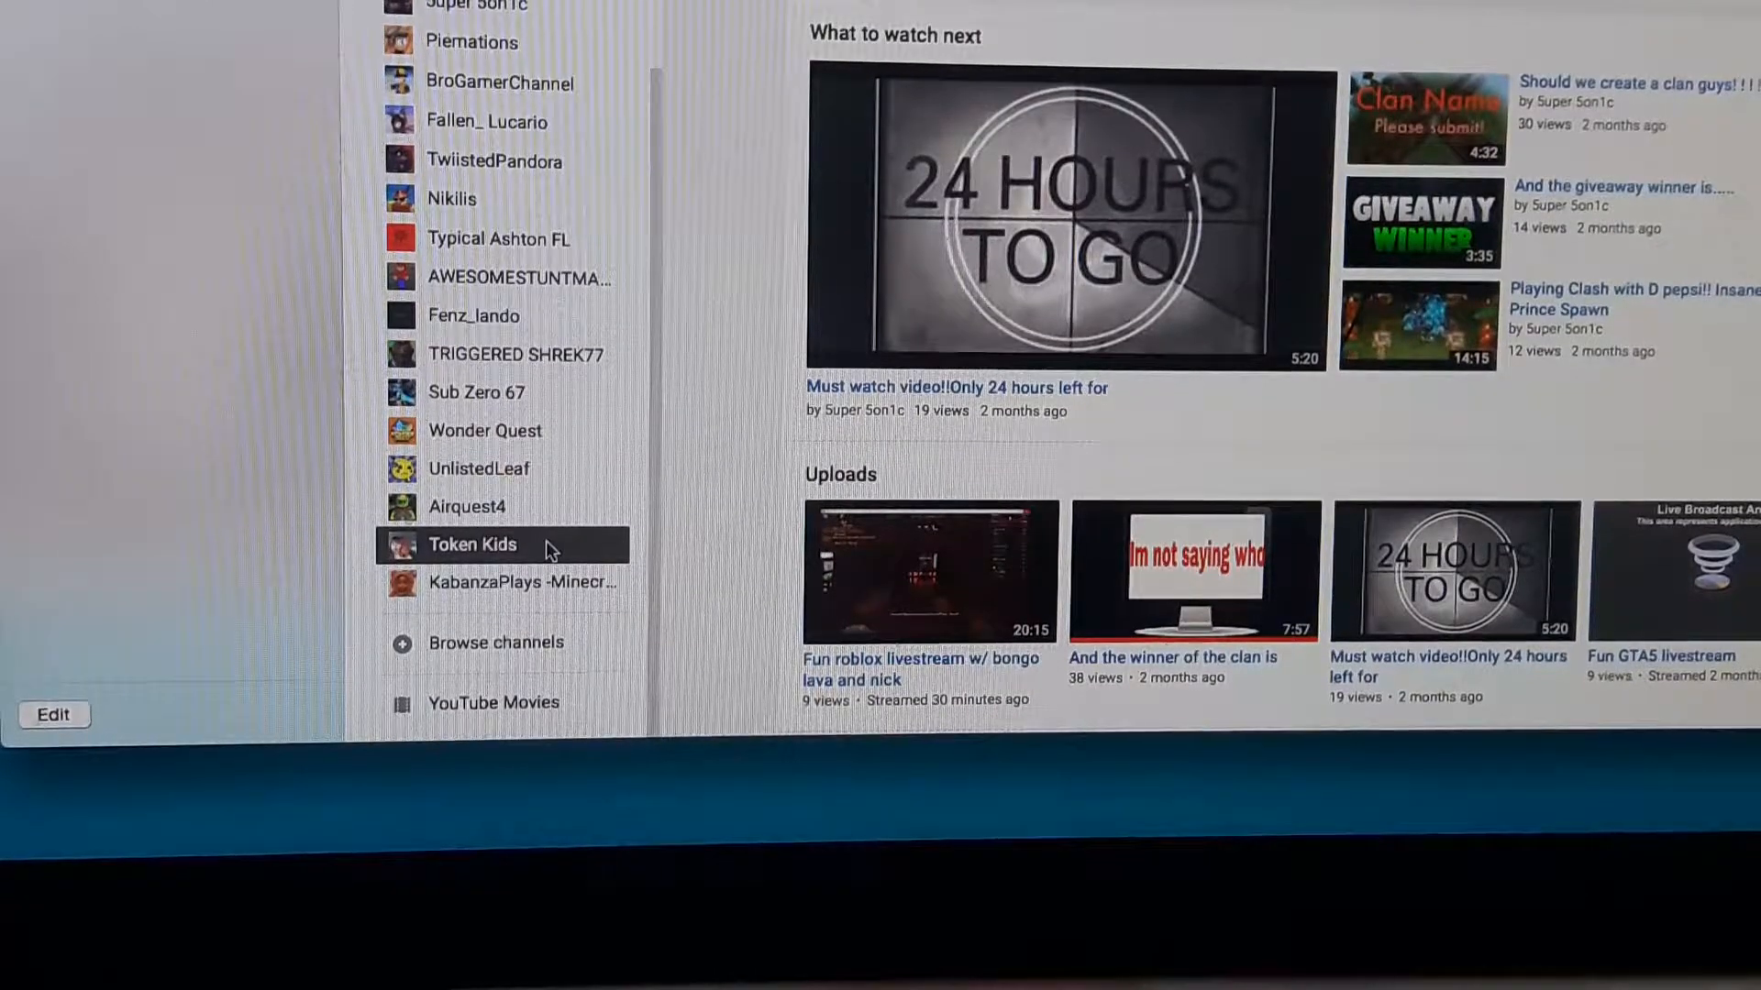
pyautogui.scroll(-3)
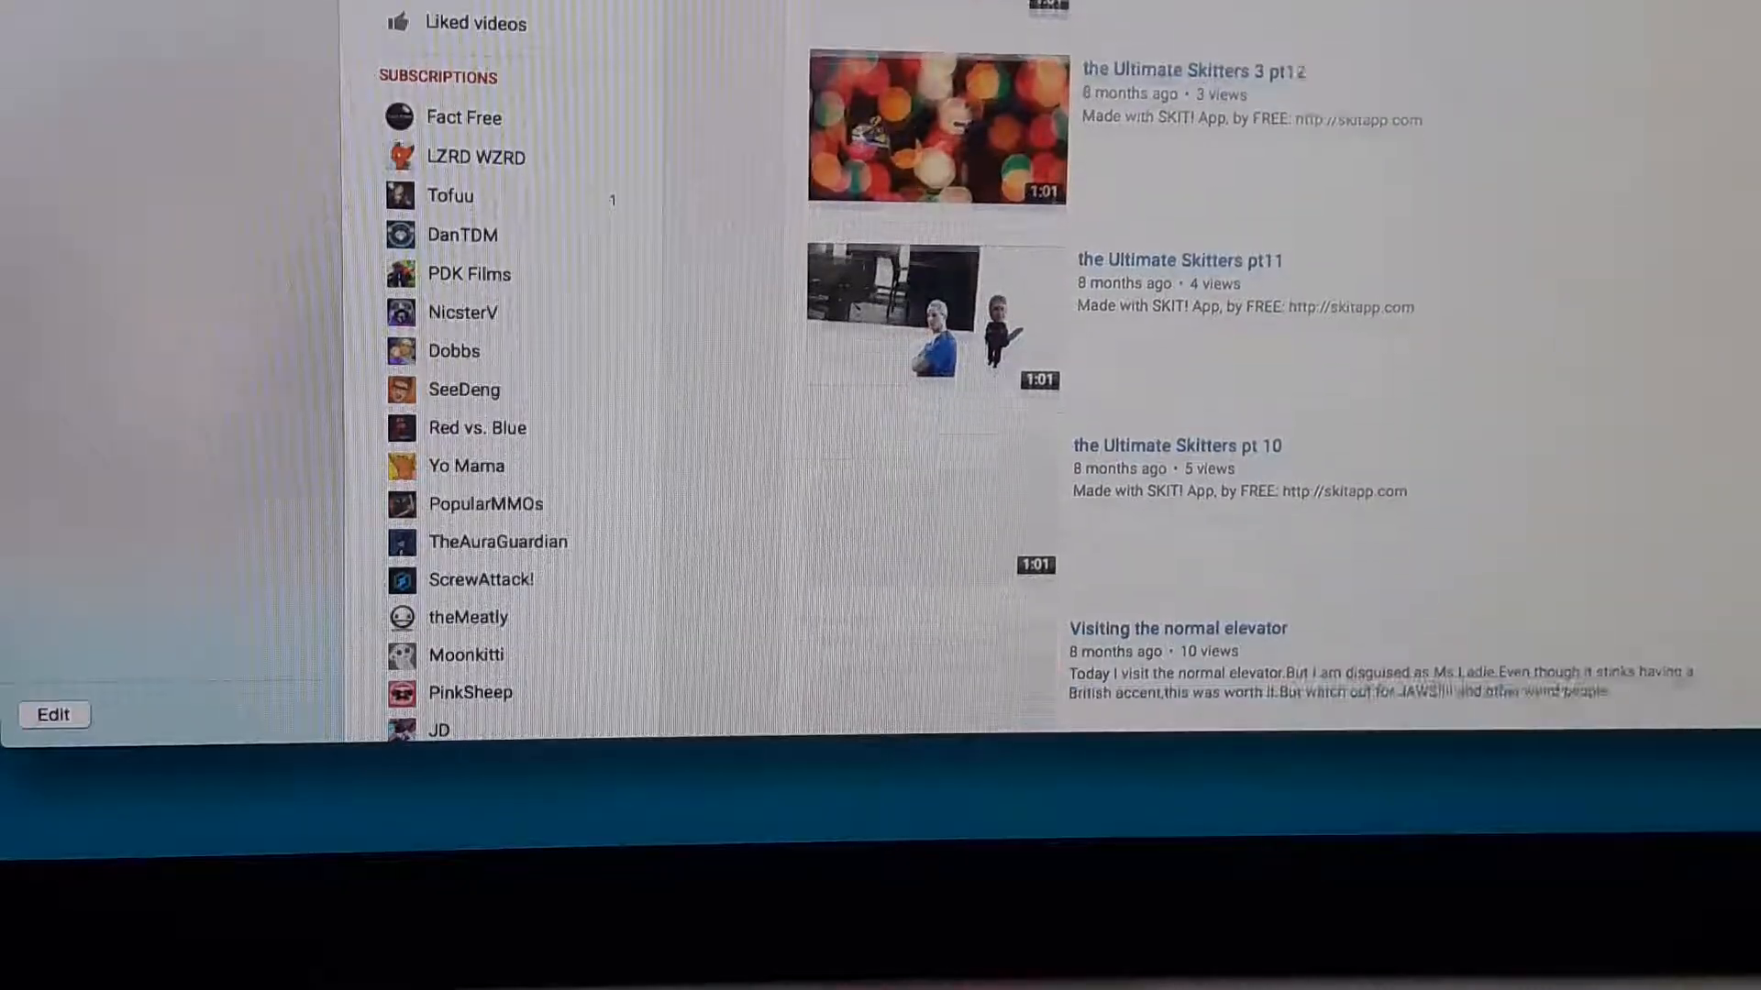
# Scroll down the Animal Jam uploads list and load more of the channel's older videos.
pyautogui.scroll(-3)
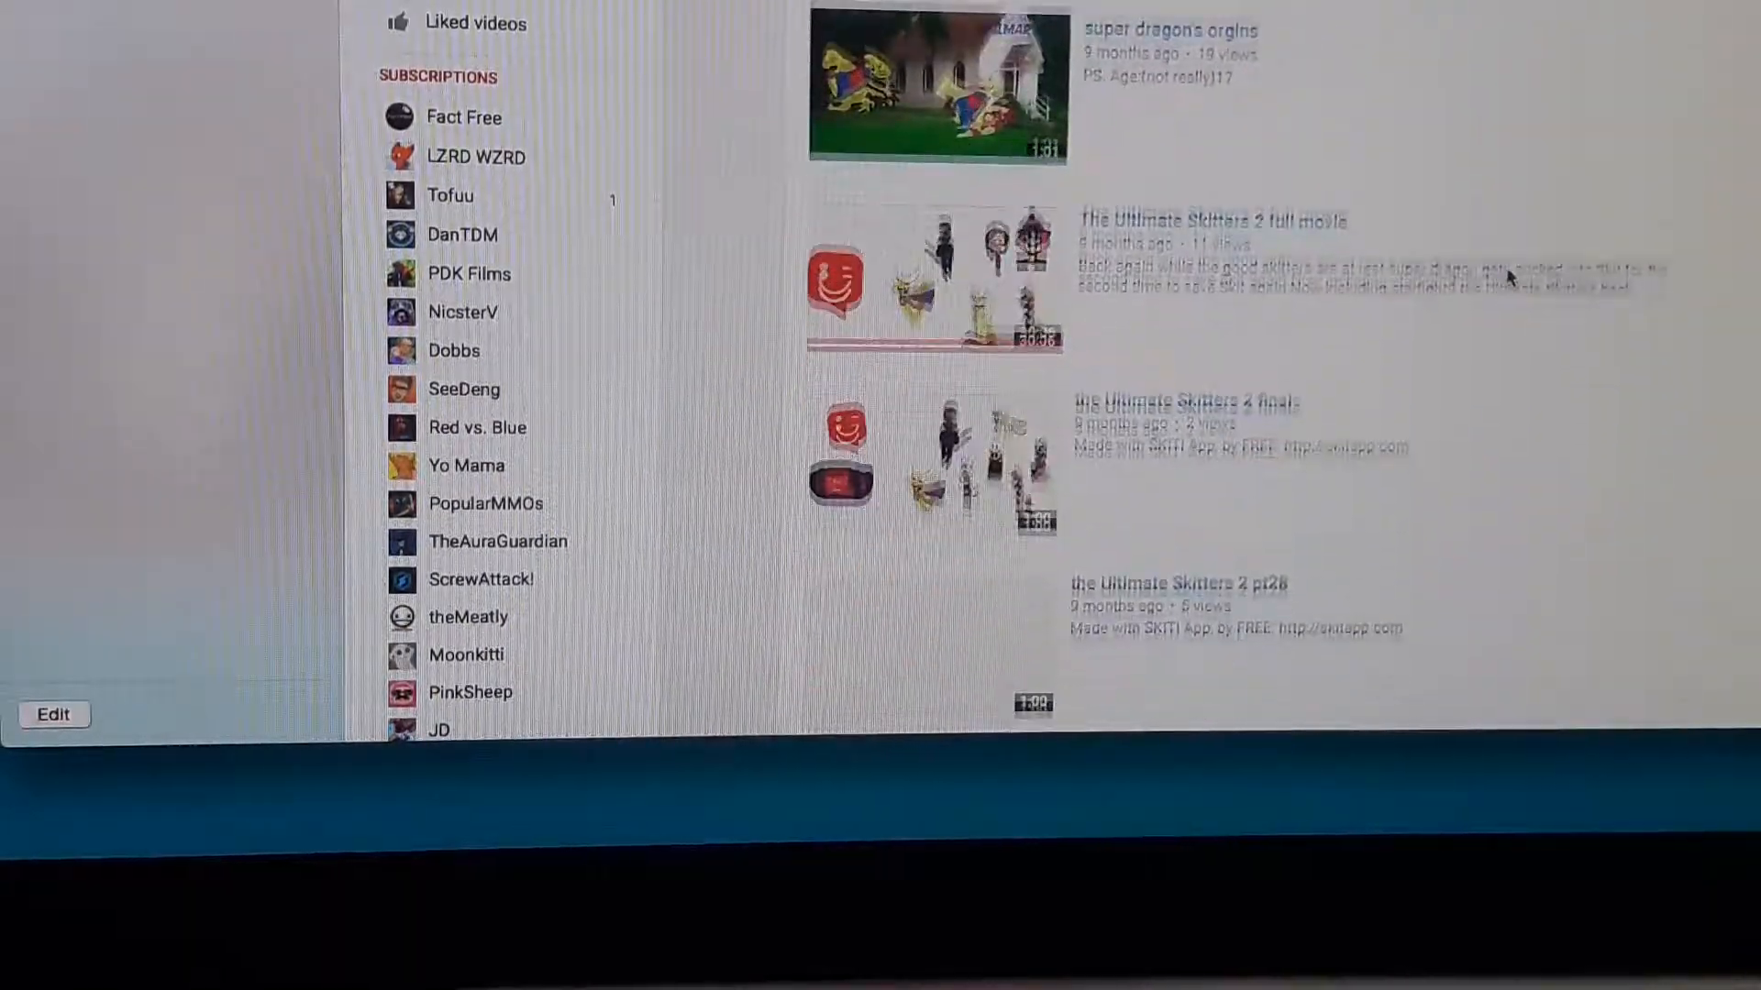
pyautogui.scroll(-3)
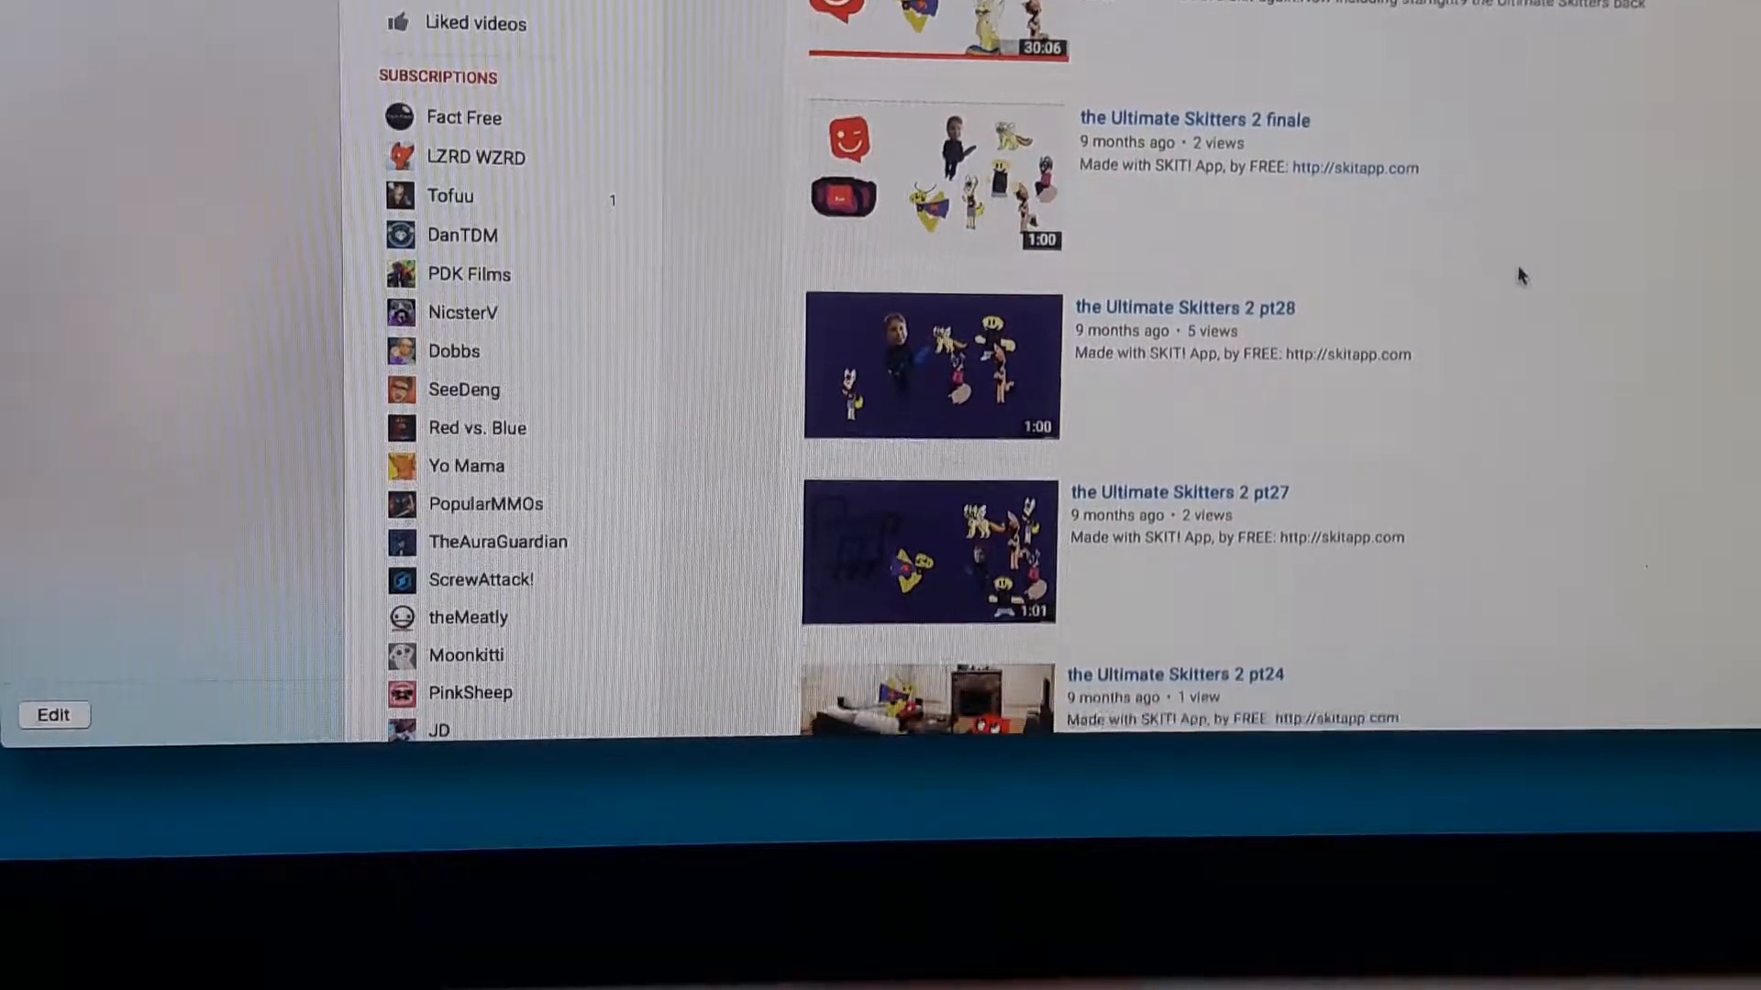
pyautogui.scroll(-3)
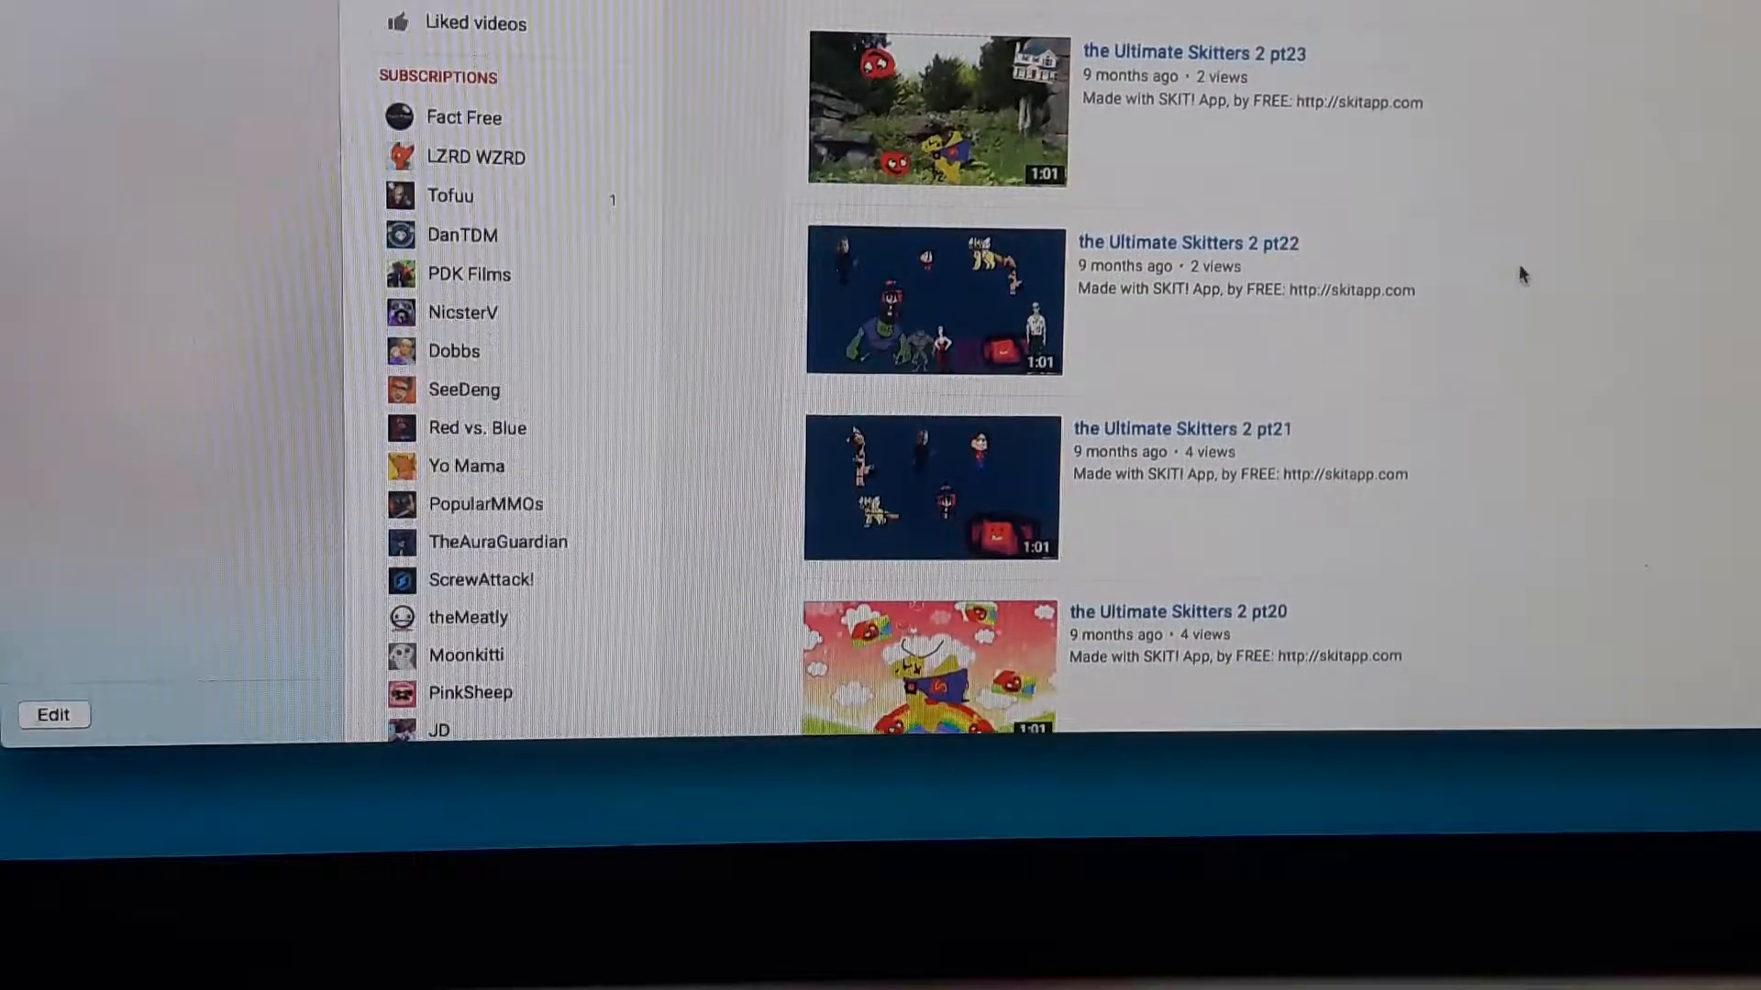
pyautogui.scroll(-3)
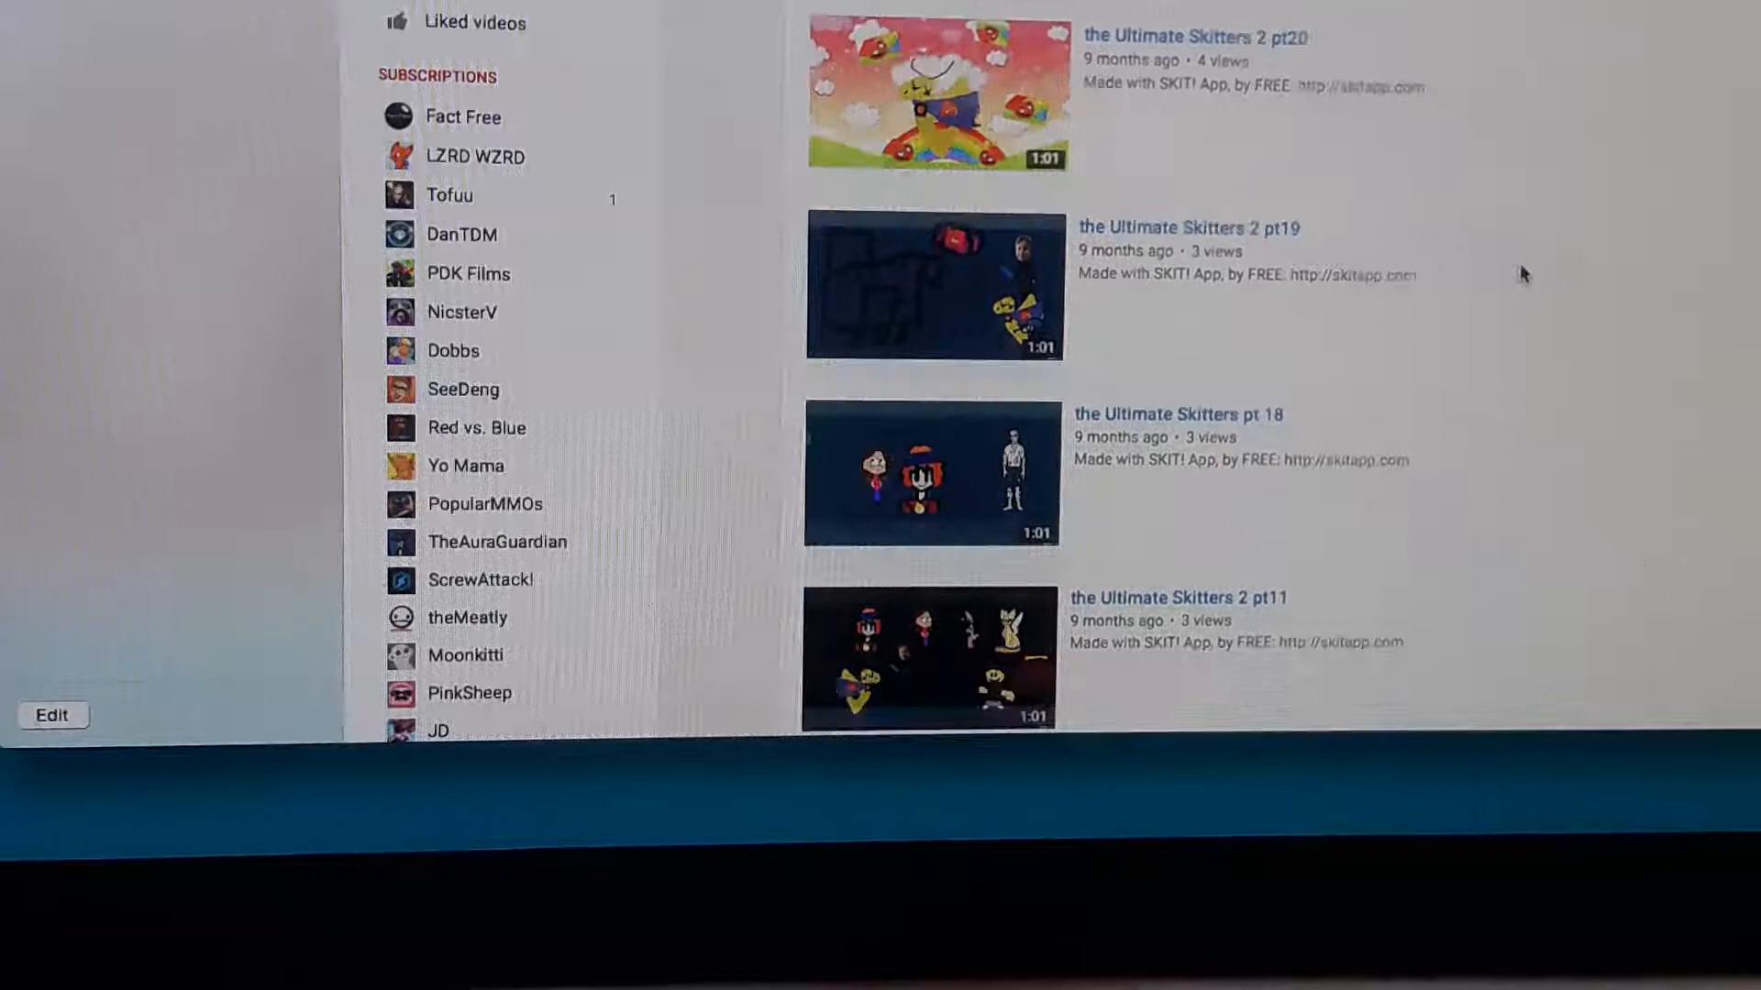
pyautogui.scroll(-3)
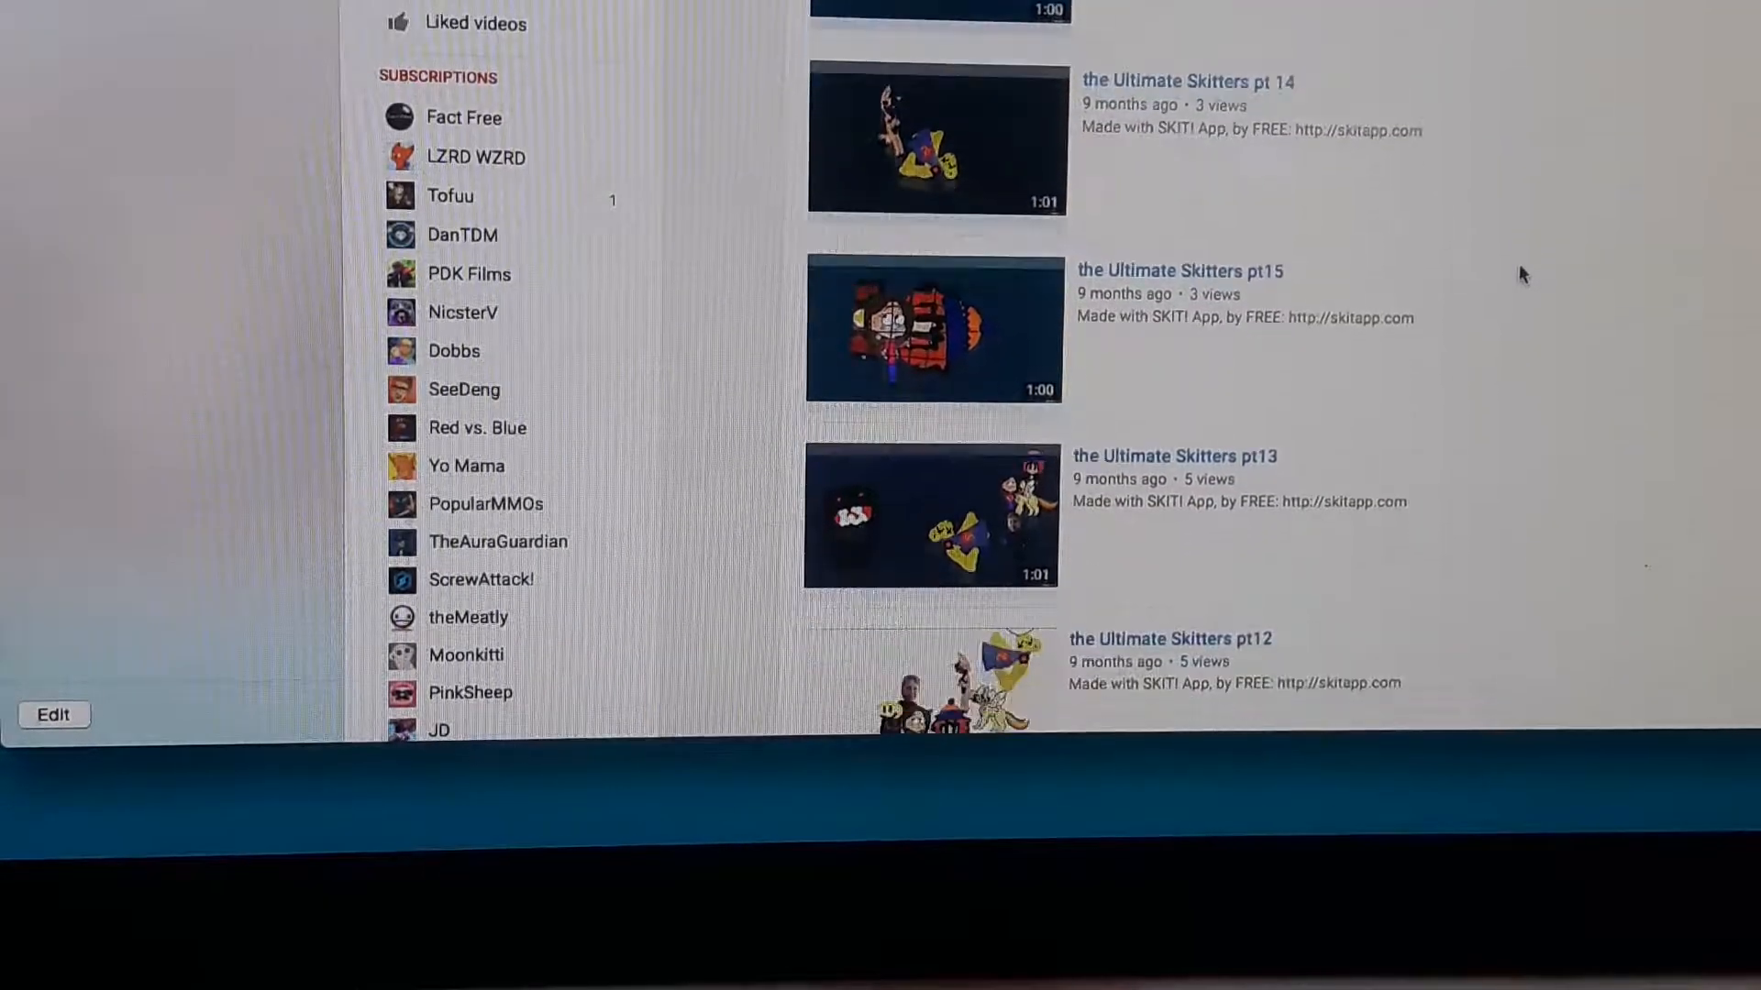
pyautogui.scroll(-3)
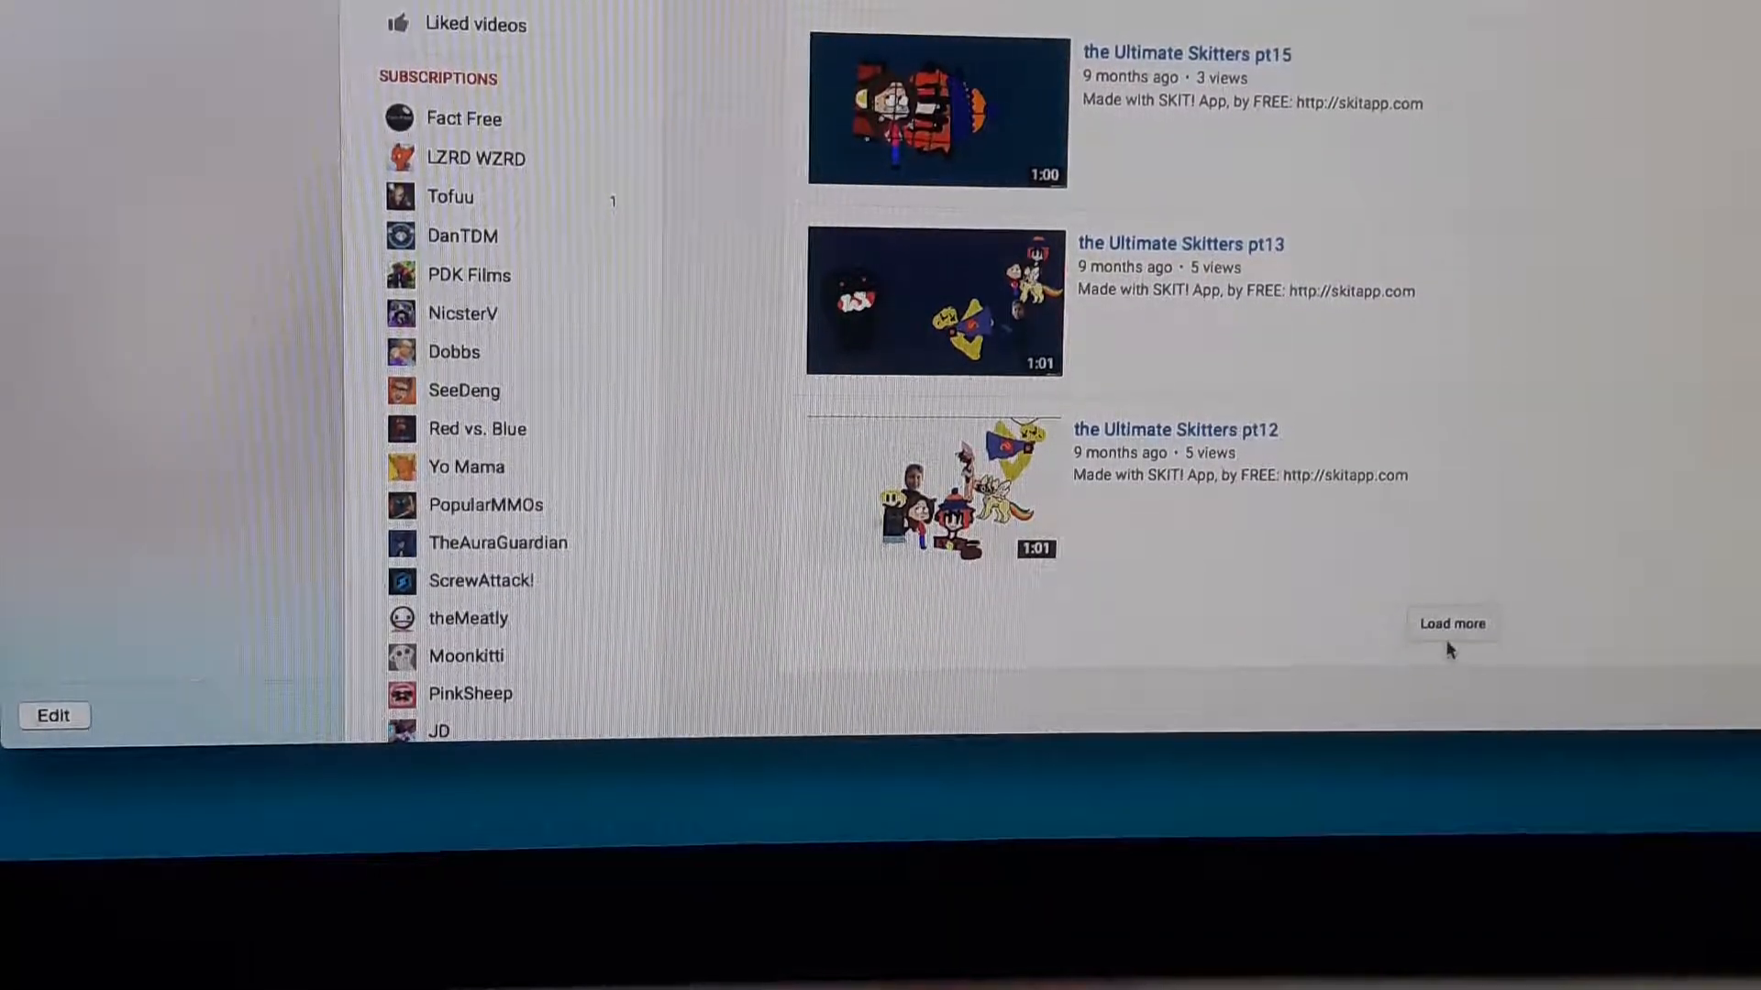
pyautogui.click(1449, 624)
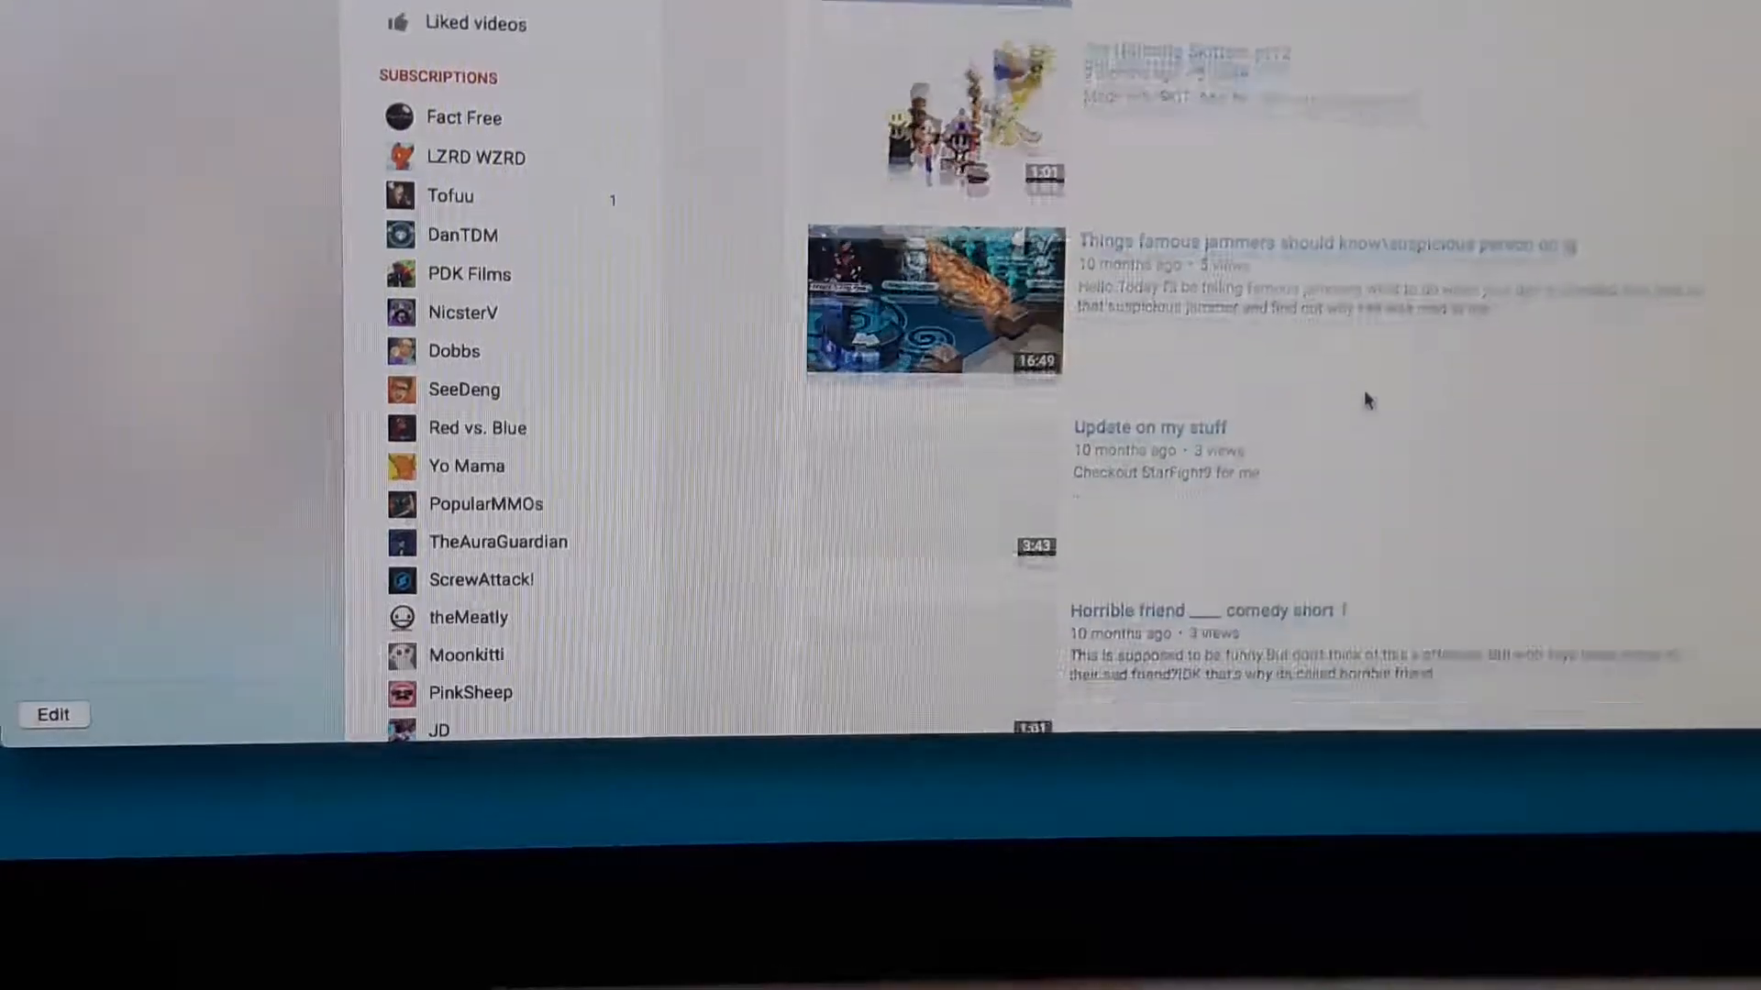
# Continue down the older uploads to the MEMBERSHIP gift and AJ creepypasta videos.
pyautogui.scroll(-3)
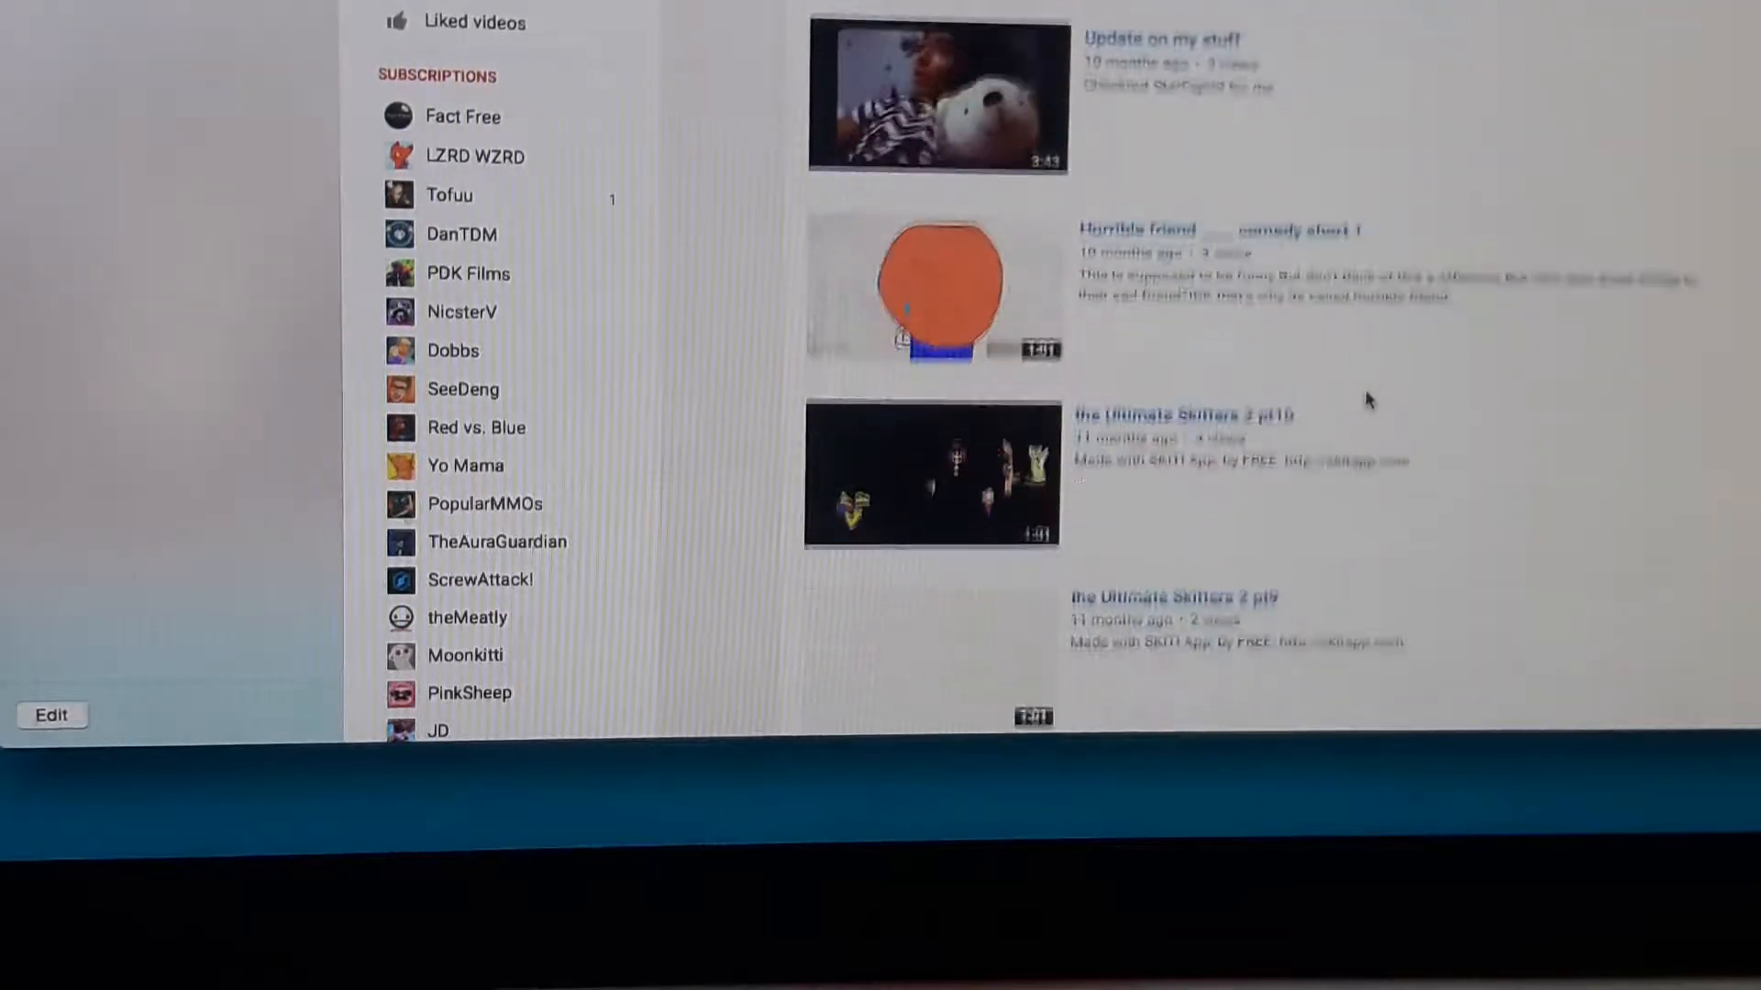
pyautogui.scroll(-3)
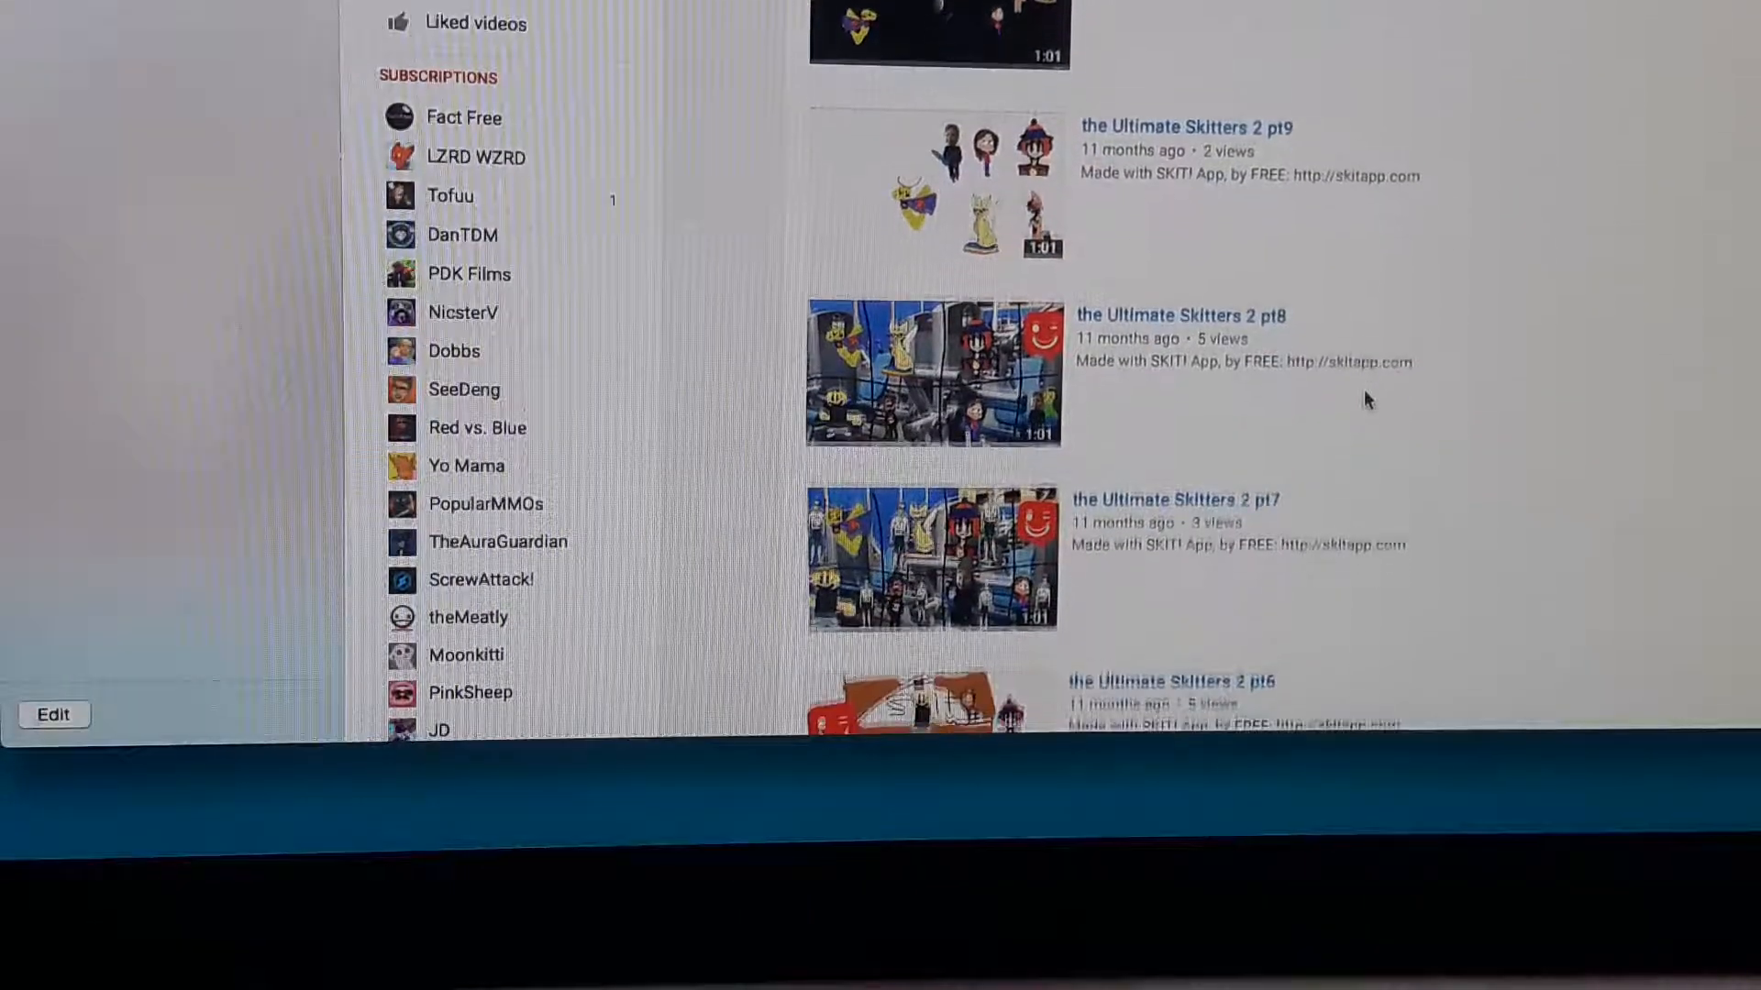
pyautogui.scroll(-3)
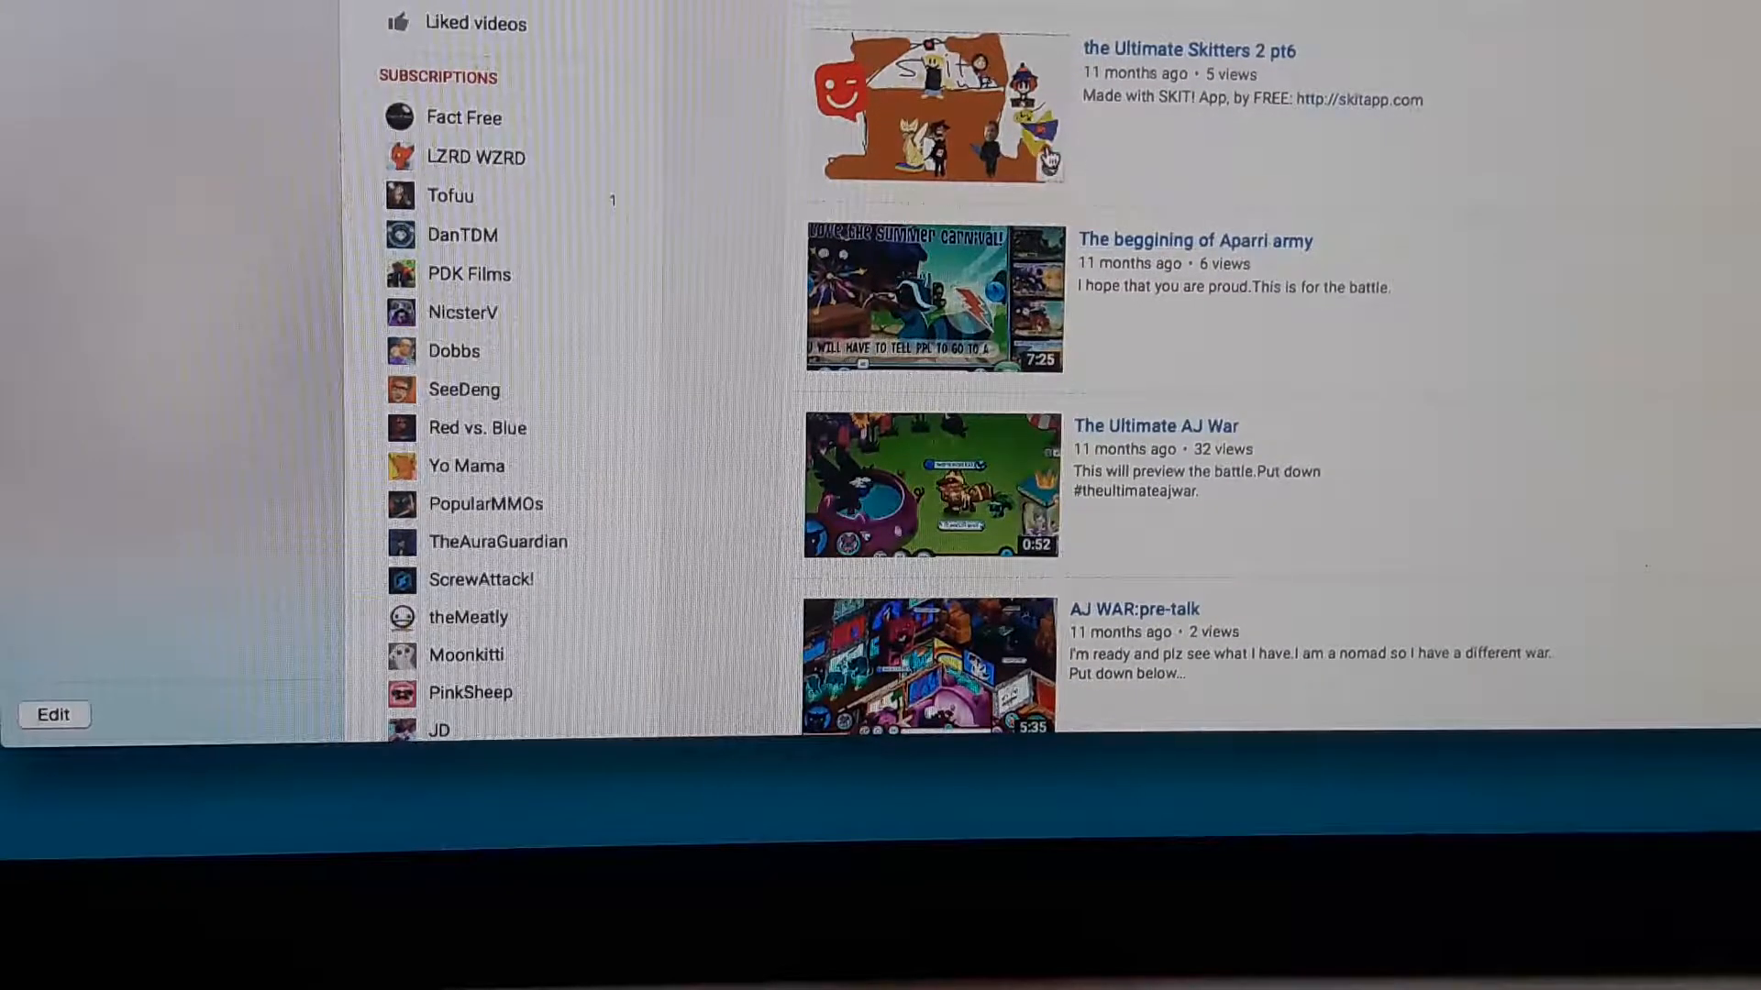
pyautogui.scroll(-3)
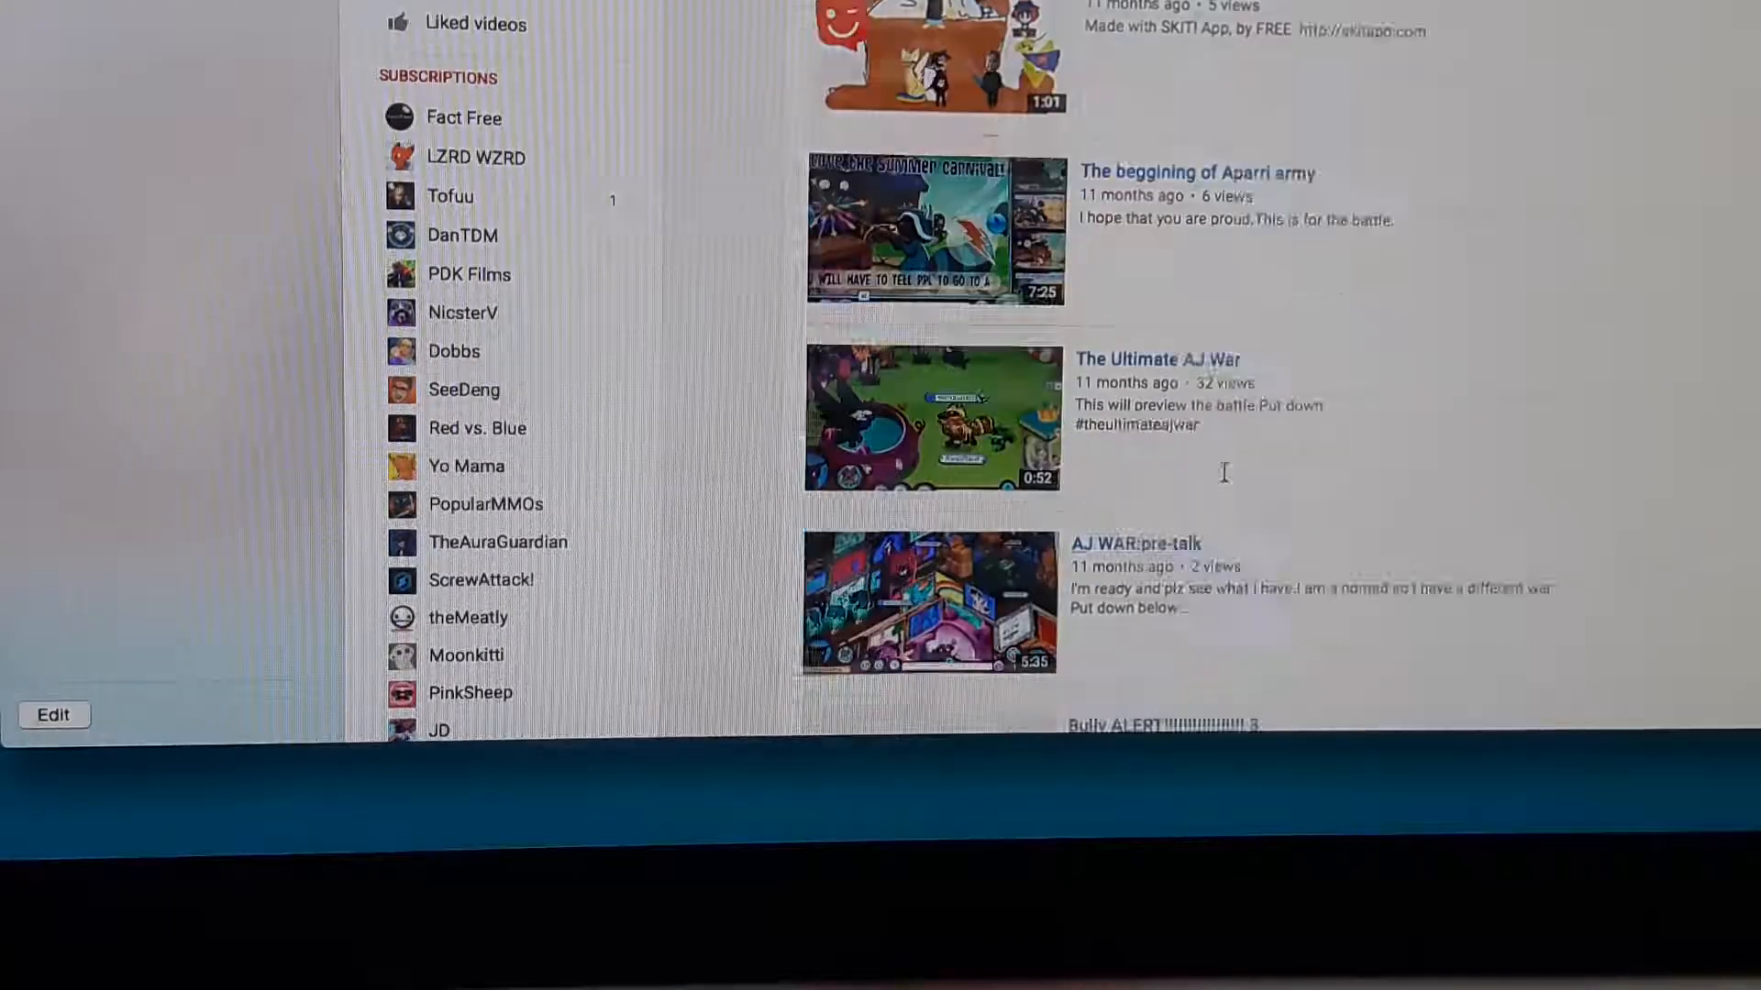
pyautogui.scroll(-3)
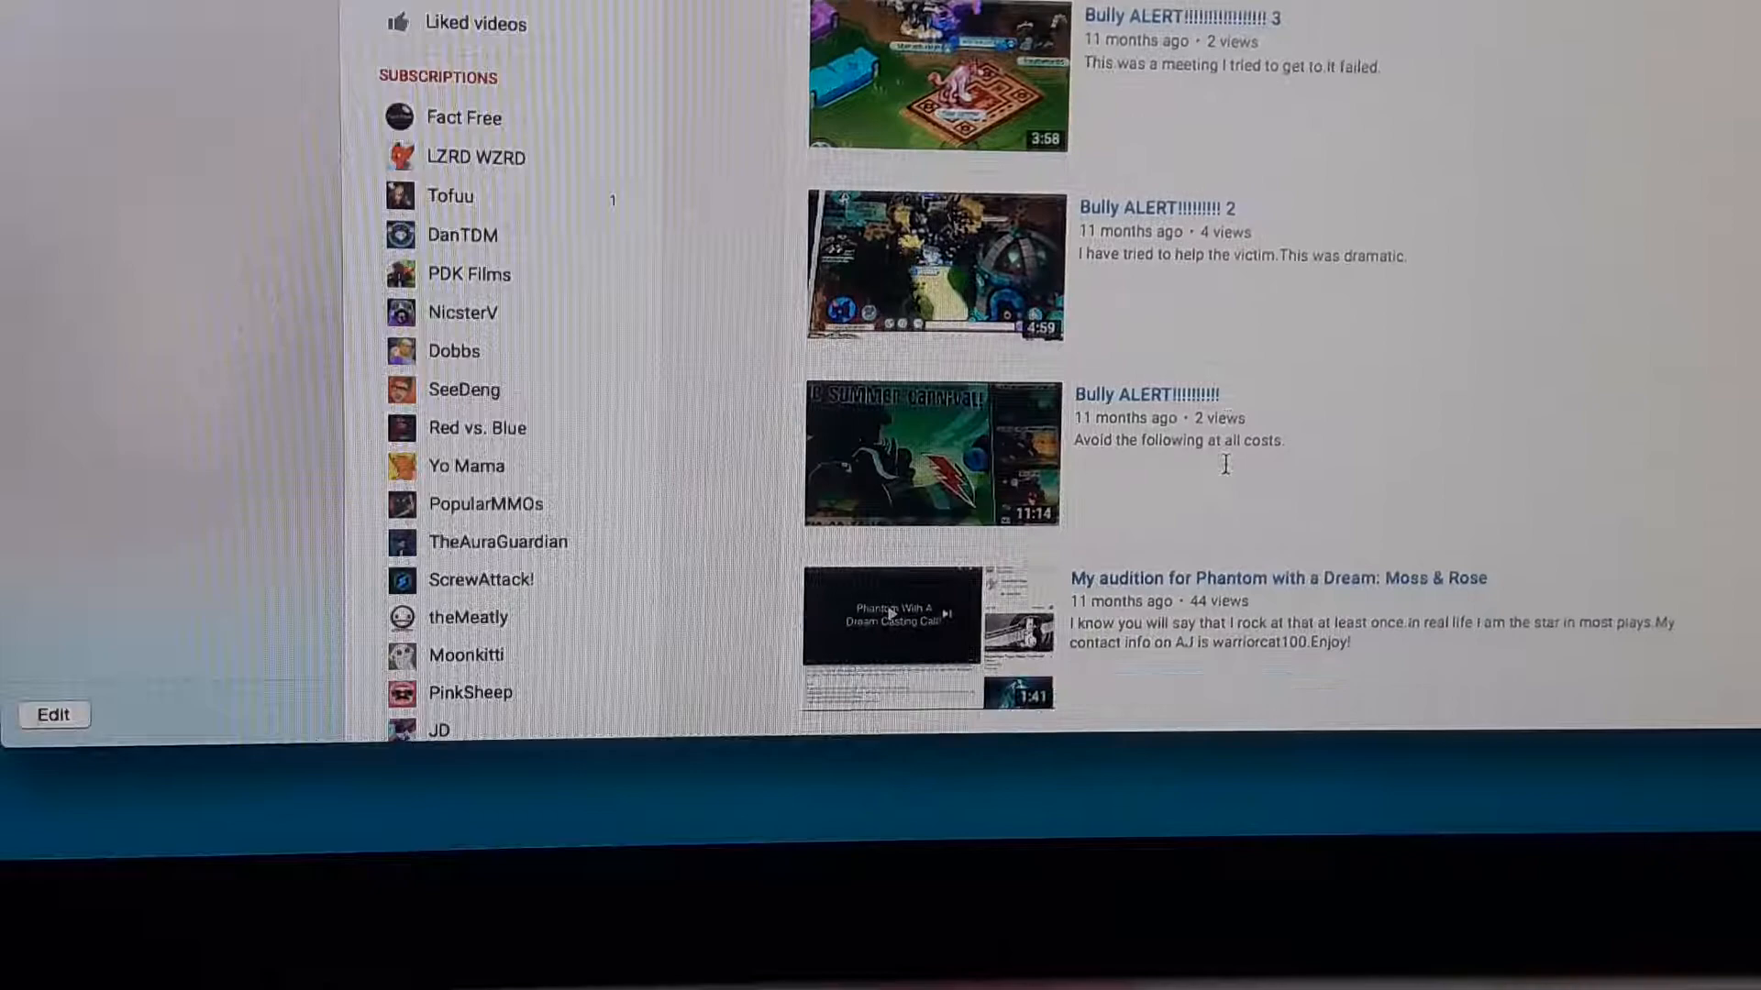
pyautogui.scroll(-3)
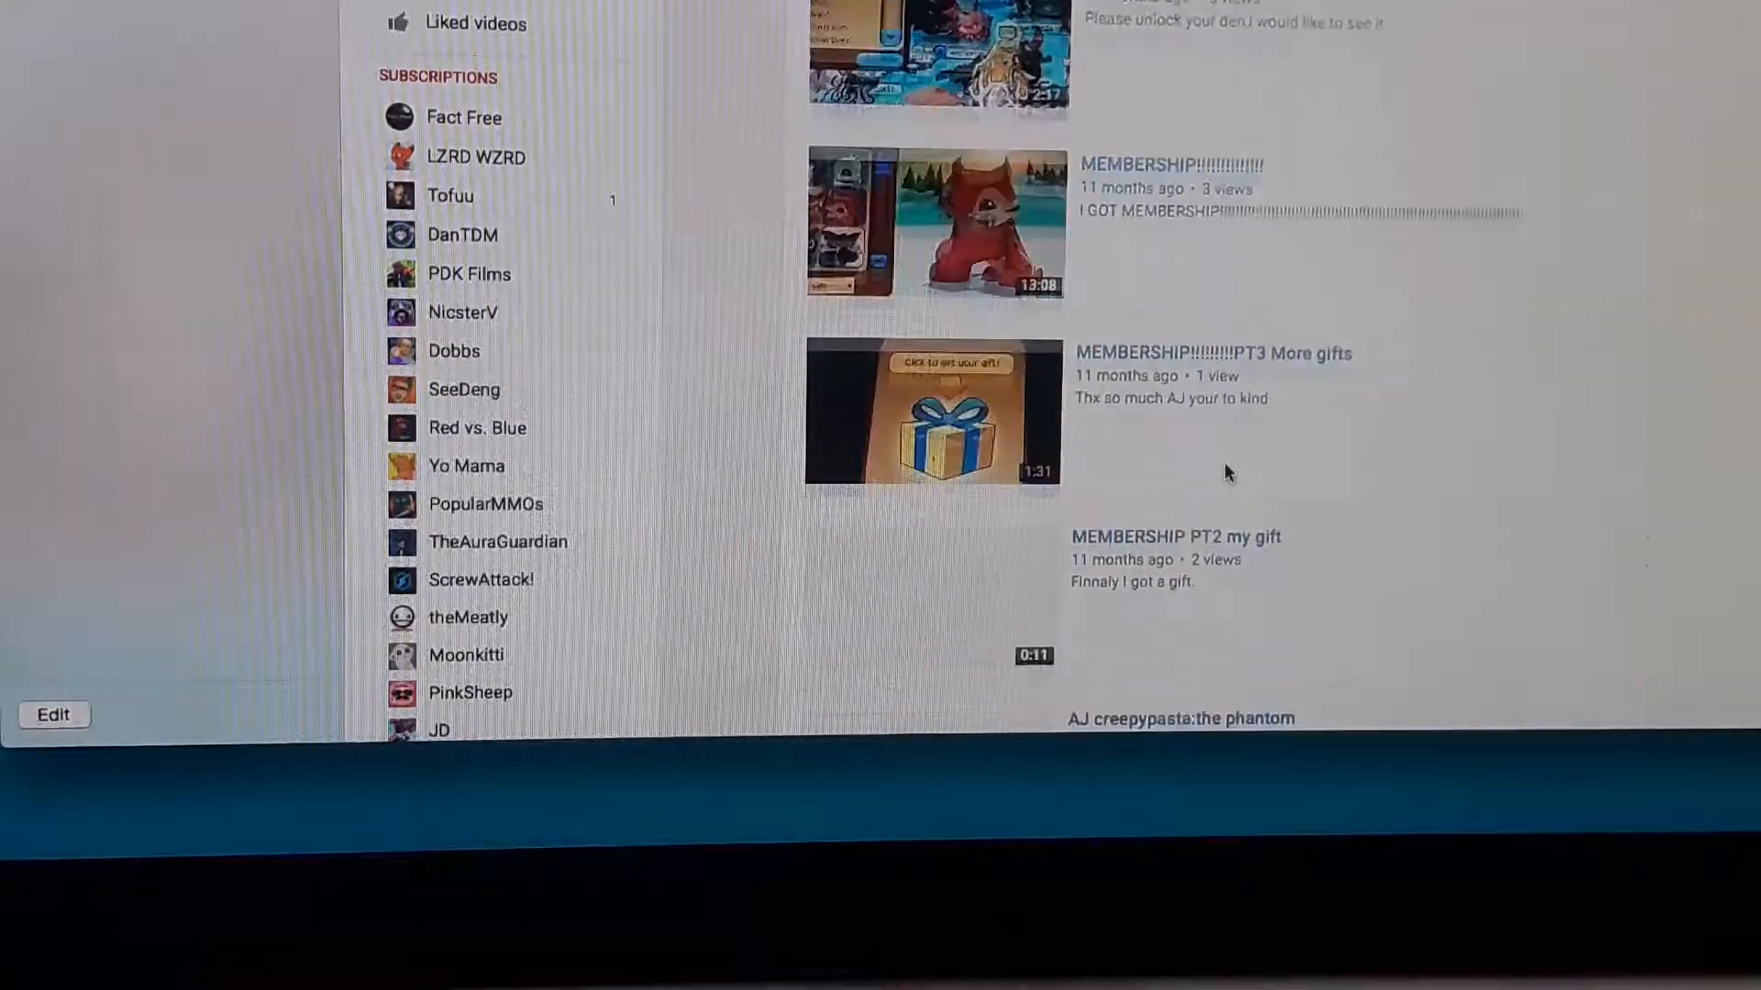
pyautogui.scroll(-3)
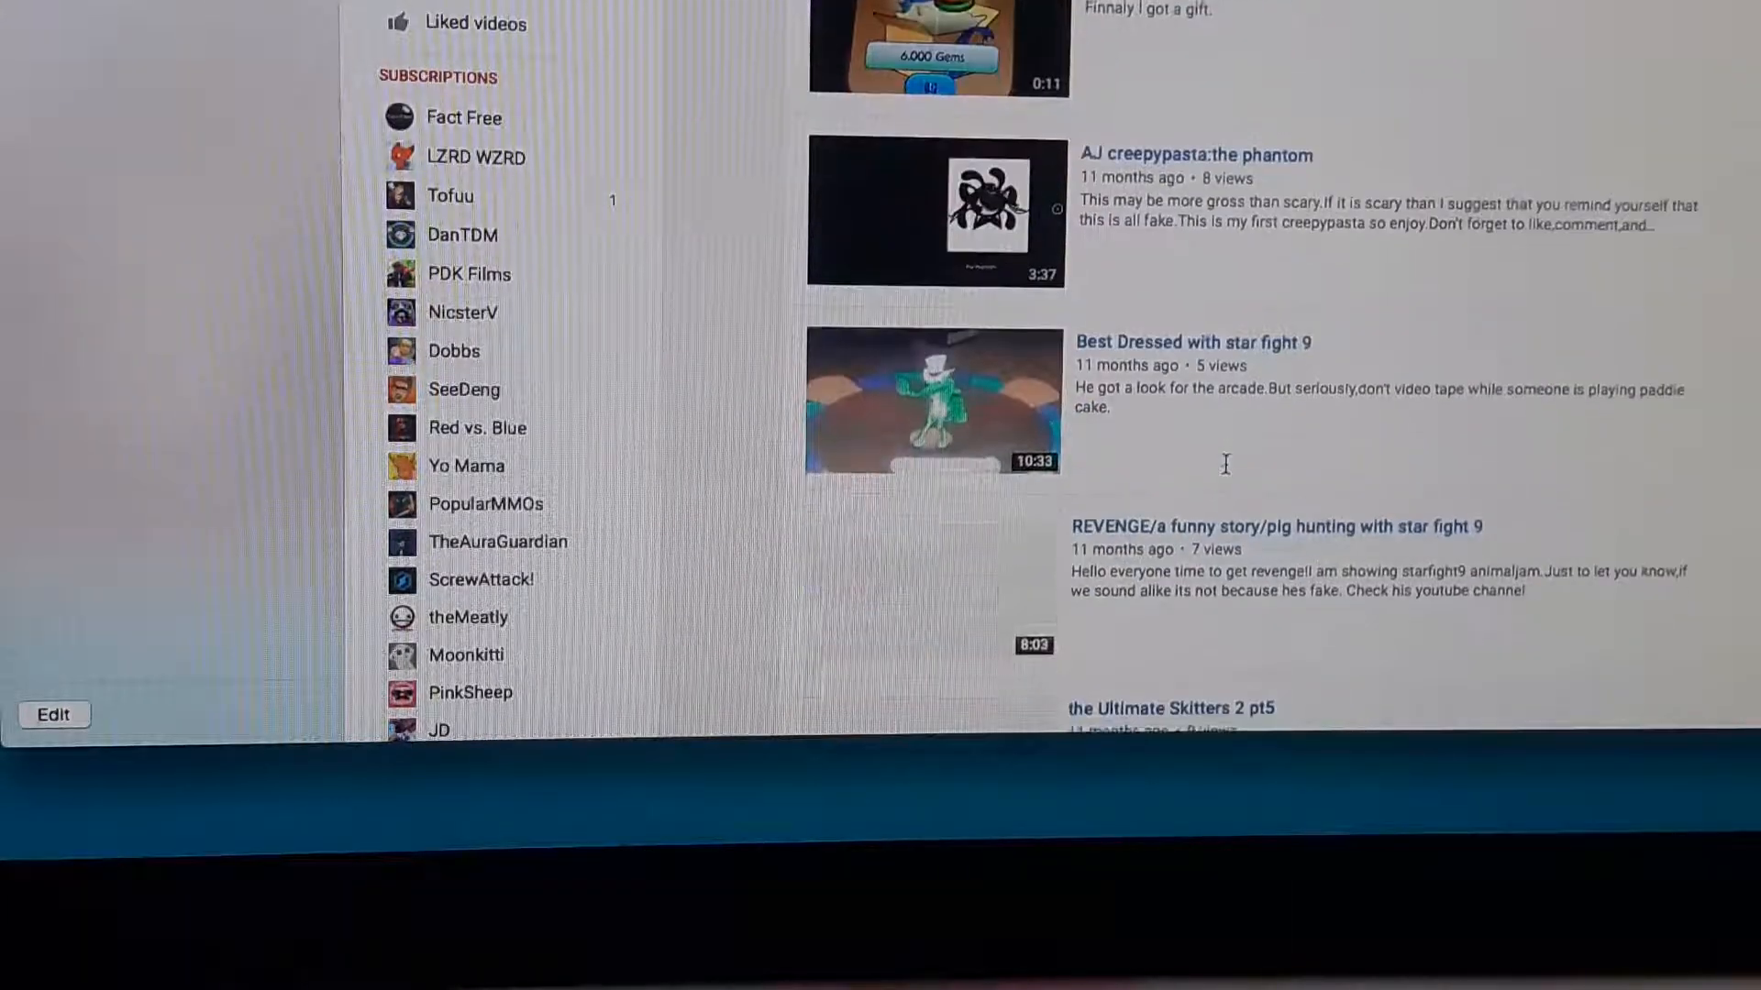
pyautogui.scroll(-3)
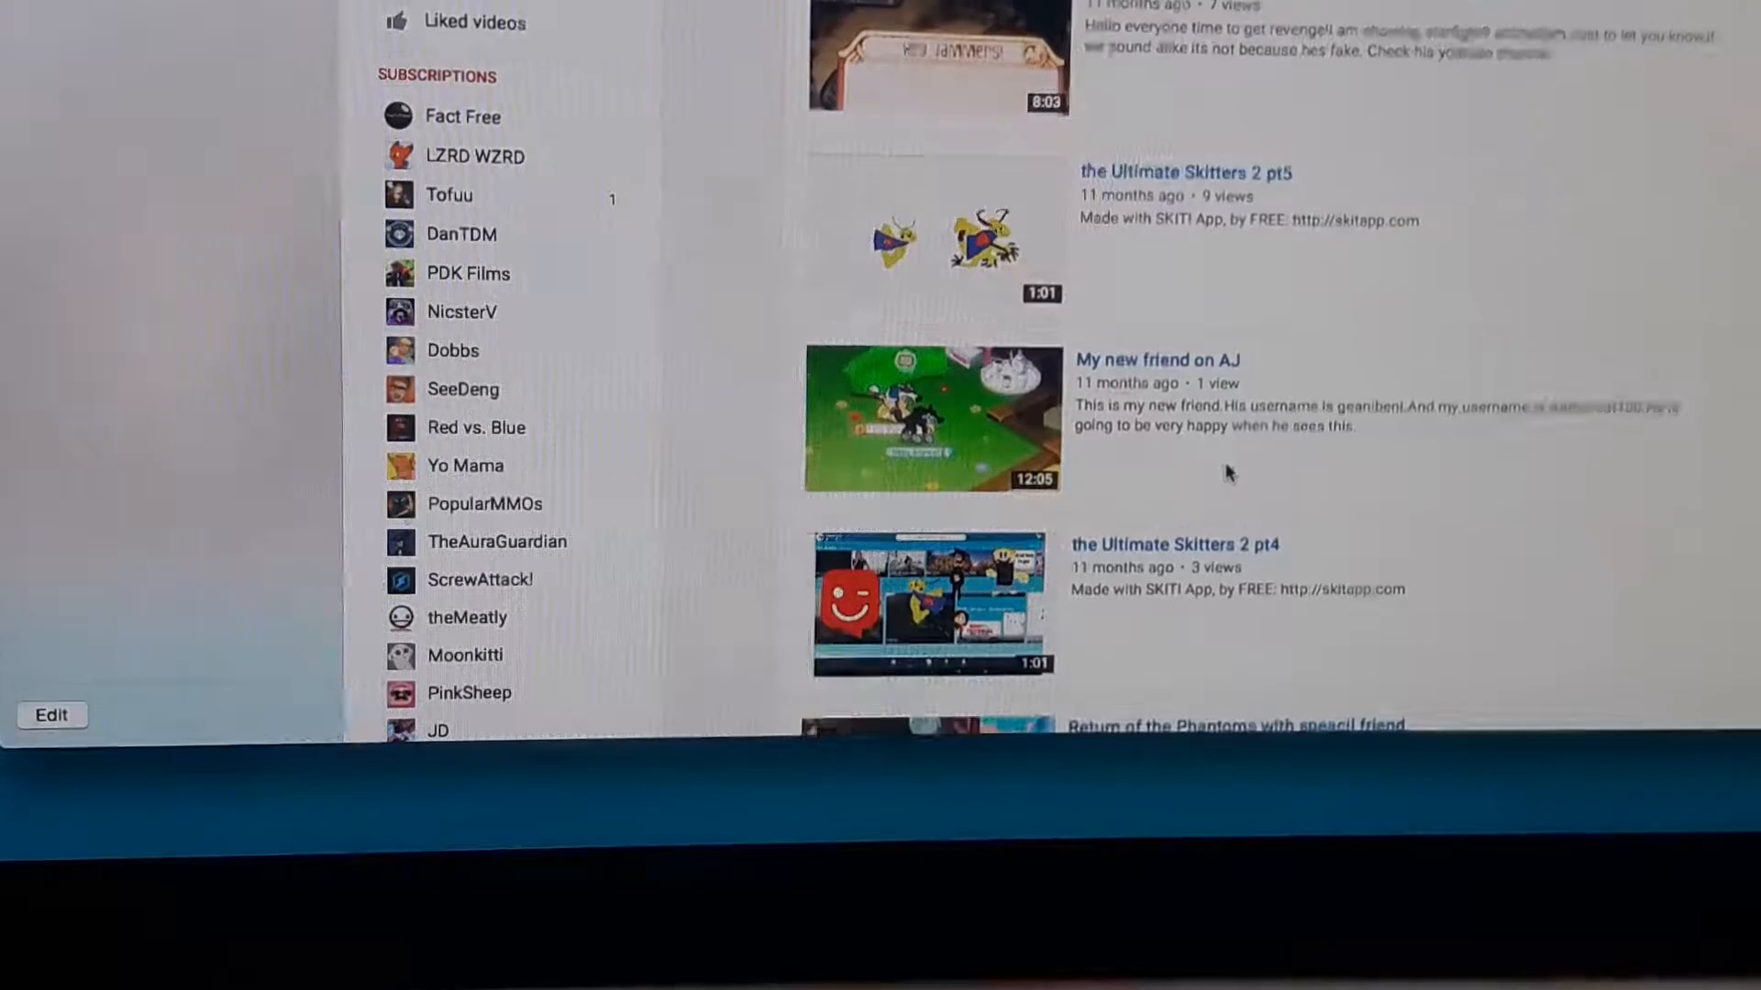
pyautogui.scroll(-3)
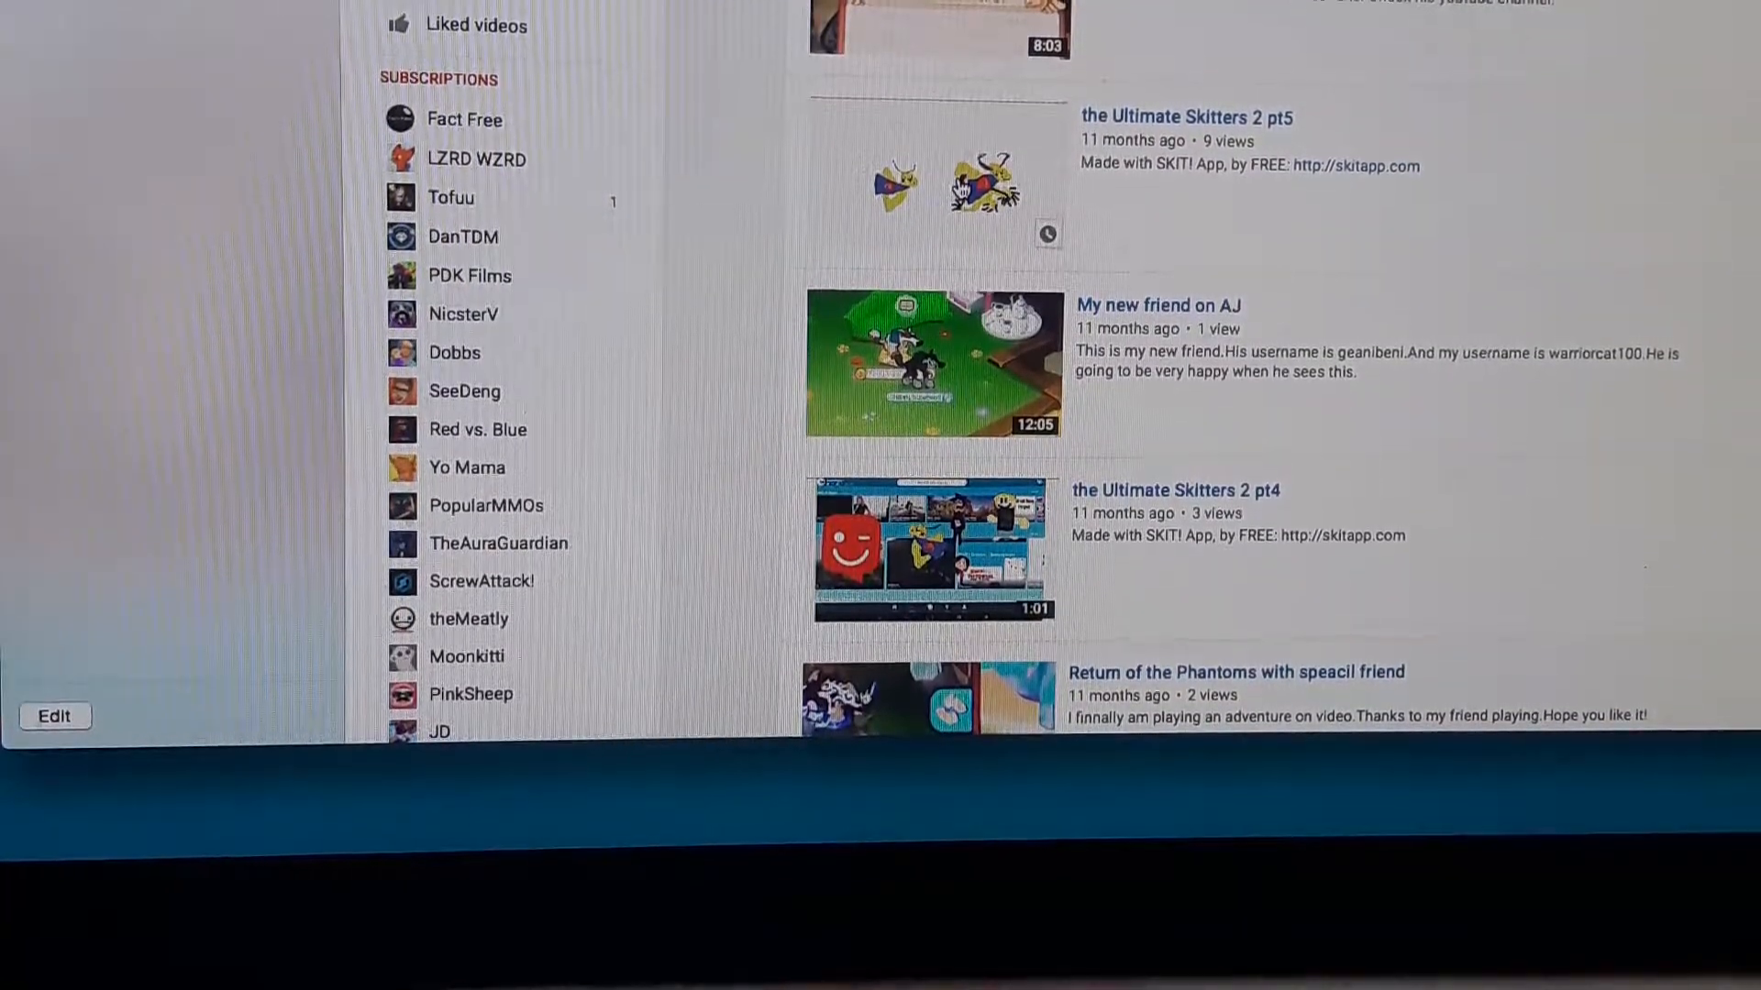
pyautogui.scroll(3)
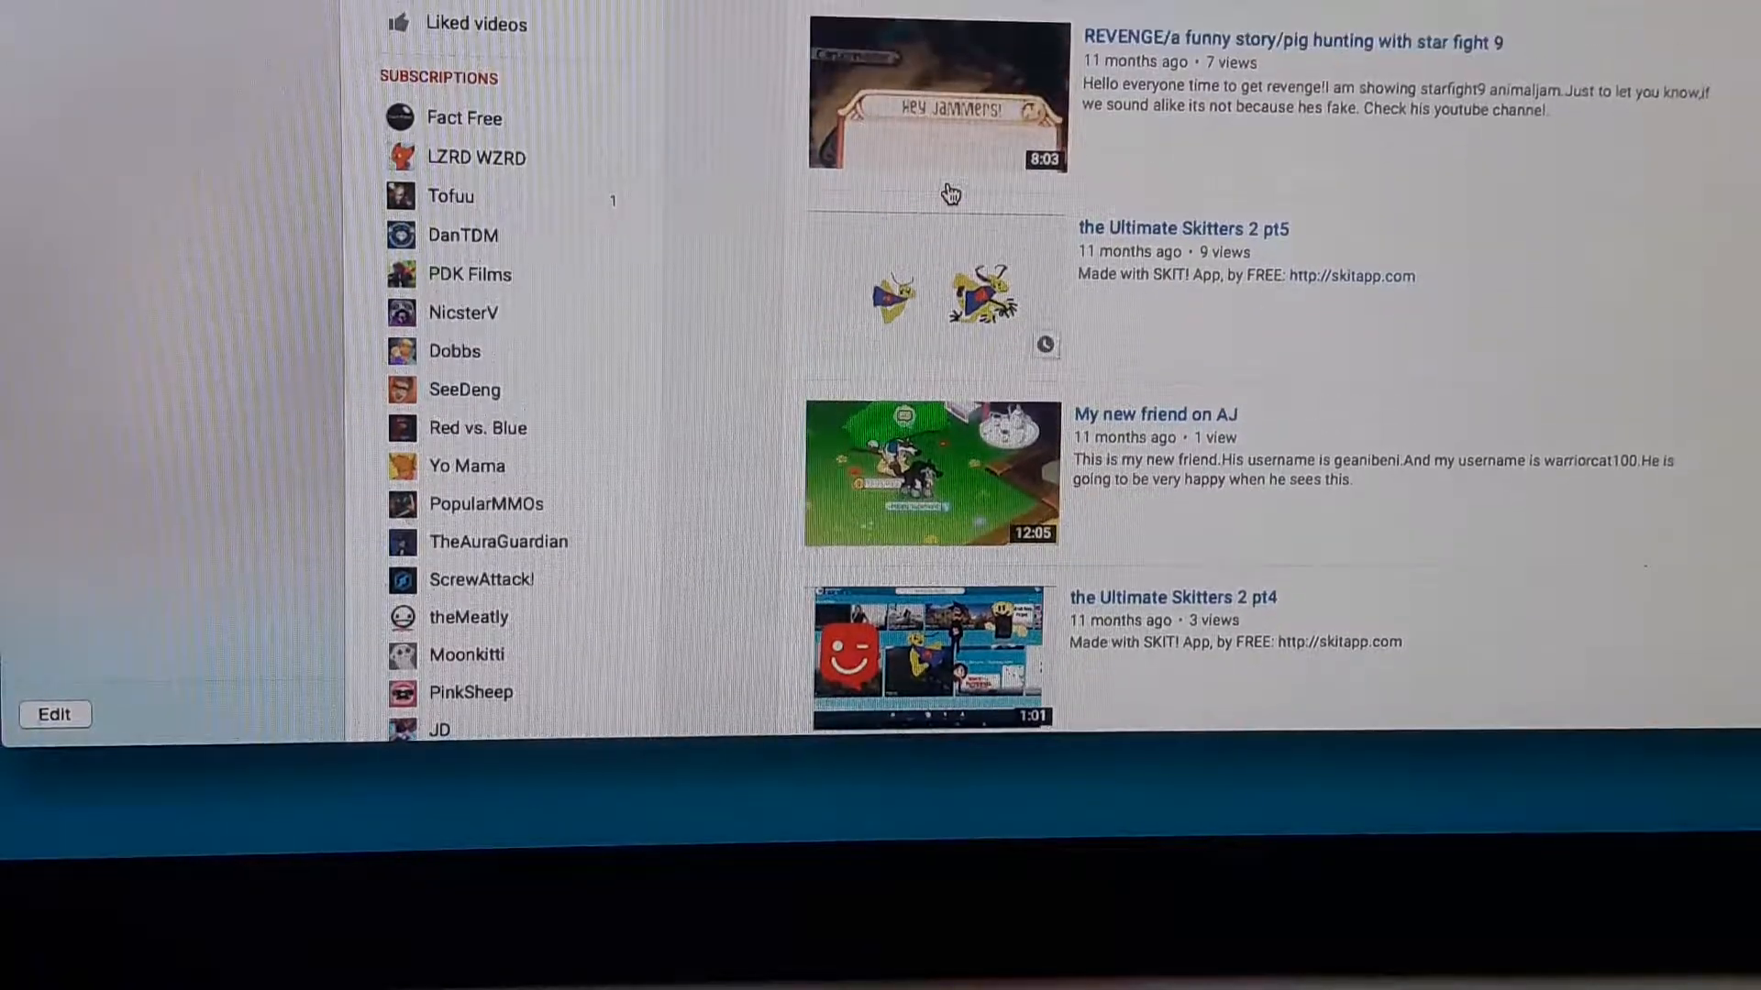
pyautogui.scroll(-3)
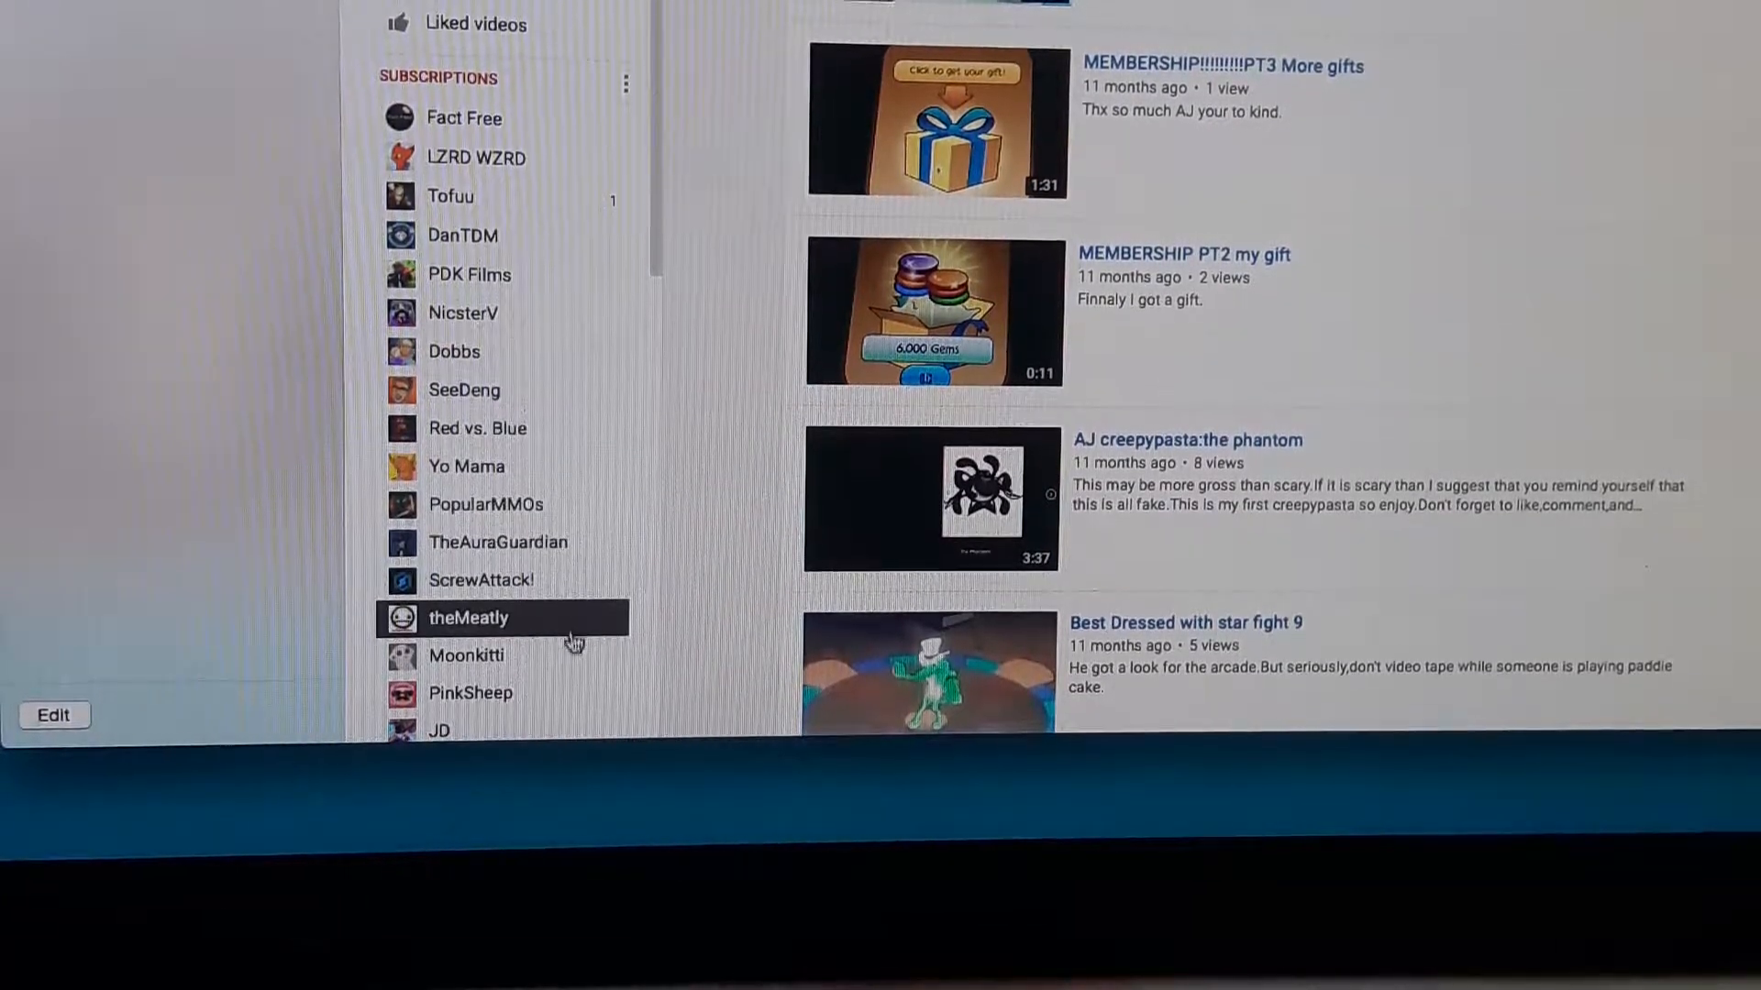
pyautogui.scroll(-3)
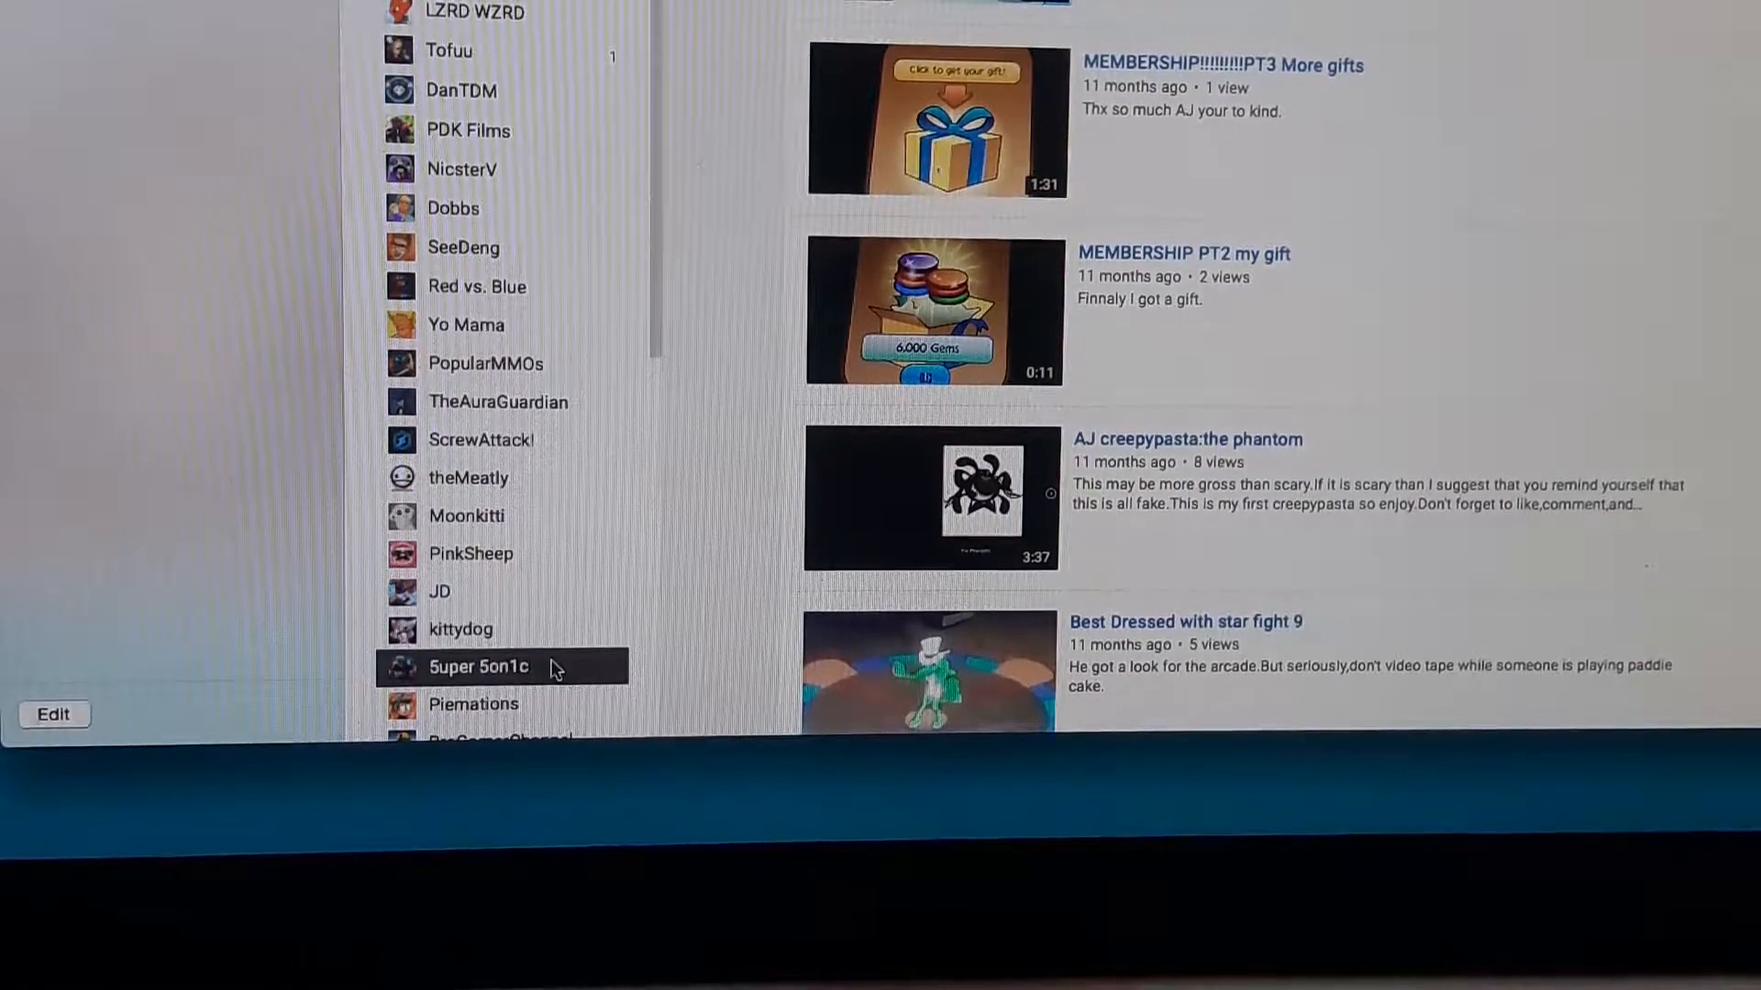
# Browse 5uper 5on1c's uploads, including the My new intro and lime-and-lemon-juice challenge videos.
pyautogui.click(479, 666)
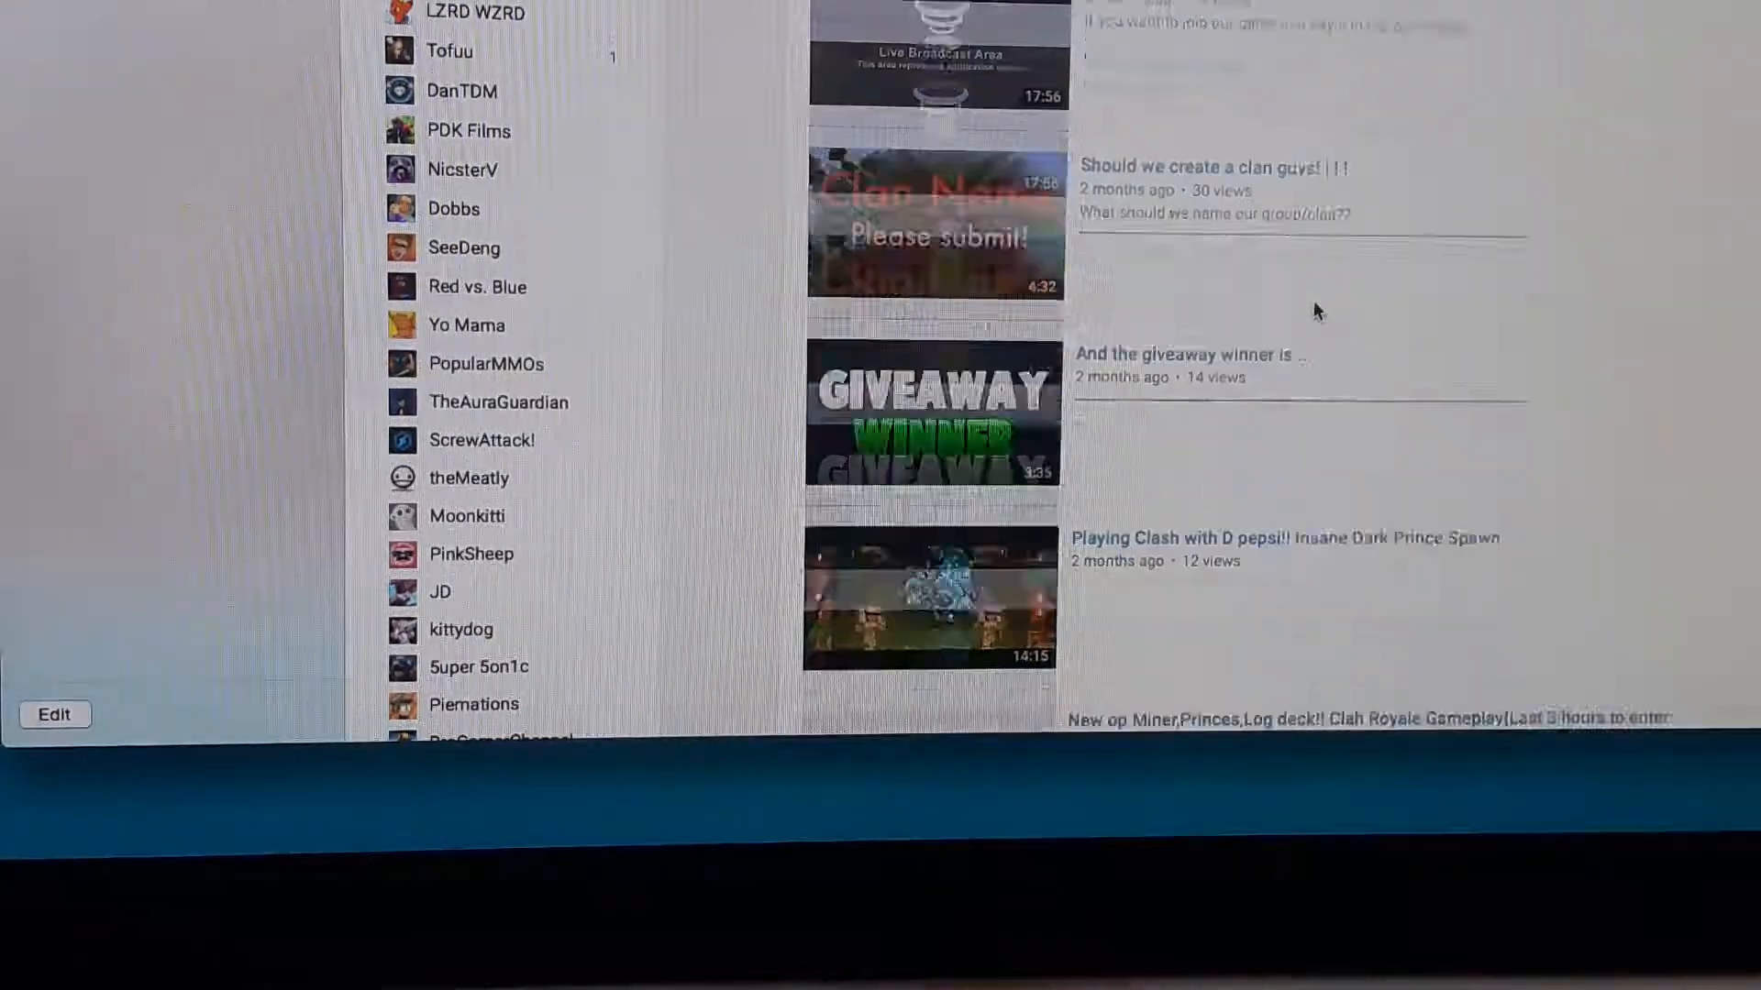
pyautogui.scroll(-3)
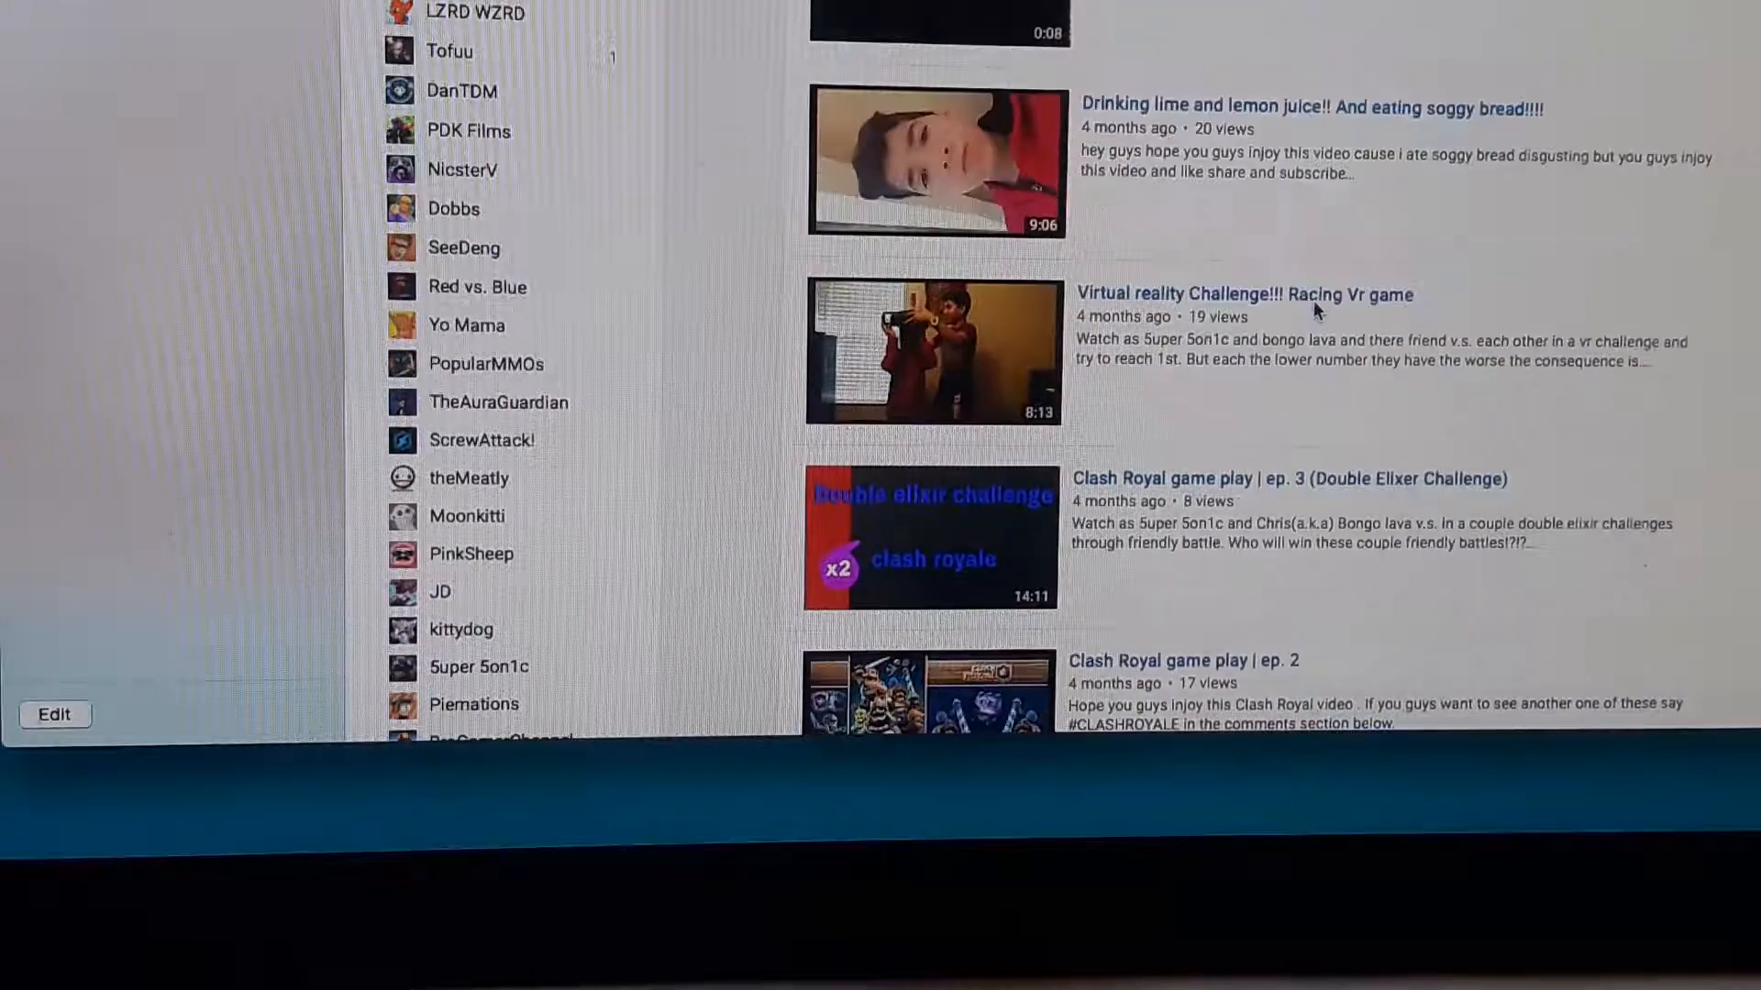
pyautogui.scroll(3)
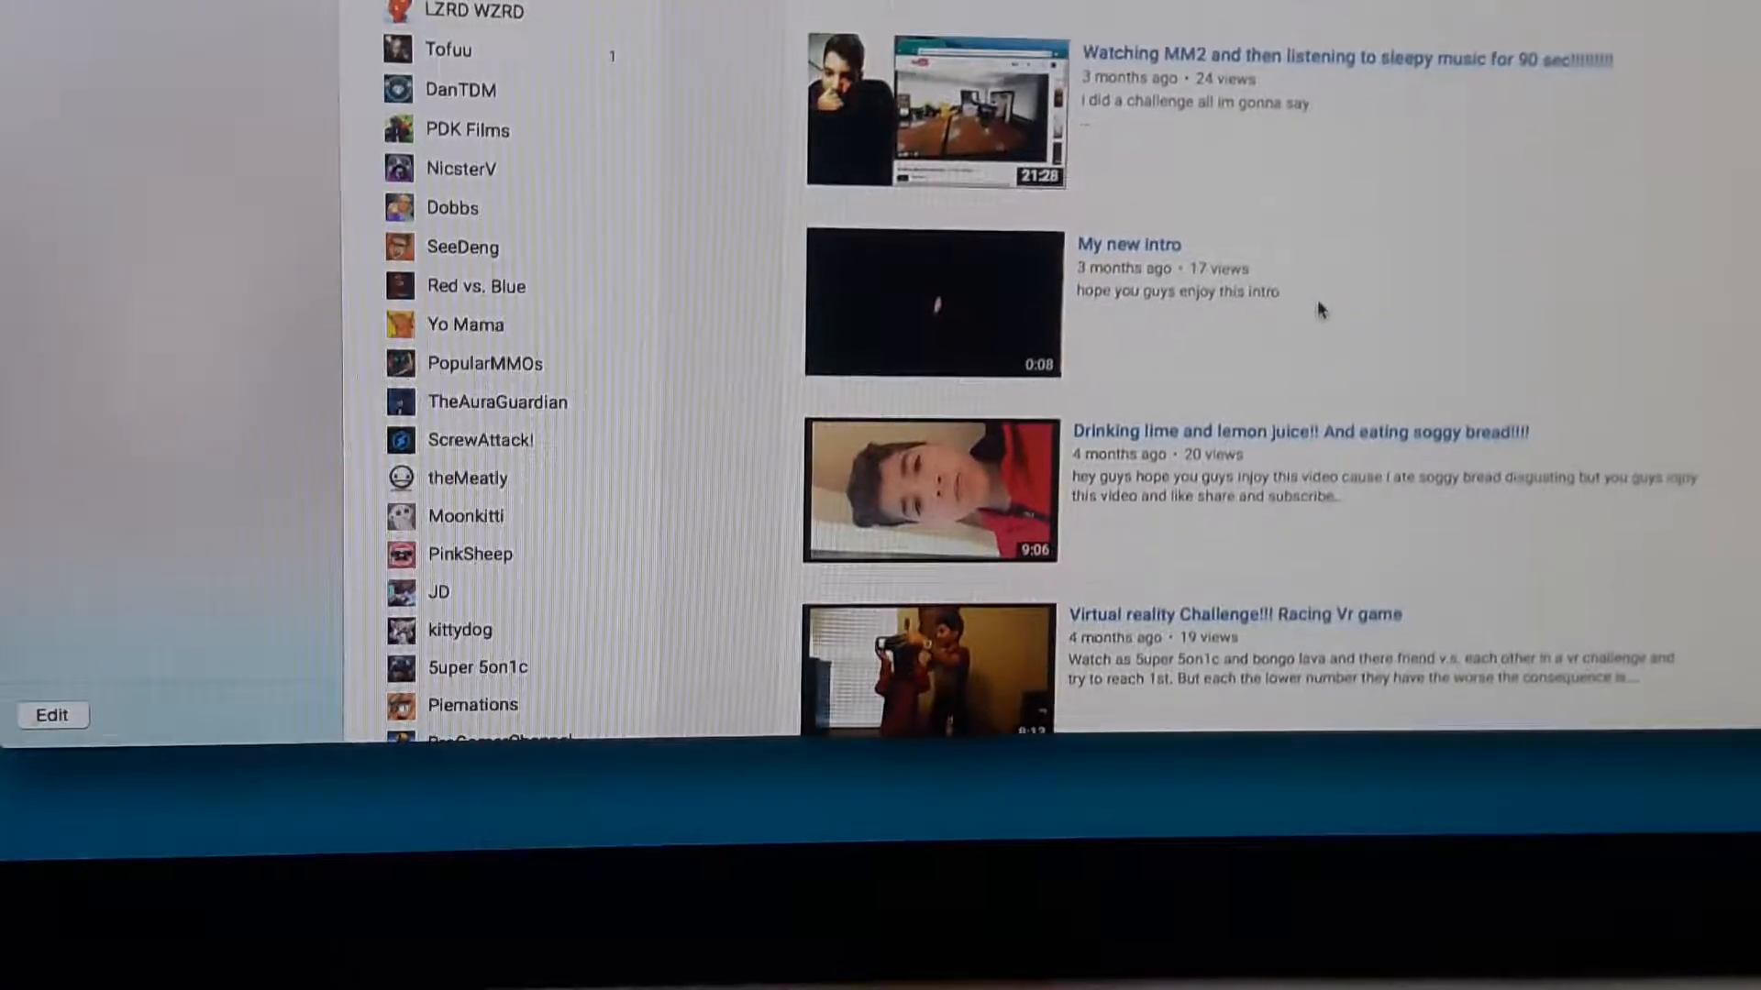
pyautogui.scroll(-3)
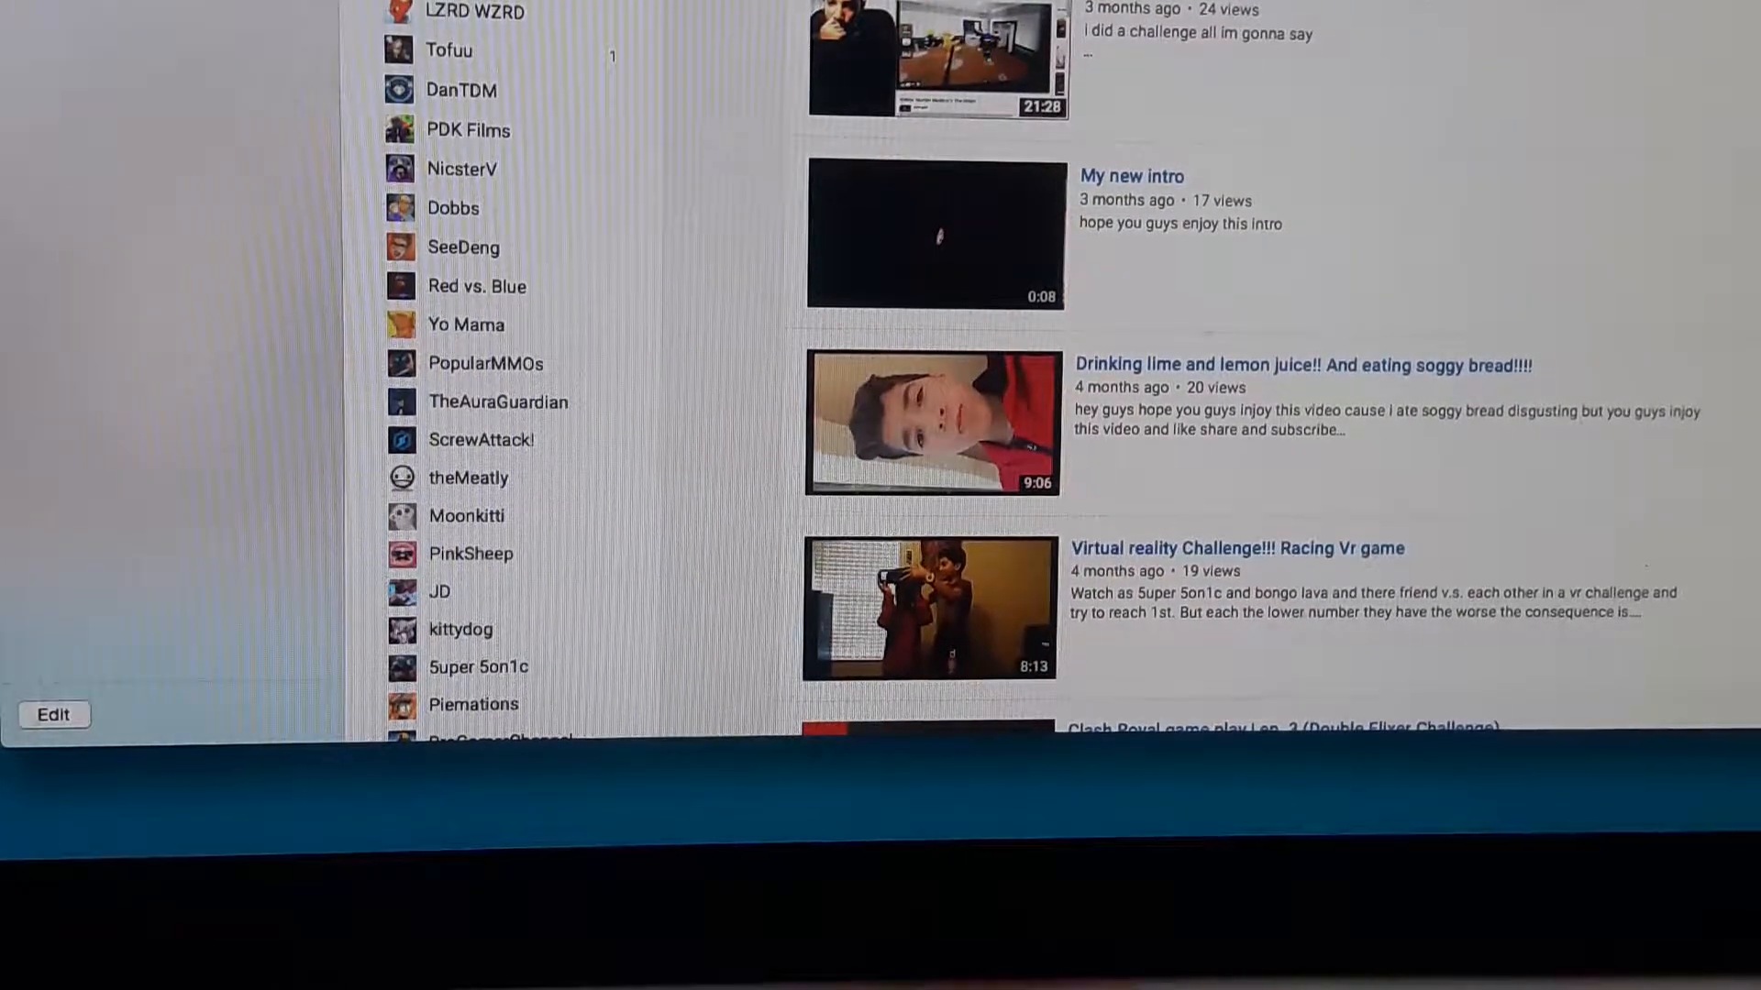
pyautogui.scroll(3)
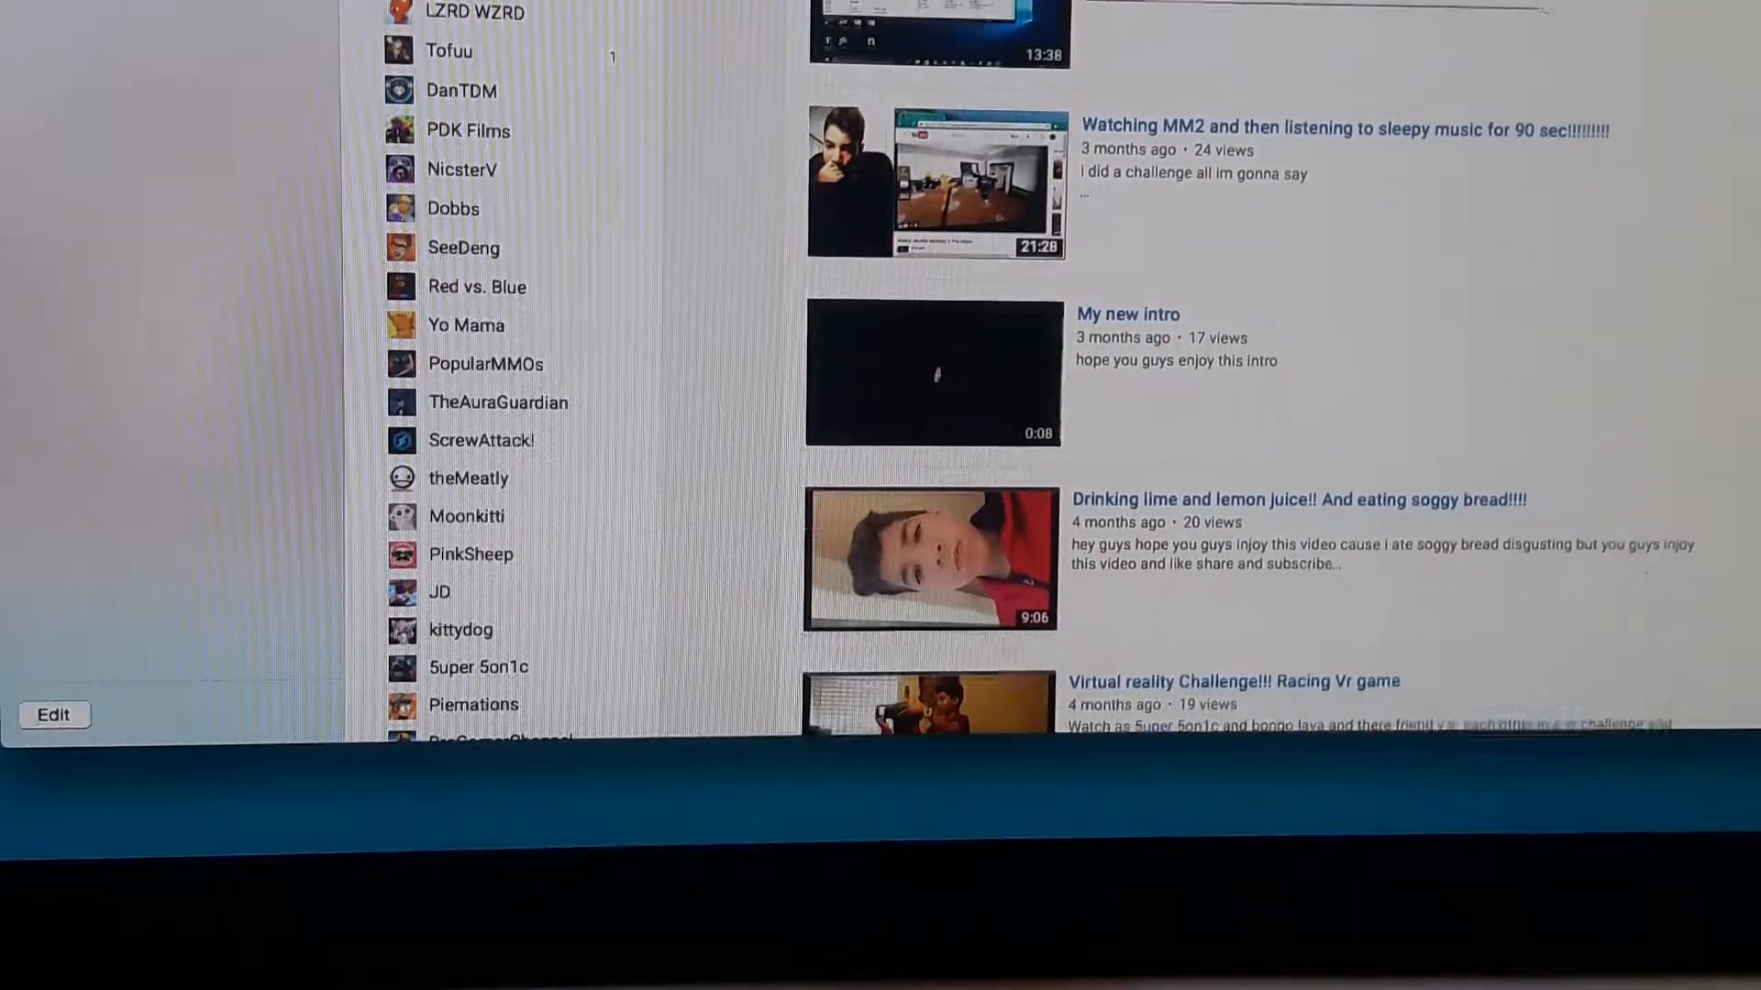
pyautogui.scroll(-3)
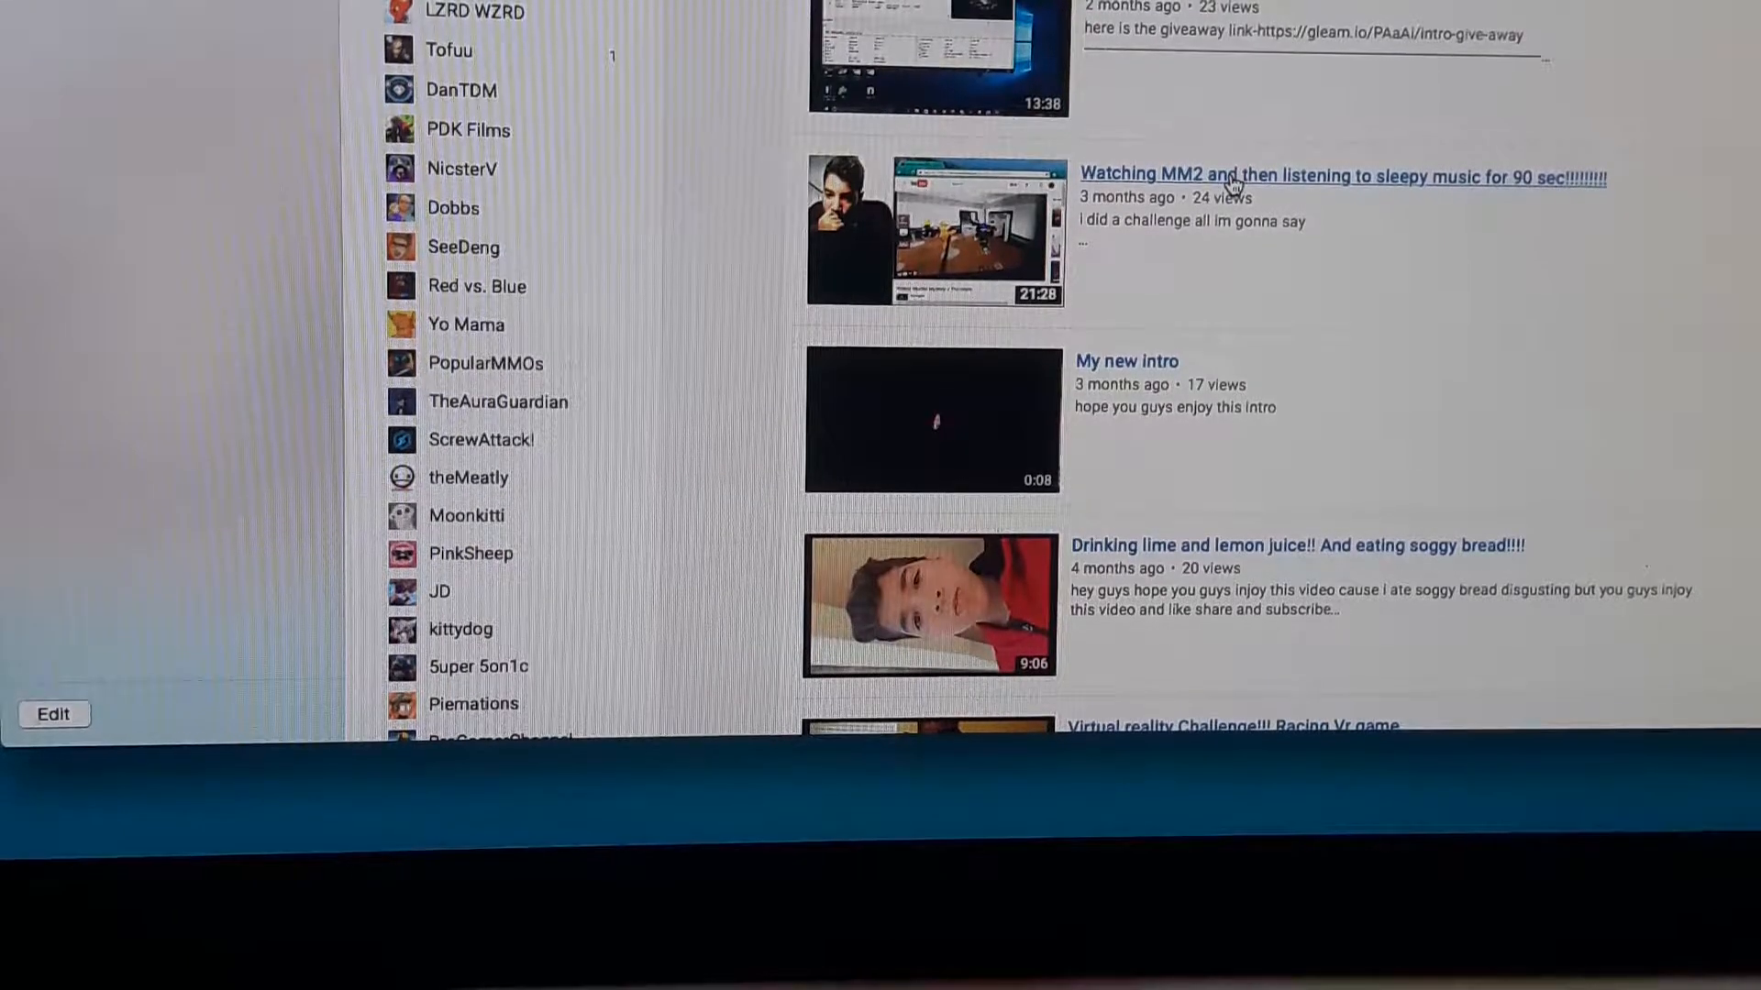
pyautogui.moveTo(1228, 183)
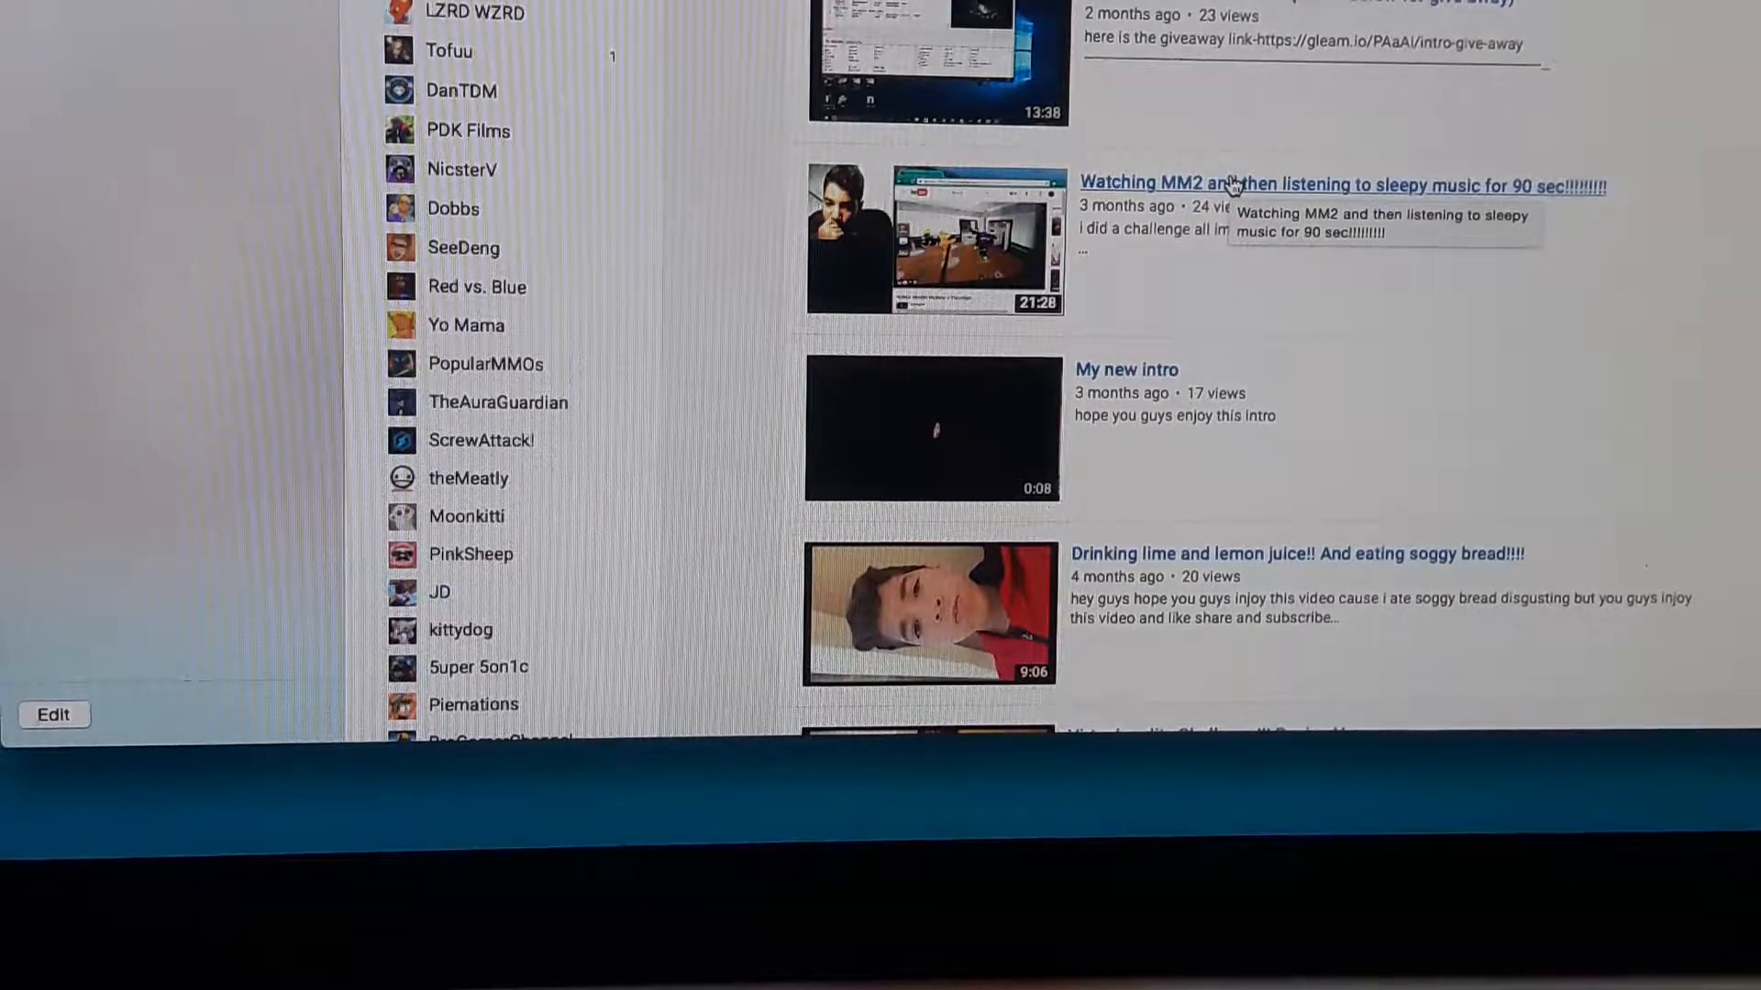
pyautogui.moveTo(1118, 146)
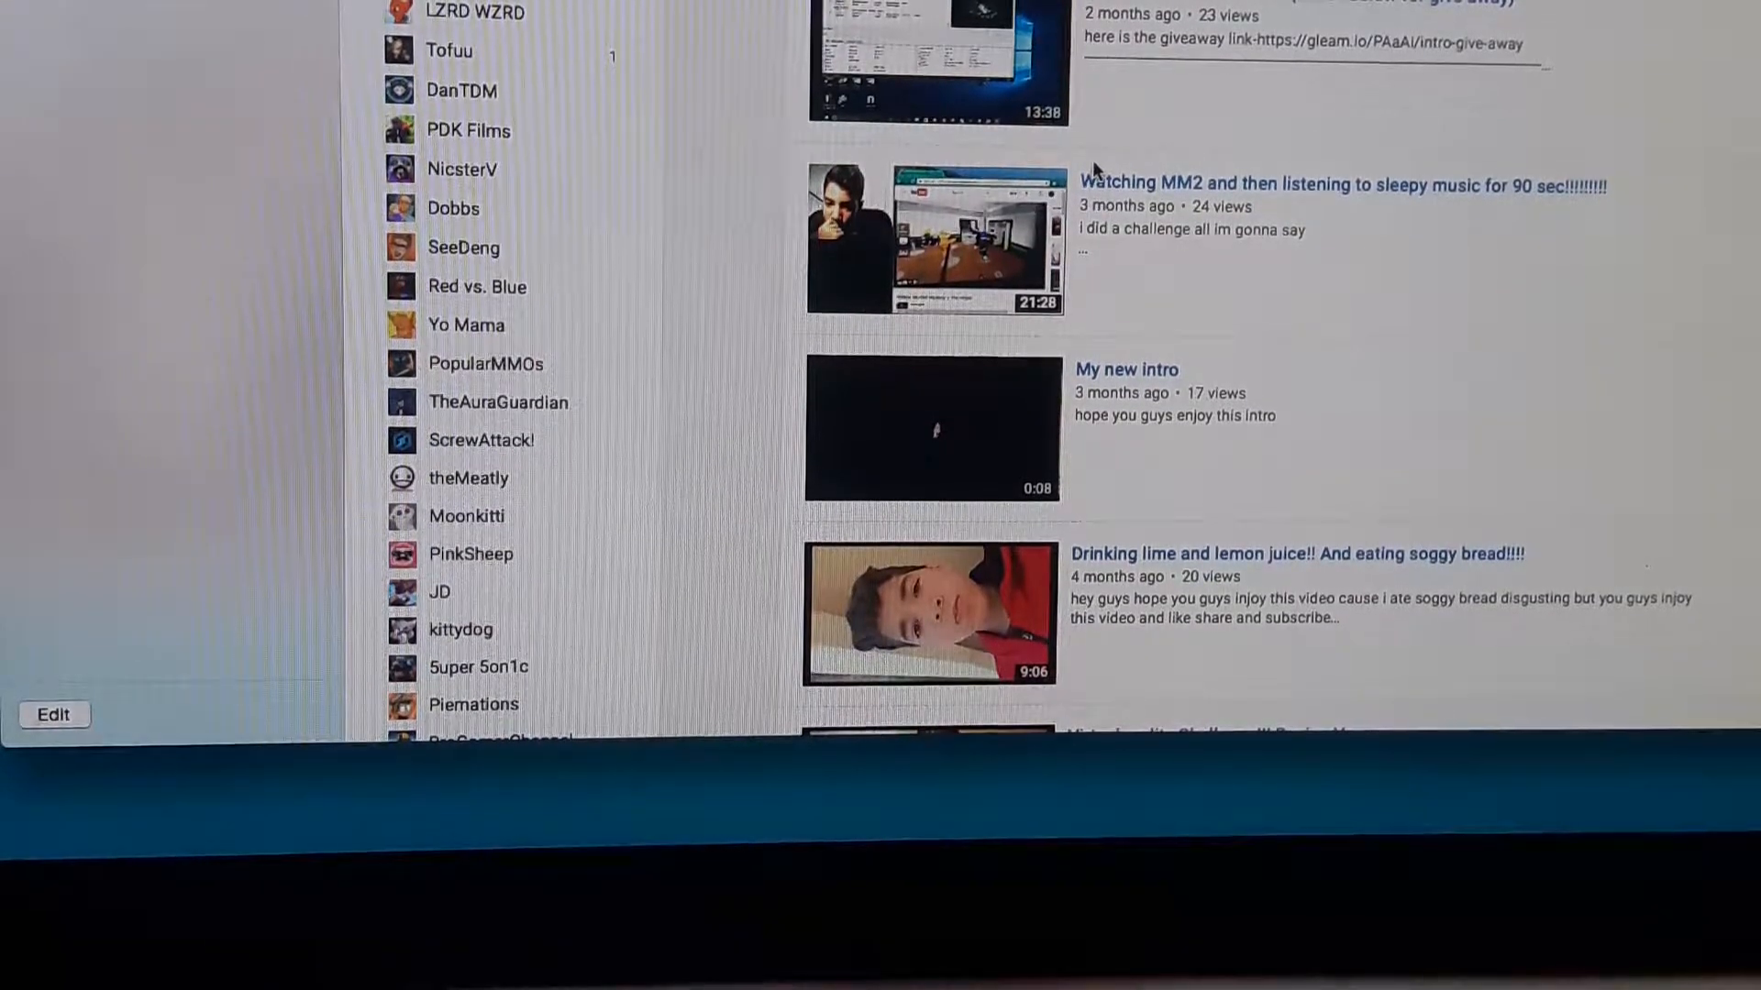
pyautogui.moveTo(1100, 128)
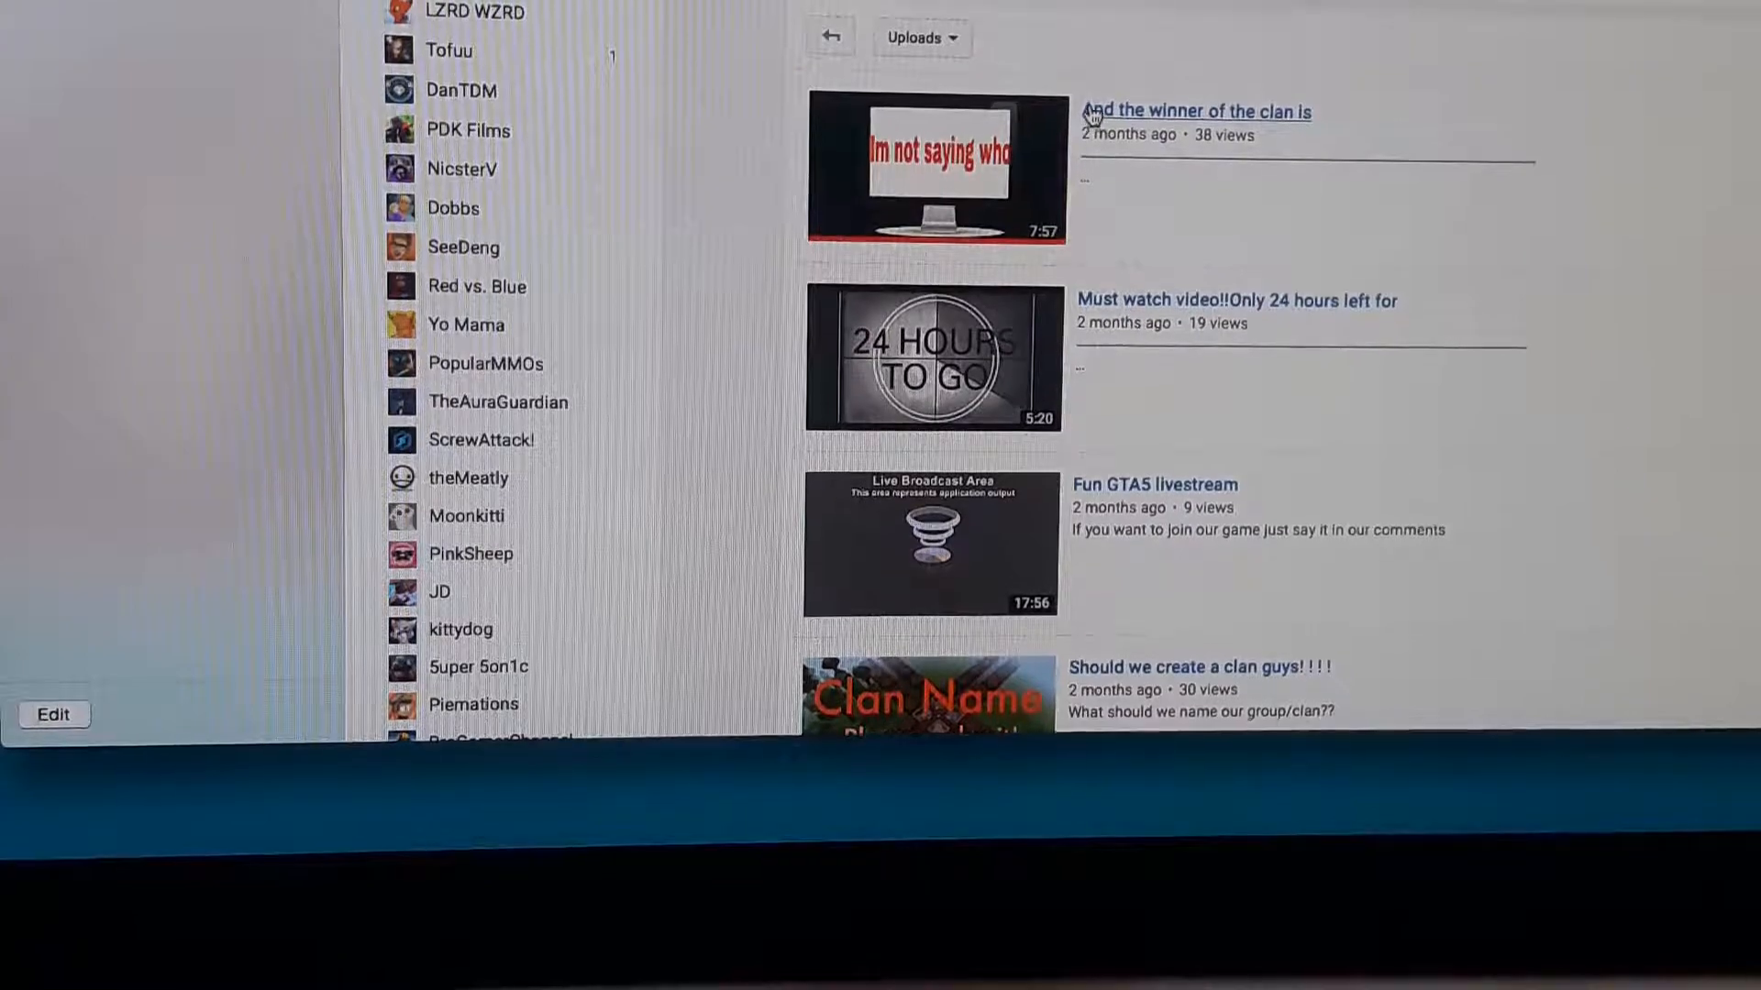
# Scroll the channel home past the Cosmo uploads to its created playlists like The Ultimate Skitters 3.
pyautogui.scroll(-3)
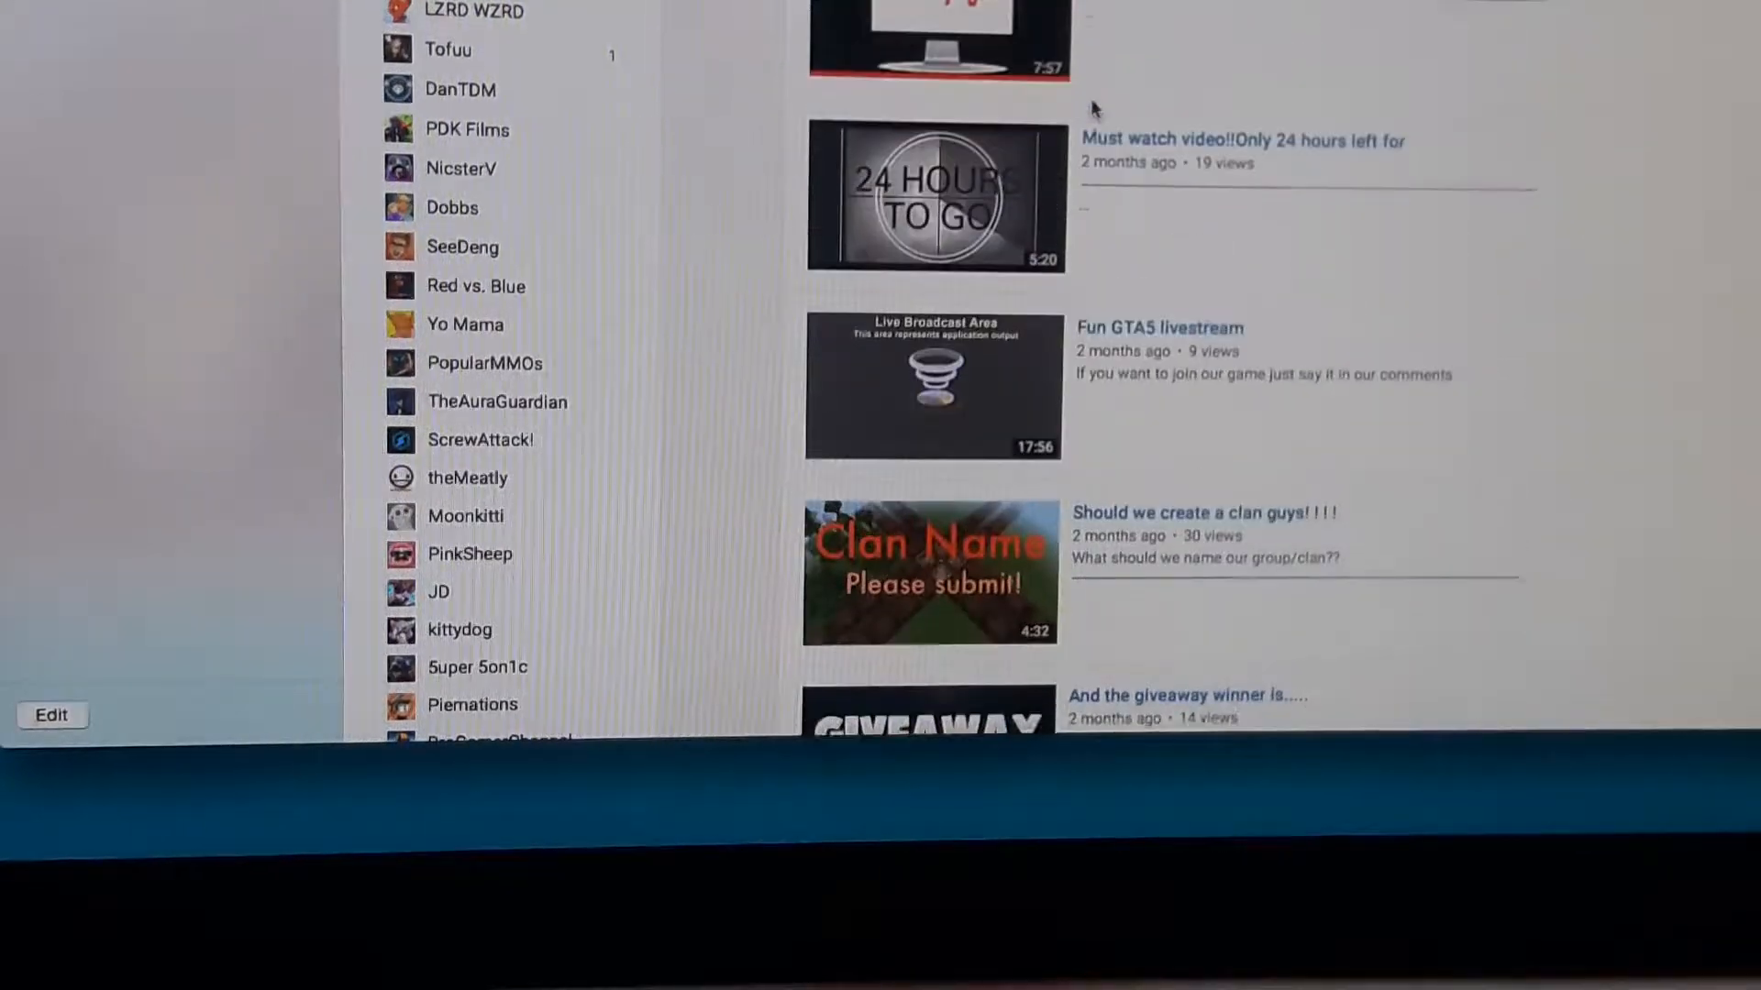
pyautogui.scroll(-3)
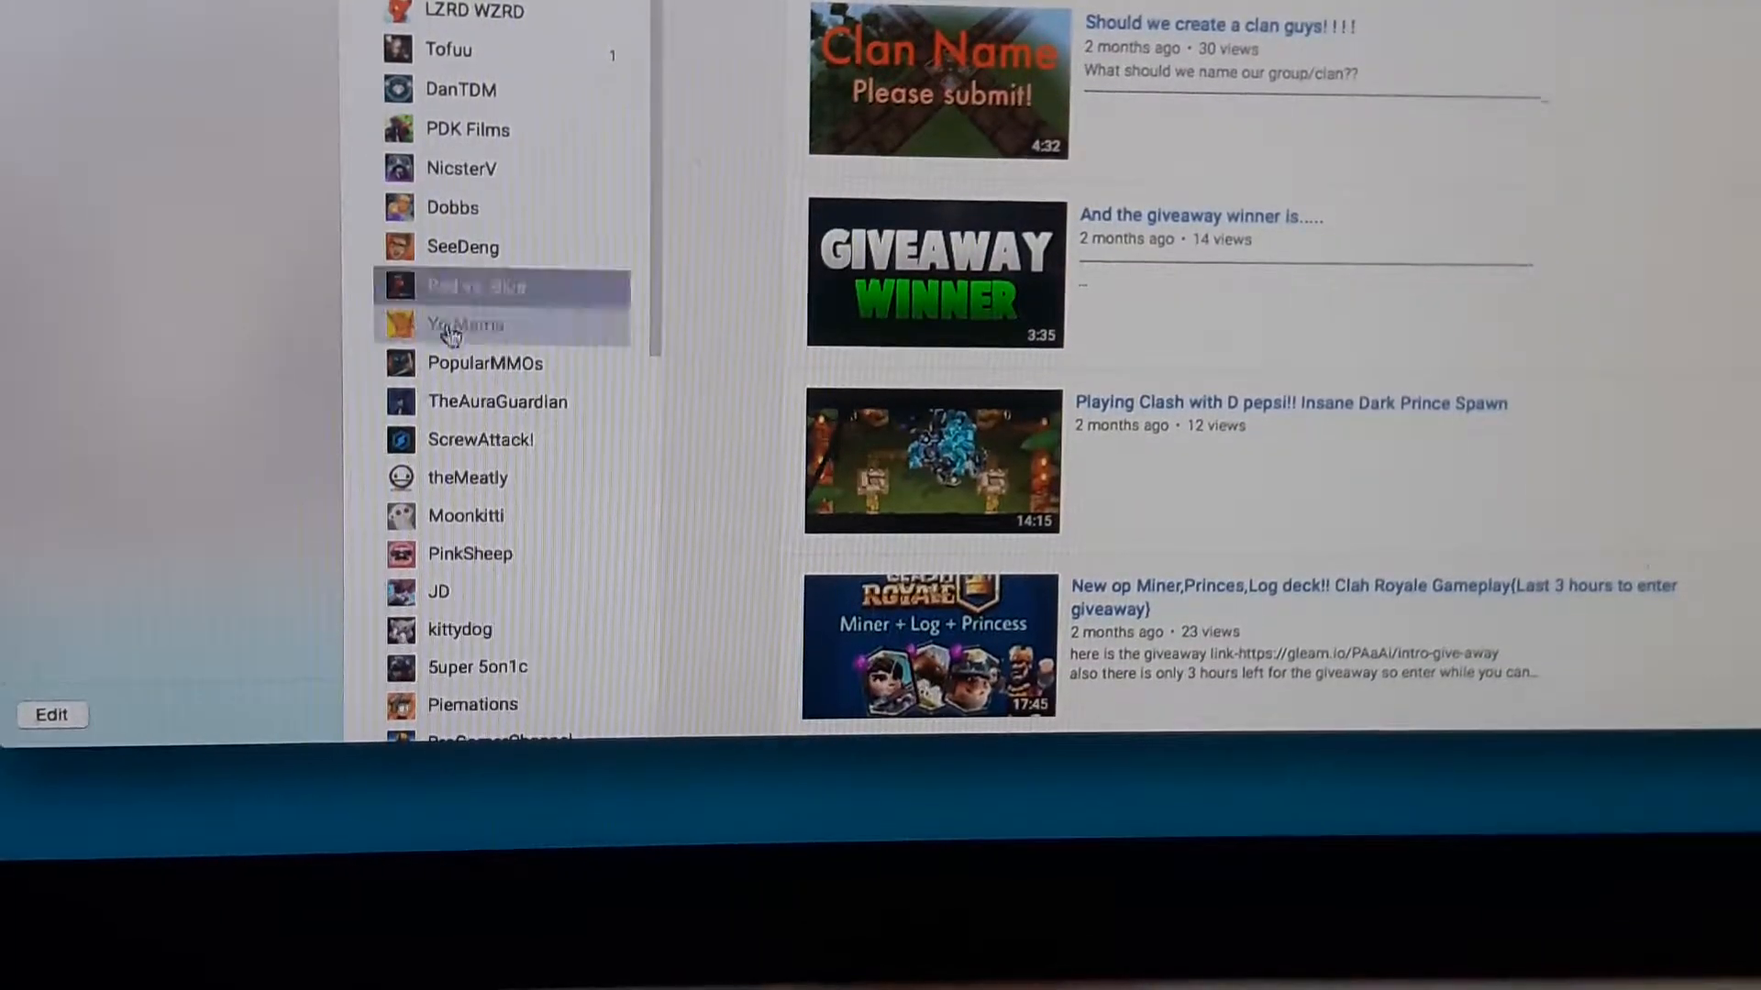
pyautogui.scroll(-3)
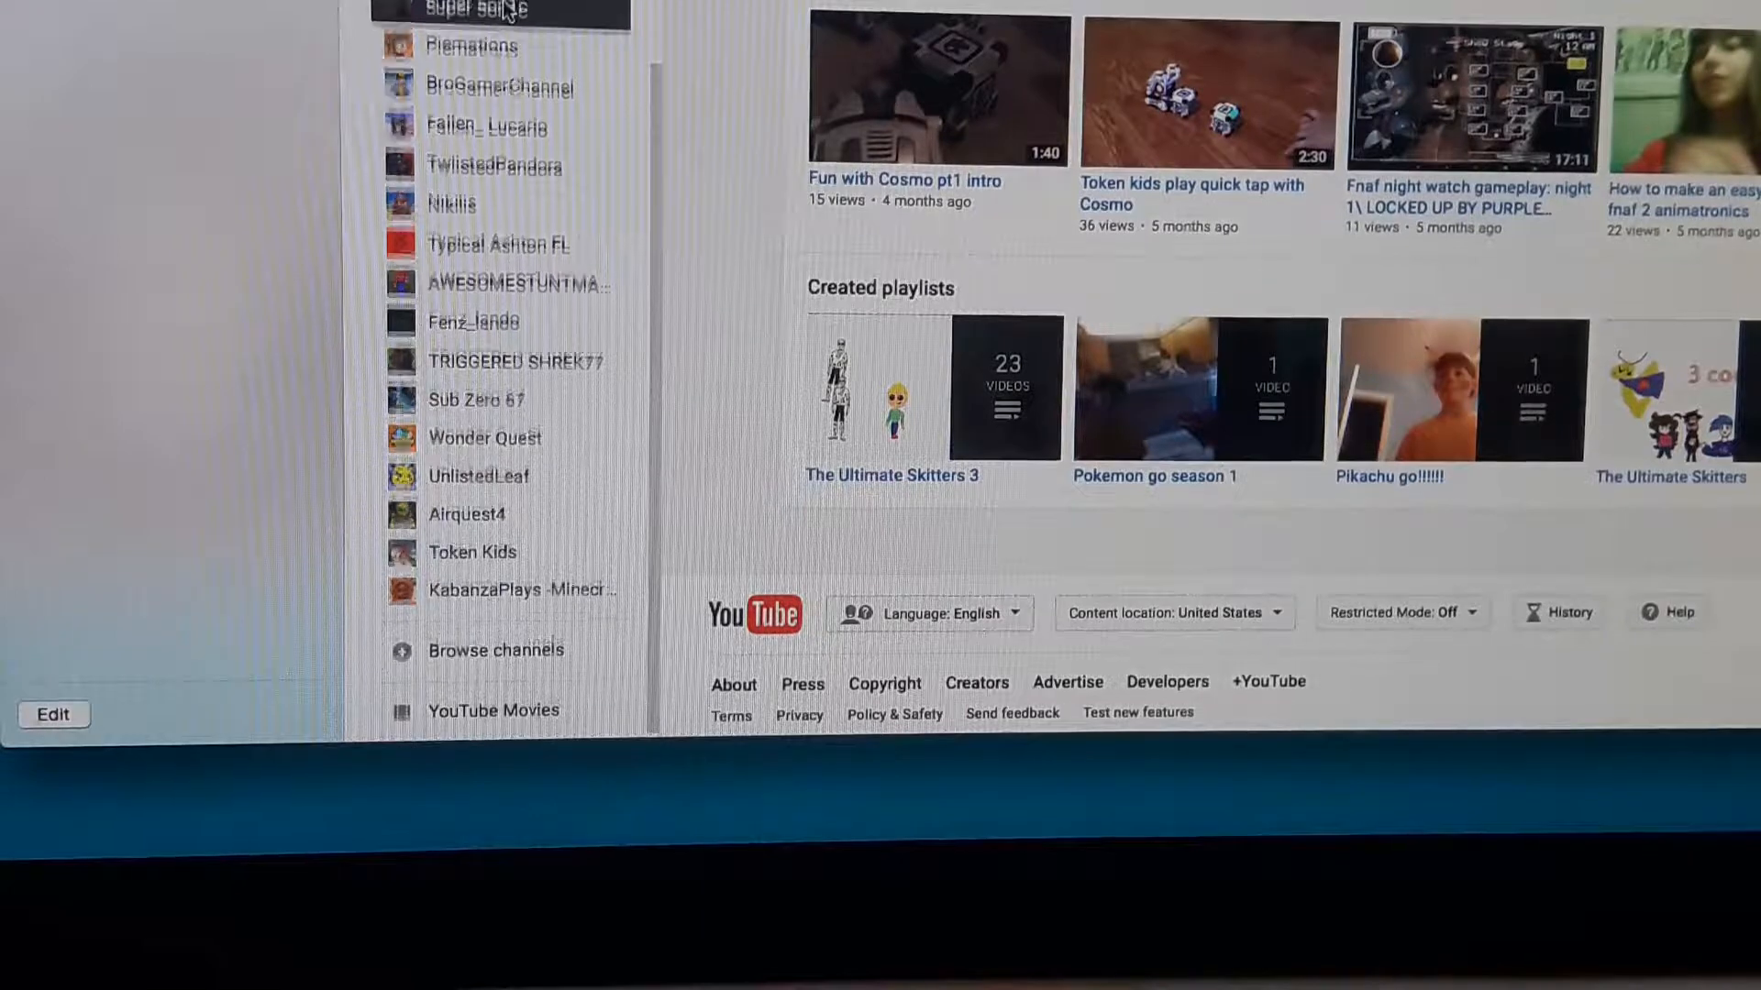
# Show 5uper 5on1c's channel home with the 24 Hours to go feature above the uploads rows.
pyautogui.click(499, 9)
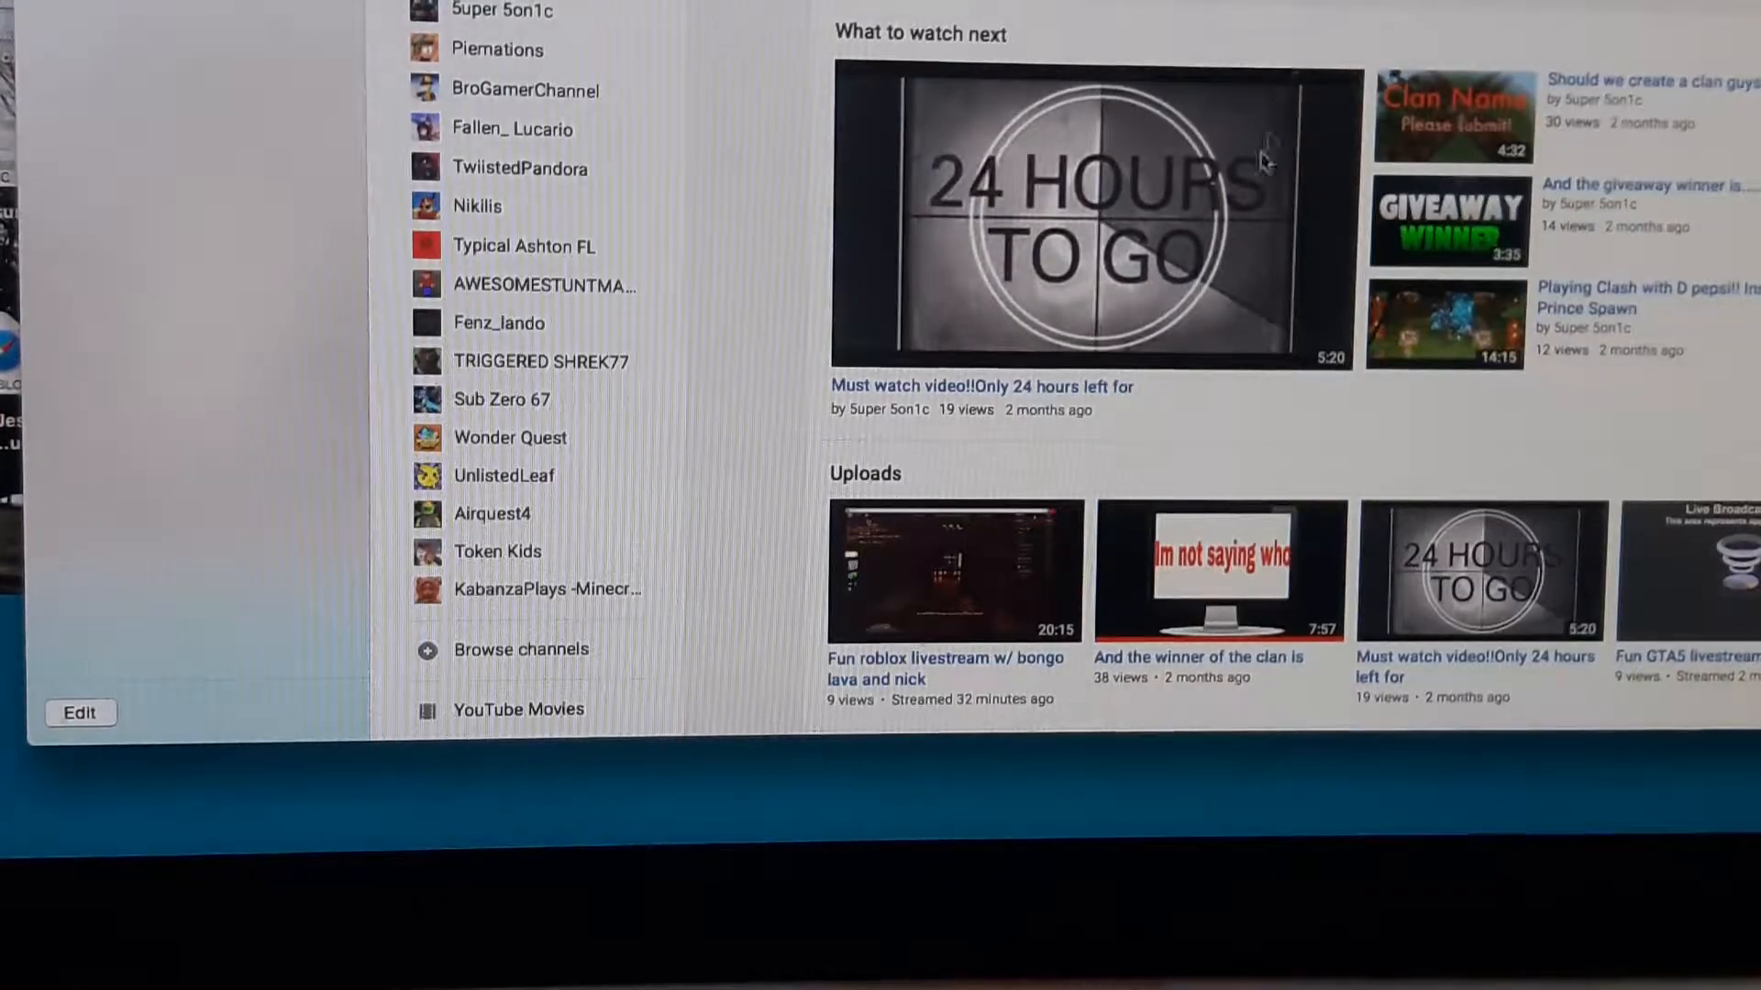
pyautogui.scroll(-3)
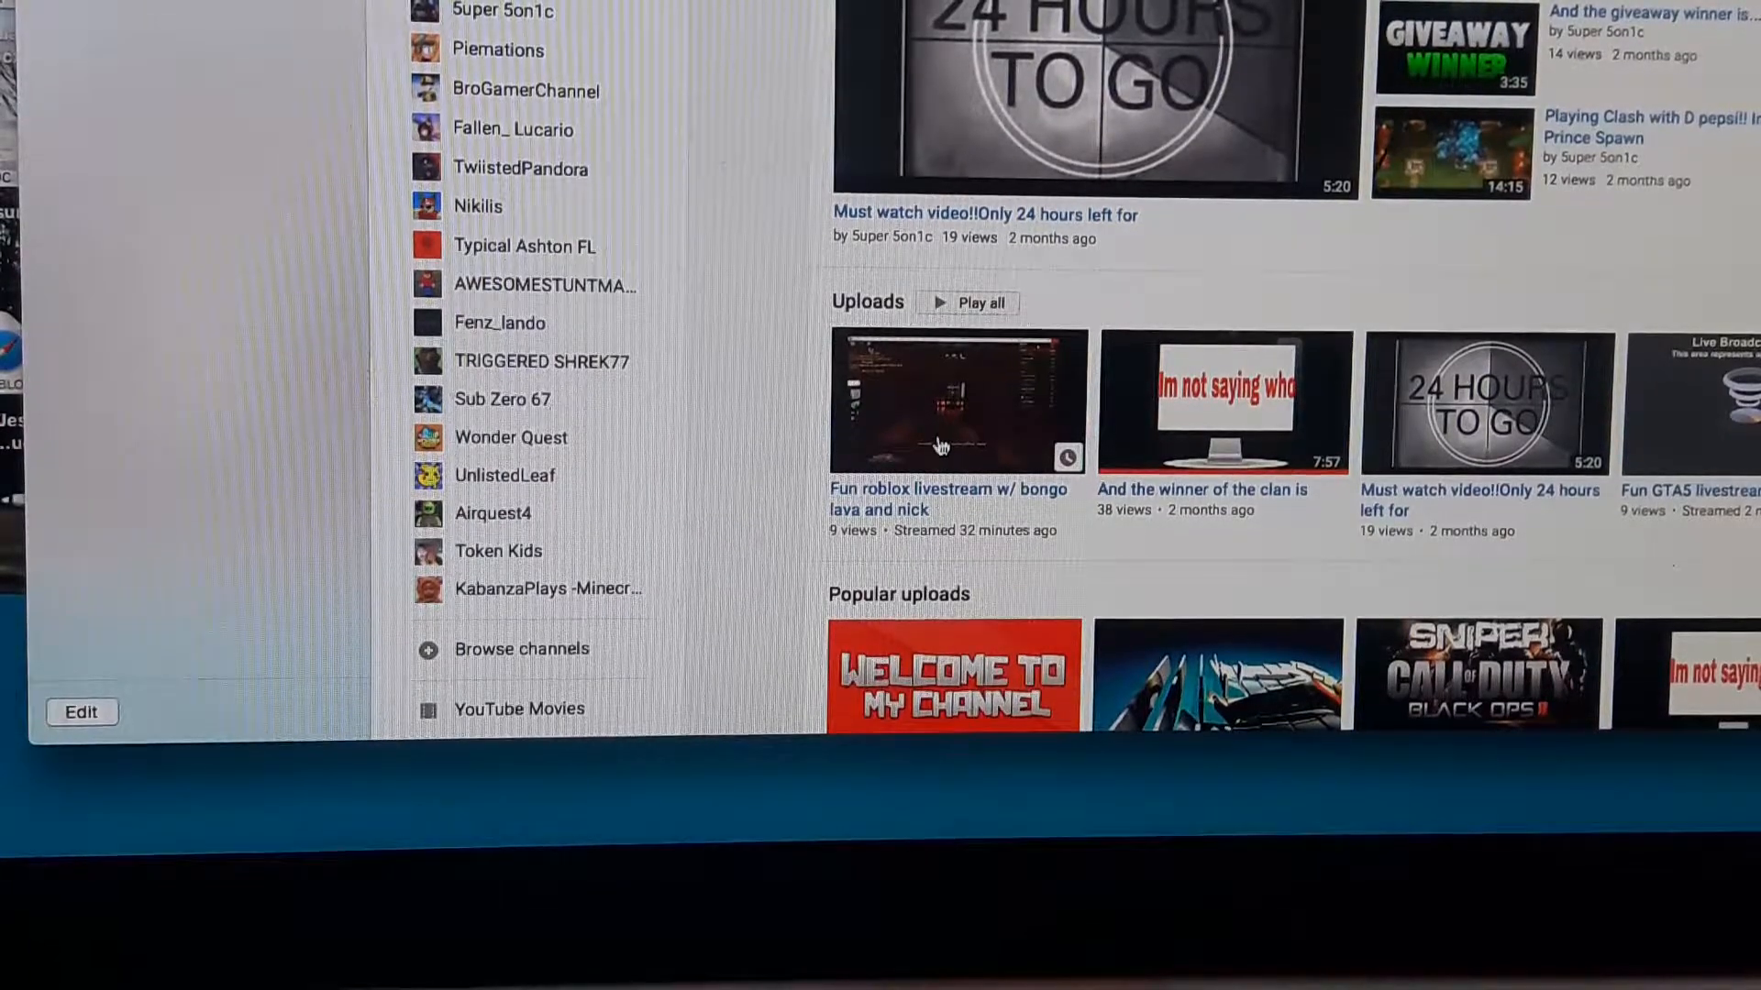
pyautogui.moveTo(884, 435)
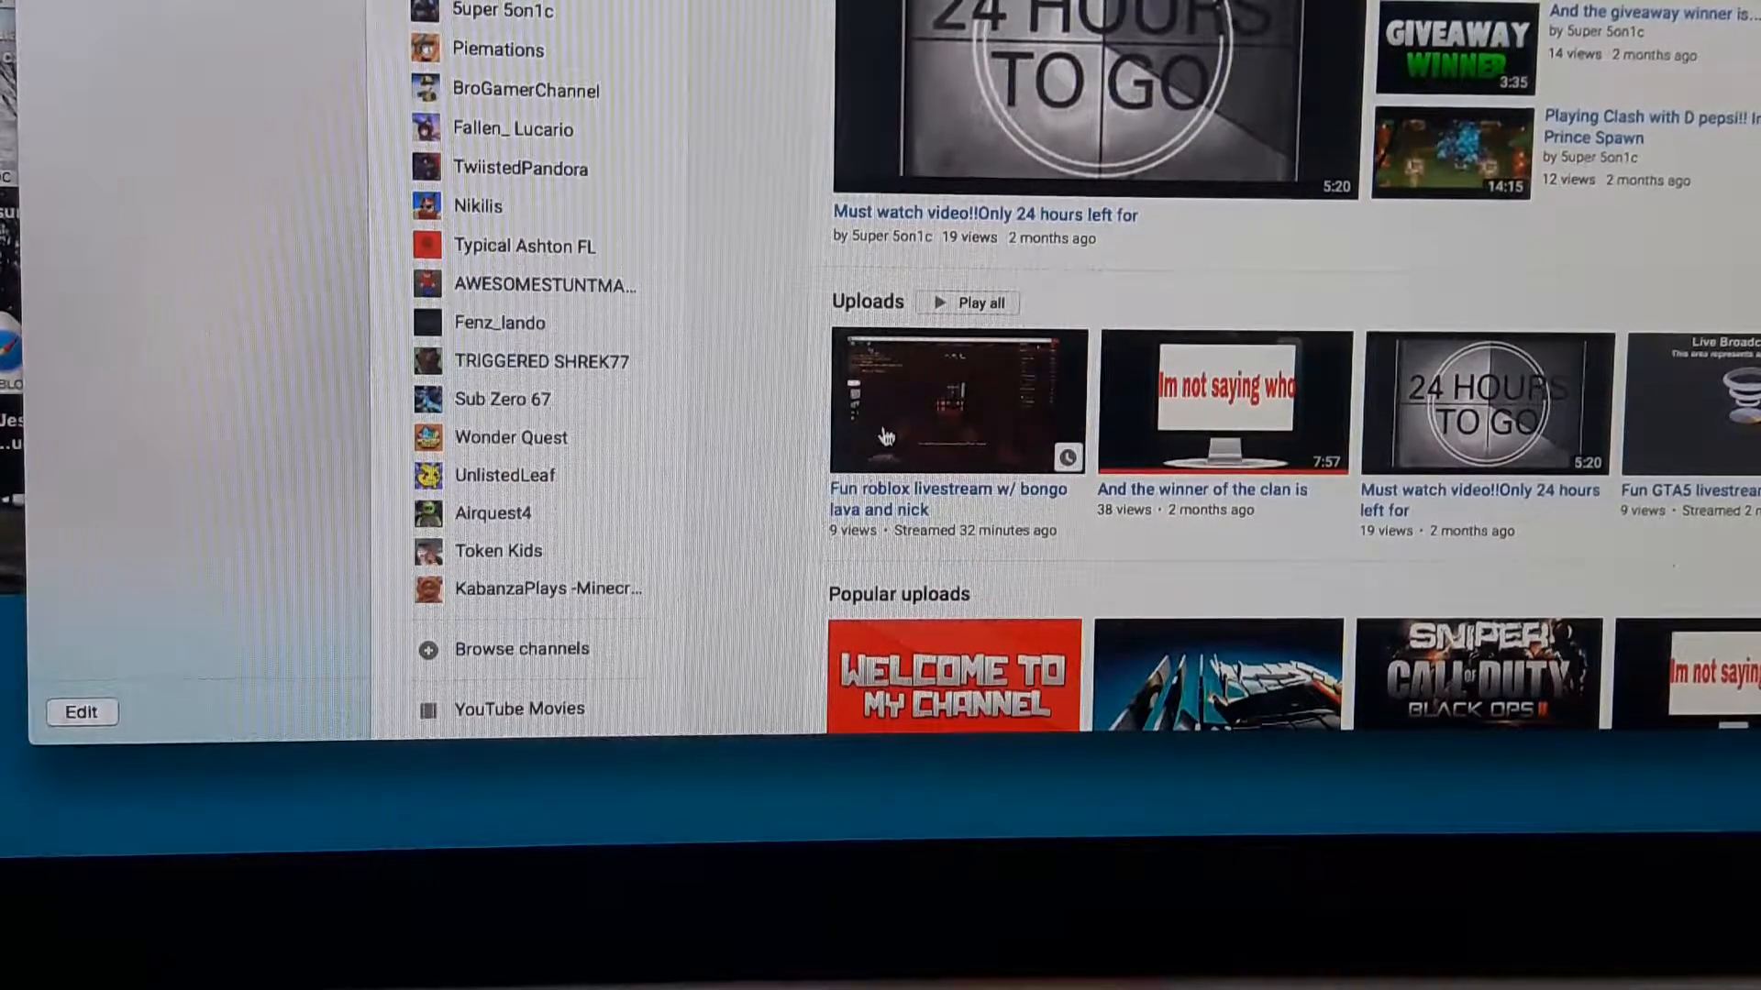
pyautogui.moveTo(1542, 512)
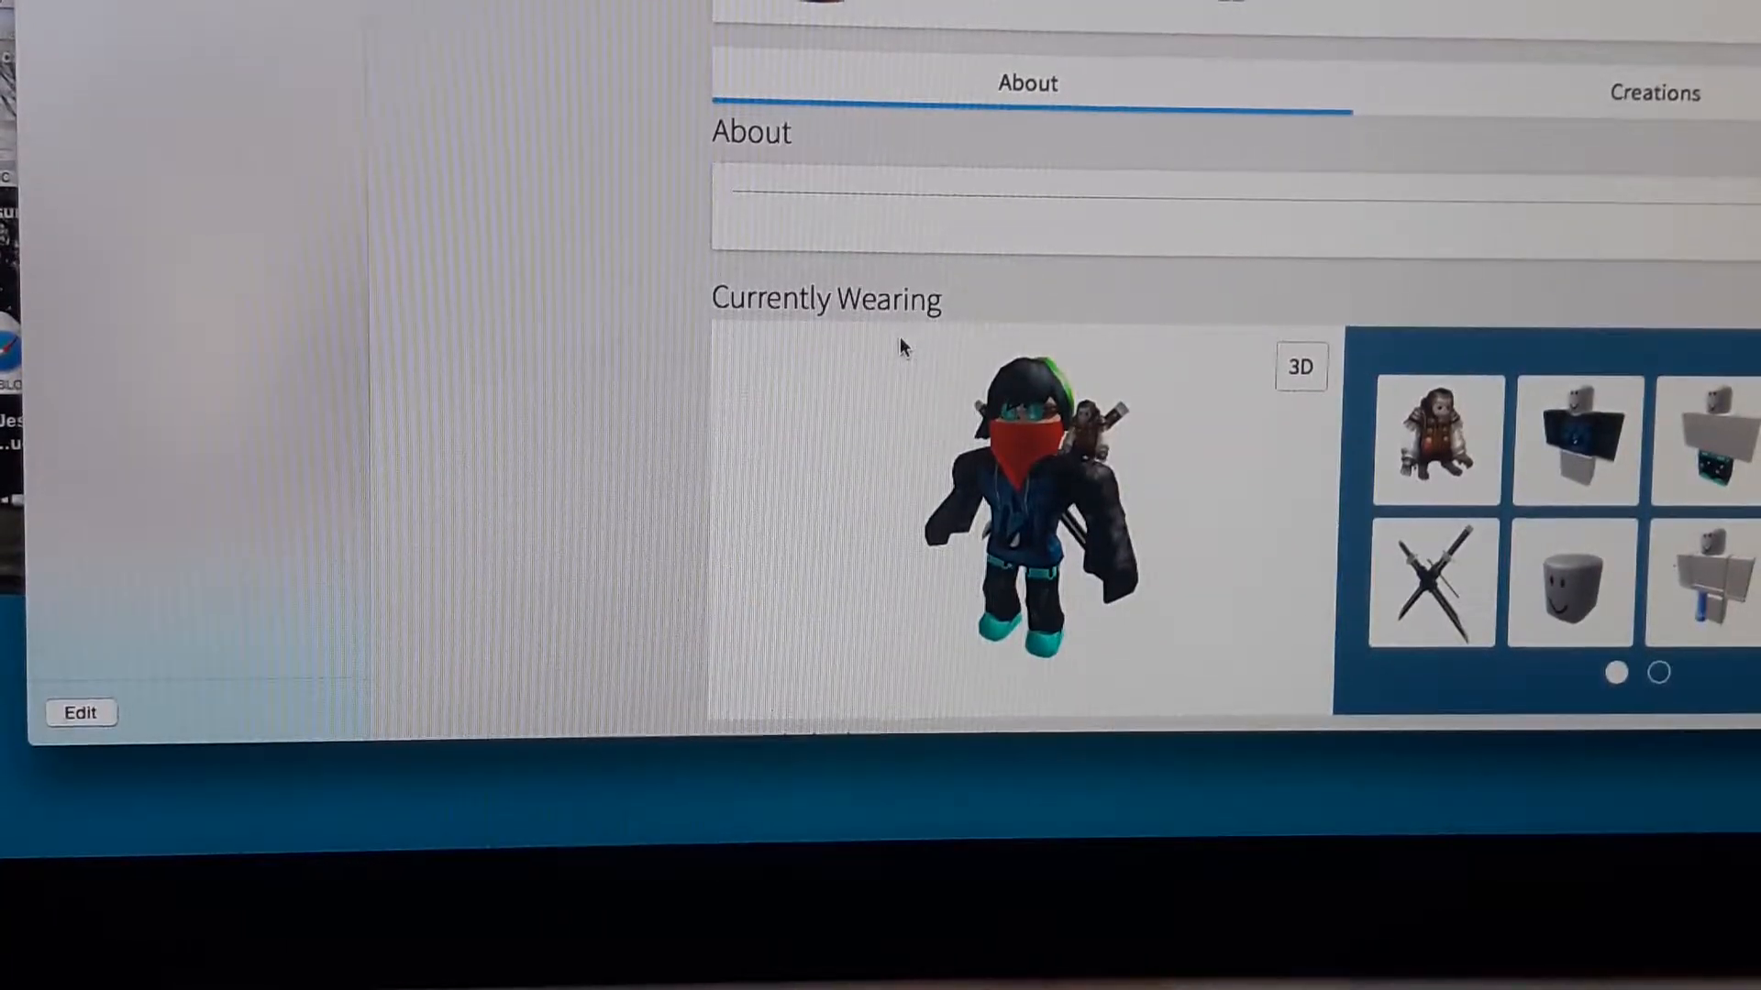
# Scroll the Roblox profile down to Currently Wearing and the 61-friend list.
pyautogui.scroll(-3)
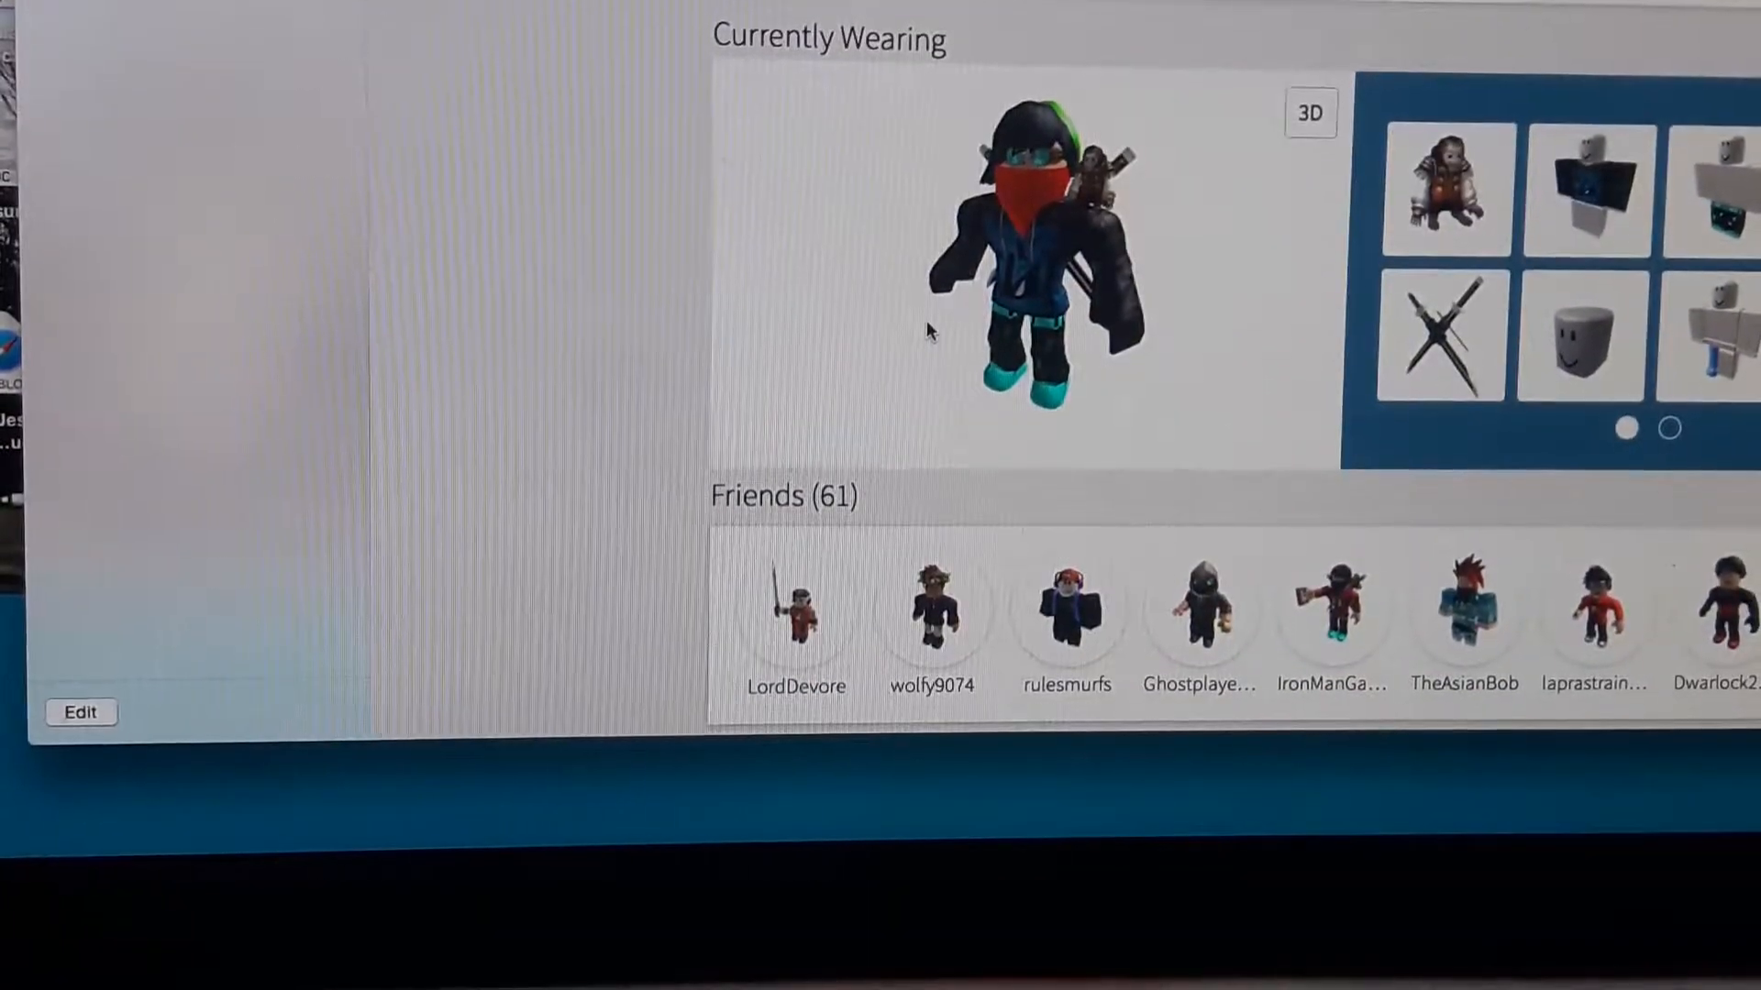